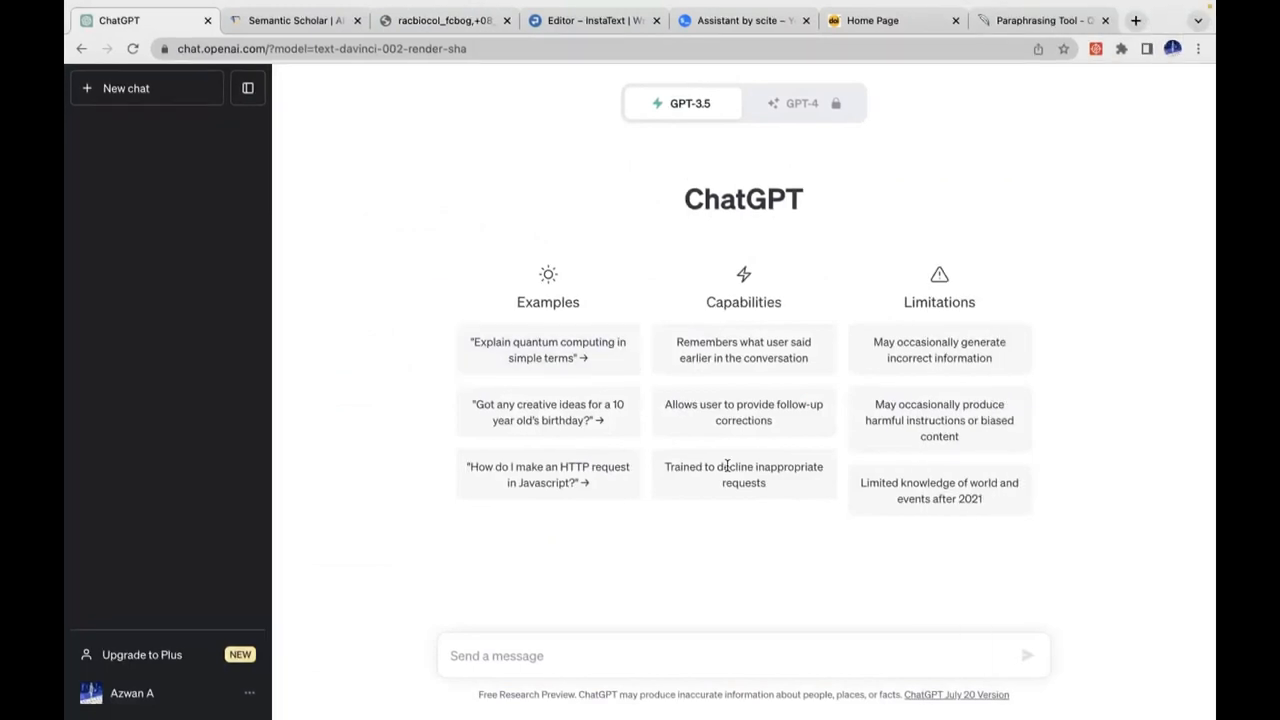
{"action": "mouse_move", "coordinate": [496, 492]}
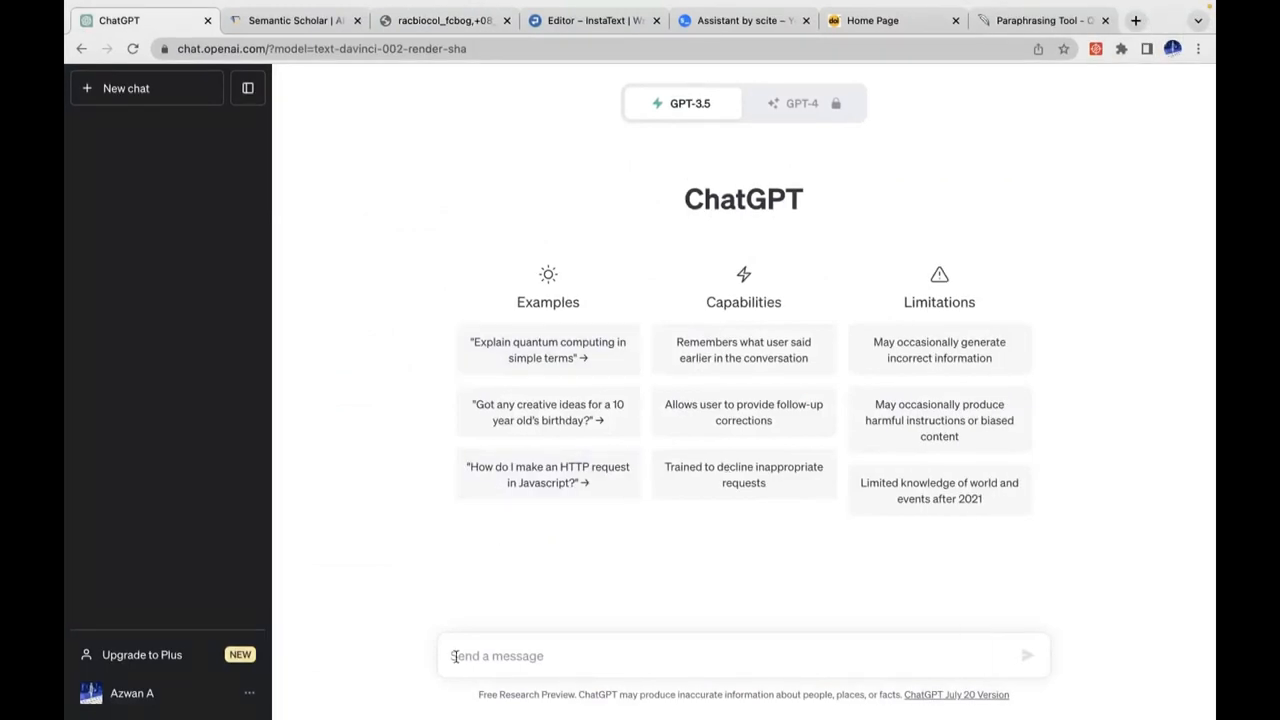
{"action": "mouse_move", "coordinate": [512, 656]}
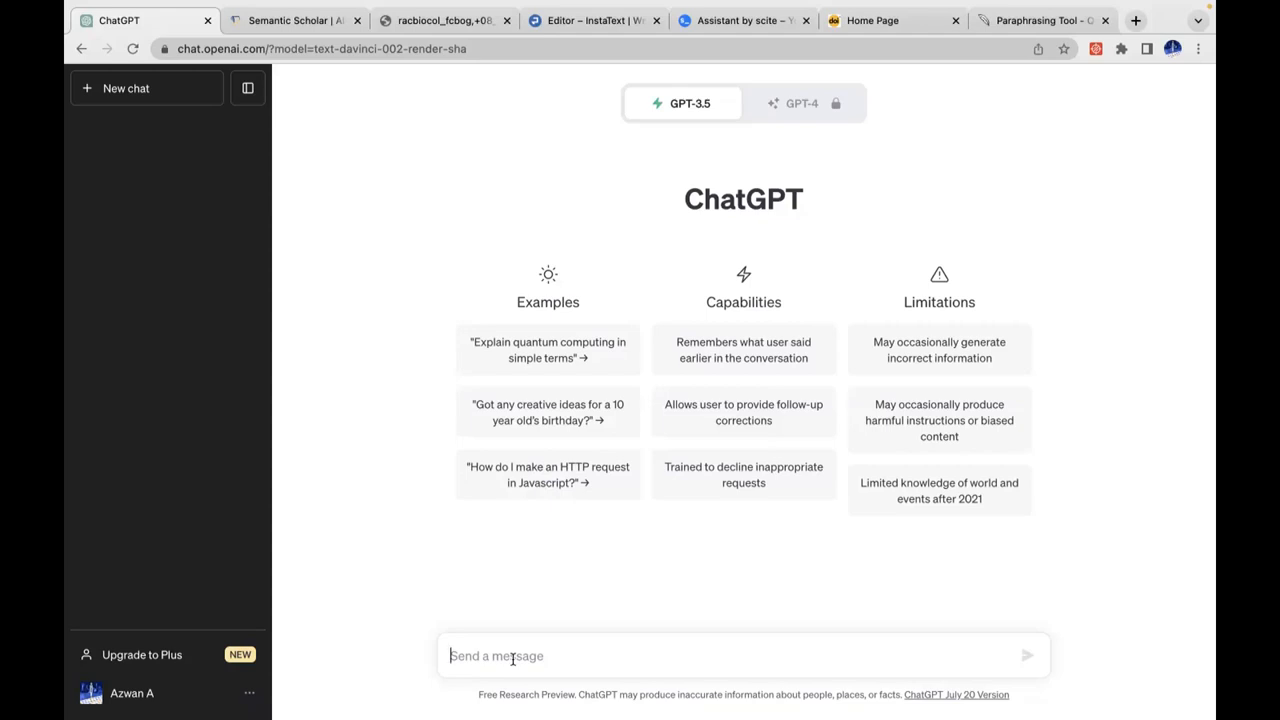
- Ask "What type of plant is sacha inchi" and name the chat "Sacha Inchi Plant"
{"action": "type", "text": "What typ"}
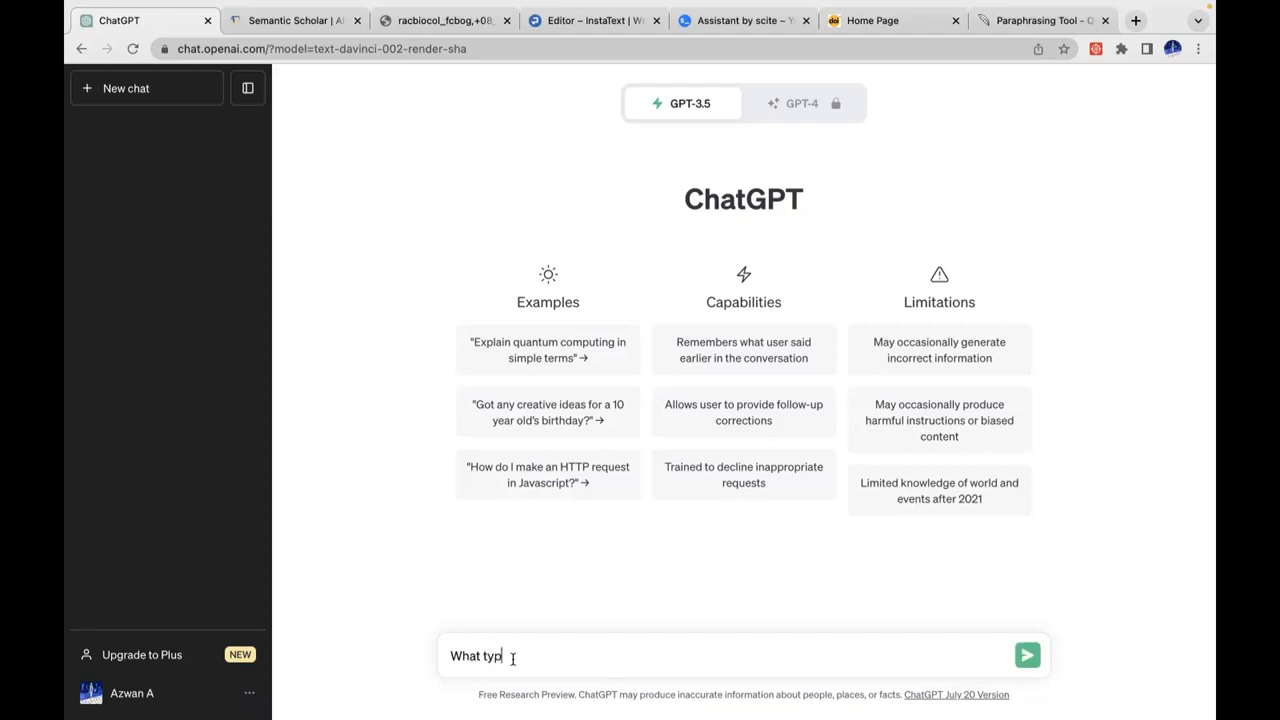
{"action": "type", "text": "e of plant is"}
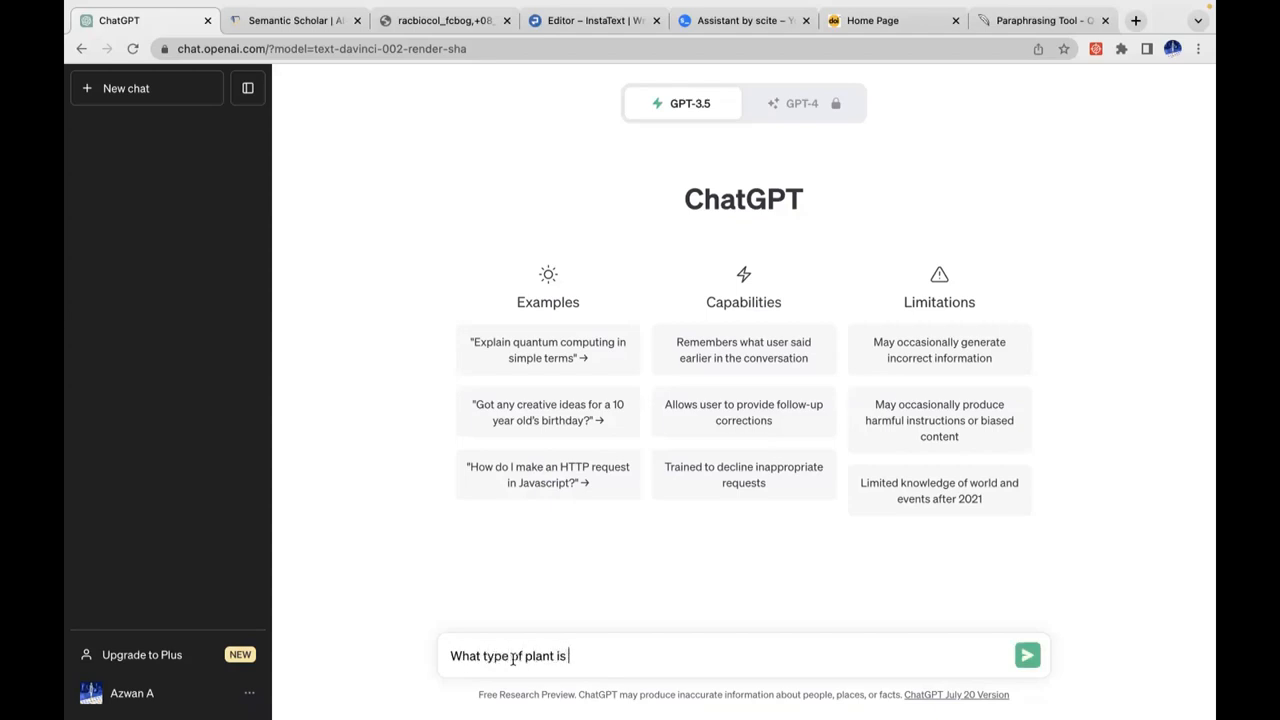
{"action": "type", "text": "sacha inchi"}
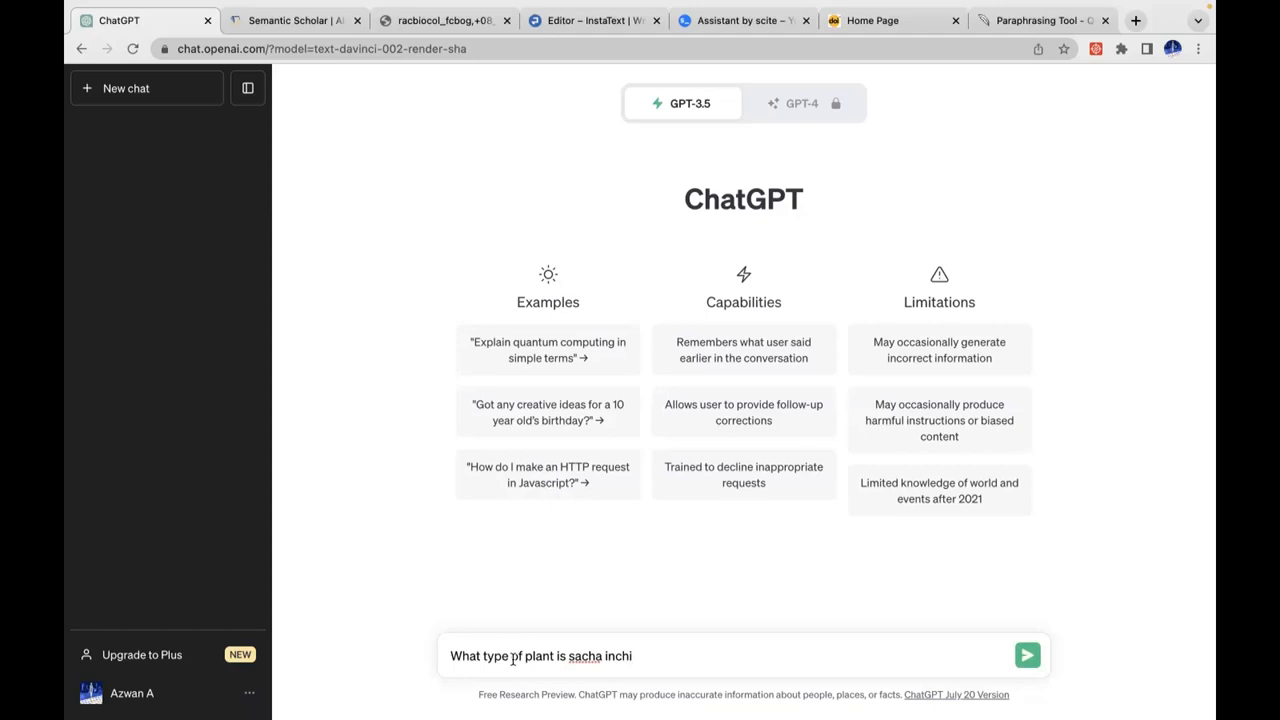
{"action": "left_click", "coordinate": [1028, 656]}
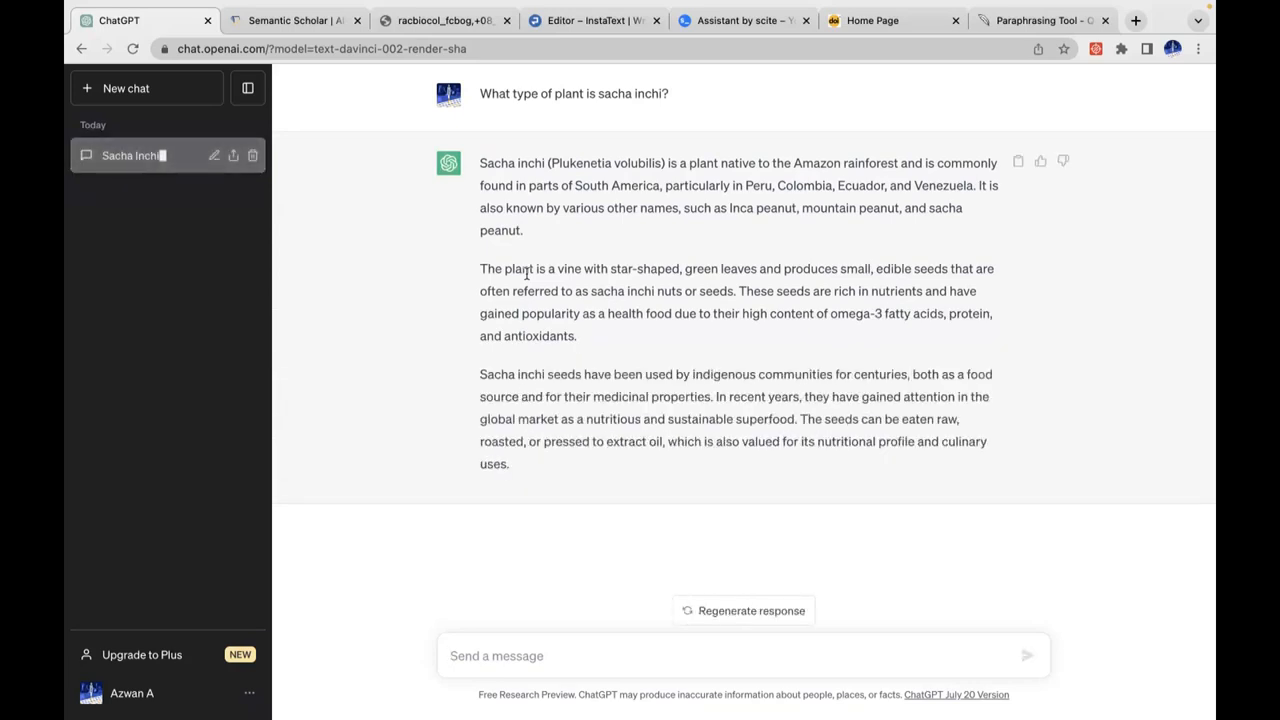
{"action": "type", "text": "Plant"}
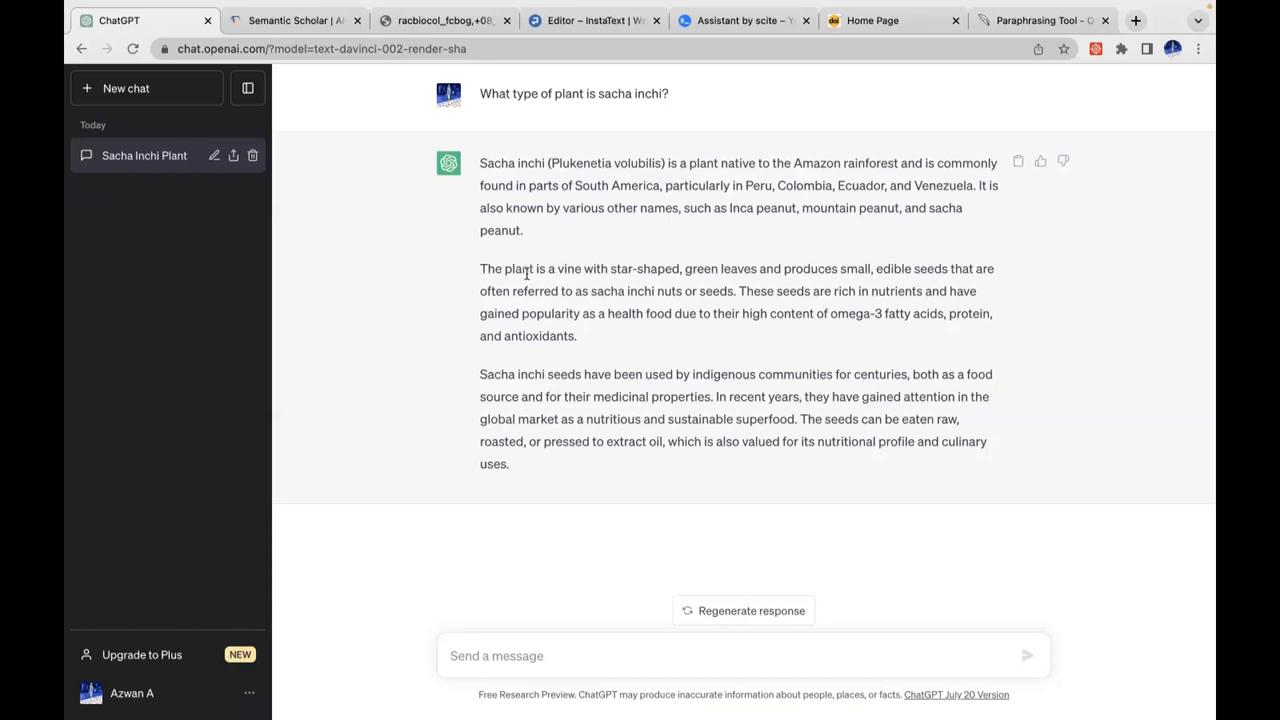
{"action": "mouse_move", "coordinate": [572, 510]}
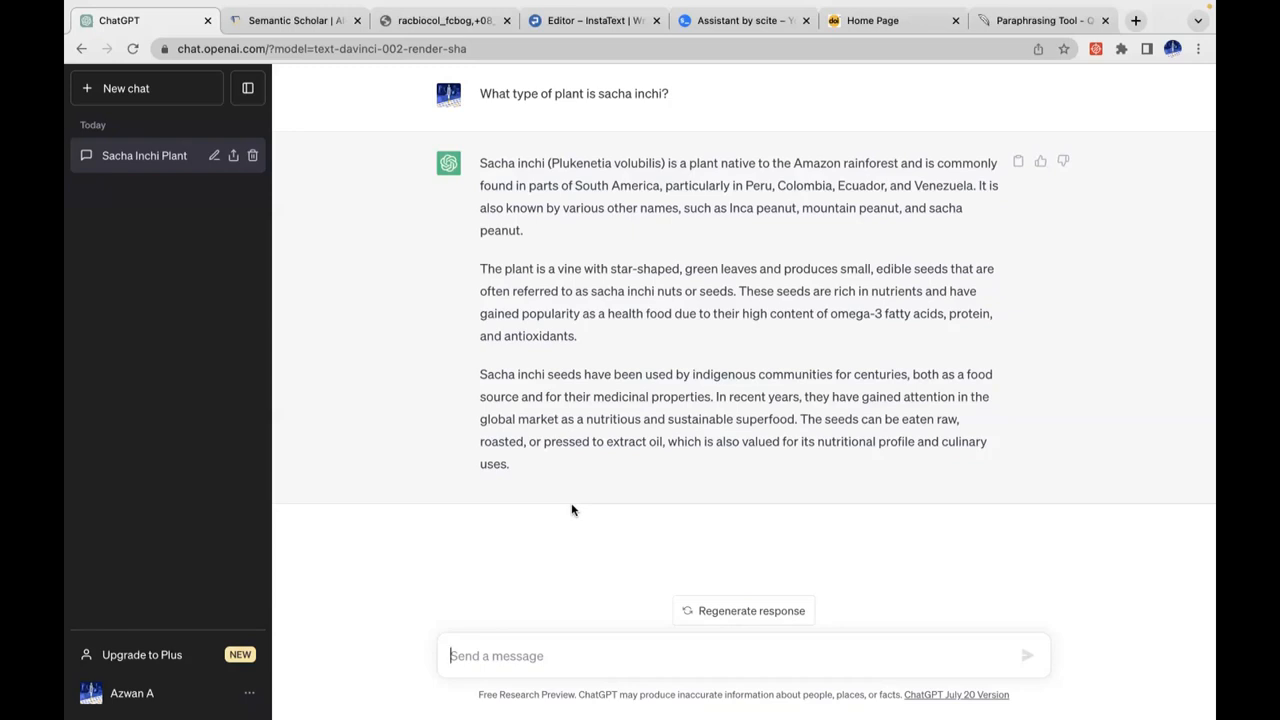
- Ask about the importance of seed germination in agriculture and review the eight-reason answer
{"action": "type", "text": "What are the im"}
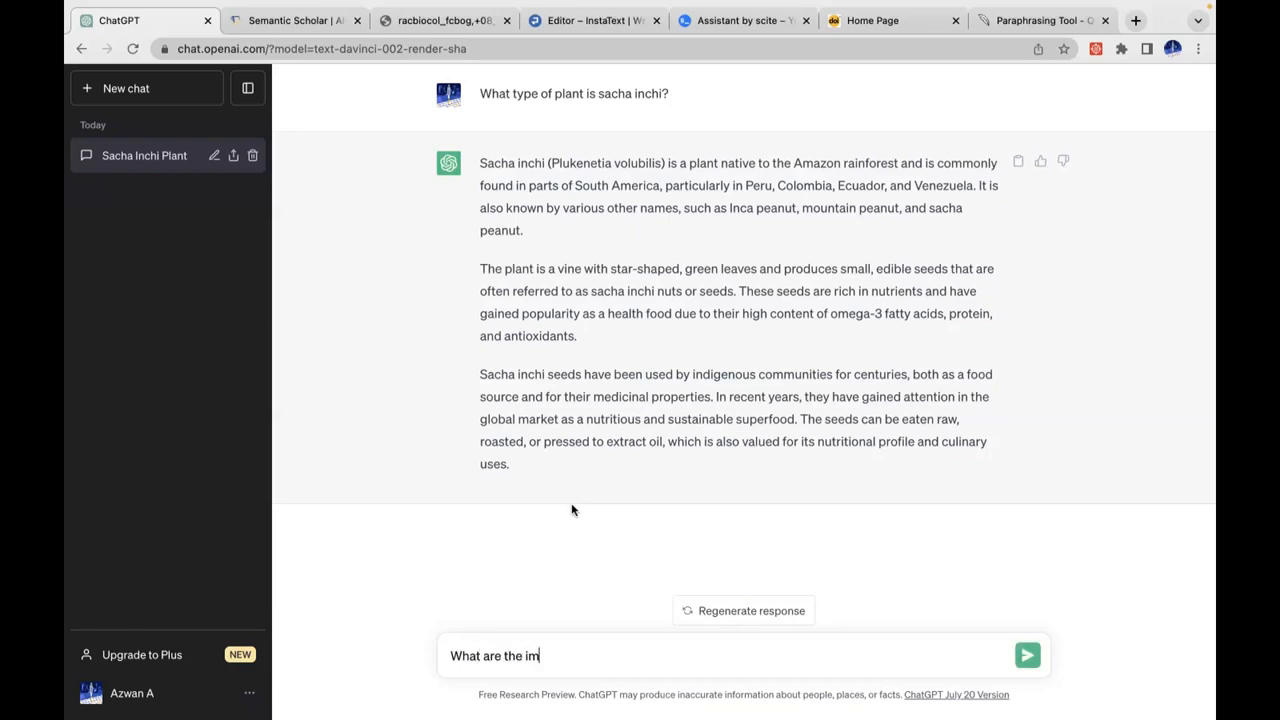
{"action": "type", "text": "portance of germ"}
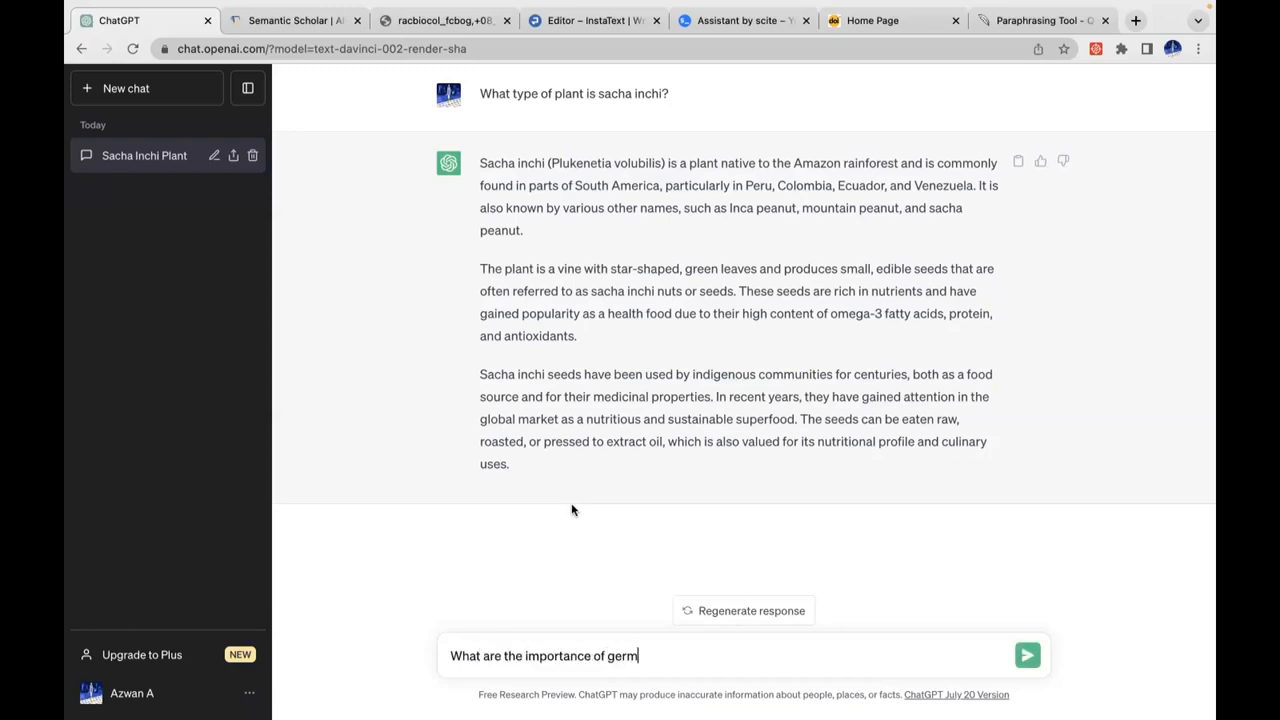
{"action": "type", "text": "ination"}
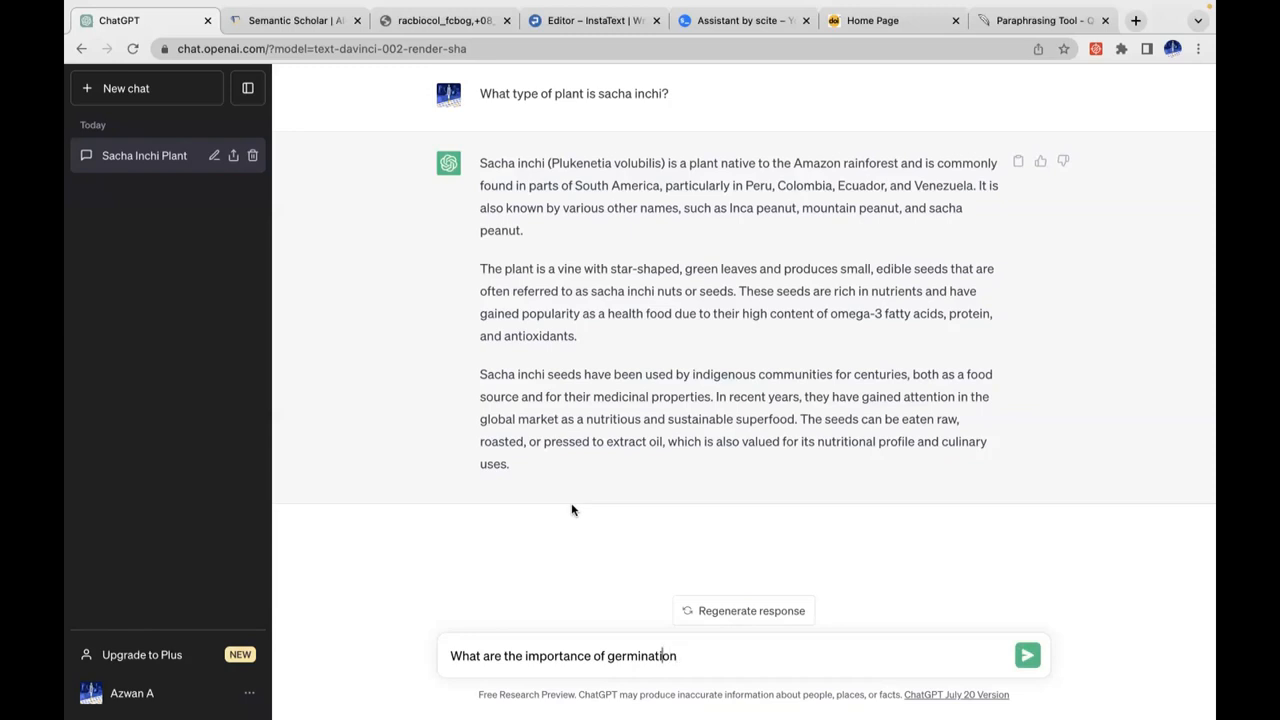
{"action": "type", "text": "seed"}
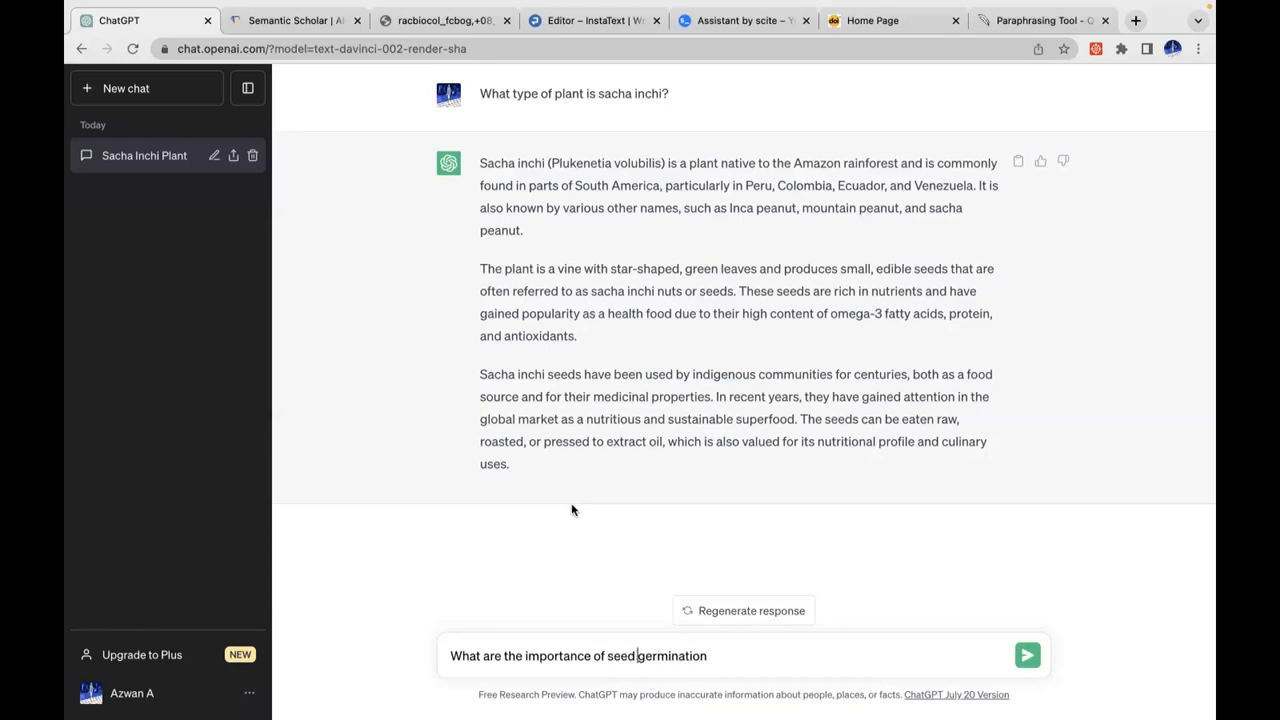
{"action": "type", "text": "in ag"}
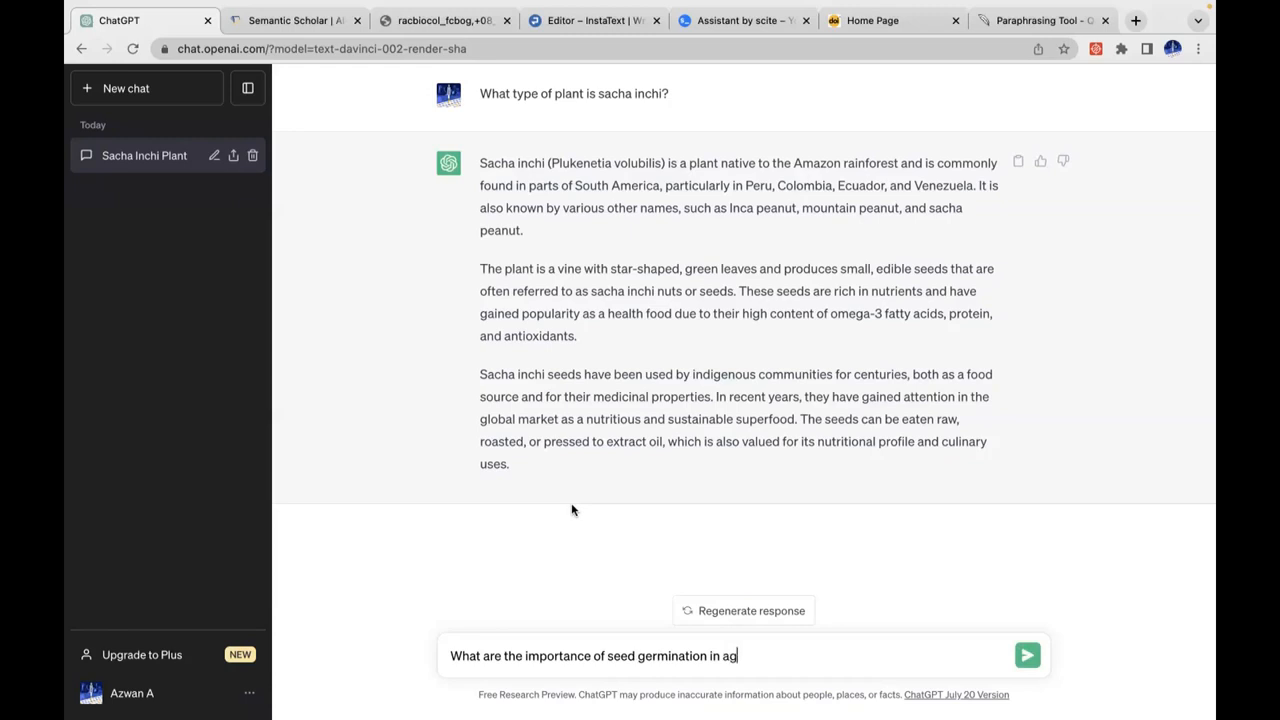
{"action": "left_click", "coordinate": [1028, 656]}
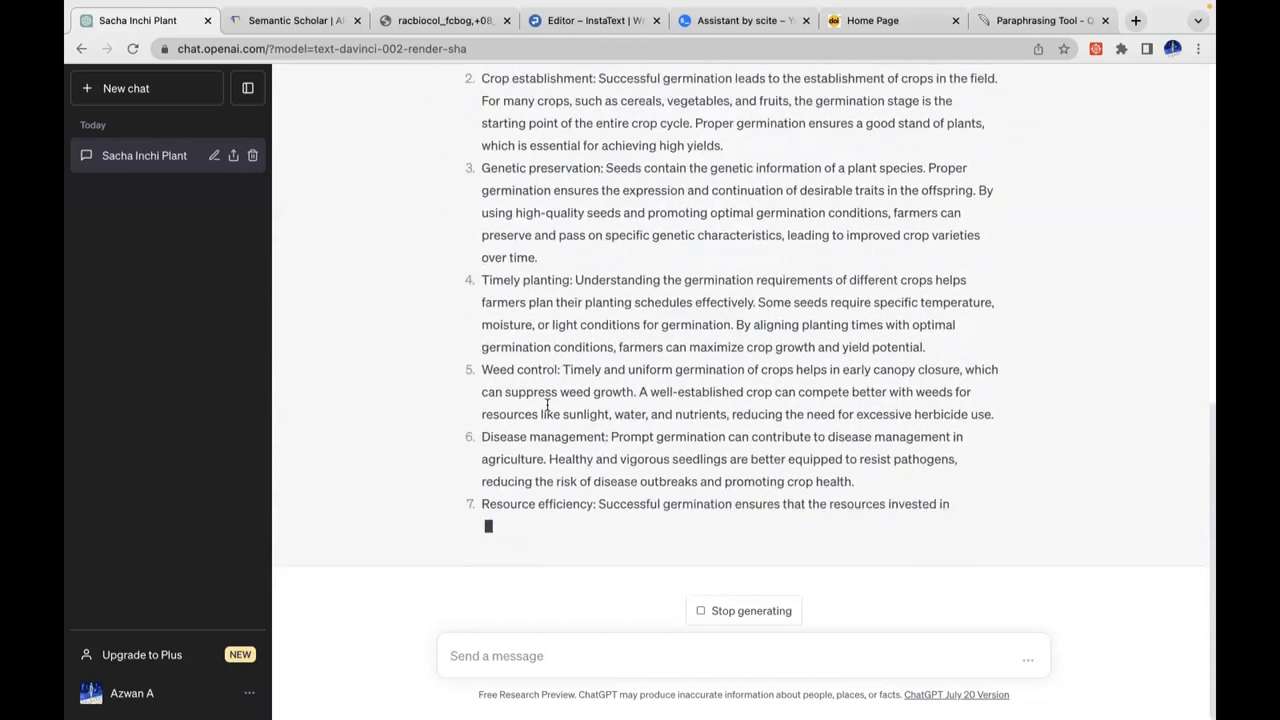
{"action": "scroll", "scroll_direction": "up", "scroll_amount": 3}
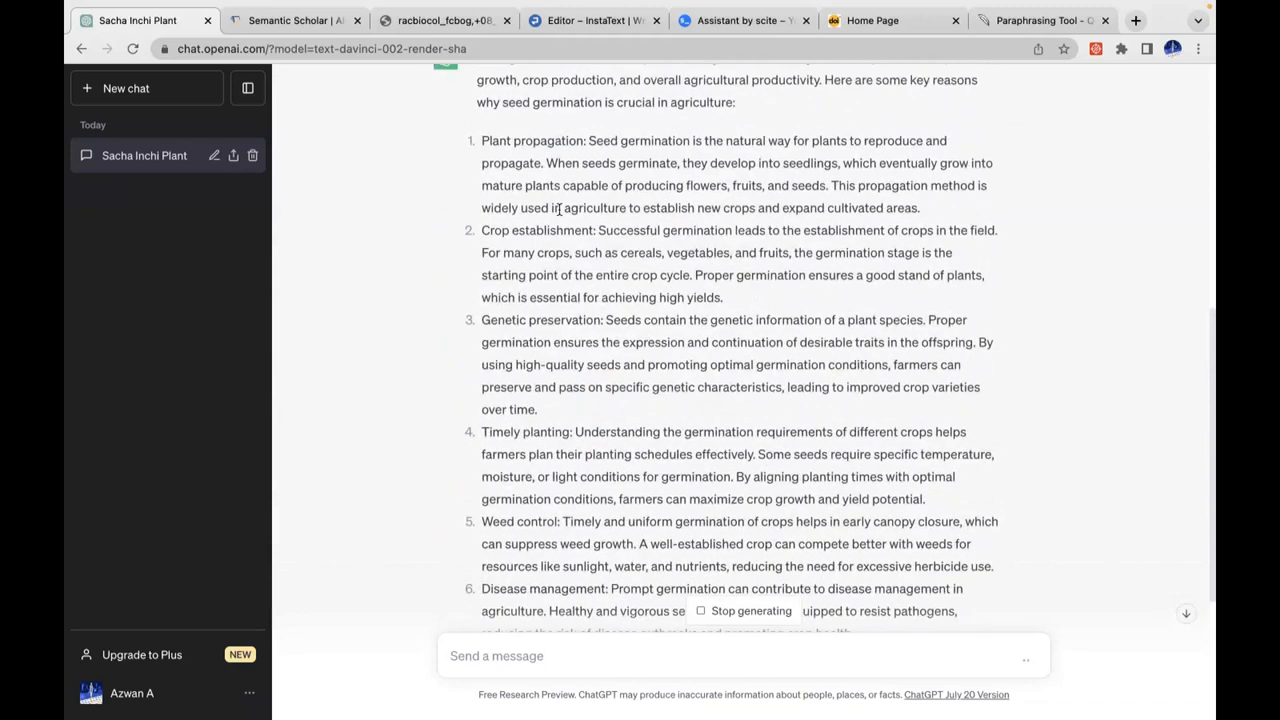
{"action": "scroll", "scroll_direction": "down", "scroll_amount": 3}
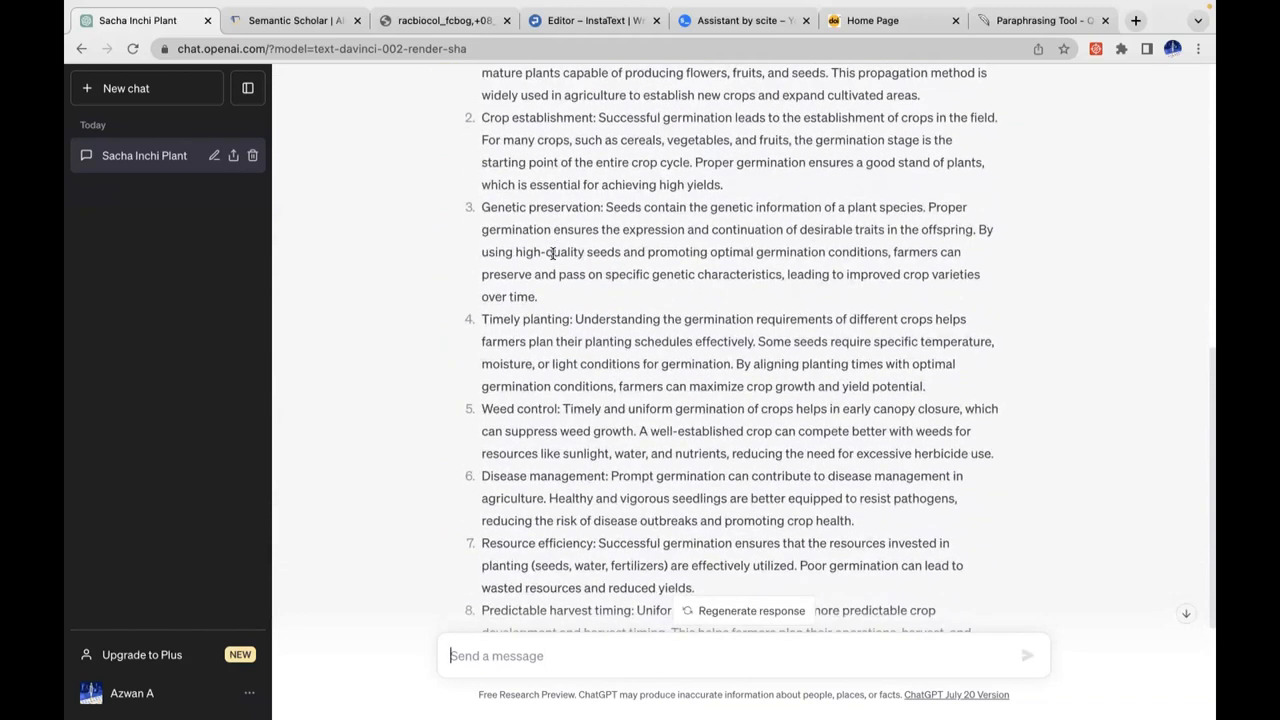
{"action": "scroll", "scroll_direction": "down", "scroll_amount": 3}
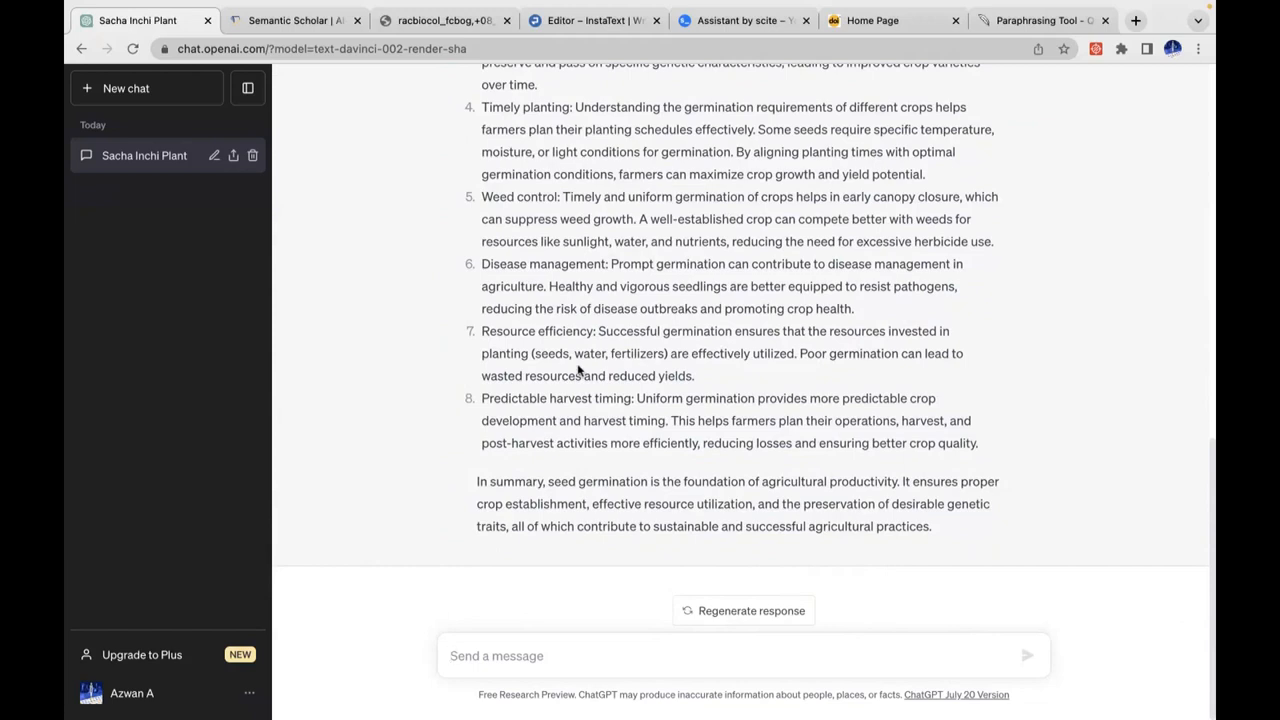
- Ask "What are the factors that influence seed germination" and review the listed factors
{"action": "type", "text": "What"}
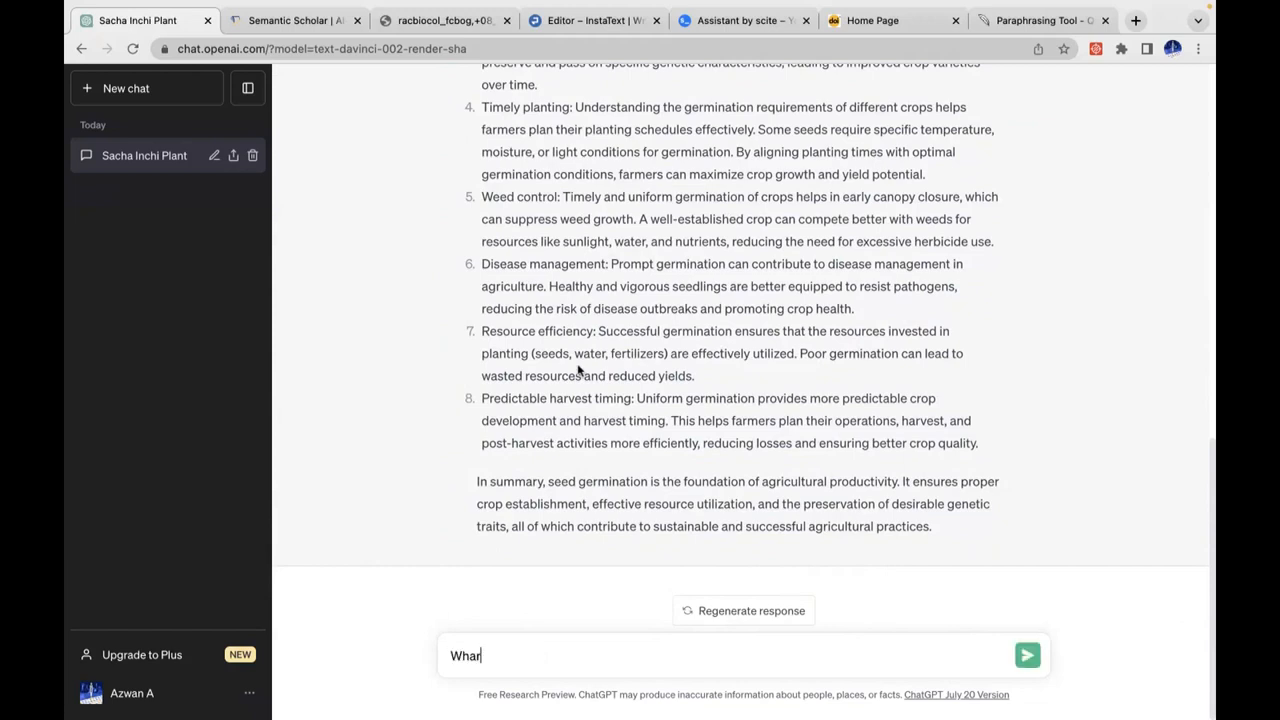
{"action": "type", "text": "What are the"}
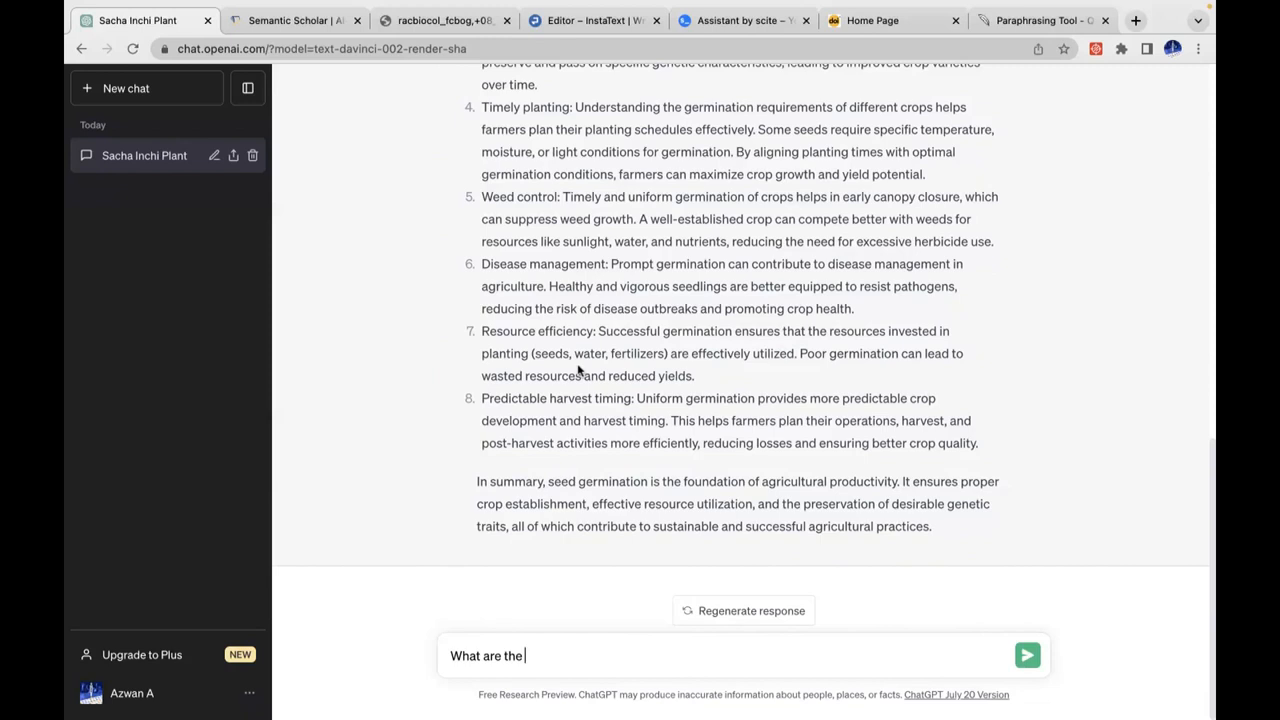
{"action": "type", "text": "factors"}
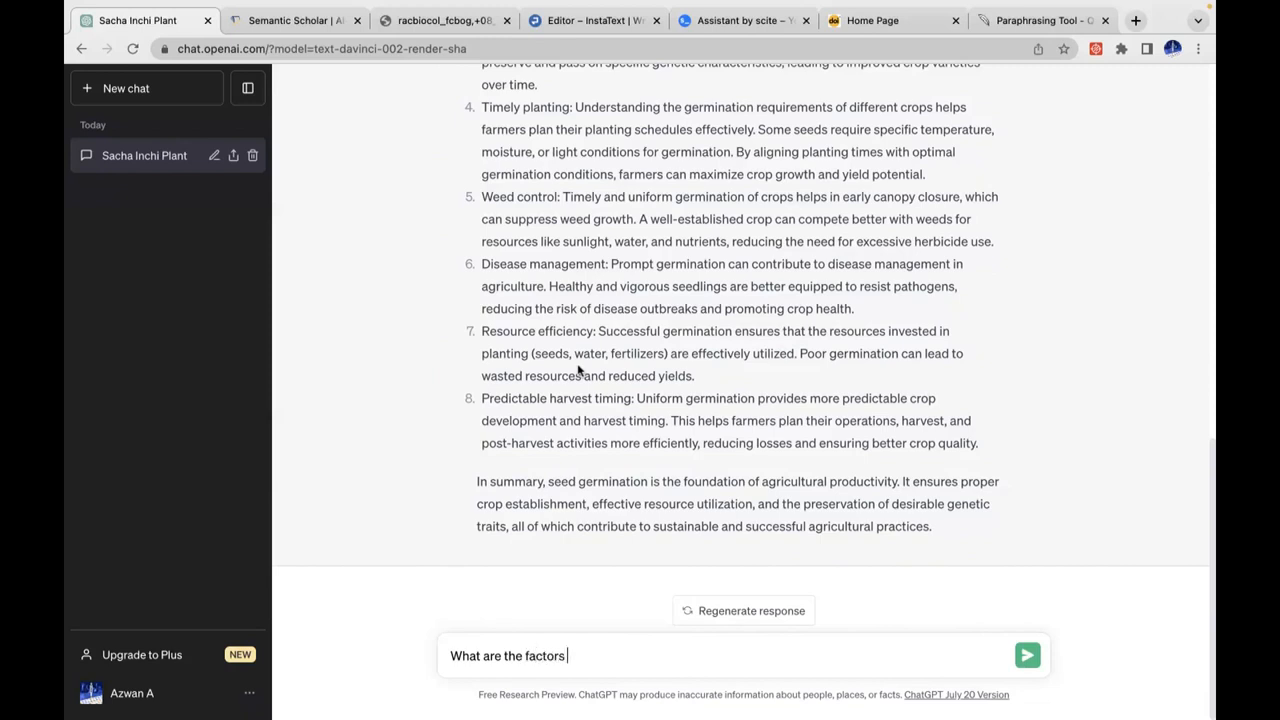
{"action": "type", "text": "that influence s"}
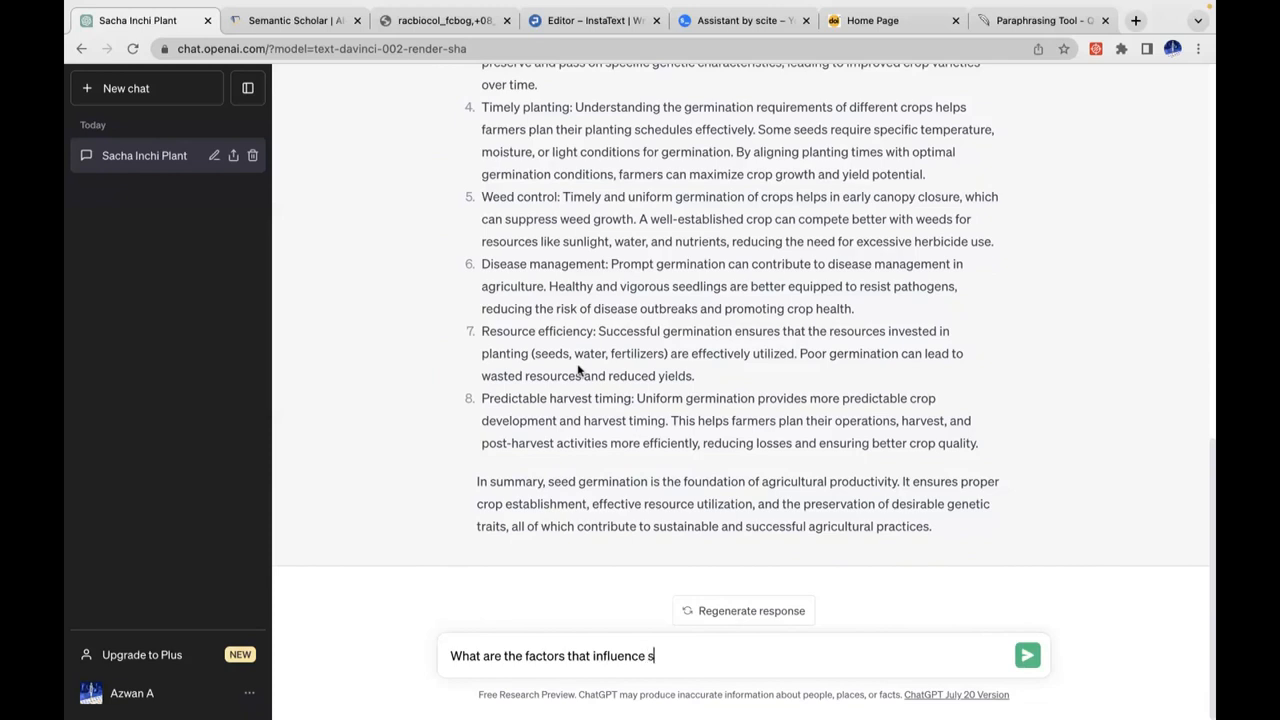
{"action": "type", "text": "eed germination"}
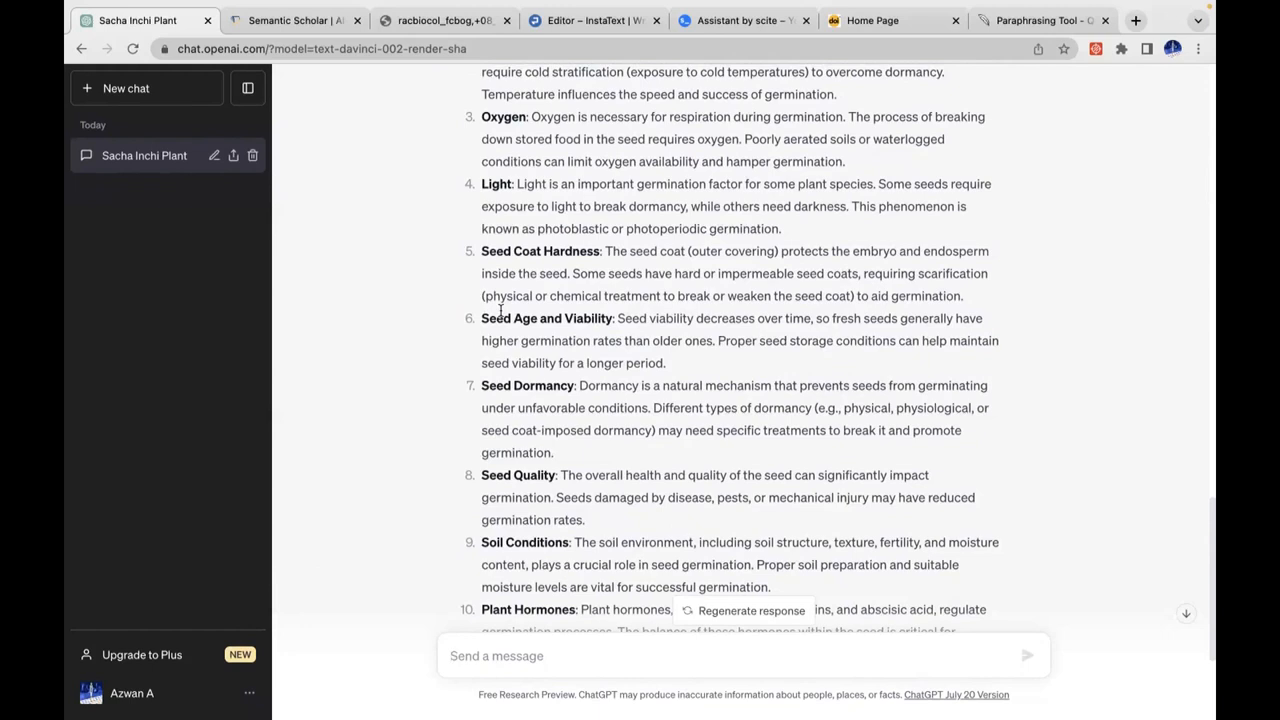
{"action": "scroll", "scroll_direction": "up", "scroll_amount": 3}
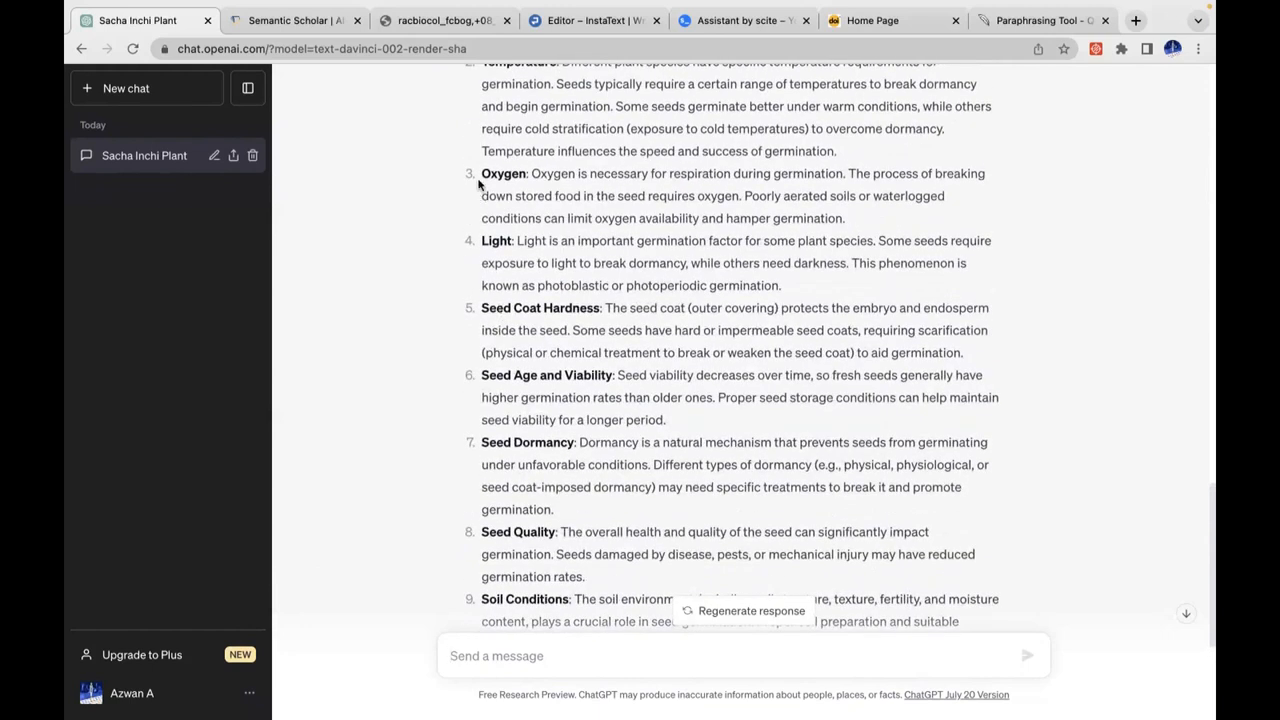
{"action": "left_click", "coordinate": [290, 20]}
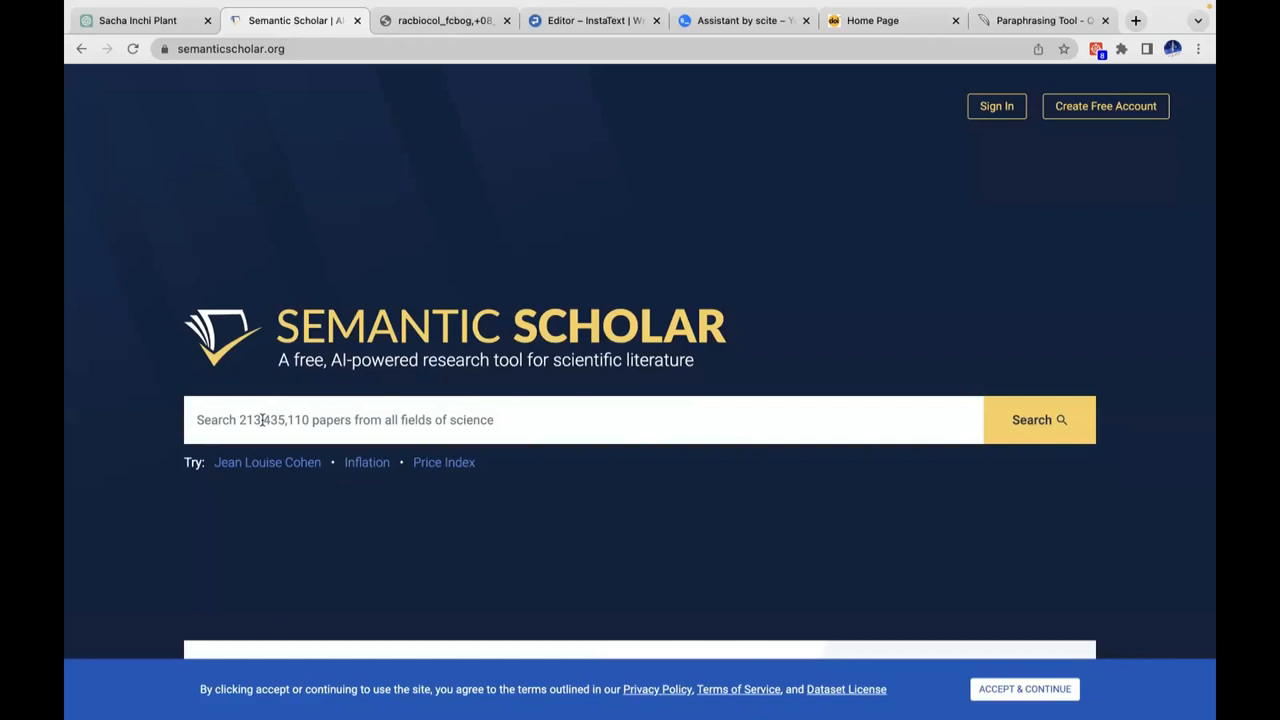
- Search Semantic Scholar for "sacha inchi germination" and browse the 865 results
{"action": "type", "text": "sacha inchi"}
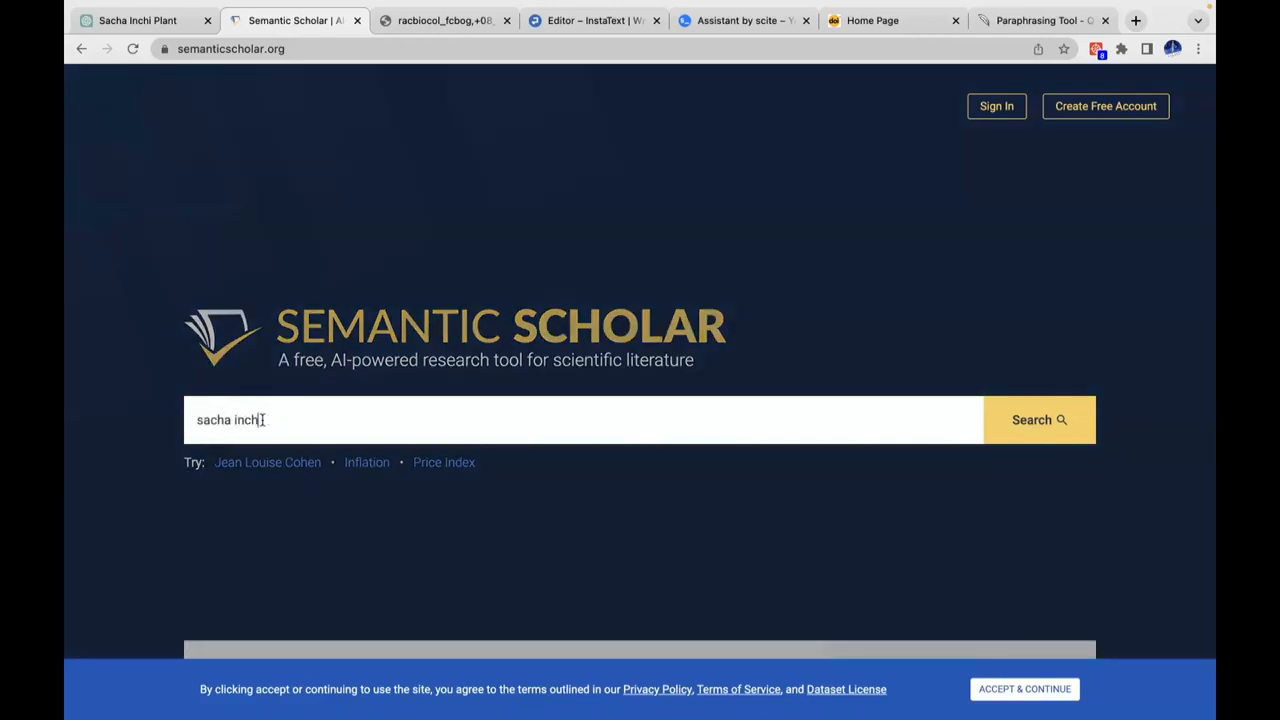
{"action": "type", "text": "germinatio"}
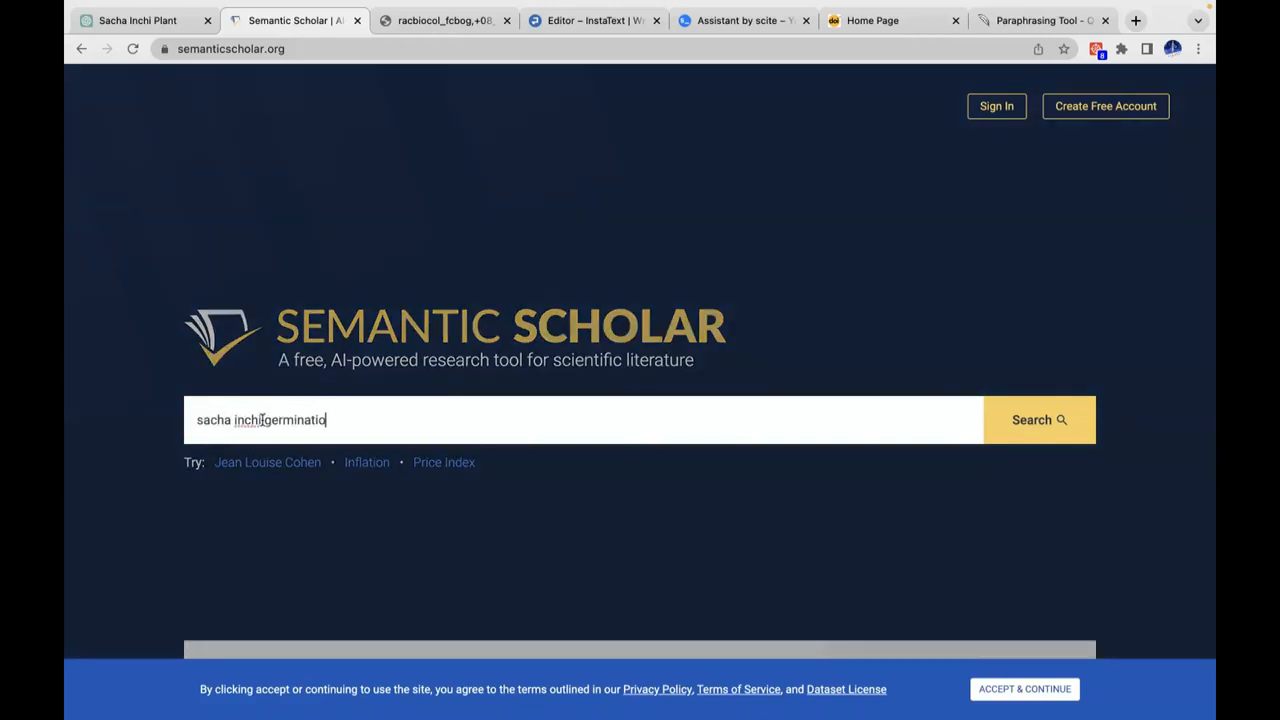
{"action": "left_click", "coordinate": [1038, 420]}
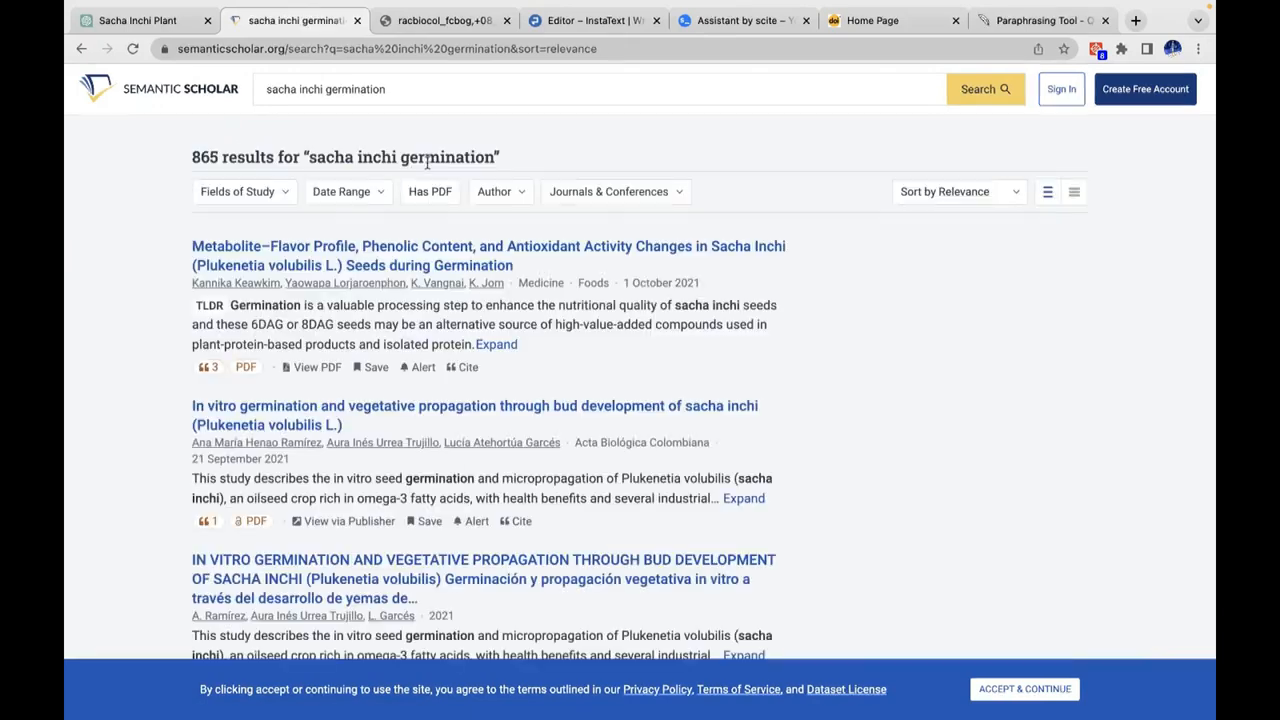
{"action": "scroll", "scroll_direction": "down", "scroll_amount": 3}
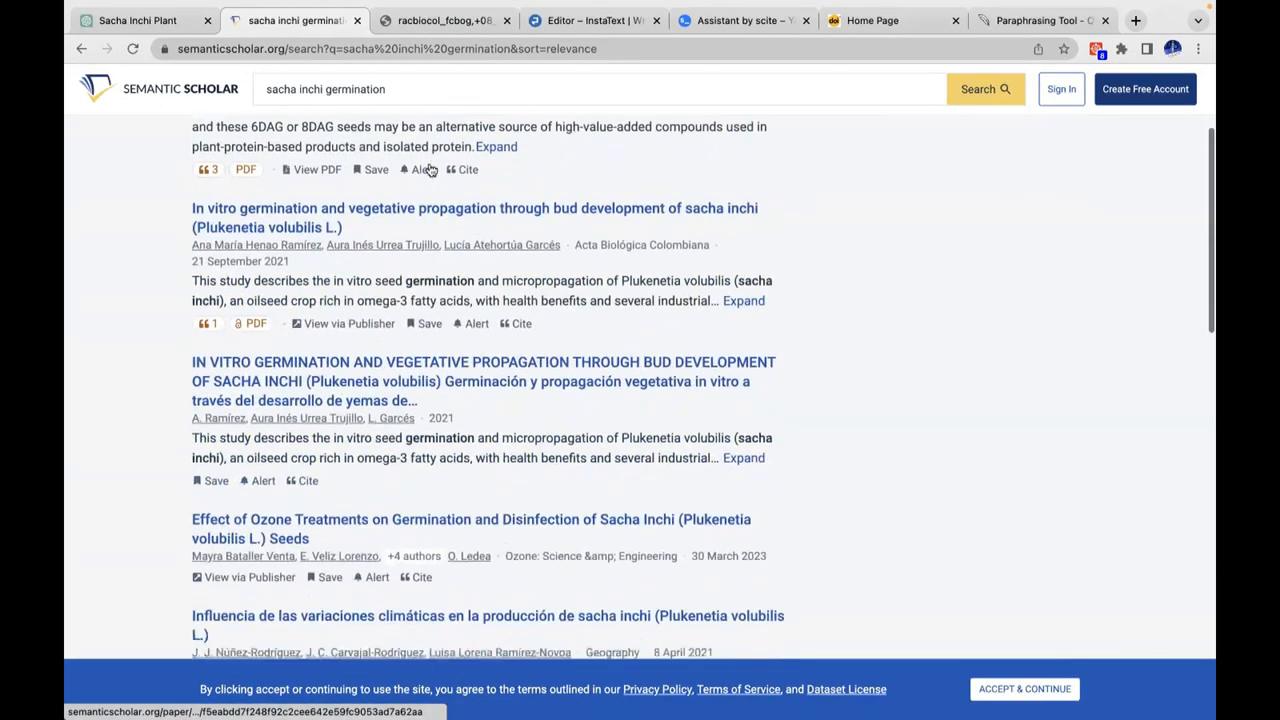
{"action": "scroll", "scroll_direction": "up", "scroll_amount": 3}
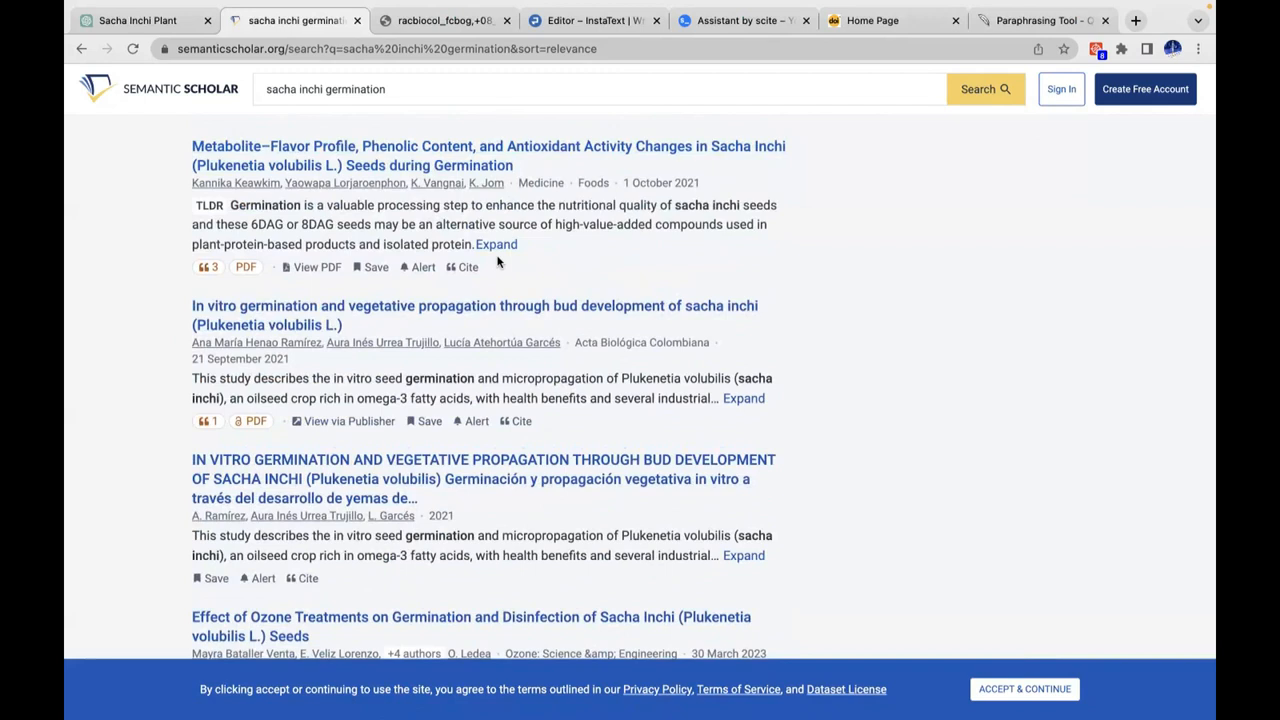
{"action": "mouse_move", "coordinate": [440, 332]}
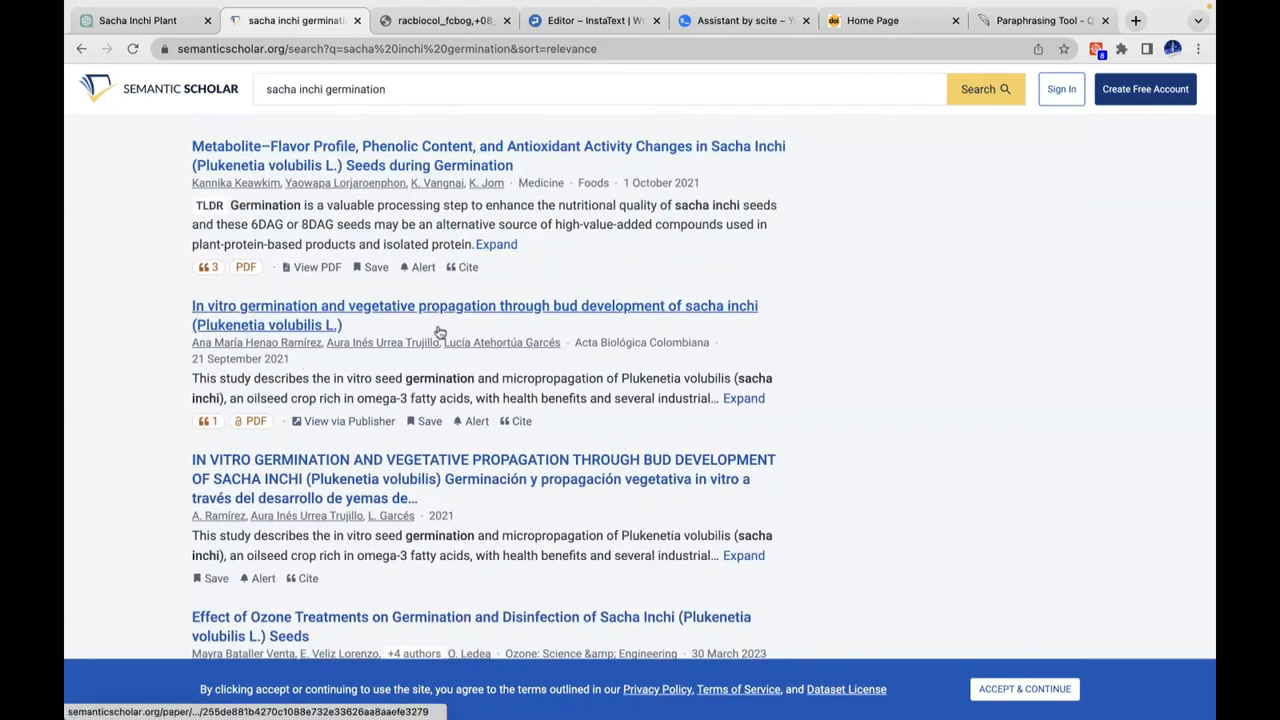
{"action": "mouse_move", "coordinate": [302, 322]}
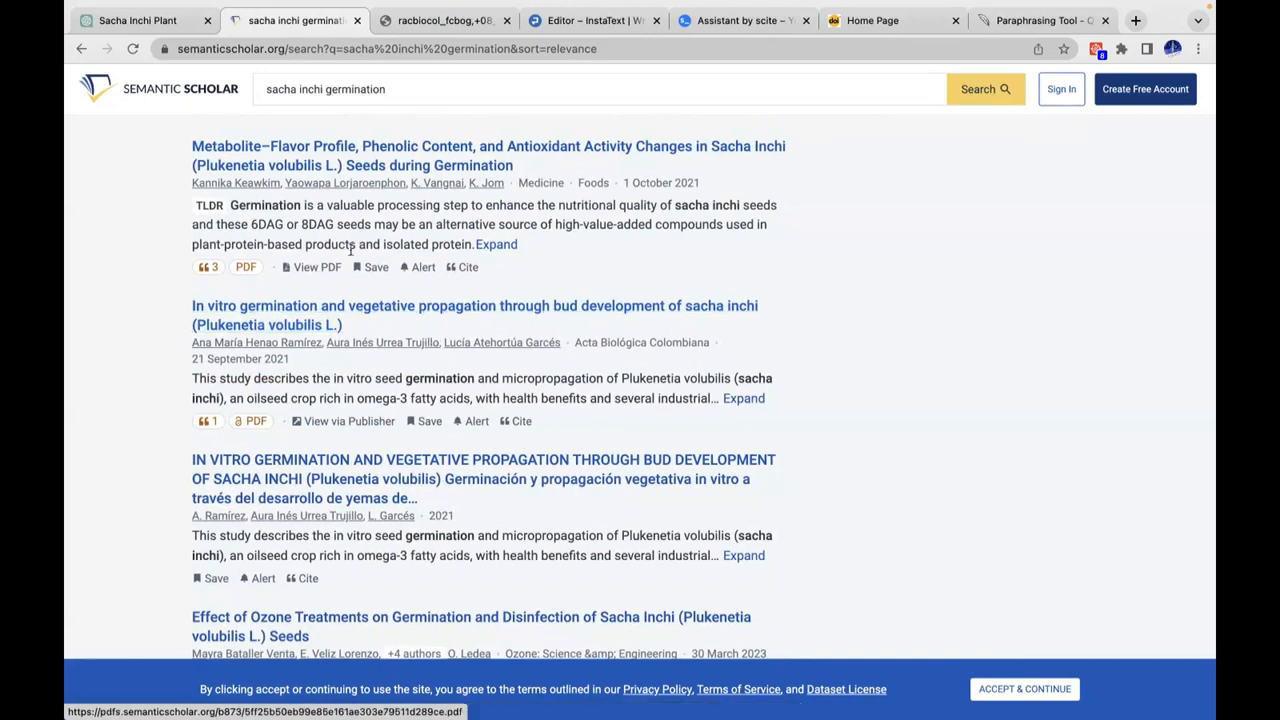
- View the downloaded paper's poor seed viability passage, then return to the Sacha Inchi Plant chat
{"action": "left_click", "coordinate": [444, 20]}
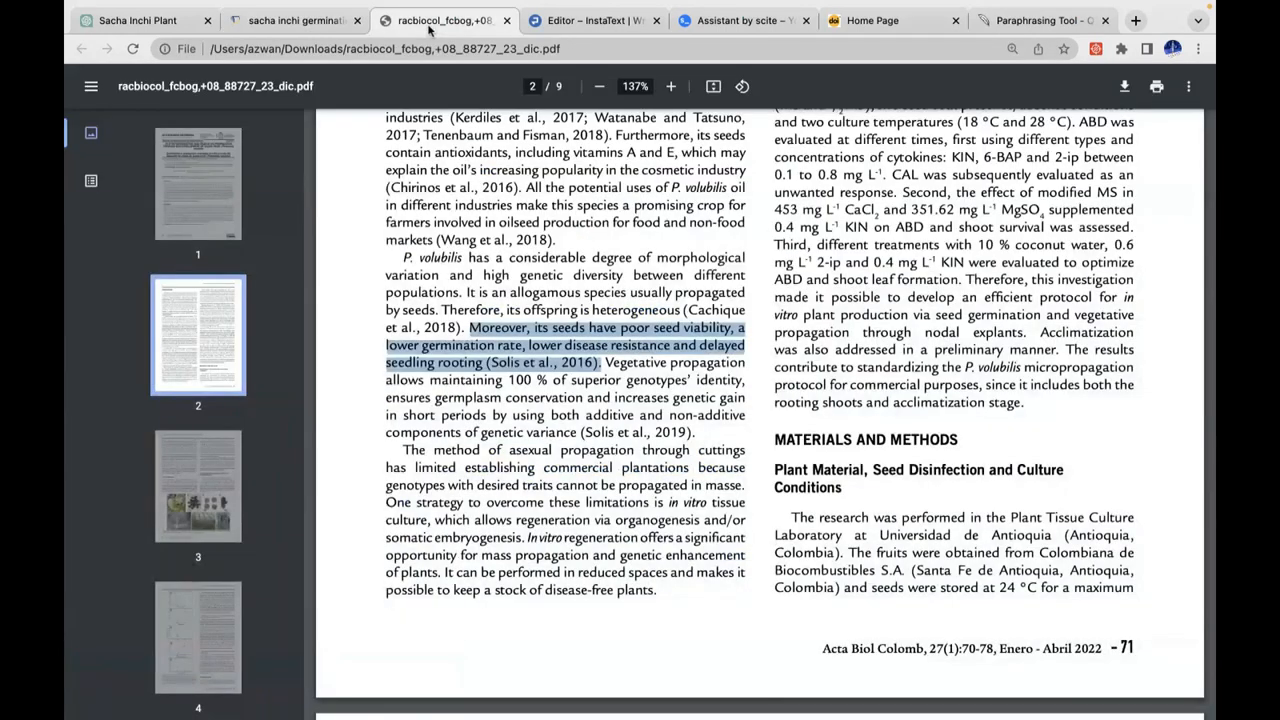
{"action": "mouse_move", "coordinate": [456, 384]}
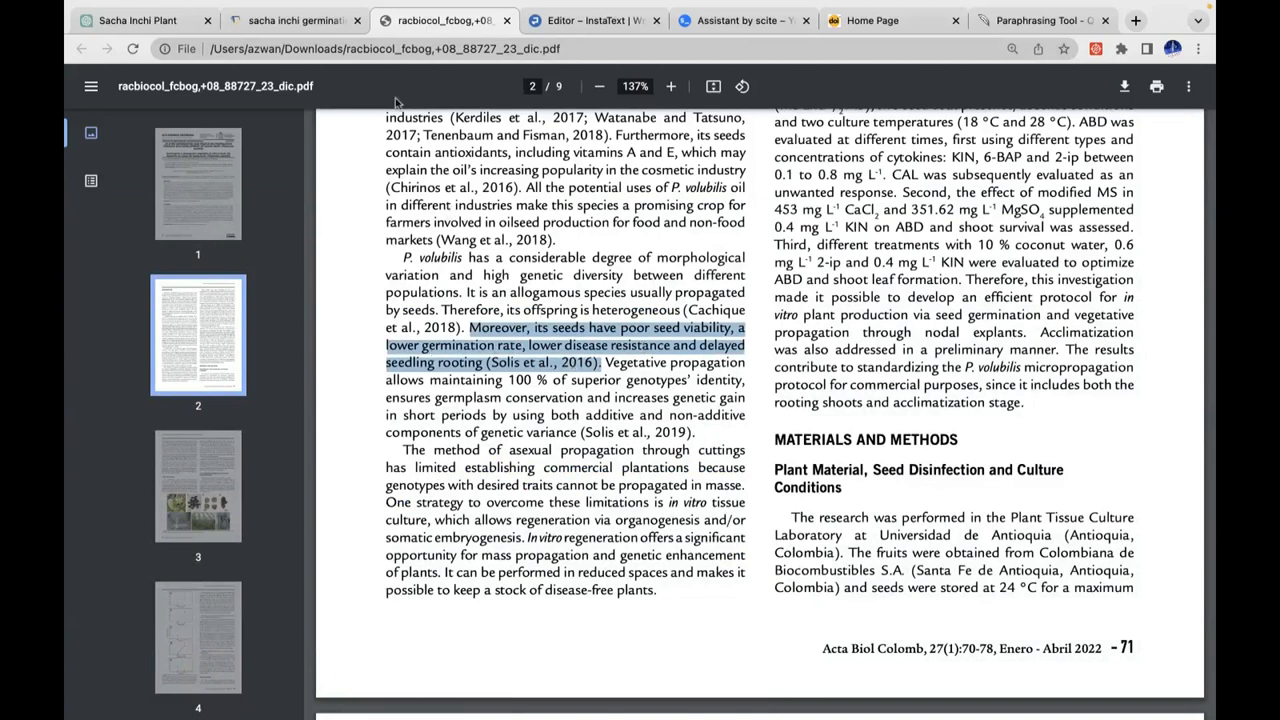
{"action": "left_click", "coordinate": [136, 20]}
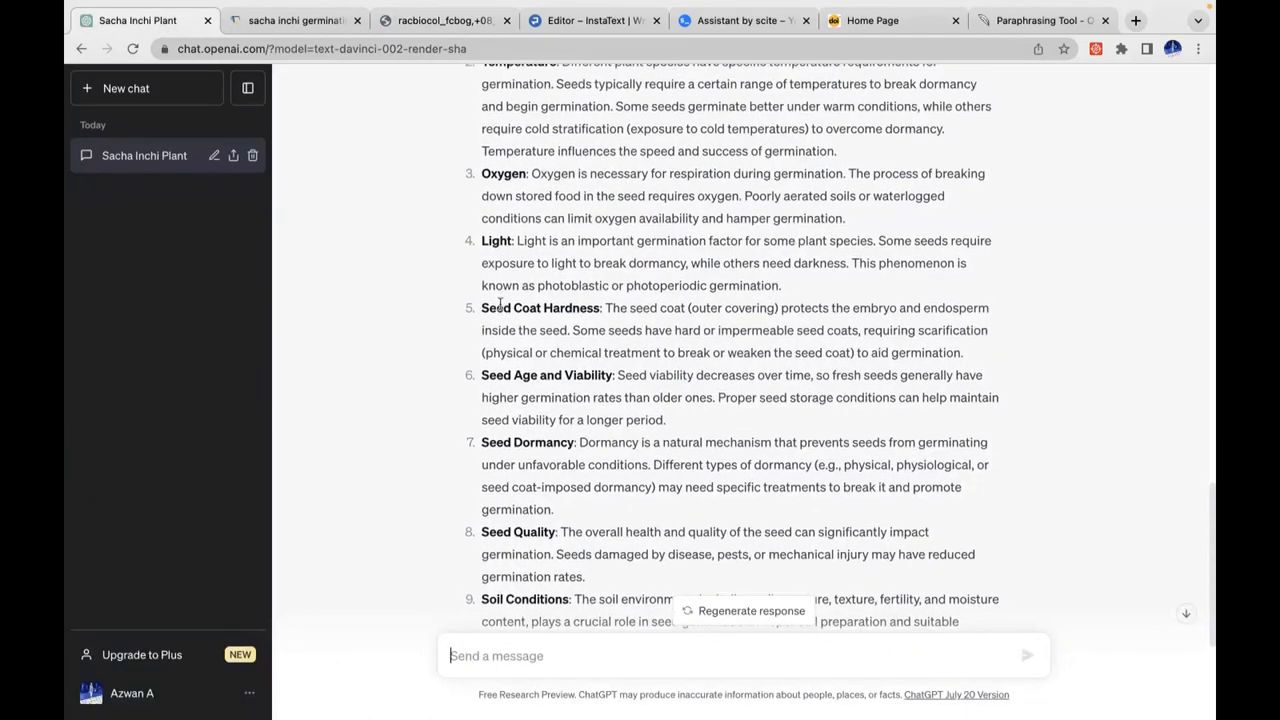
{"action": "scroll", "scroll_direction": "up", "scroll_amount": 3}
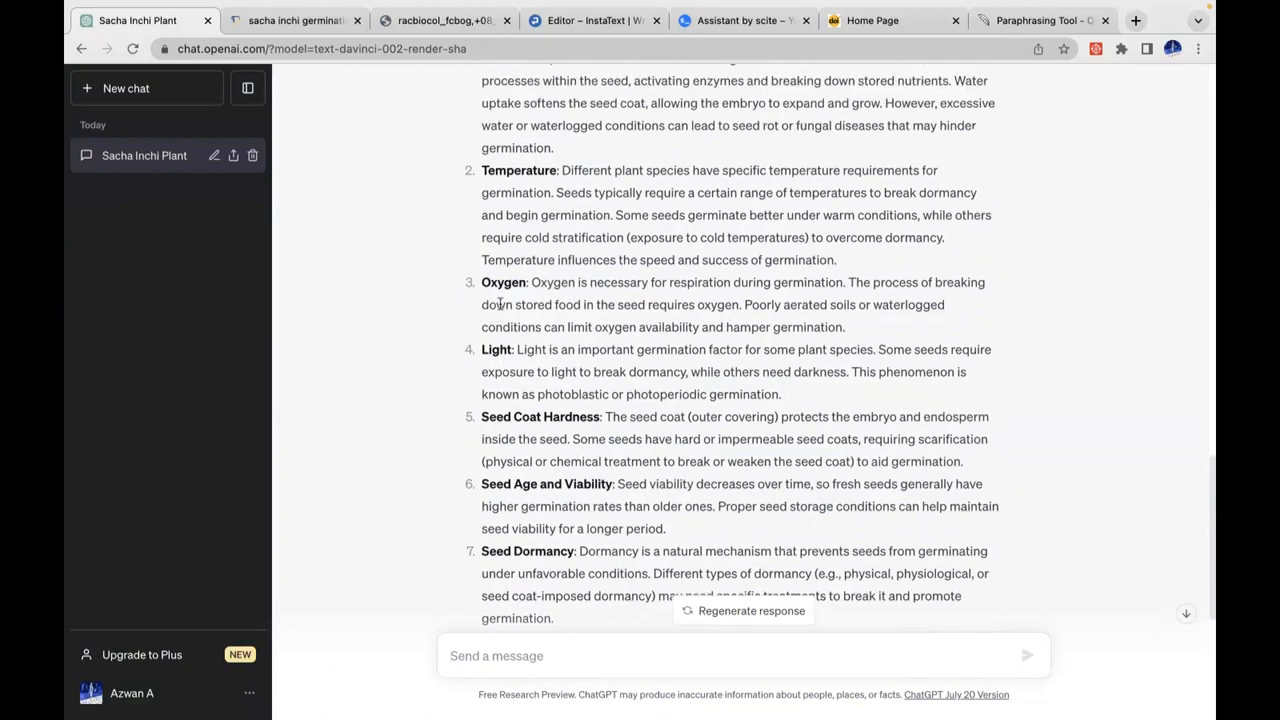
{"action": "scroll", "scroll_direction": "down", "scroll_amount": 3}
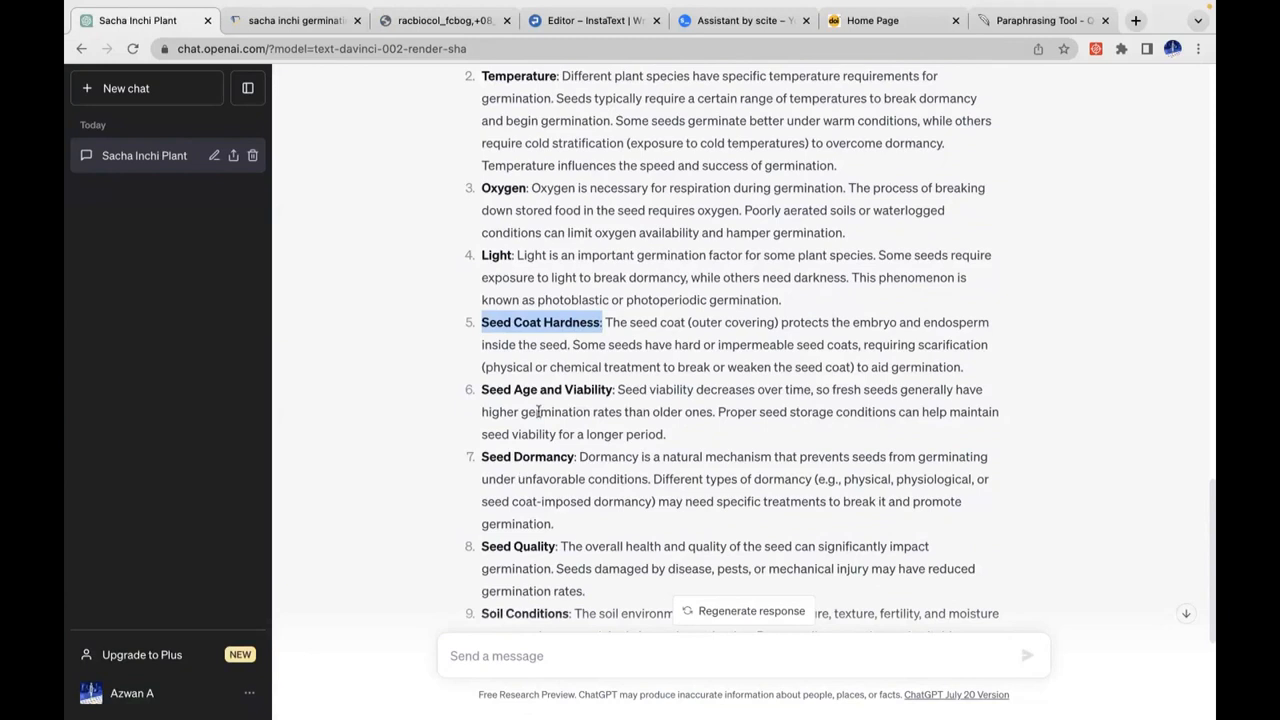
{"action": "mouse_move", "coordinate": [680, 64]}
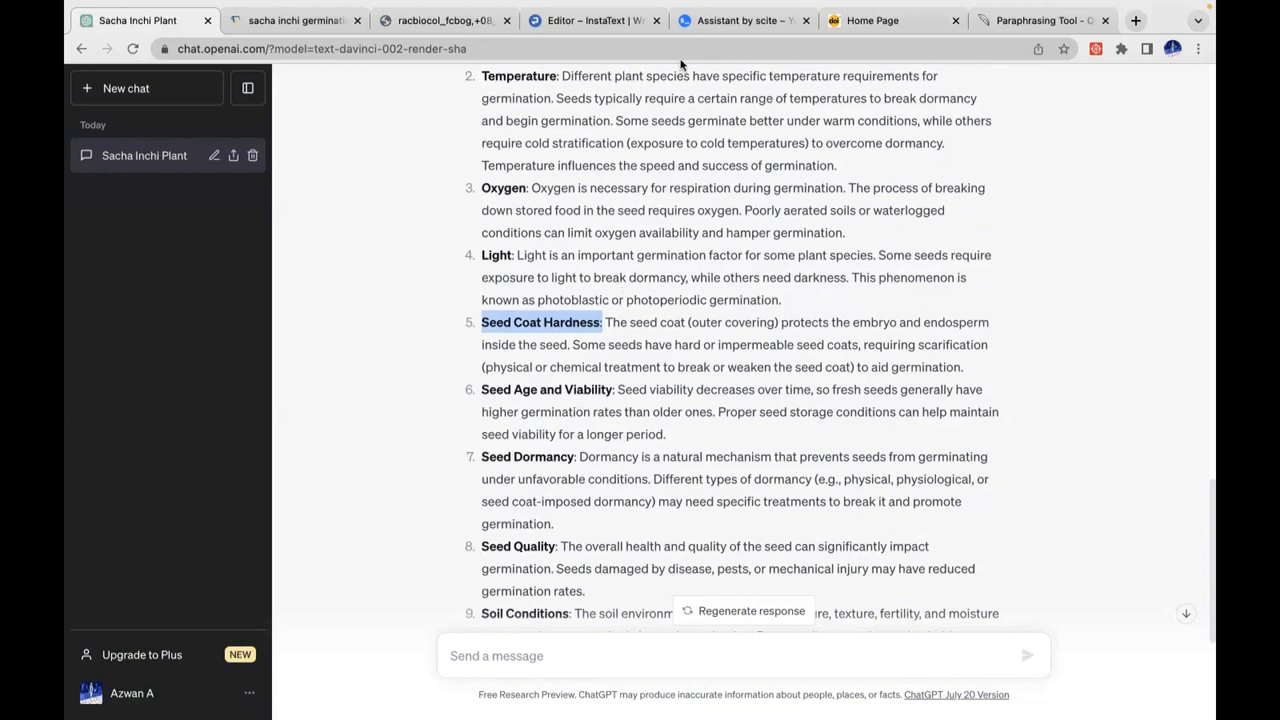
{"action": "mouse_move", "coordinate": [1084, 312]}
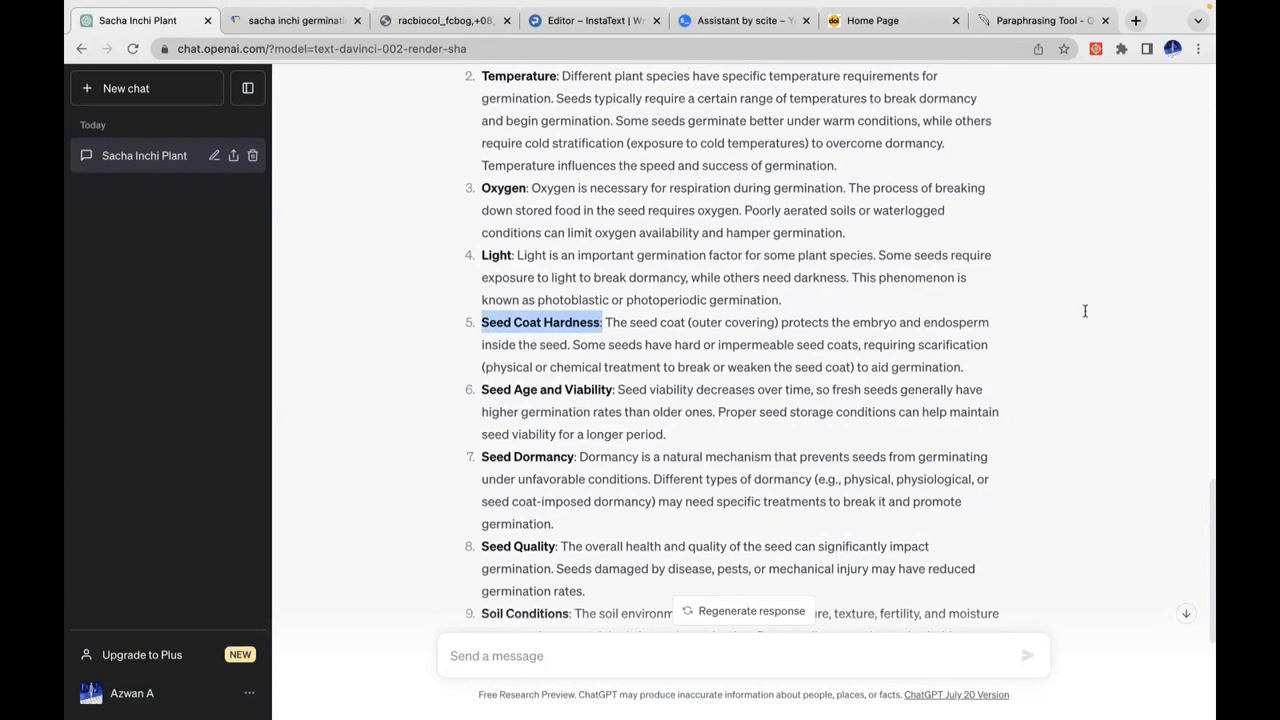
{"action": "mouse_move", "coordinate": [898, 226]}
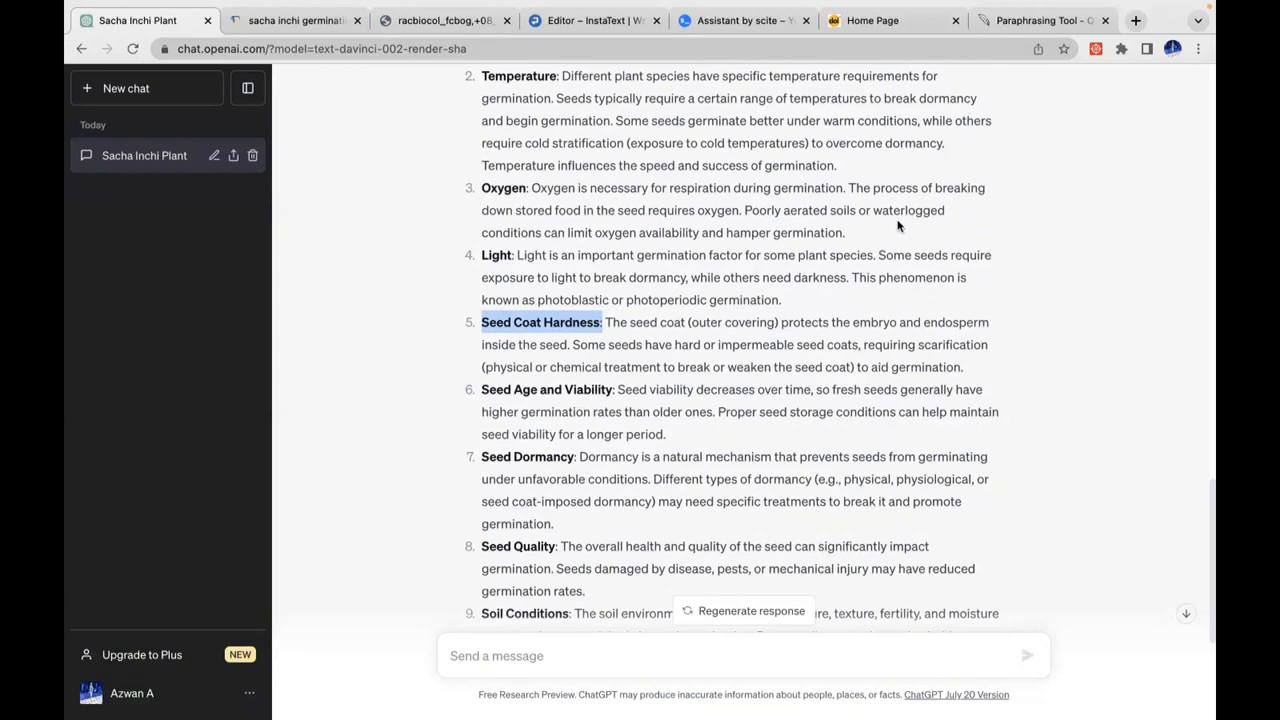
{"action": "mouse_move", "coordinate": [502, 426]}
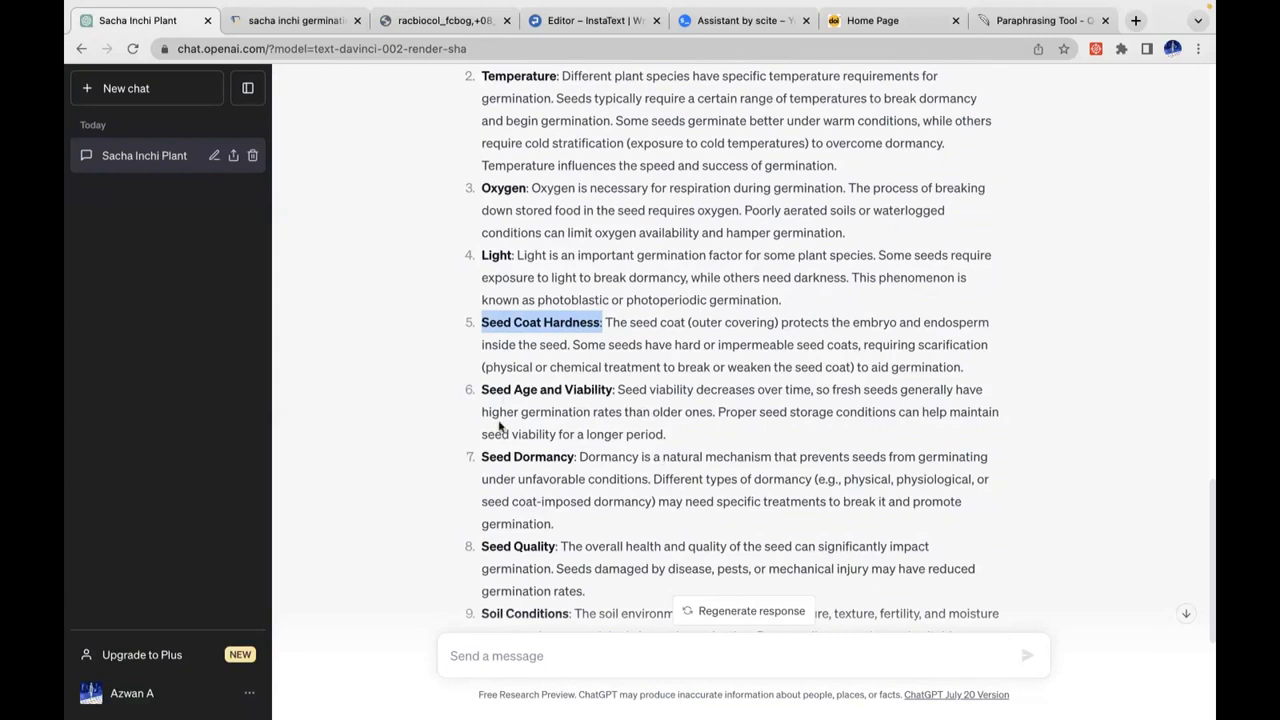
{"action": "scroll", "scroll_direction": "down", "scroll_amount": 3}
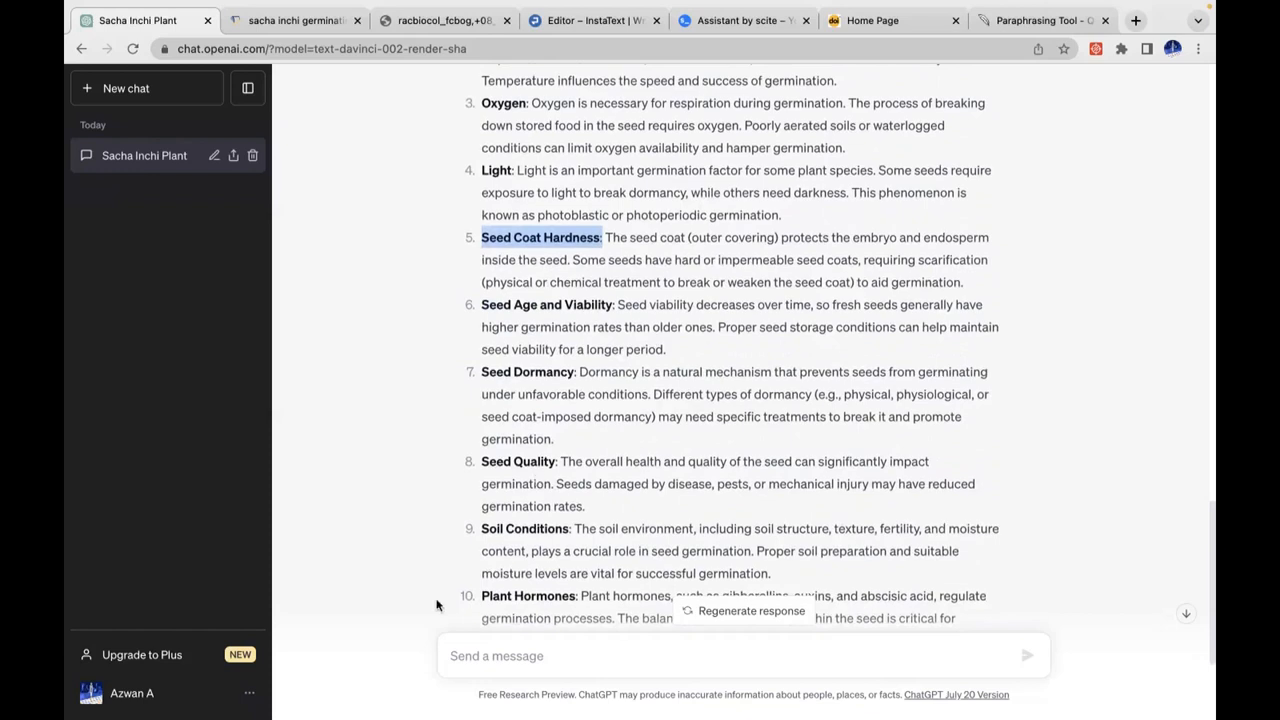
{"action": "scroll", "scroll_direction": "down", "scroll_amount": 3}
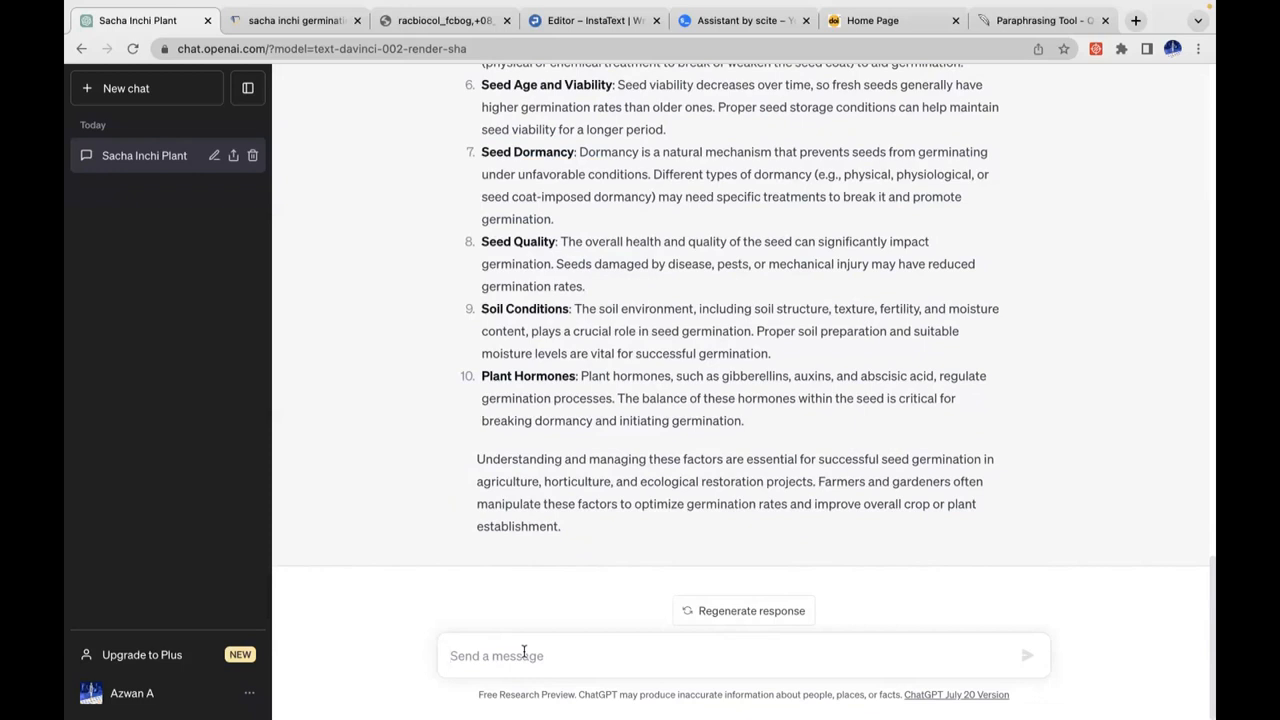
{"action": "type", "text": "T"}
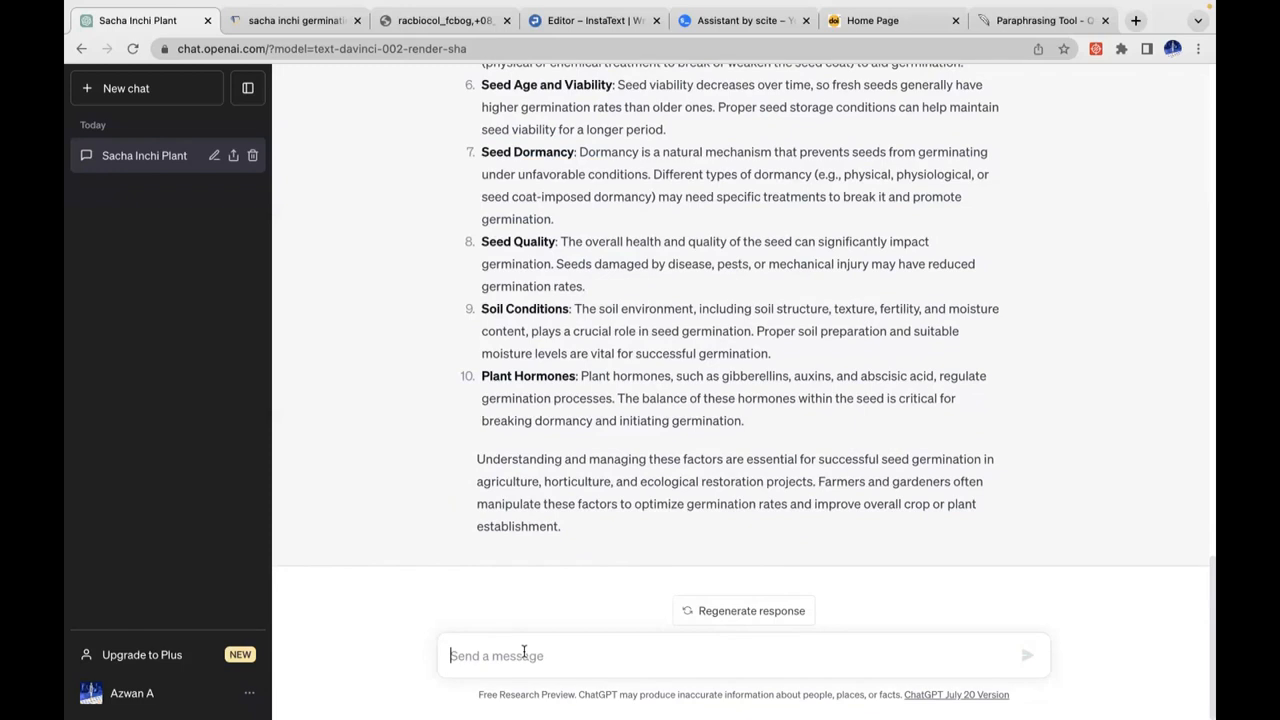
{"action": "mouse_move", "coordinate": [468, 596]}
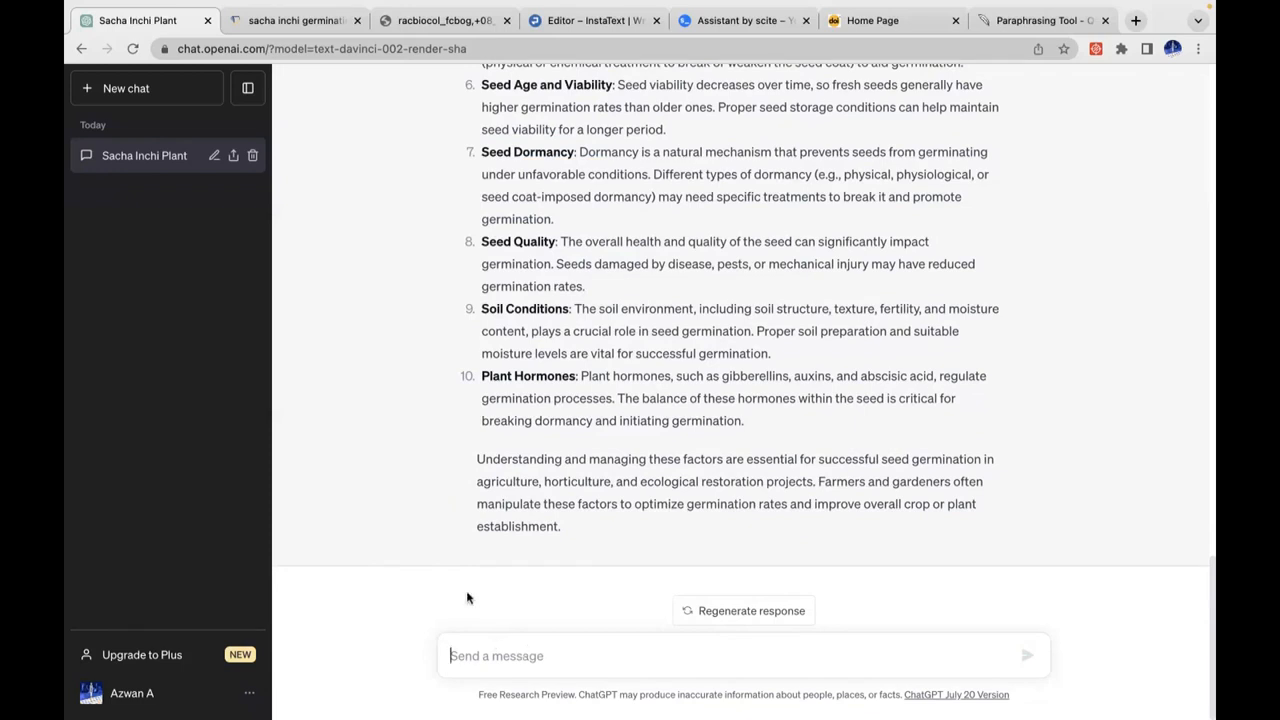
{"action": "mouse_move", "coordinate": [560, 496]}
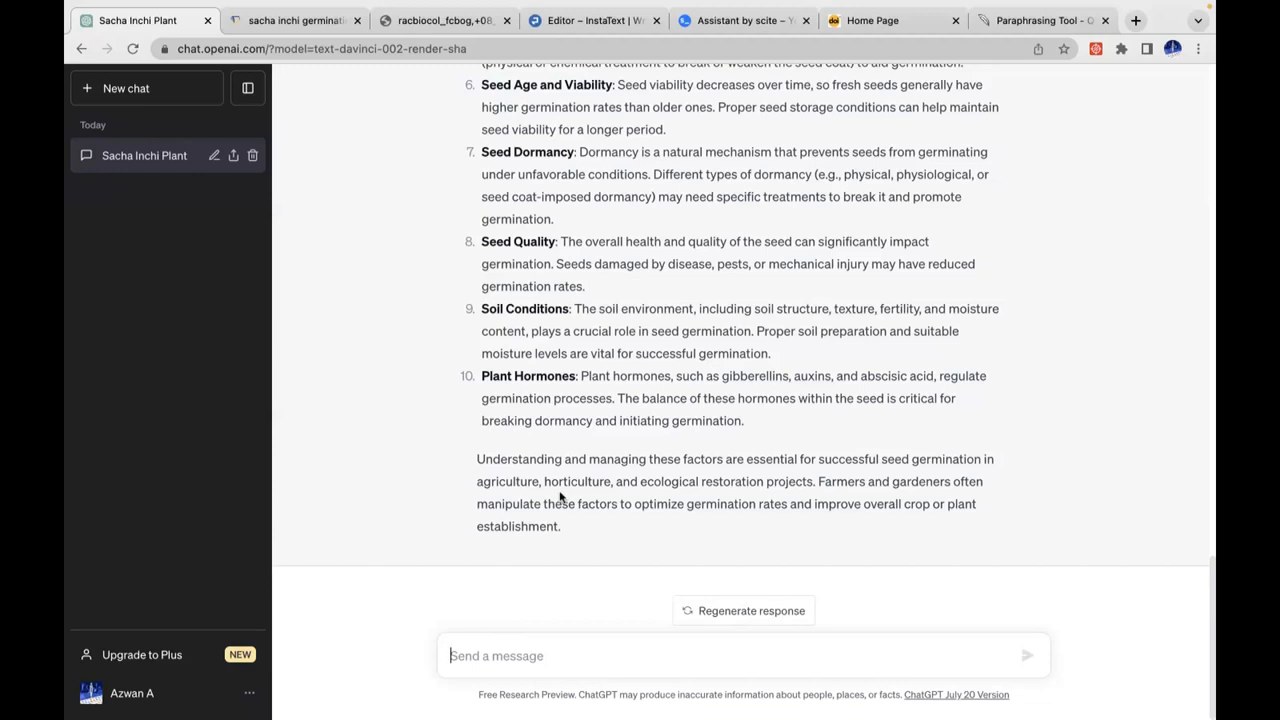
- Request a thesis outline on the effect of seed coat removal on sacha inchi germination
{"action": "type", "text": "Come u"}
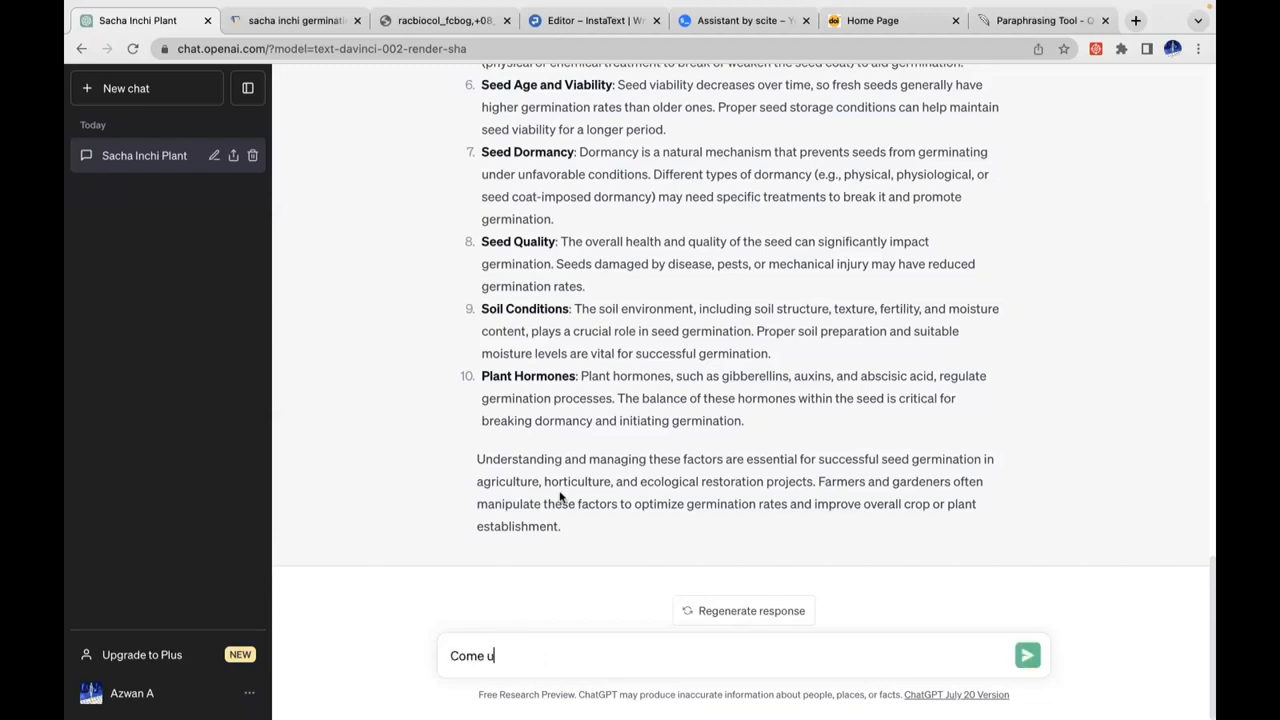
{"action": "type", "text": "p with"}
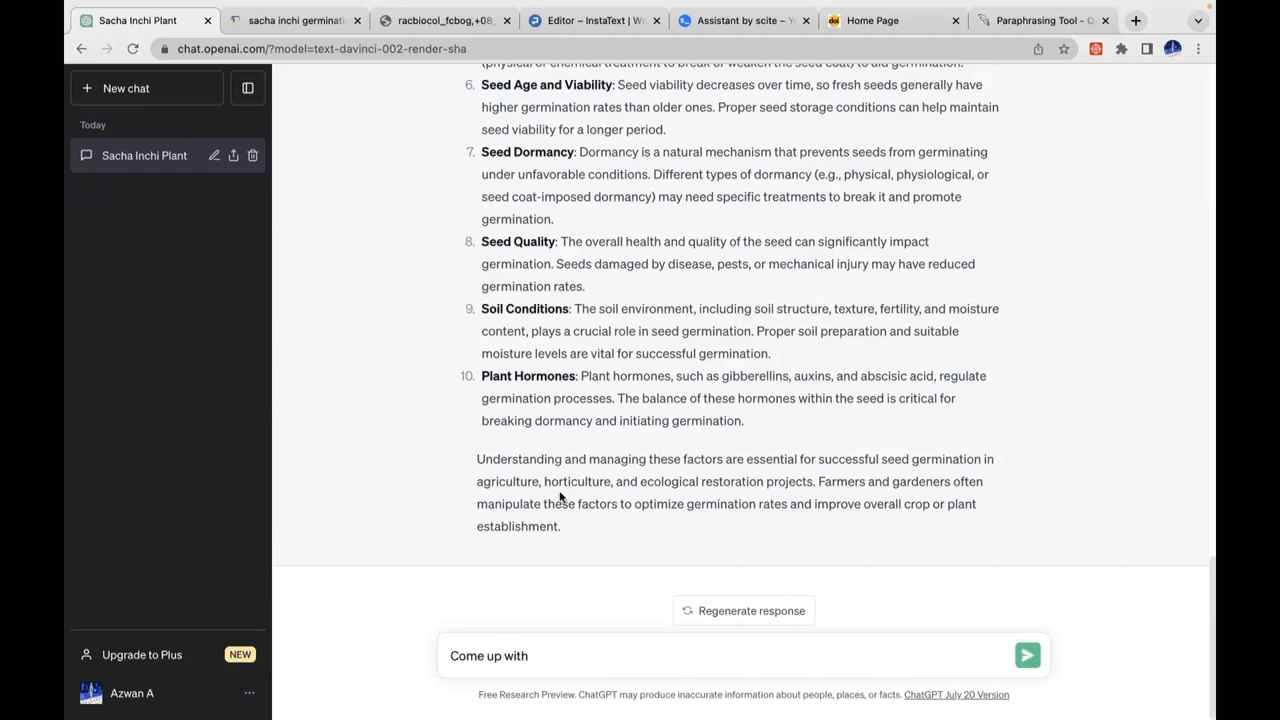
{"action": "type", "text": "an outli"}
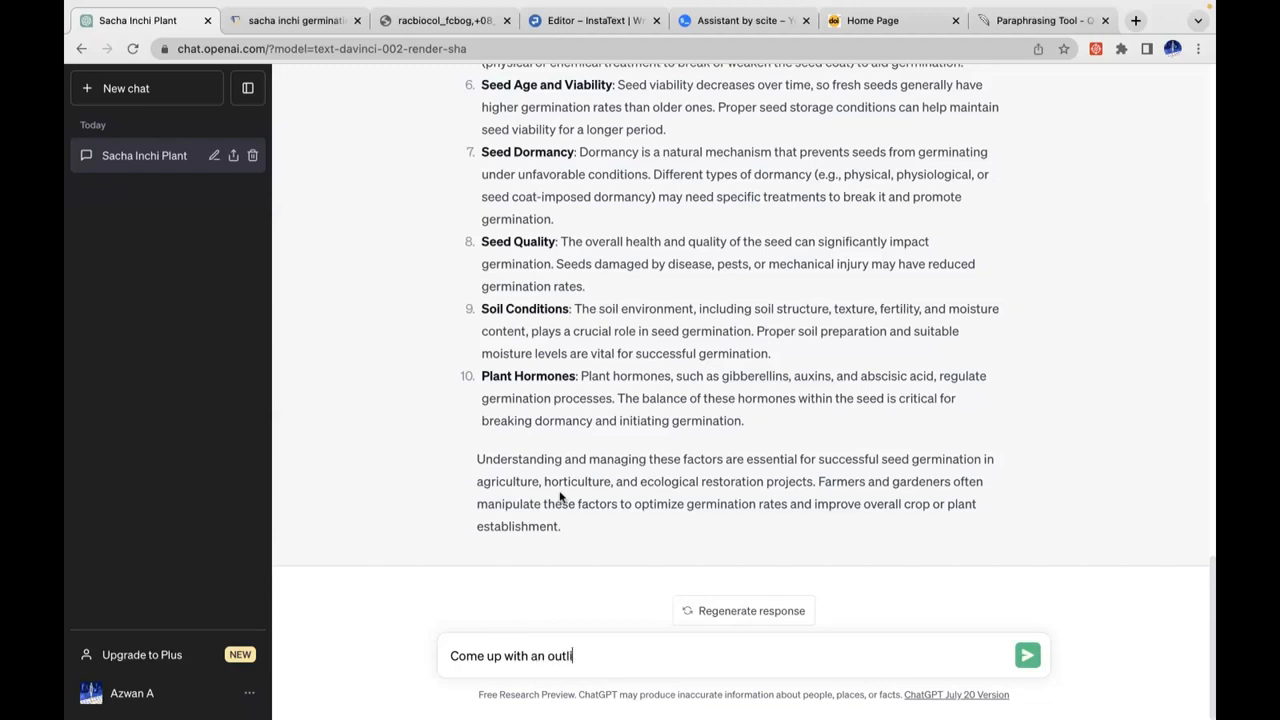
{"action": "type", "text": "ne for a"}
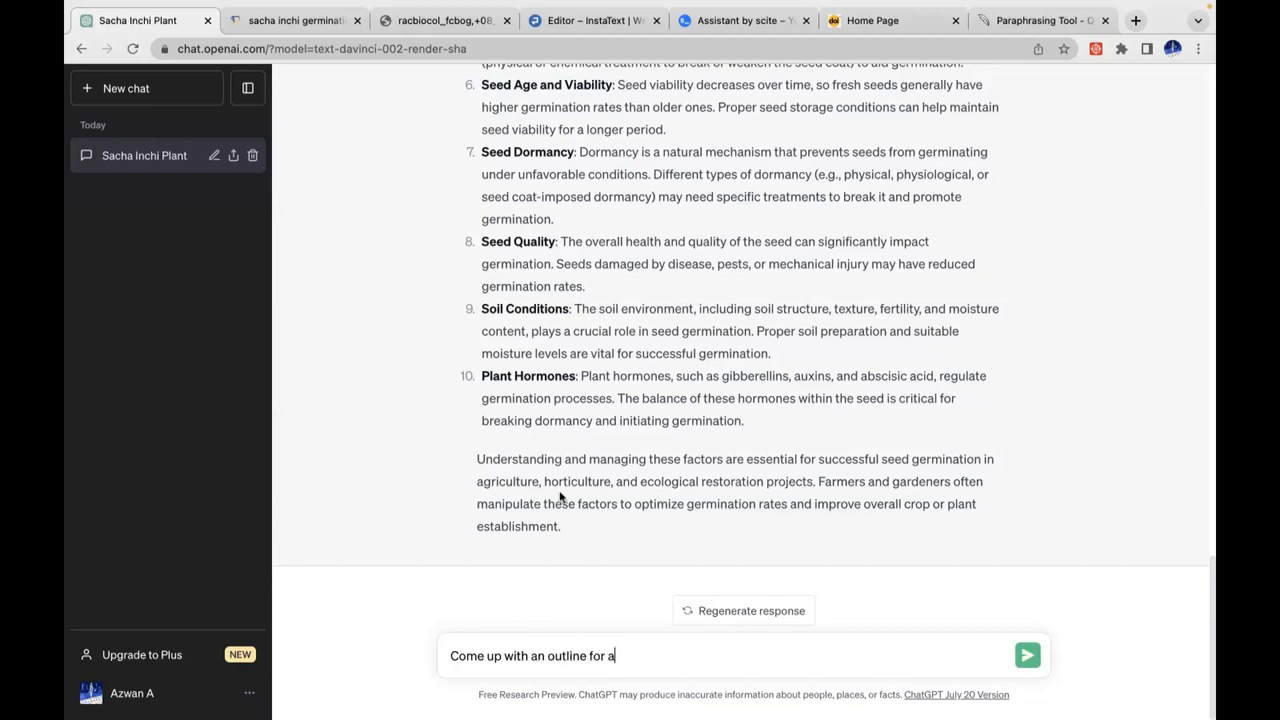
{"action": "type", "text": "thesis"}
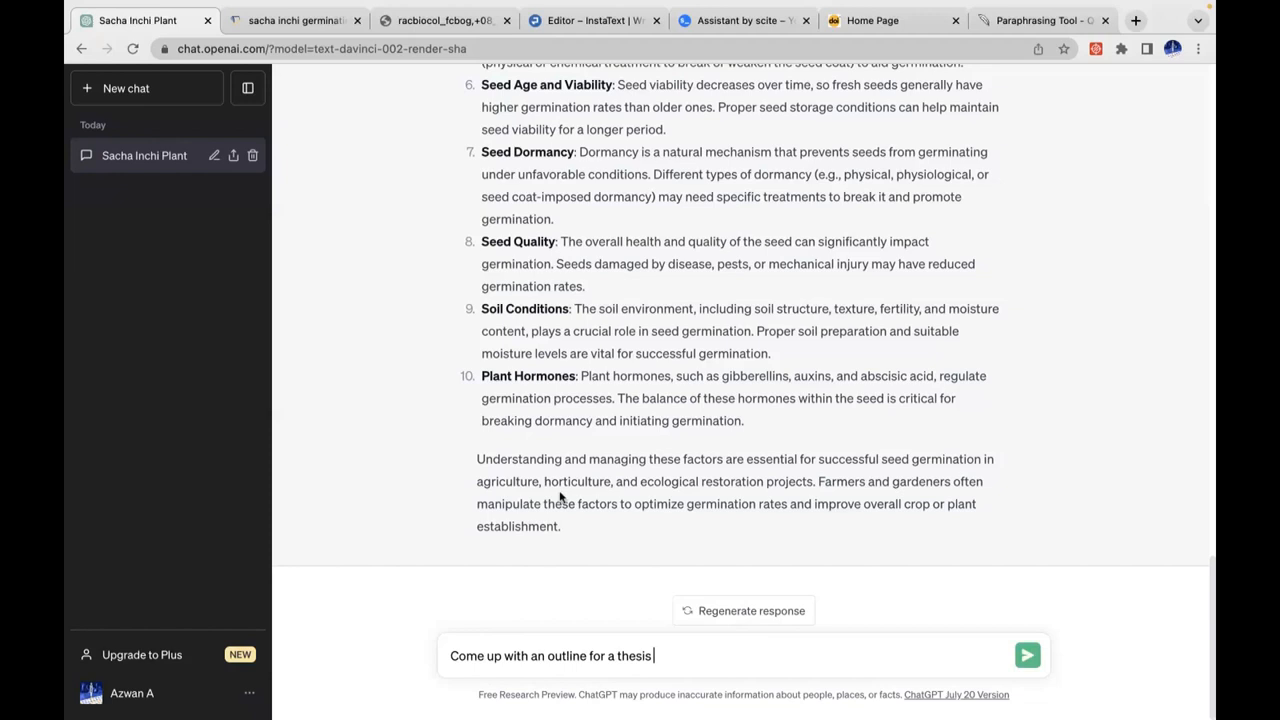
{"action": "type", "text": "on the effect of"}
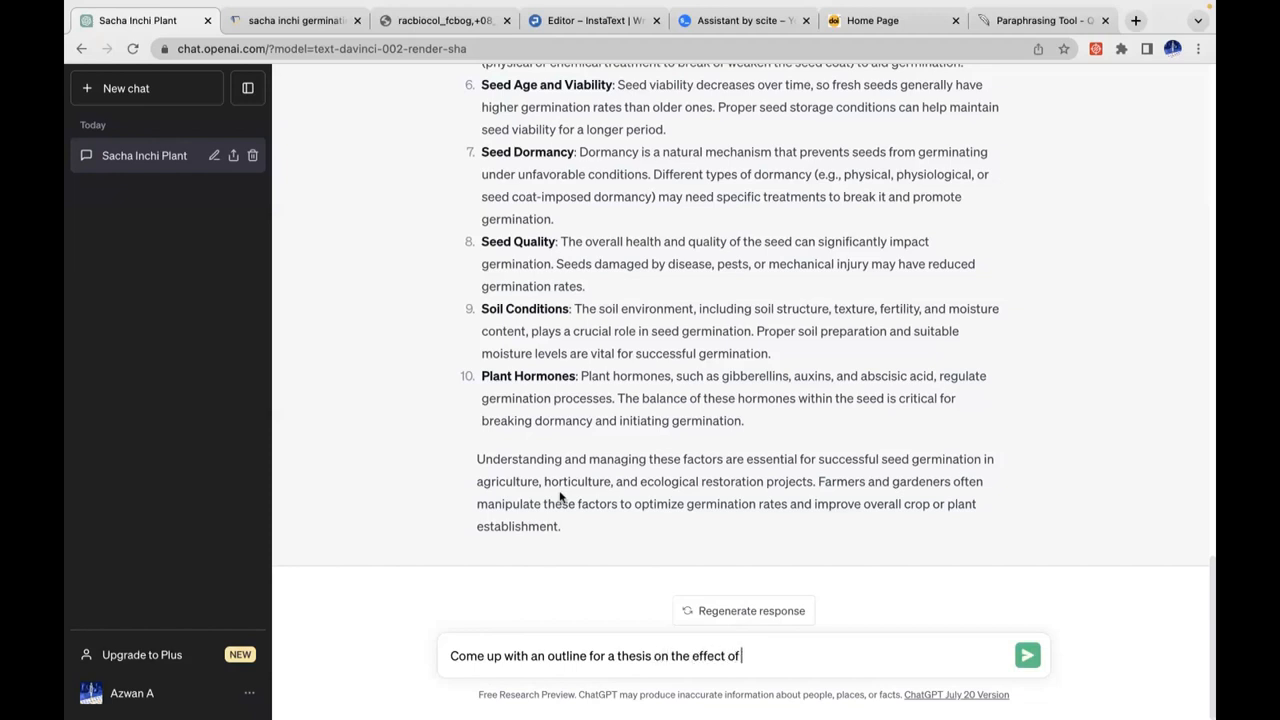
{"action": "type", "text": "seed coa"}
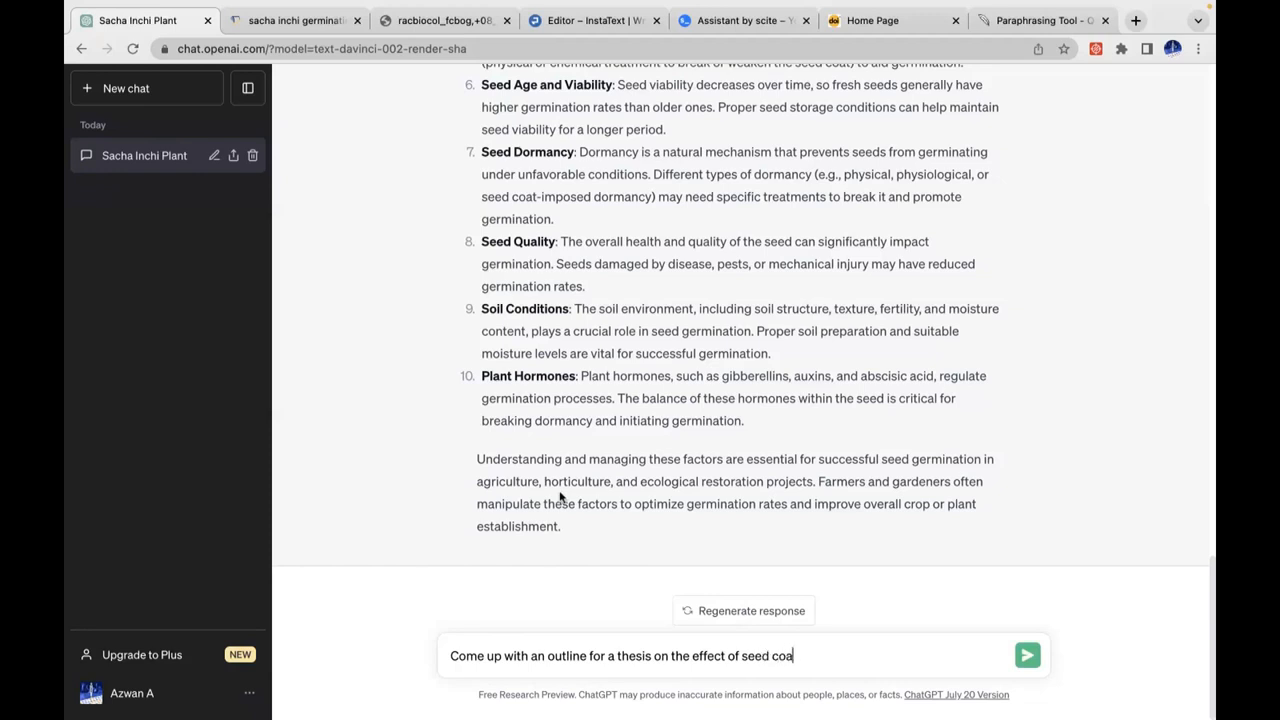
{"action": "type", "text": "t"}
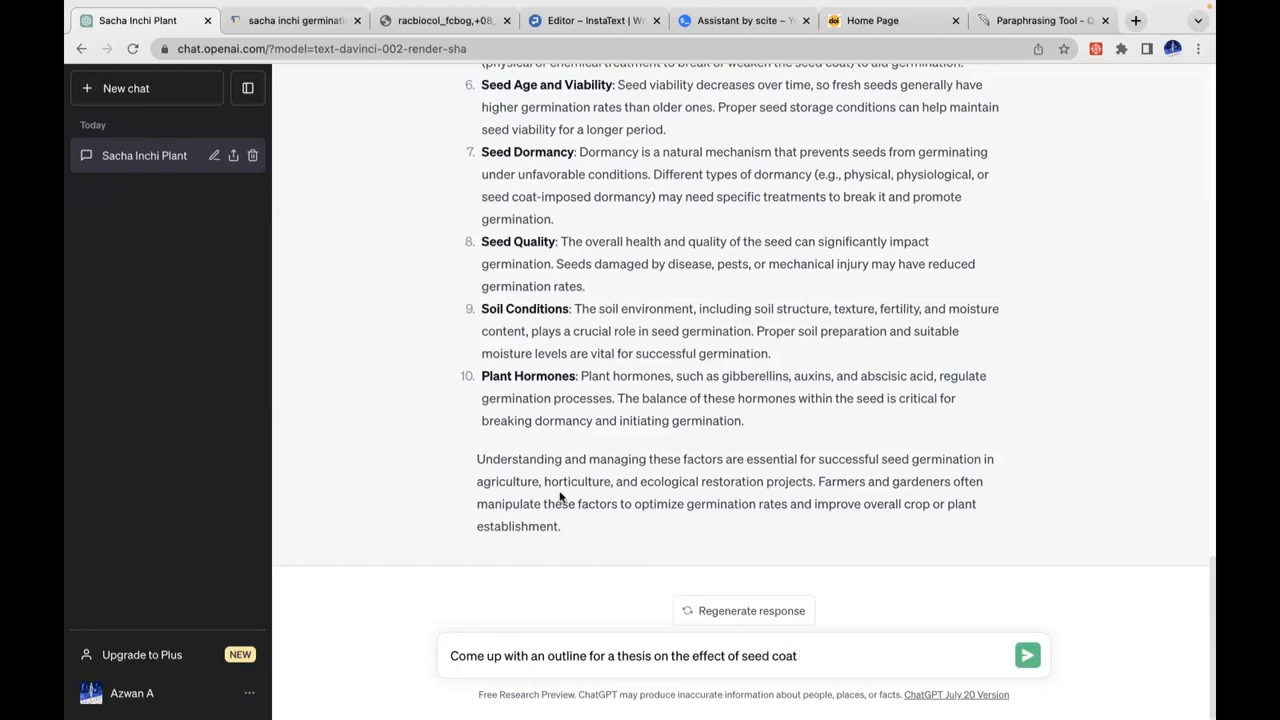
{"action": "type", "text": "removal"}
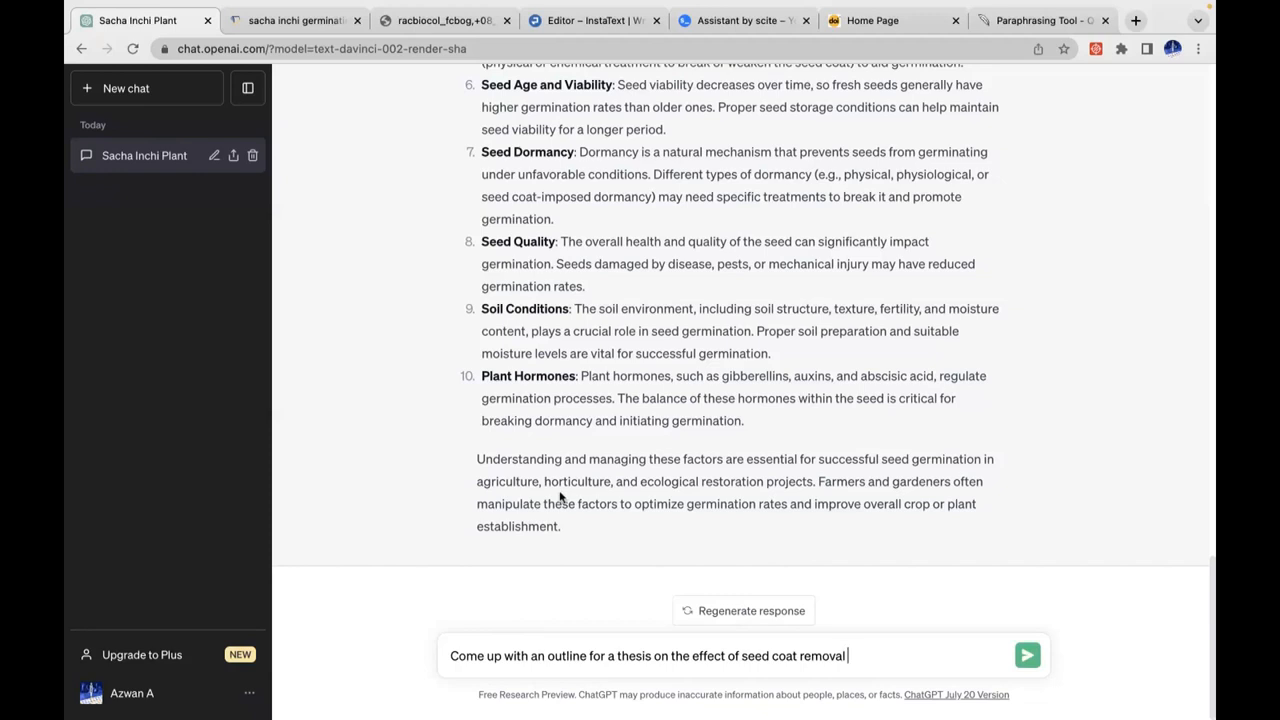
{"action": "type", "text": "on sacha i"}
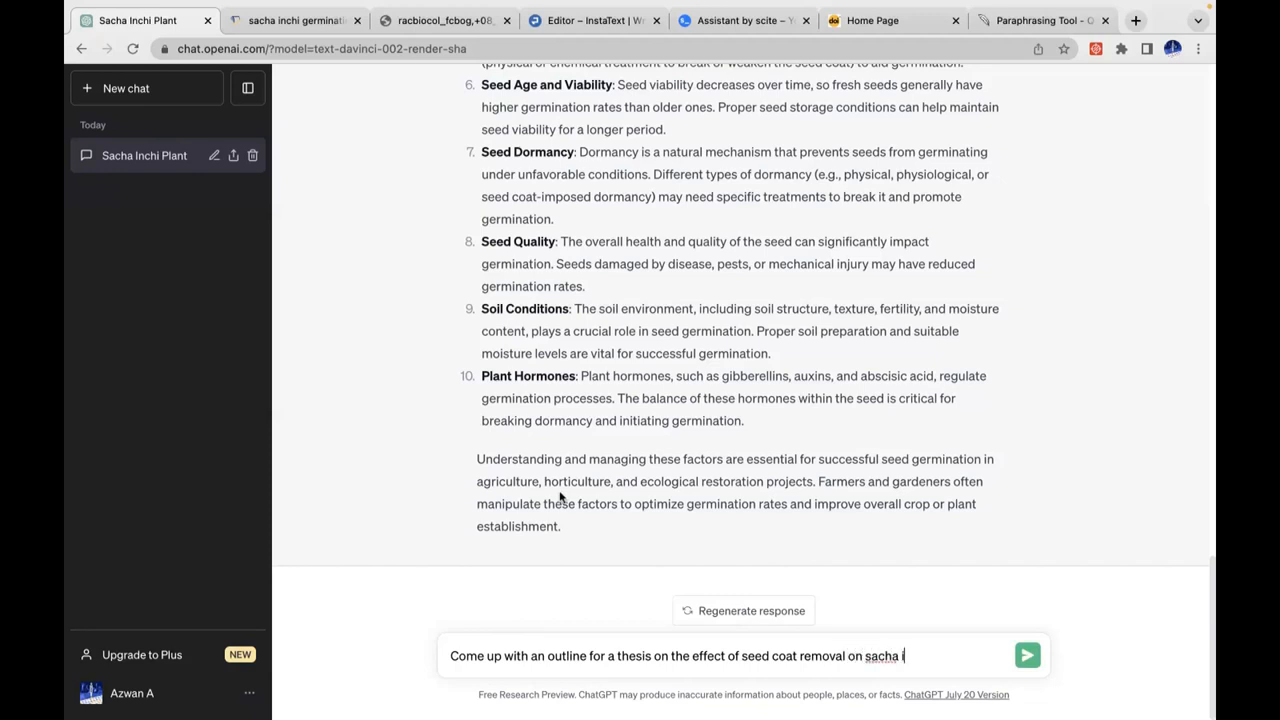
{"action": "type", "text": "nchi ger"}
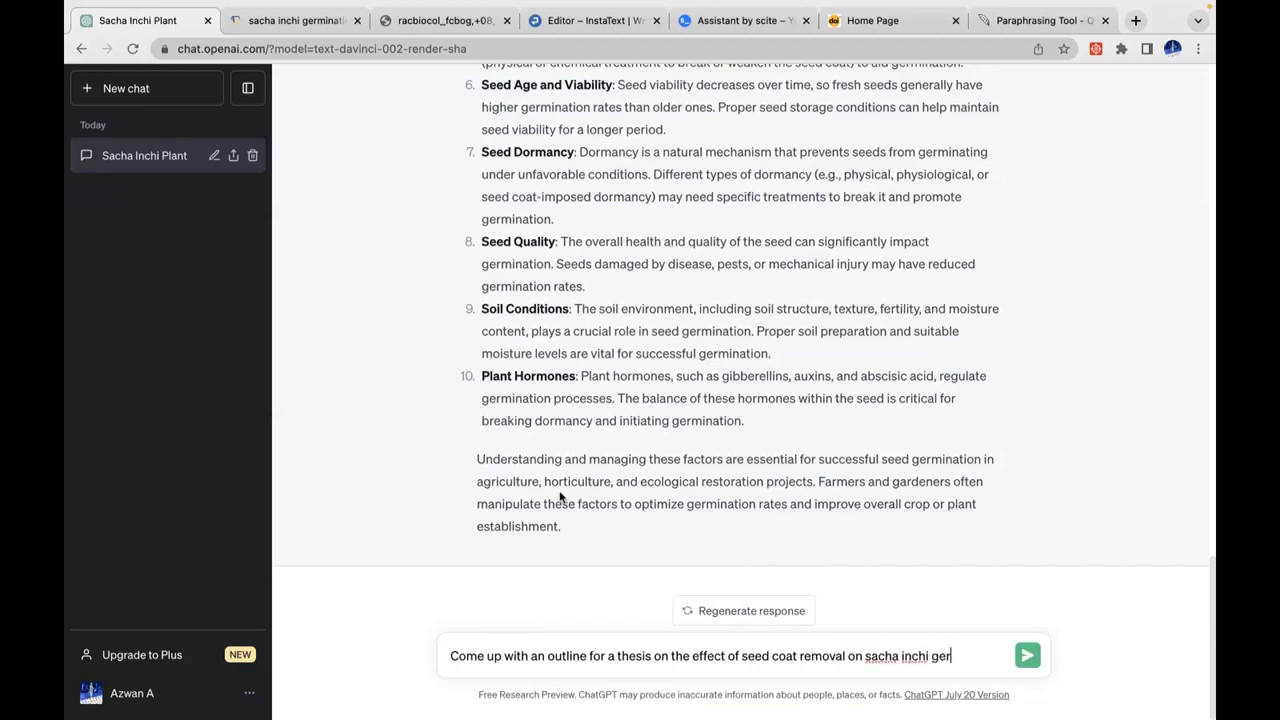
{"action": "type", "text": "minatio"}
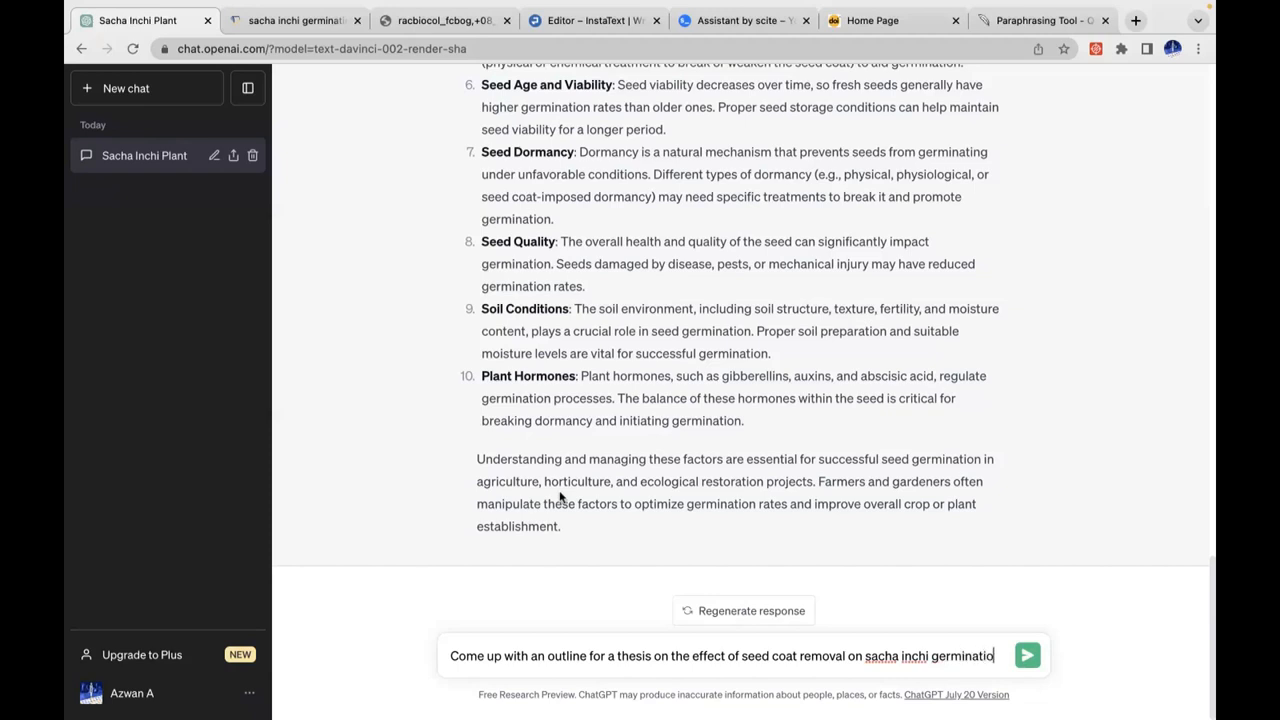
{"action": "left_click", "coordinate": [1028, 656]}
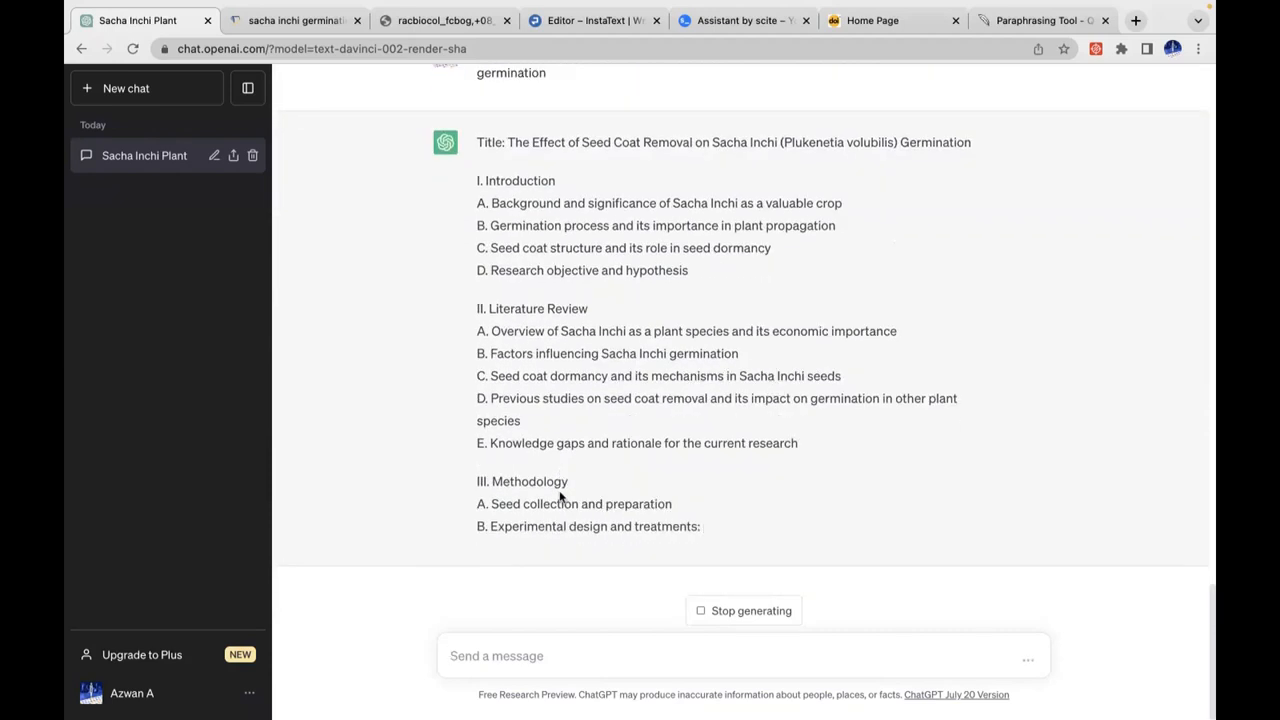
- Scroll through the finished outline's results, discussion, conclusion, references and closing note
{"action": "scroll", "scroll_direction": "down", "scroll_amount": 3}
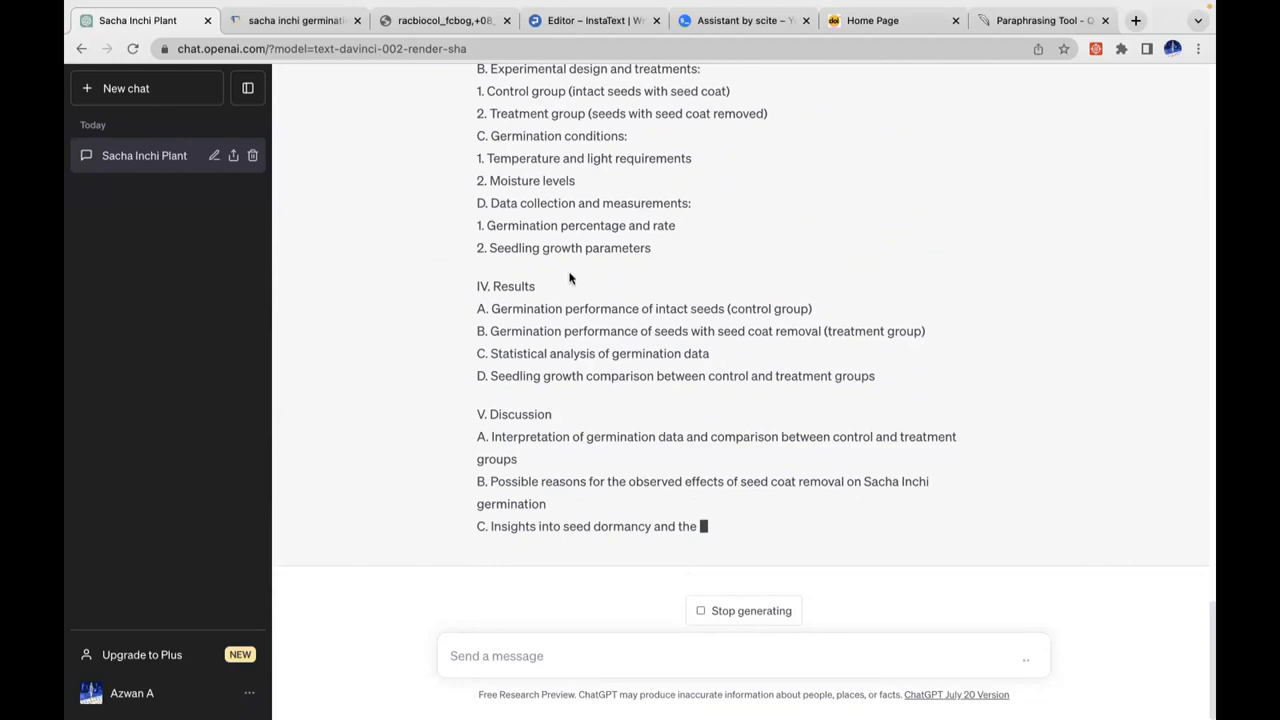
{"action": "scroll", "scroll_direction": "down", "scroll_amount": 3}
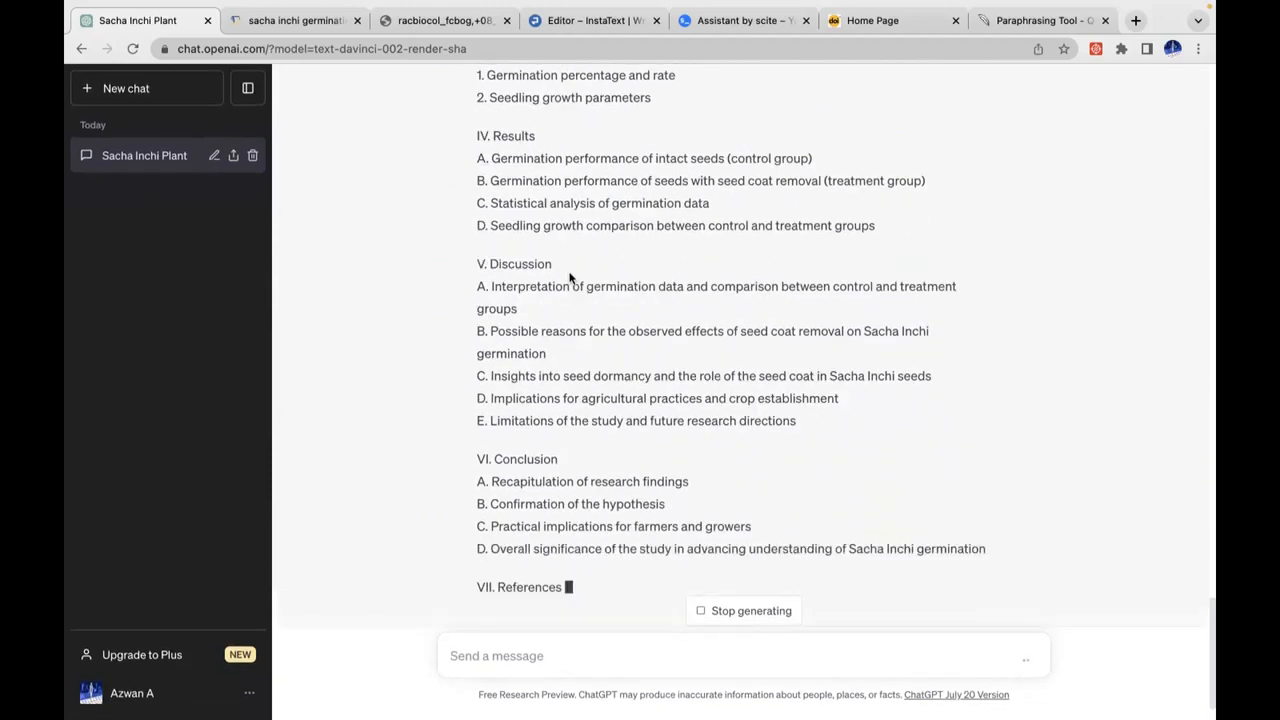
{"action": "scroll", "scroll_direction": "down", "scroll_amount": 3}
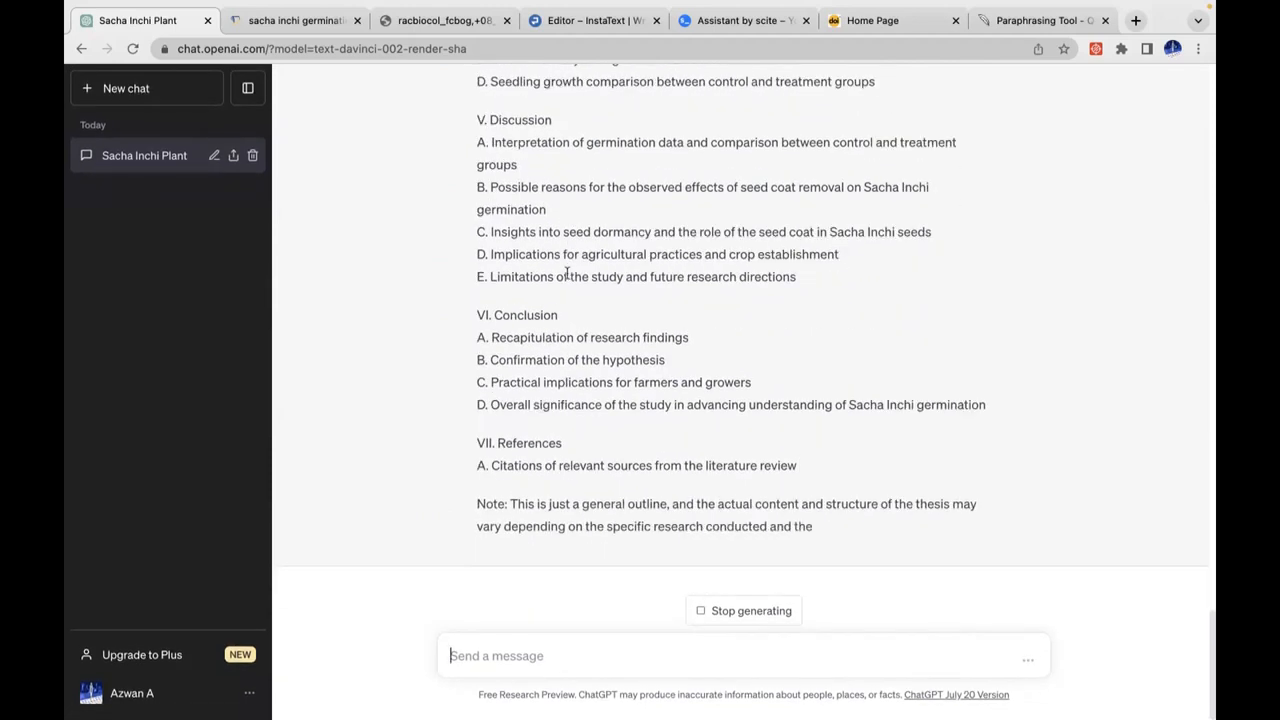
{"action": "scroll", "scroll_direction": "up", "scroll_amount": 3}
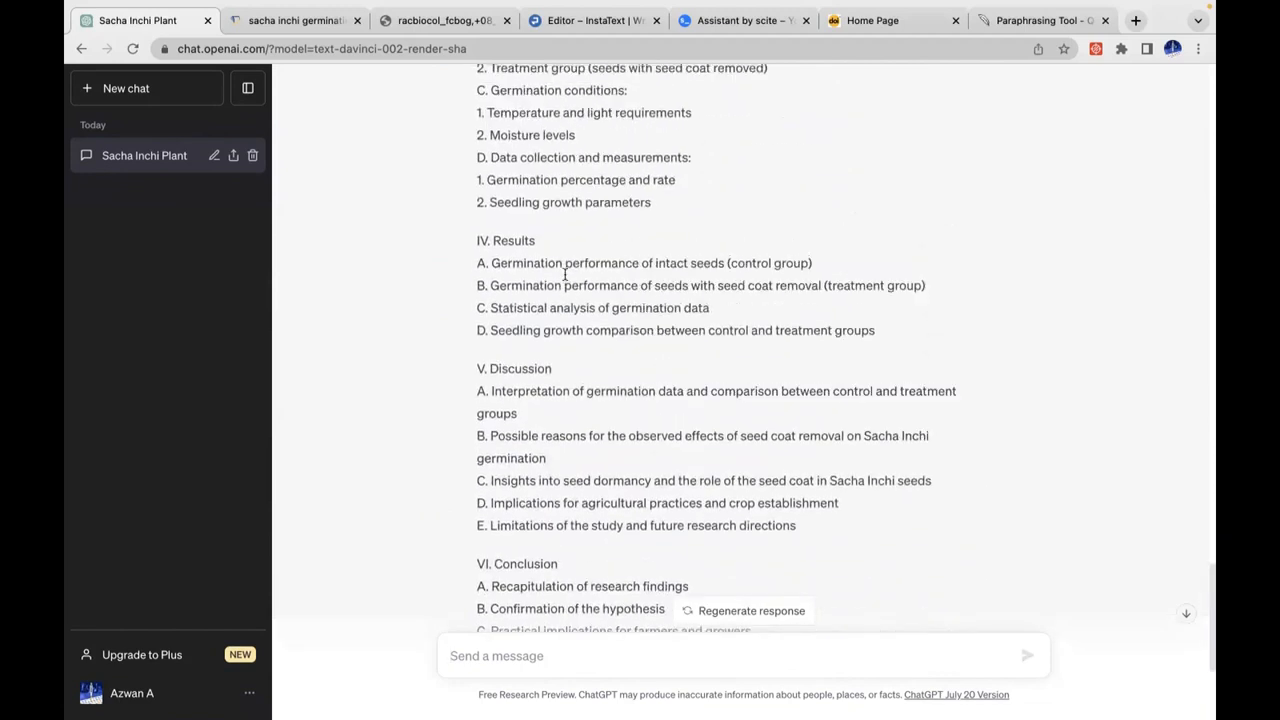
{"action": "scroll", "scroll_direction": "up", "scroll_amount": 3}
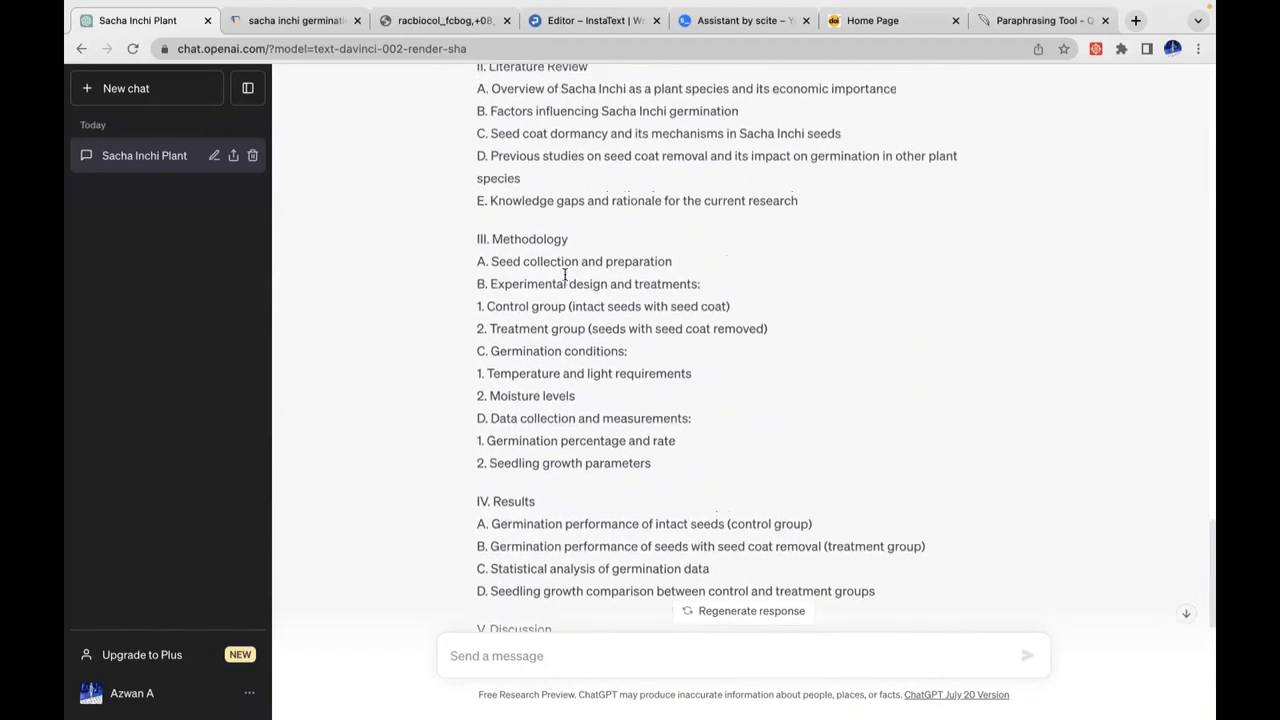
{"action": "scroll", "scroll_direction": "up", "scroll_amount": 3}
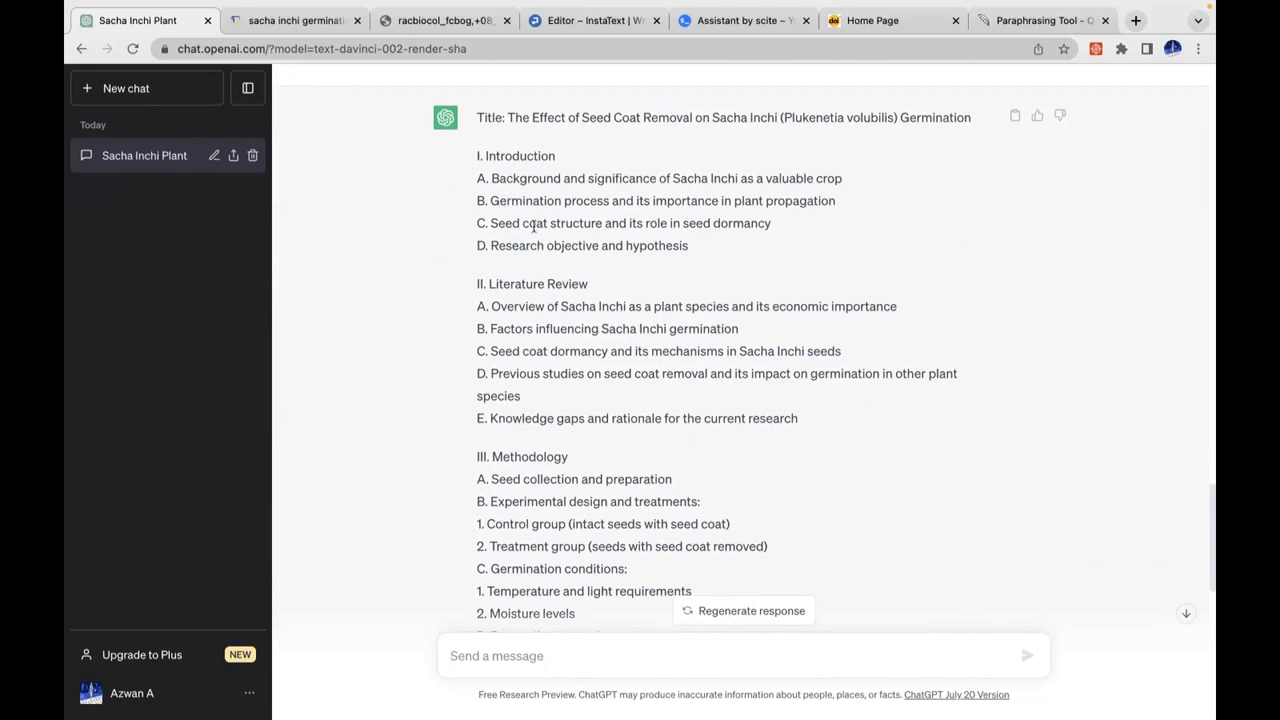
{"action": "scroll", "scroll_direction": "down", "scroll_amount": 3}
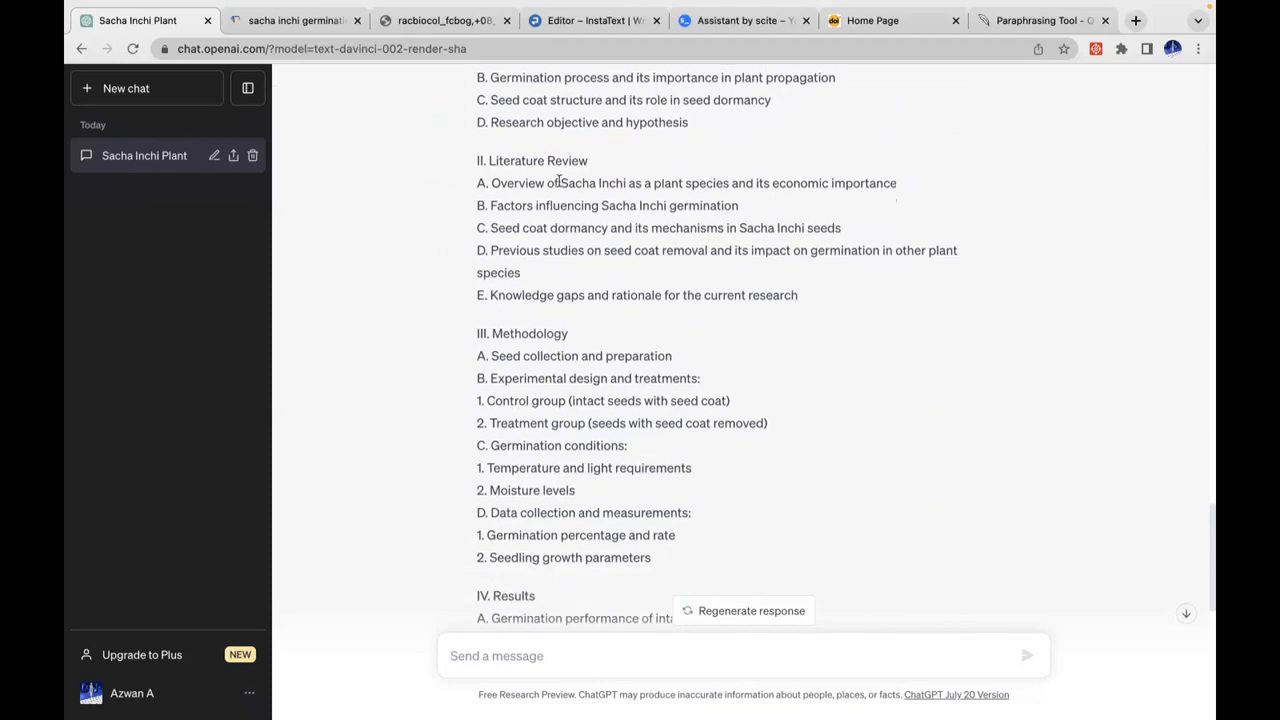
{"action": "mouse_move", "coordinate": [590, 256]}
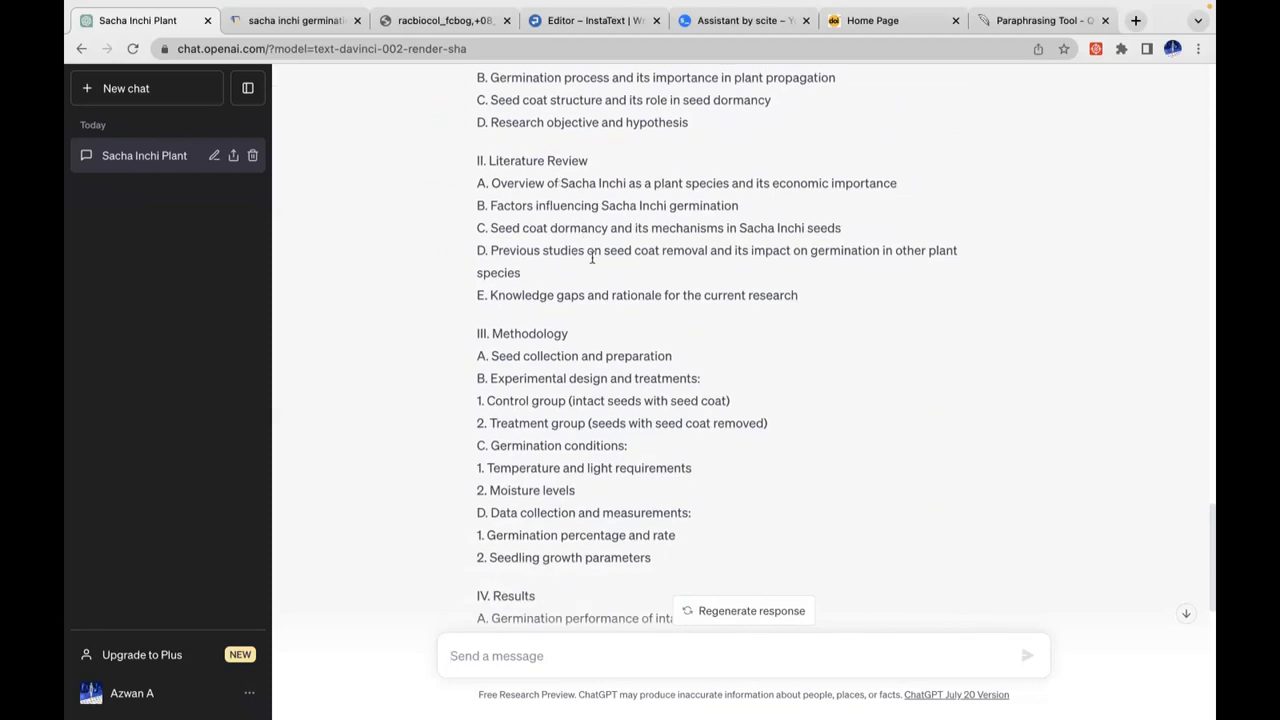
{"action": "scroll", "scroll_direction": "down", "scroll_amount": 3}
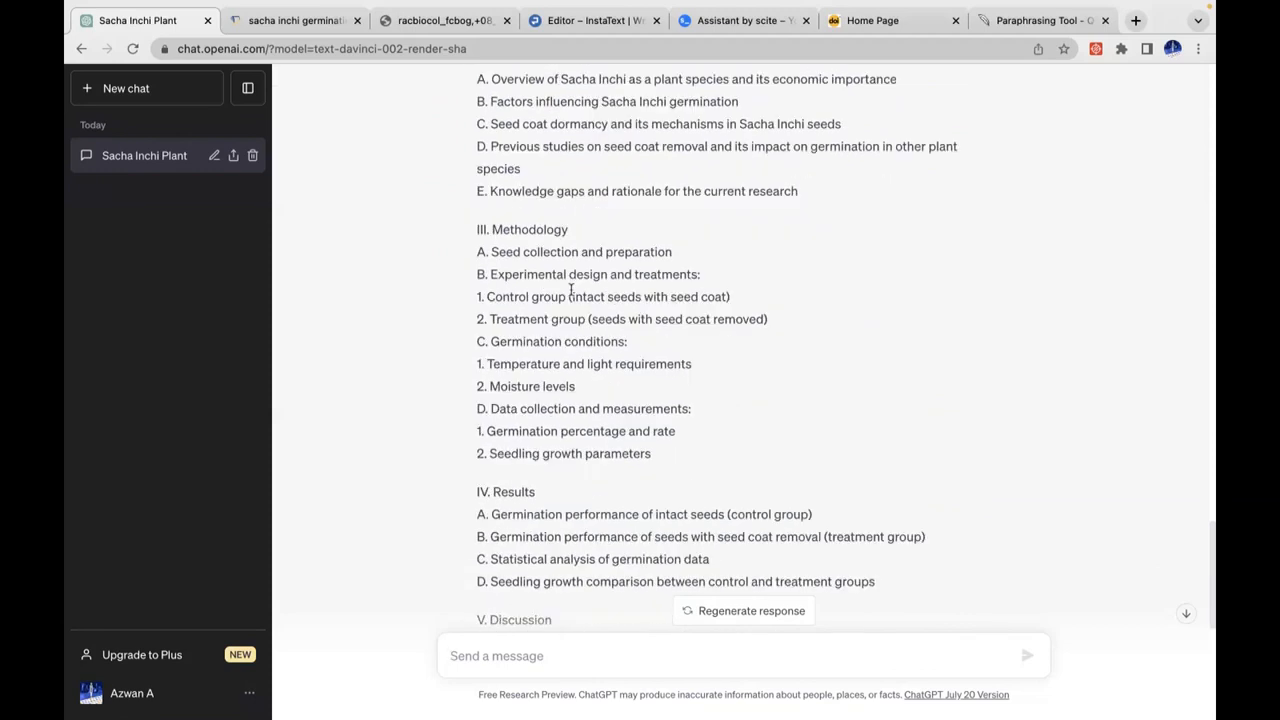
{"action": "scroll", "scroll_direction": "down", "scroll_amount": 3}
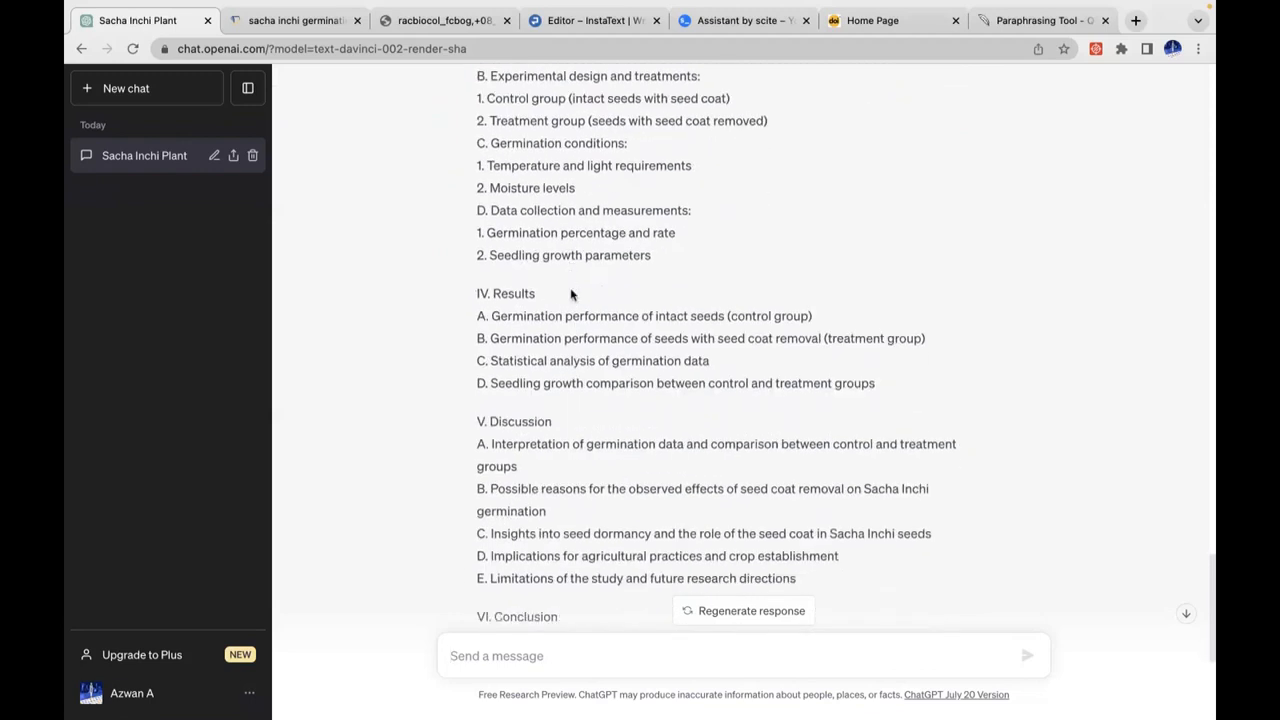
{"action": "scroll", "scroll_direction": "down", "scroll_amount": 3}
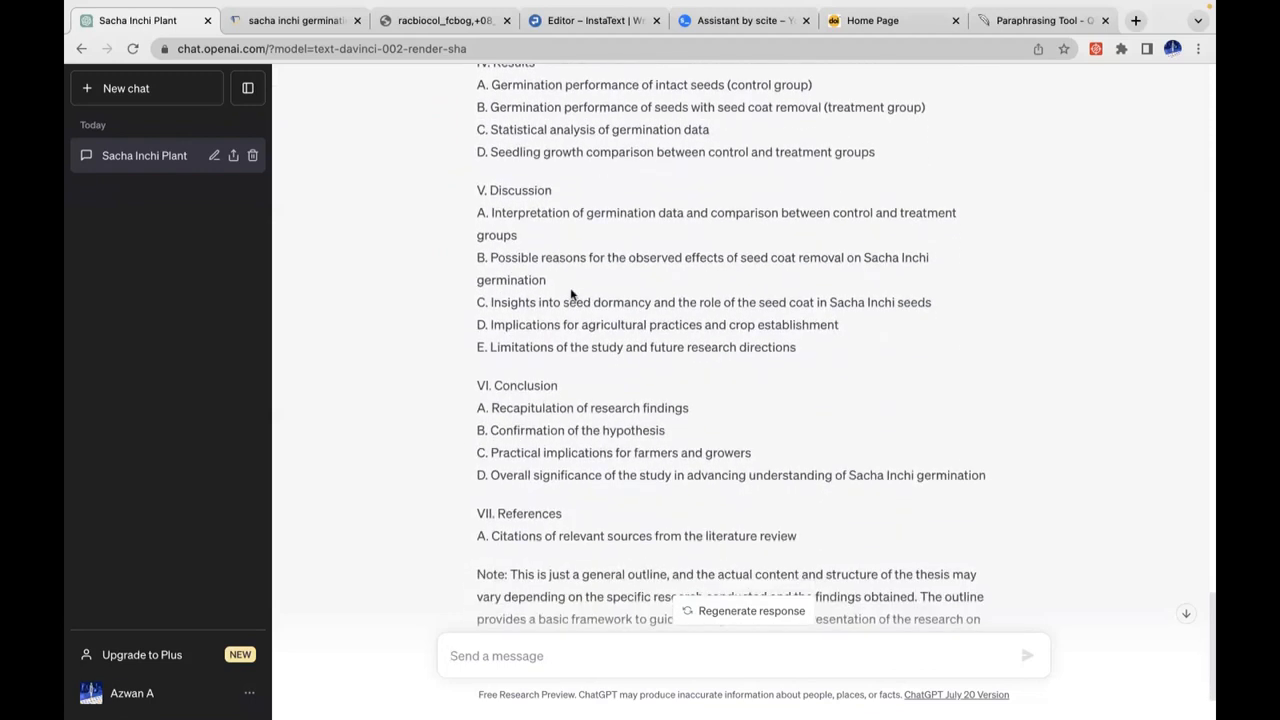
{"action": "scroll", "scroll_direction": "down", "scroll_amount": 3}
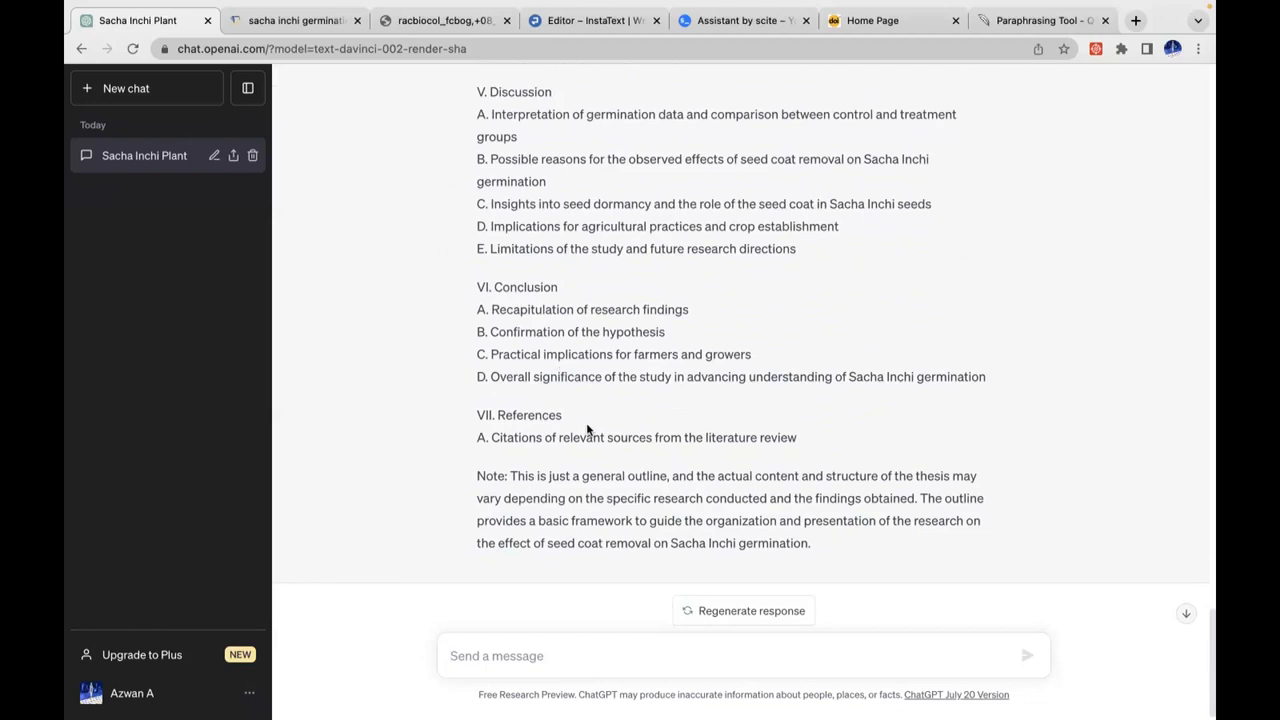
{"action": "scroll", "scroll_direction": "up", "scroll_amount": 3}
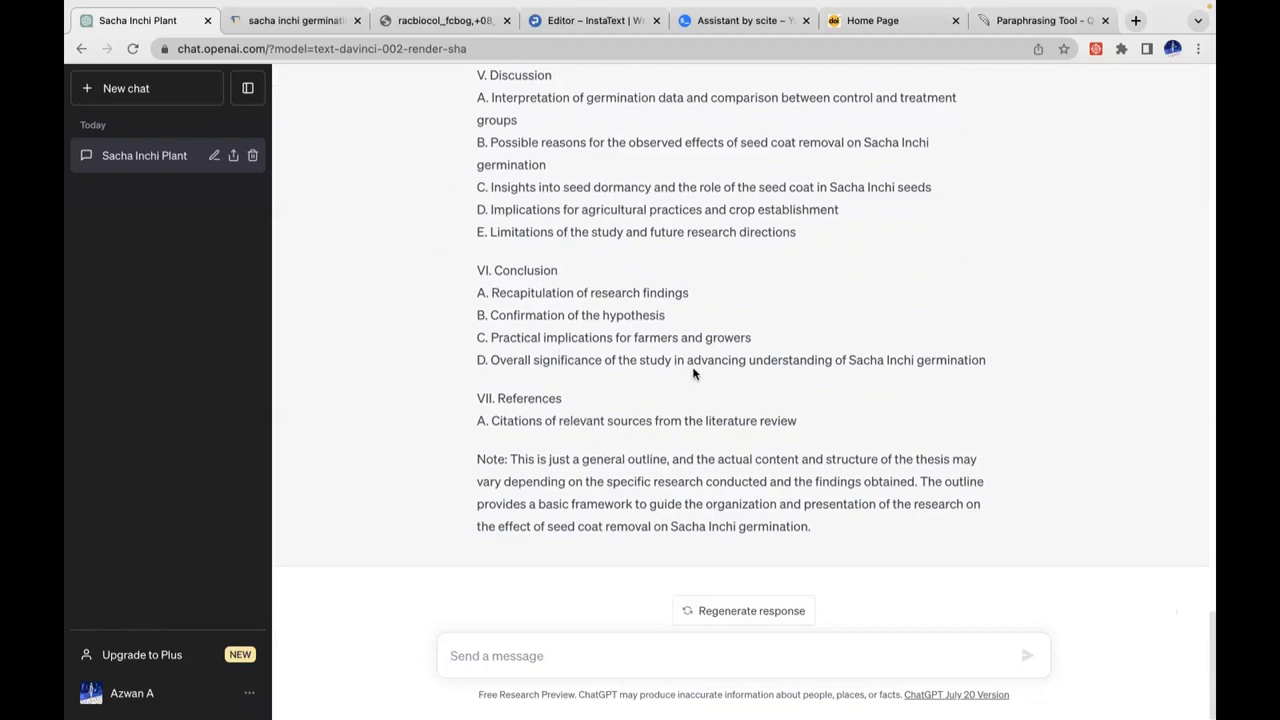
{"action": "mouse_move", "coordinate": [584, 288]}
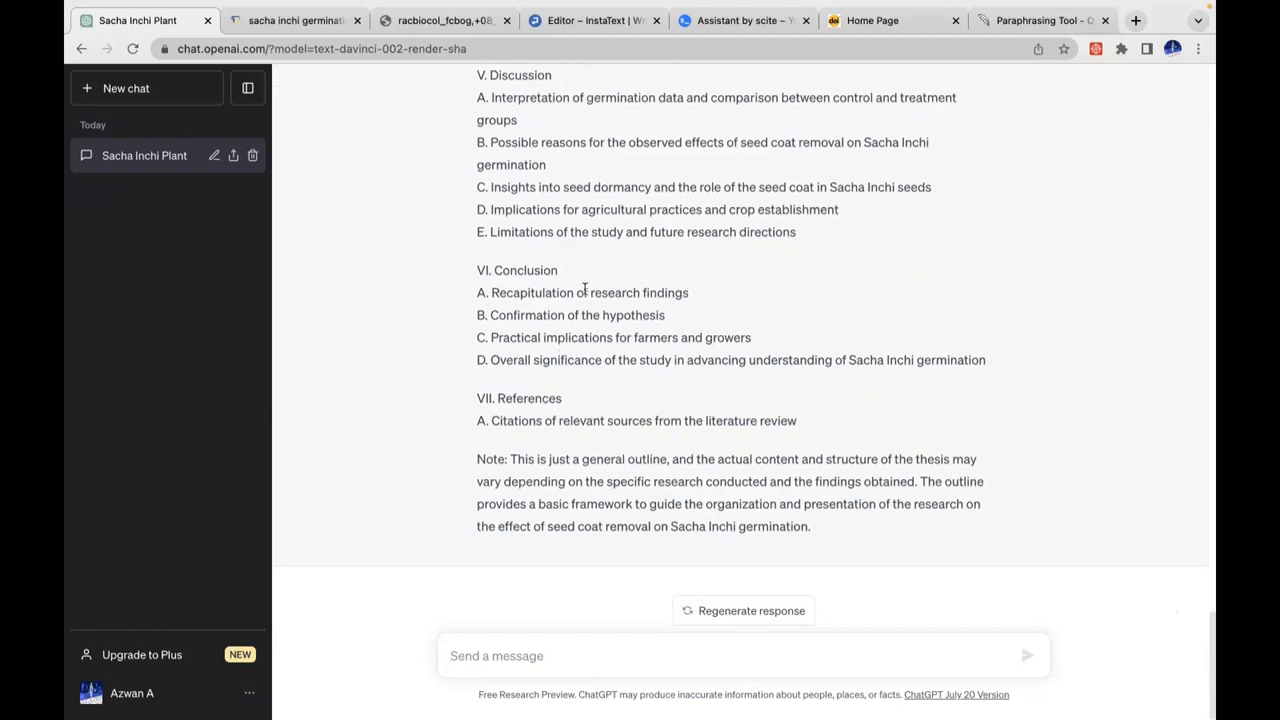
{"action": "mouse_move", "coordinate": [488, 648]}
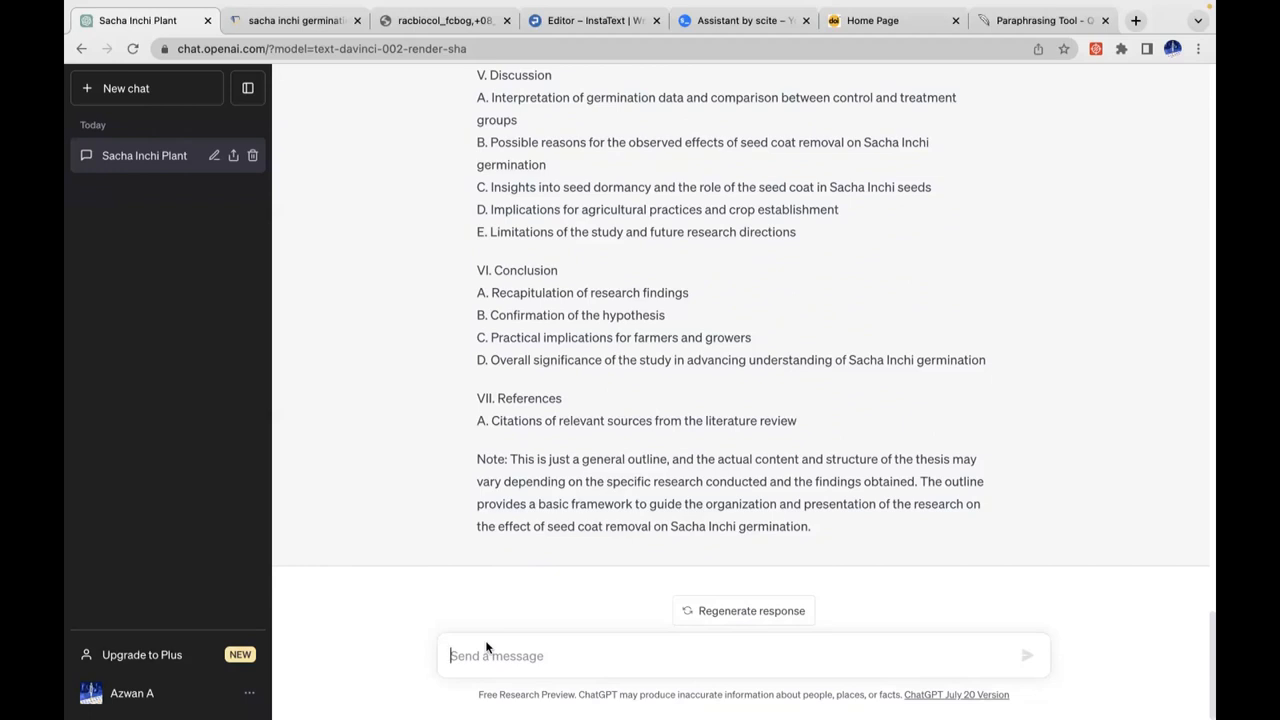
- Ask "Provide 5 related references" and review the five sacha inchi germination citations
{"action": "type", "text": "Provide"}
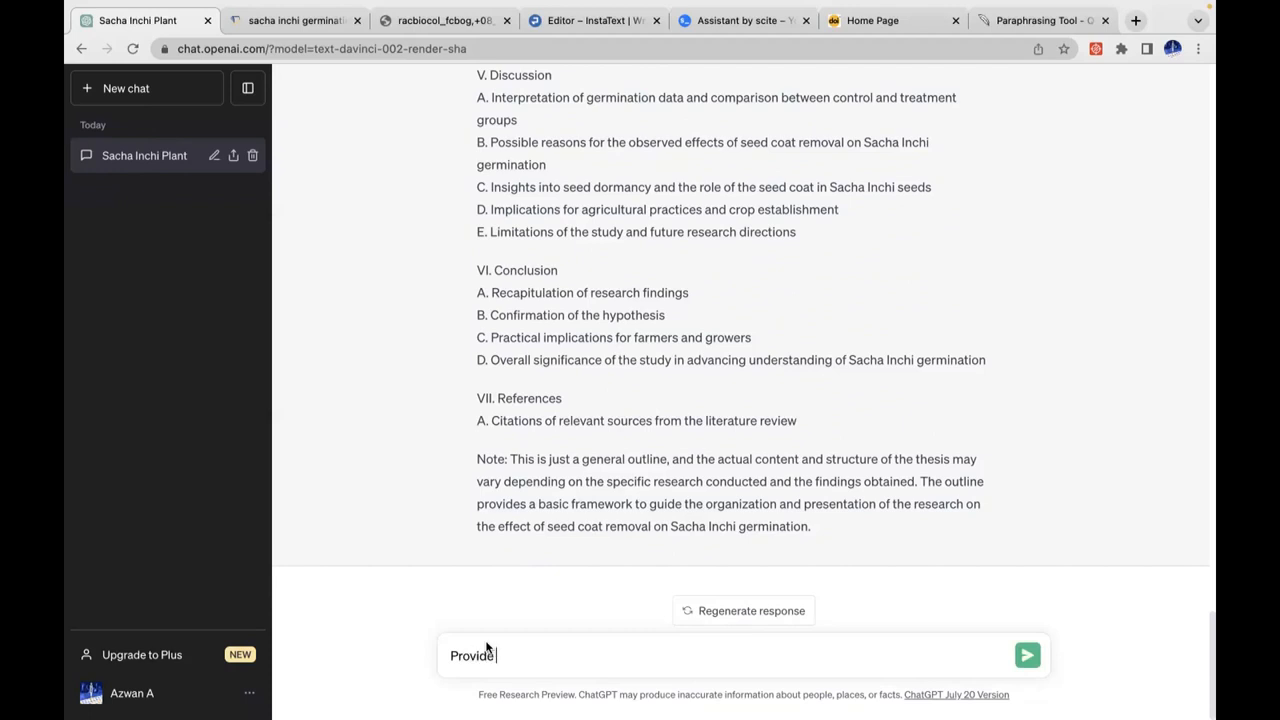
{"action": "type", "text": "5 rel"}
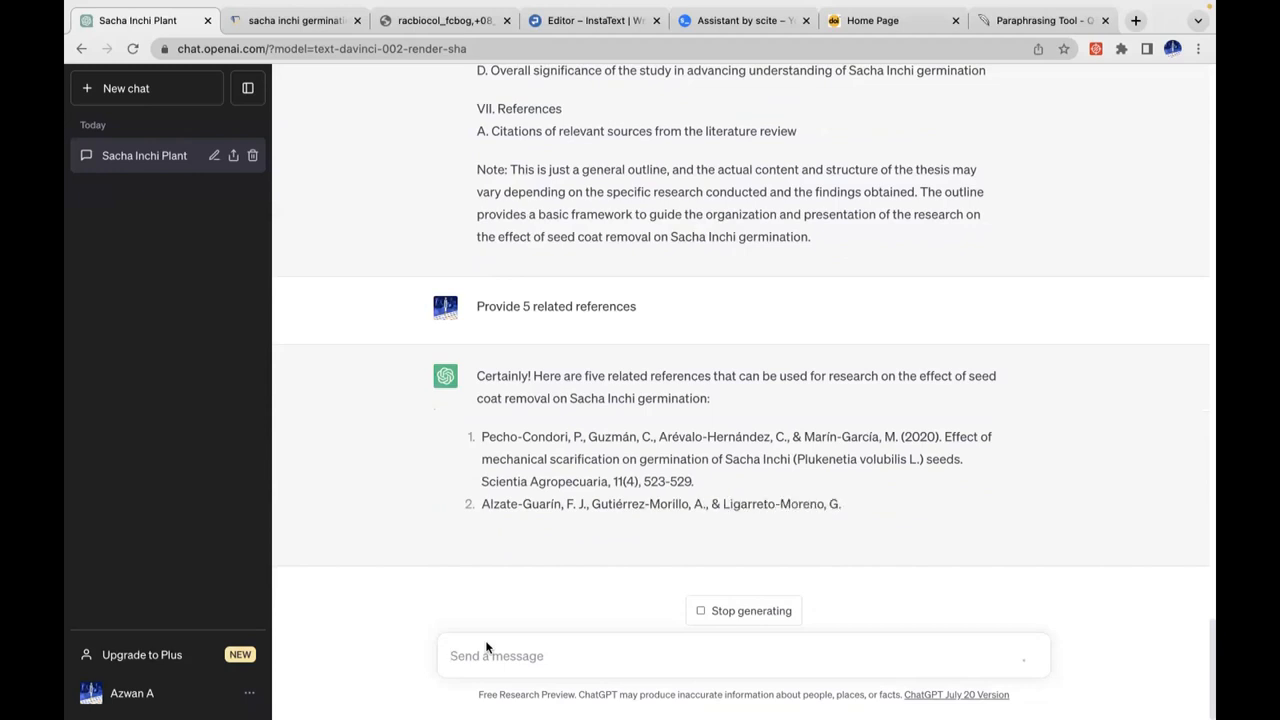
{"action": "scroll", "scroll_direction": "down", "scroll_amount": 3}
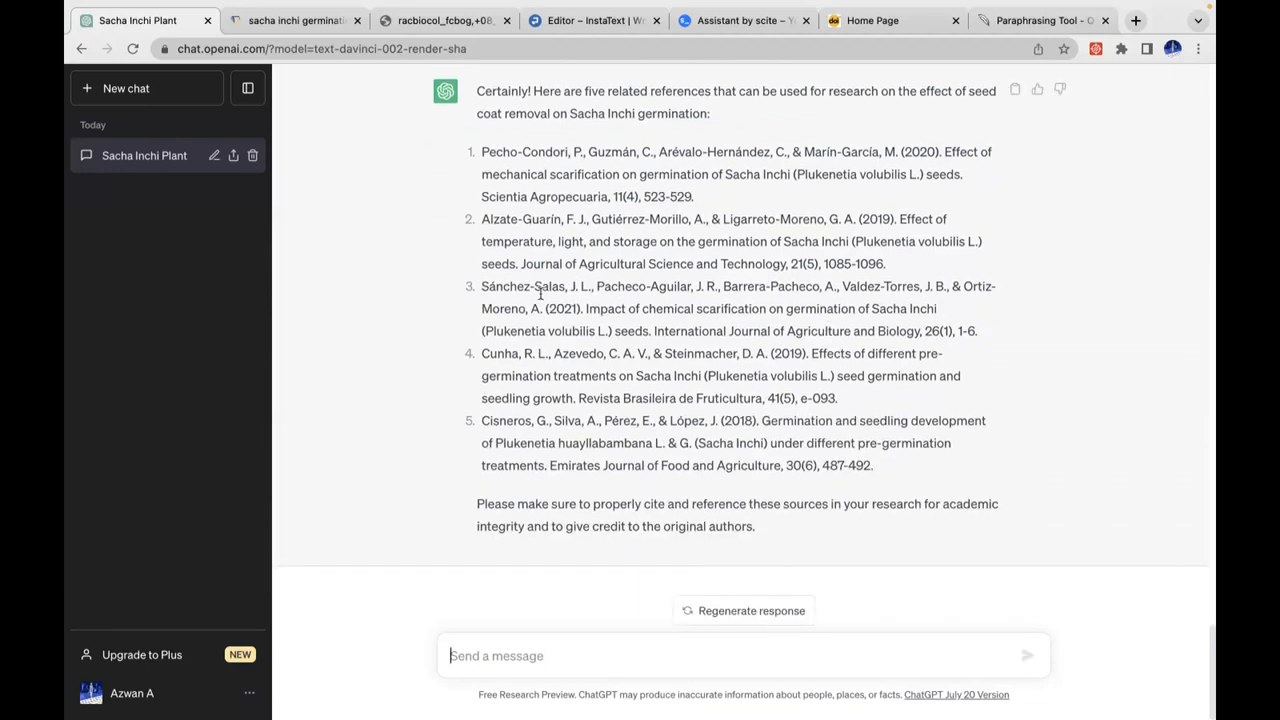
{"action": "scroll", "scroll_direction": "up", "scroll_amount": 3}
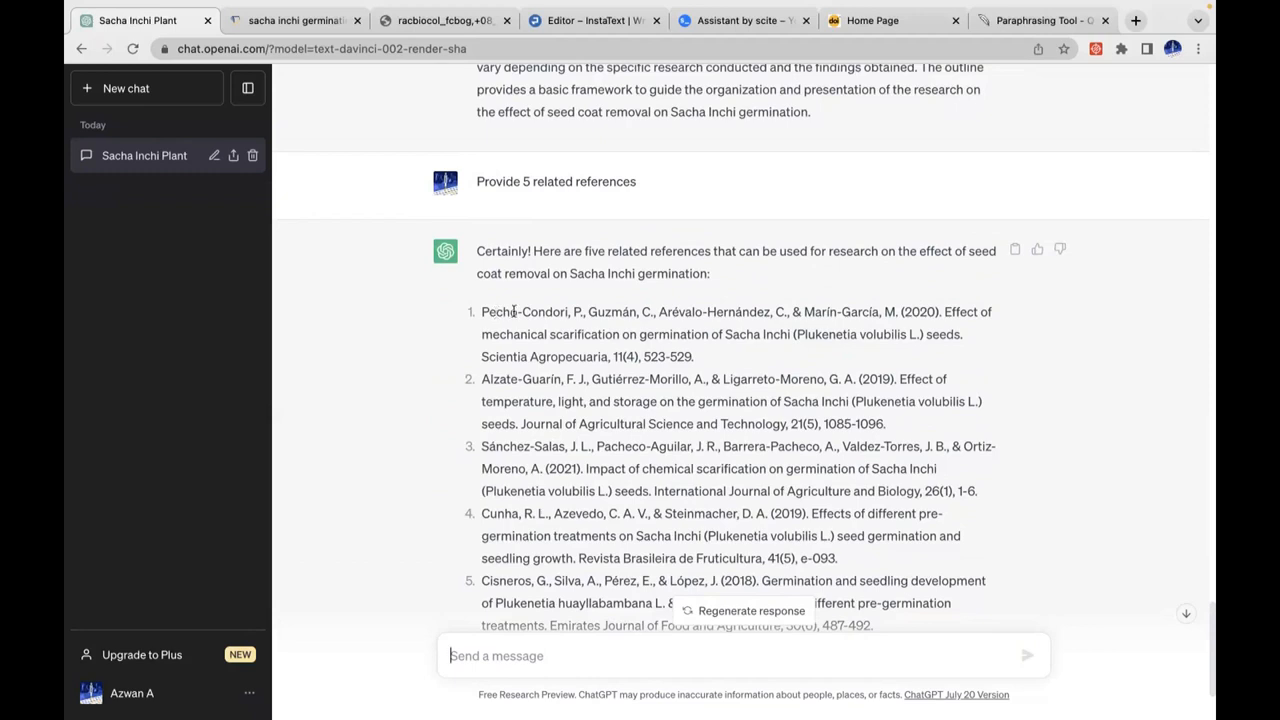
{"action": "scroll", "scroll_direction": "down", "scroll_amount": 3}
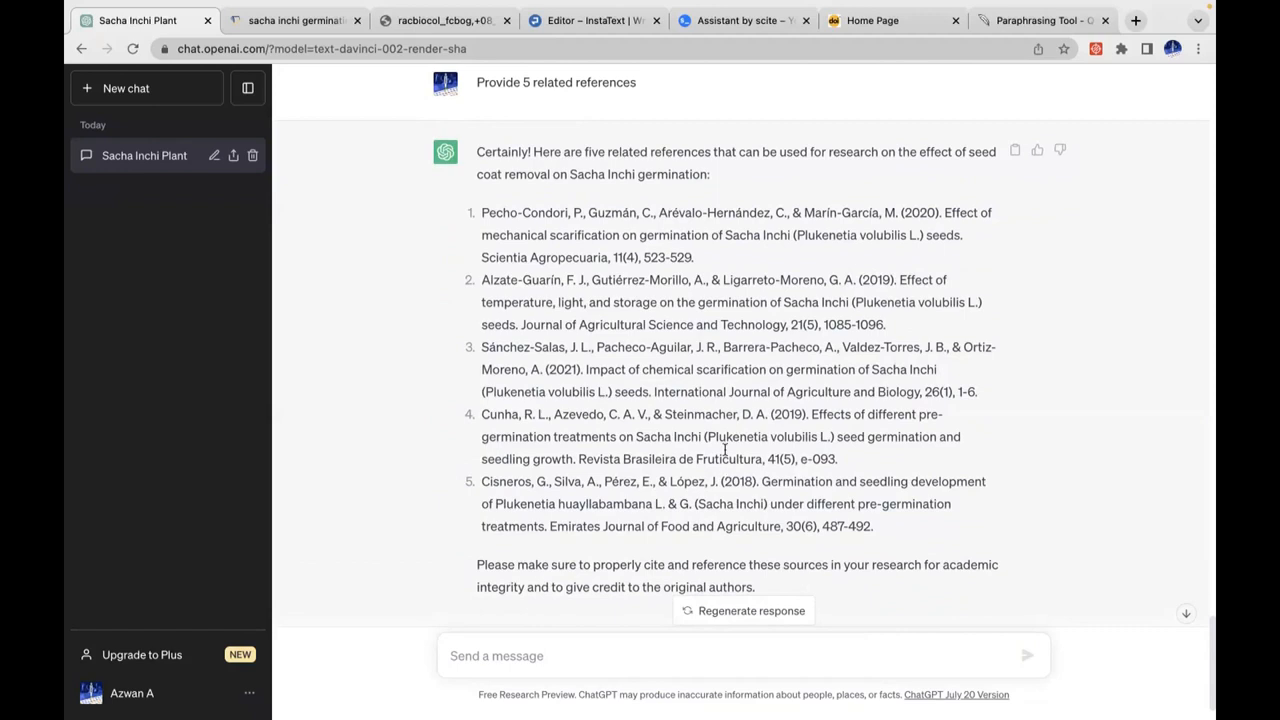
{"action": "scroll", "scroll_direction": "up", "scroll_amount": 3}
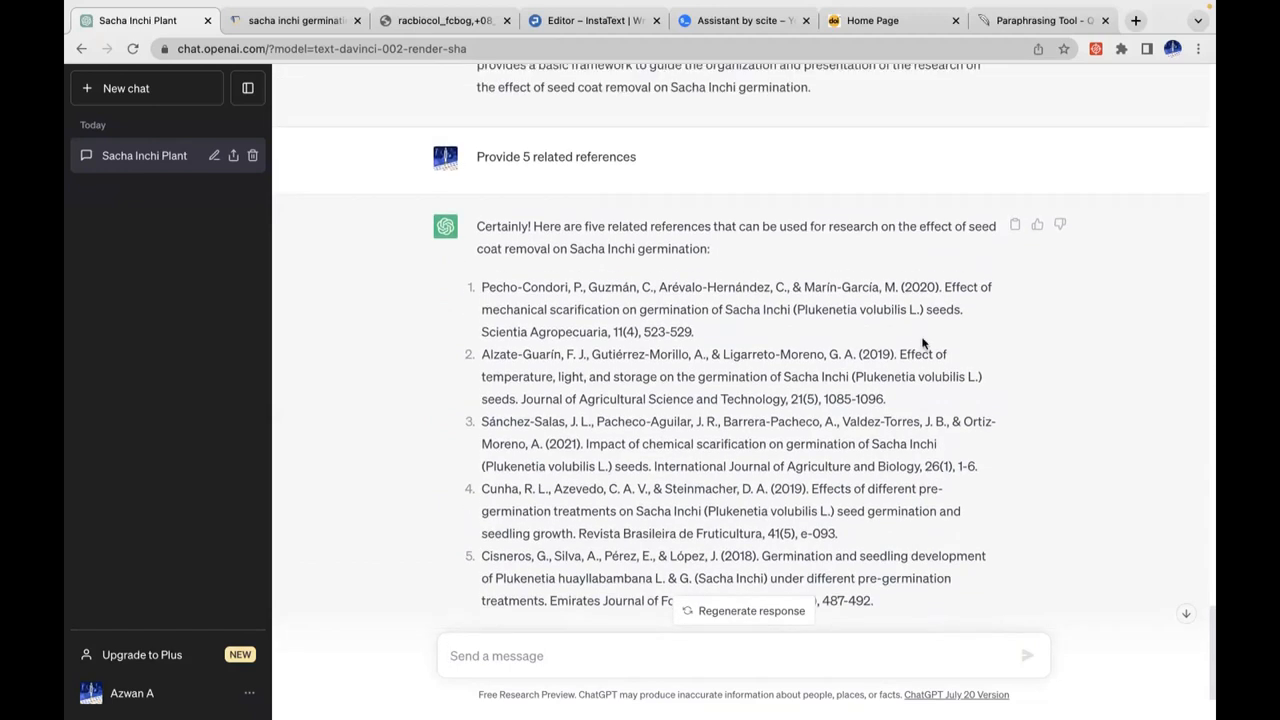
{"action": "left_click_drag", "start_coordinate": [944, 288], "coordinate": [962, 308]}
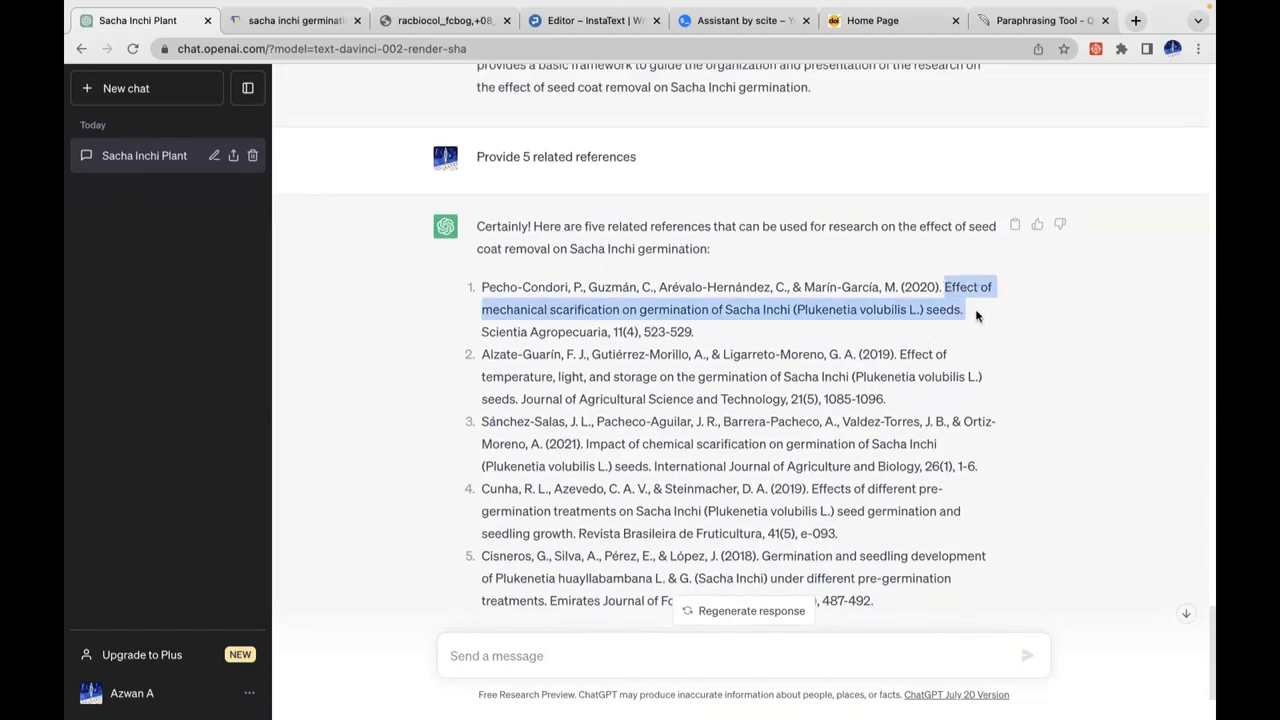
{"action": "mouse_move", "coordinate": [532, 156]}
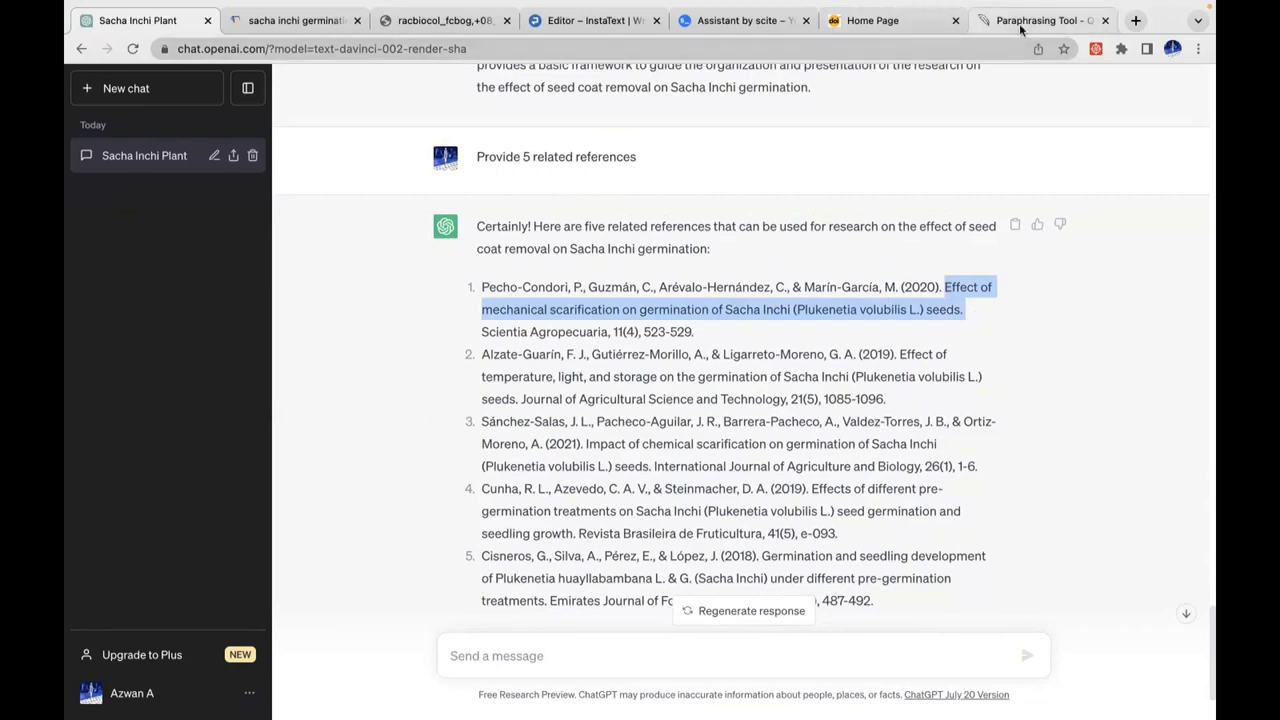
{"action": "left_click", "coordinate": [1136, 20]}
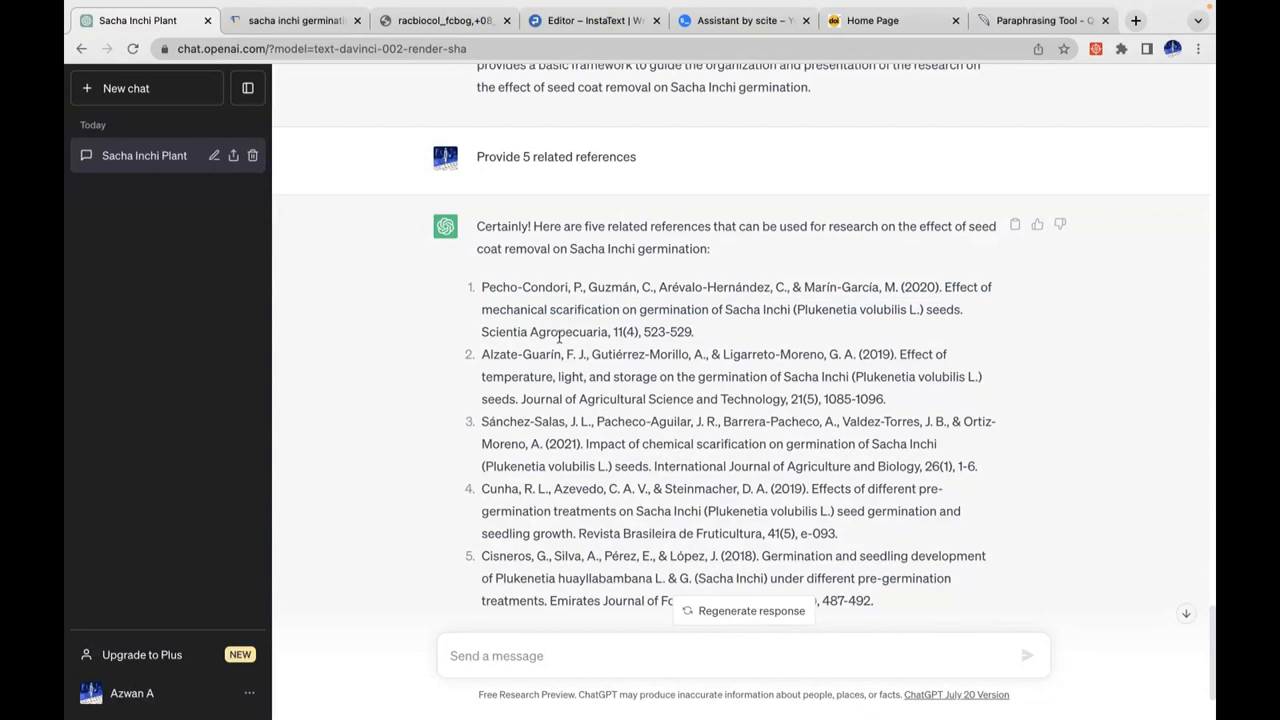
{"action": "mouse_move", "coordinate": [1036, 100]}
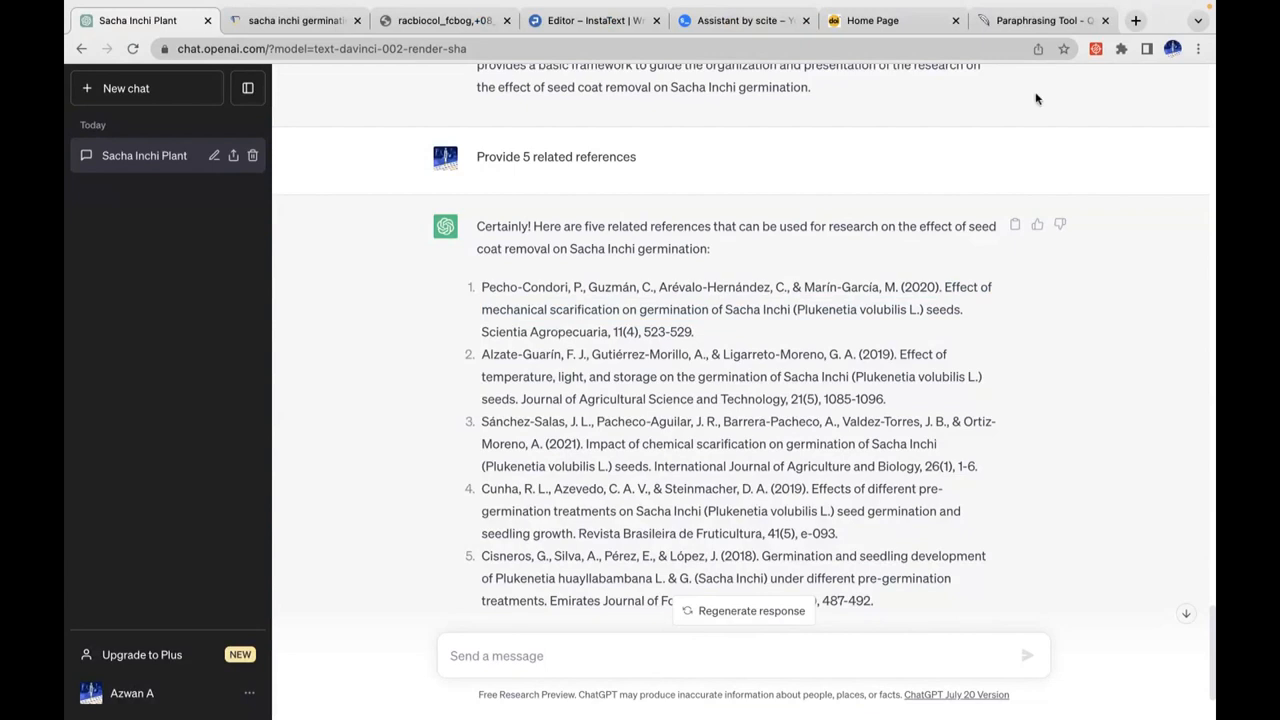
{"action": "left_click", "coordinate": [872, 20]}
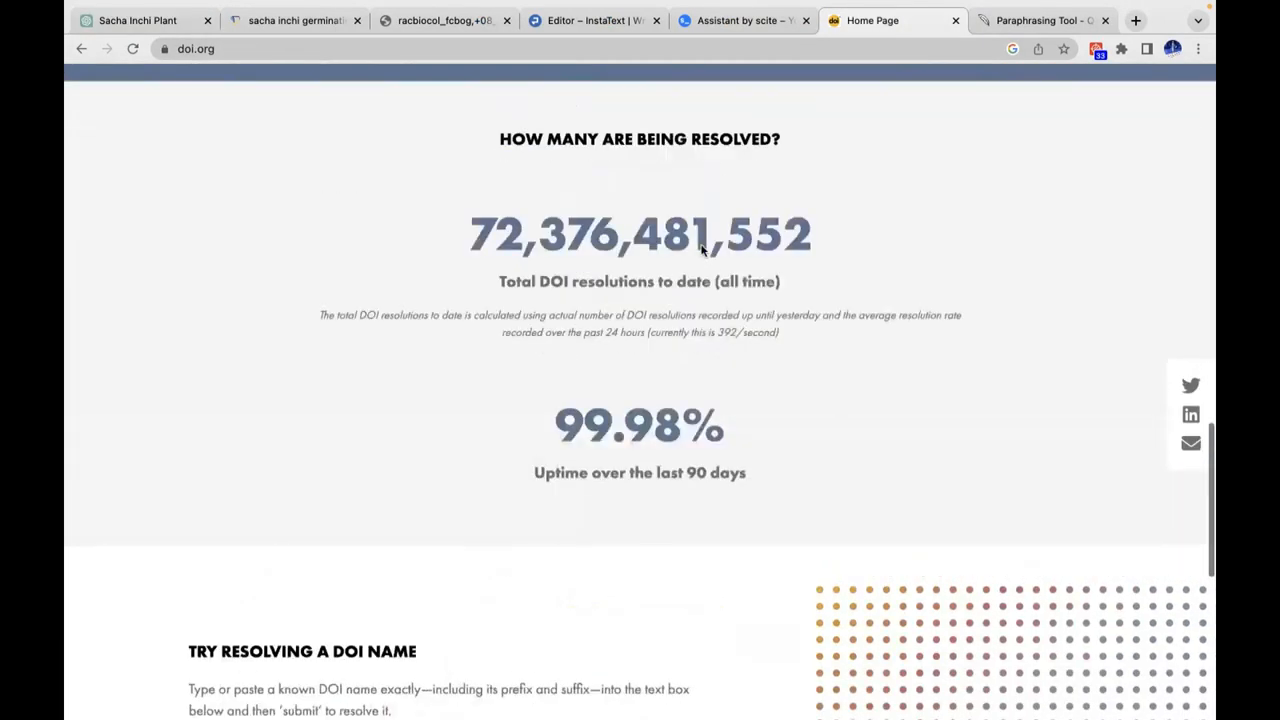
{"action": "scroll", "scroll_direction": "down", "scroll_amount": 3}
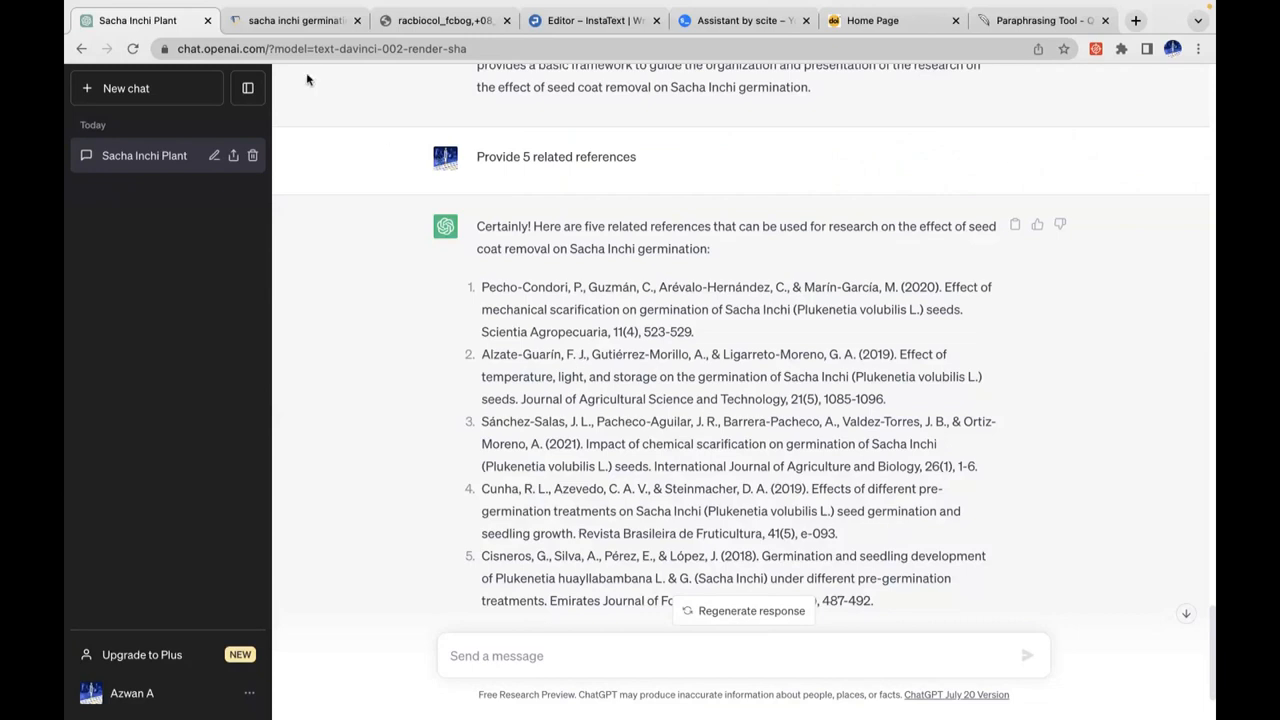
{"action": "mouse_move", "coordinate": [294, 20]}
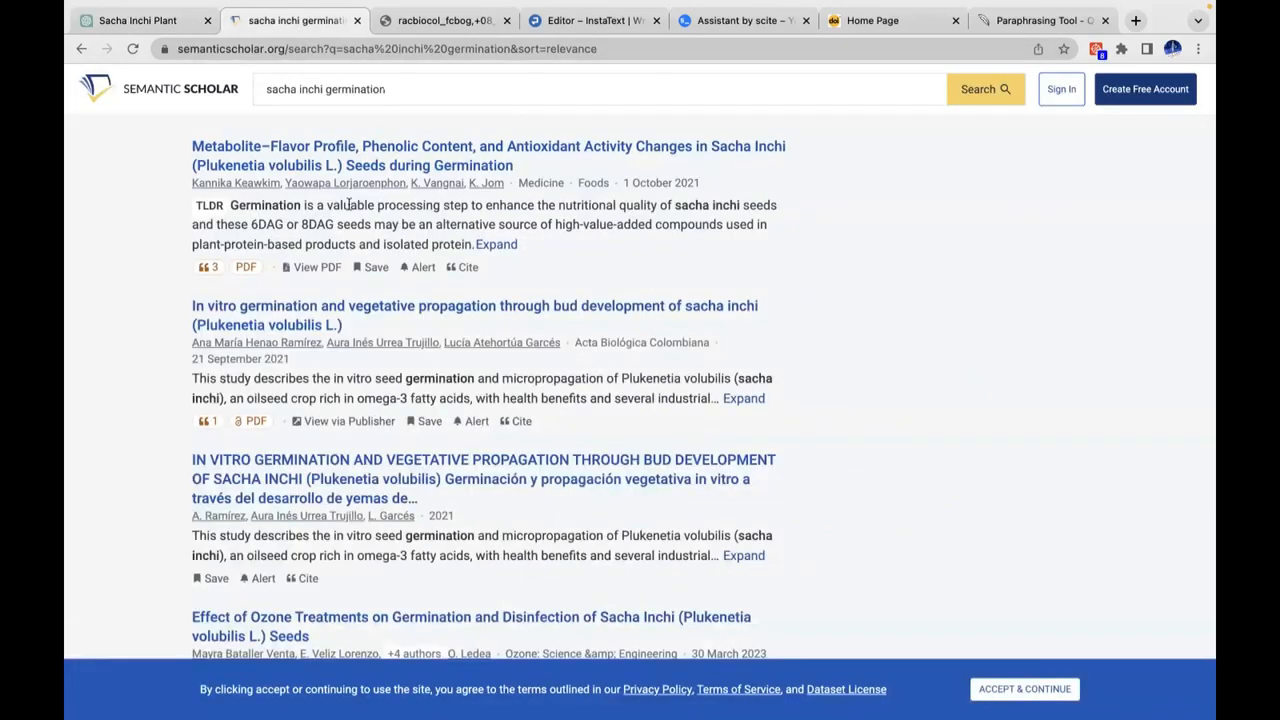
{"action": "left_click", "coordinate": [136, 20]}
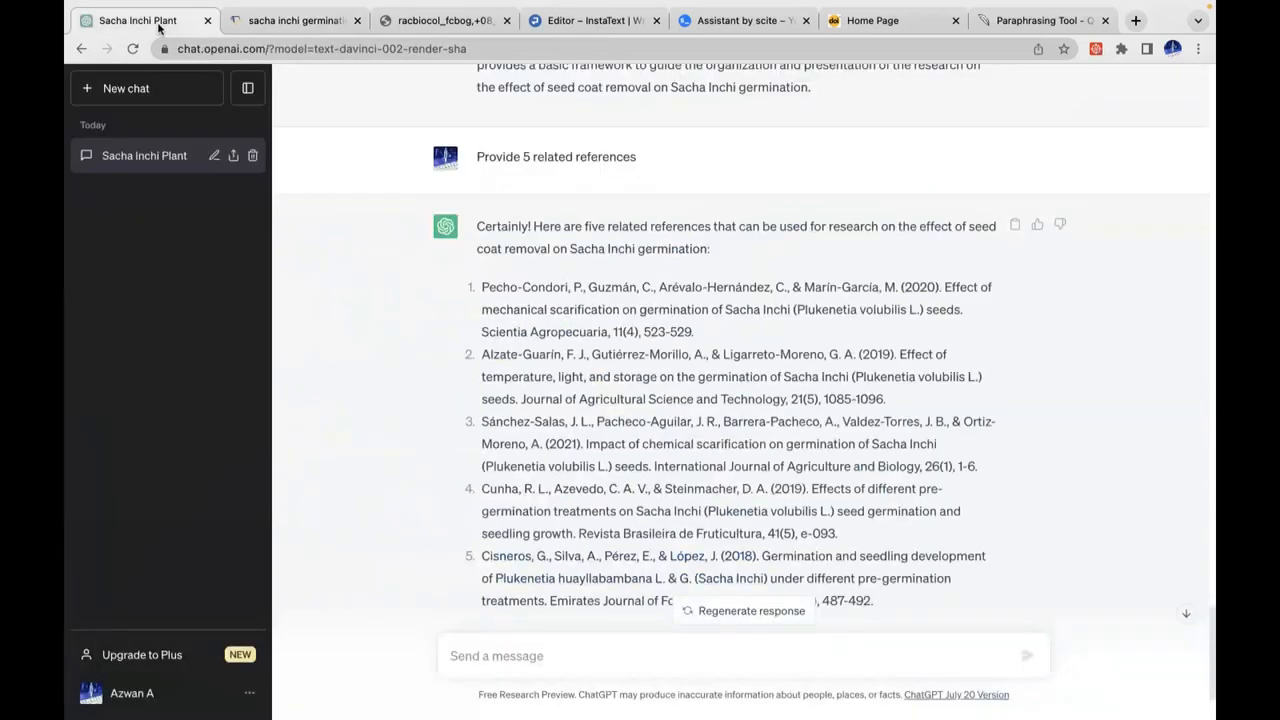
{"action": "mouse_move", "coordinate": [384, 240]}
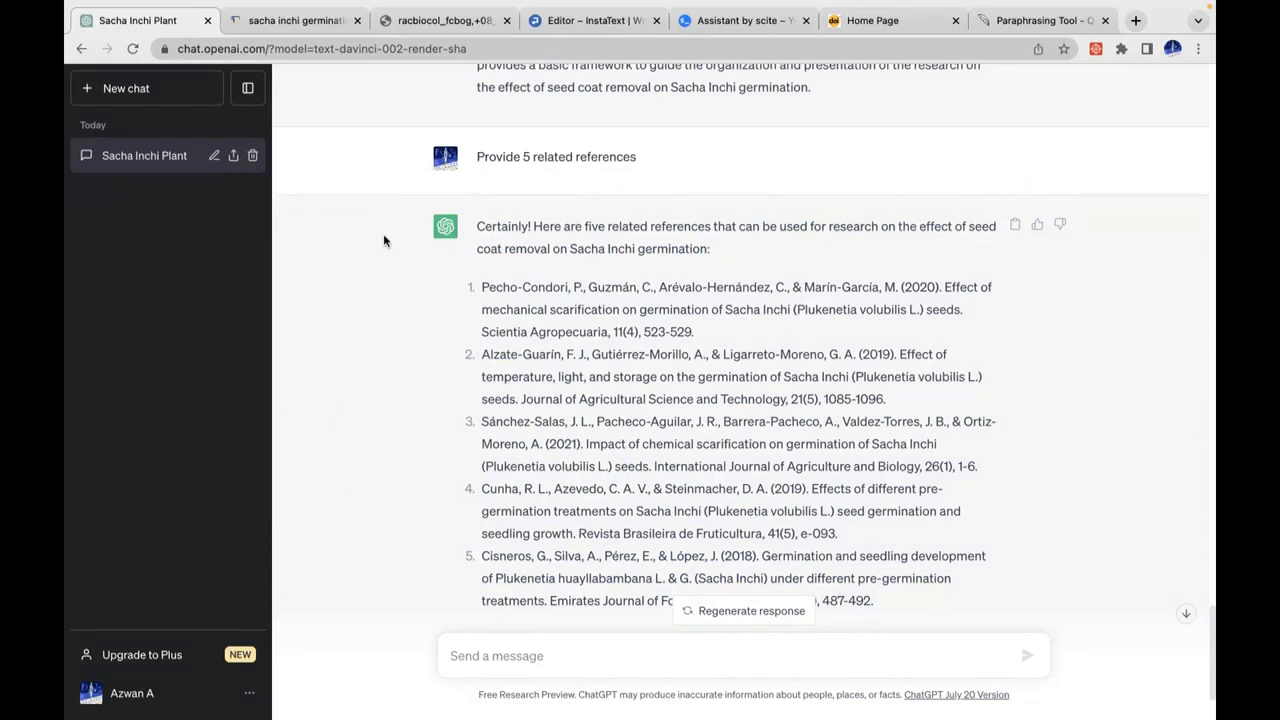
{"action": "mouse_move", "coordinate": [412, 312]}
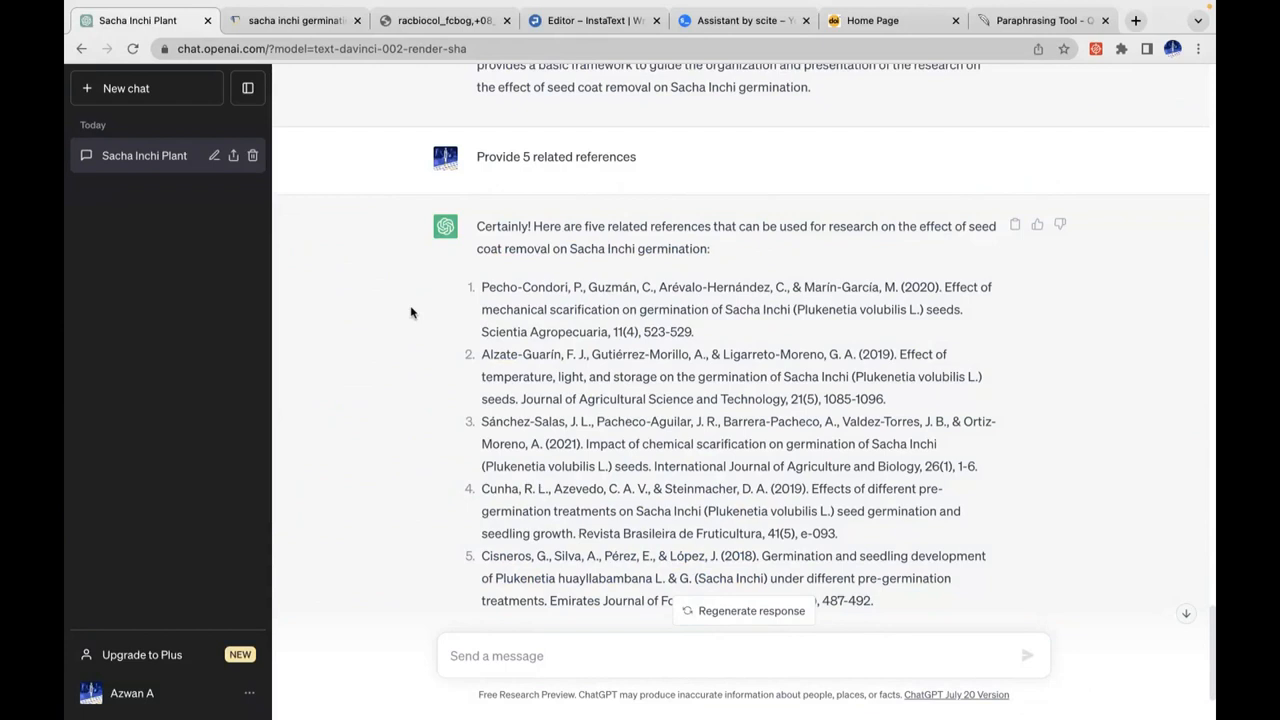
{"action": "mouse_move", "coordinate": [444, 452]}
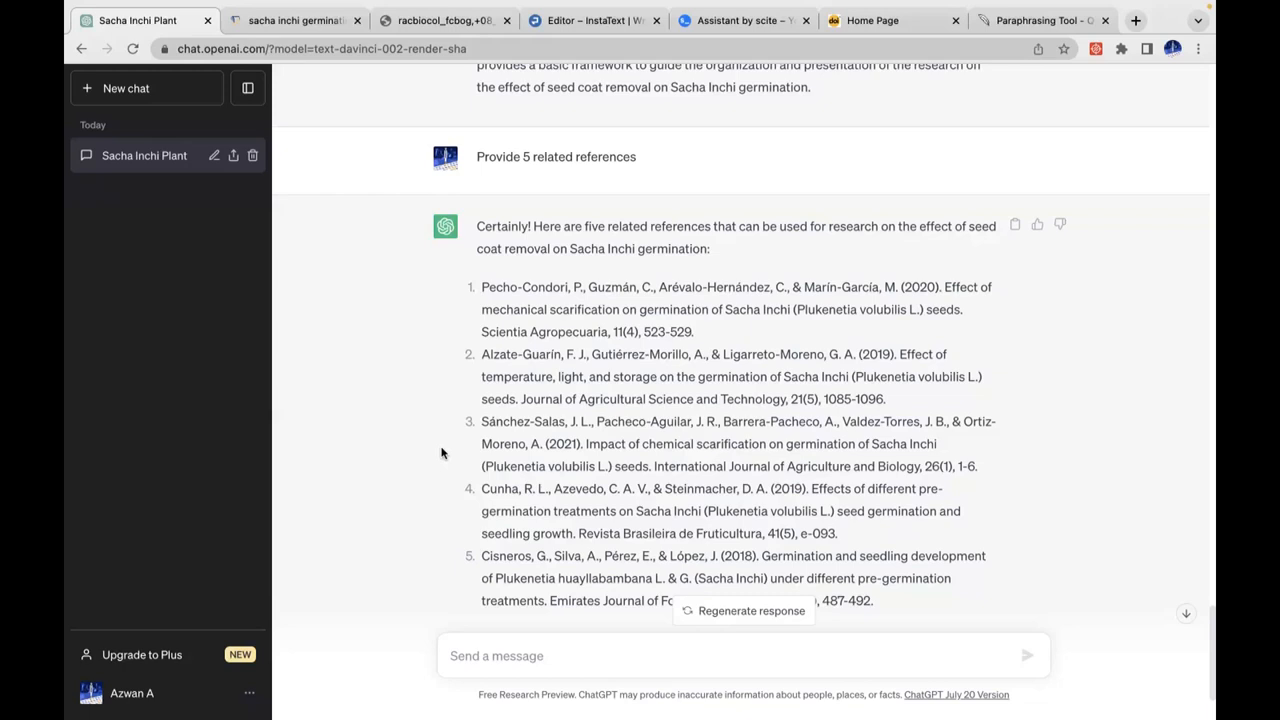
- Scroll down through the generated five-reference list
{"action": "scroll", "scroll_direction": "down", "scroll_amount": 3}
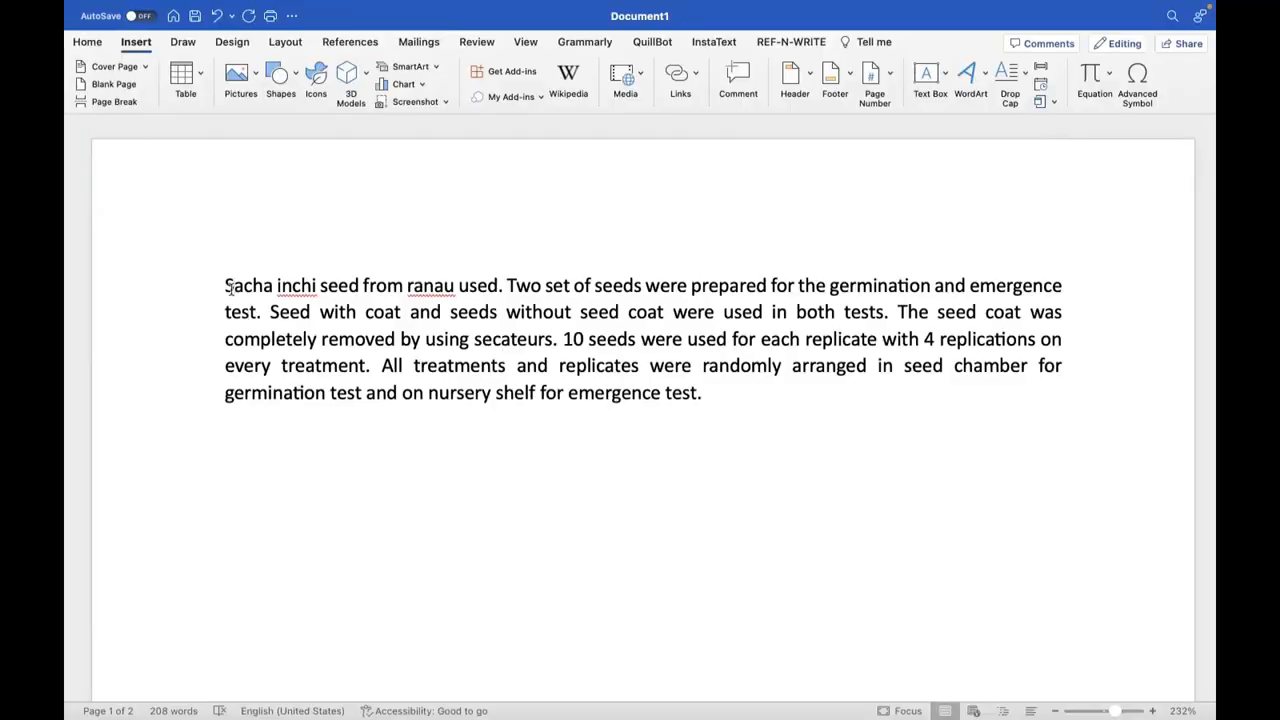
- Copy the Sacha inchi seed-preparation paragraph from the Word document
{"action": "right_click", "coordinate": [430, 284]}
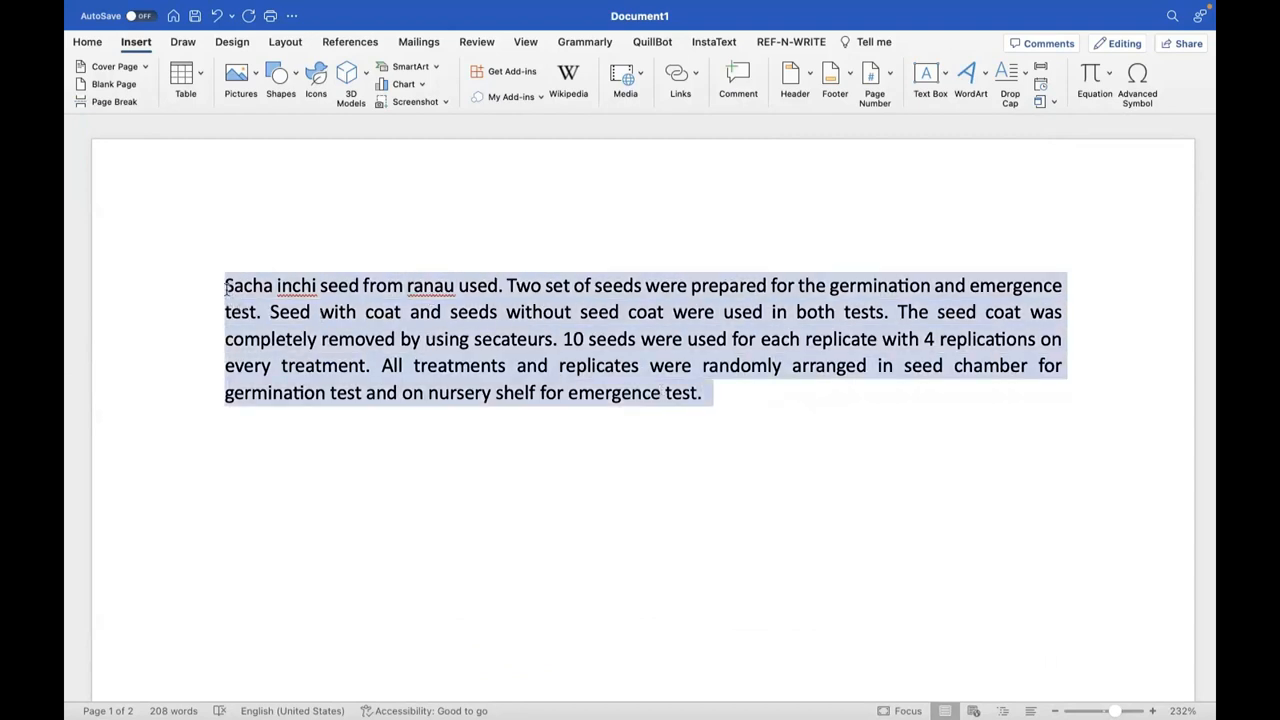
{"action": "left_click", "coordinate": [226, 284]}
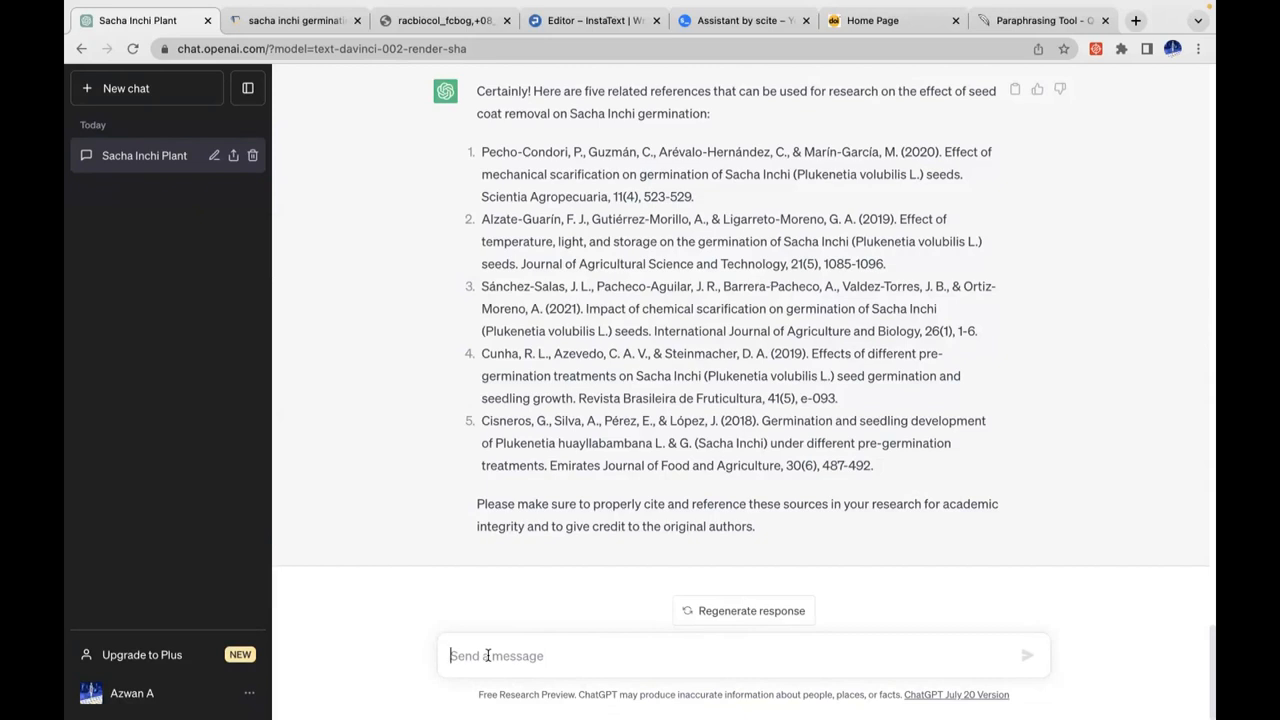
- Send 'Rewrite the paragraph concisely, logically, precisely.' with the seed-preparation paragraph to ChatGPT
{"action": "type", "text": "Rewr"}
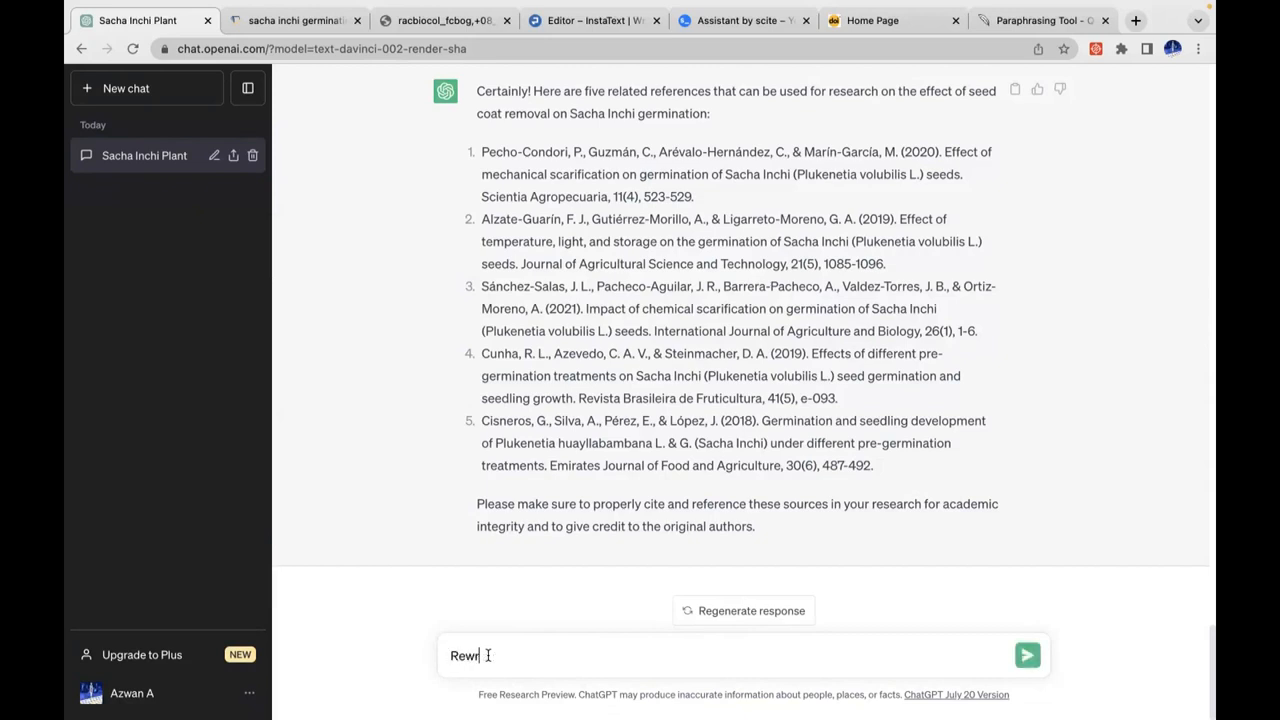
{"action": "type", "text": "ite th"}
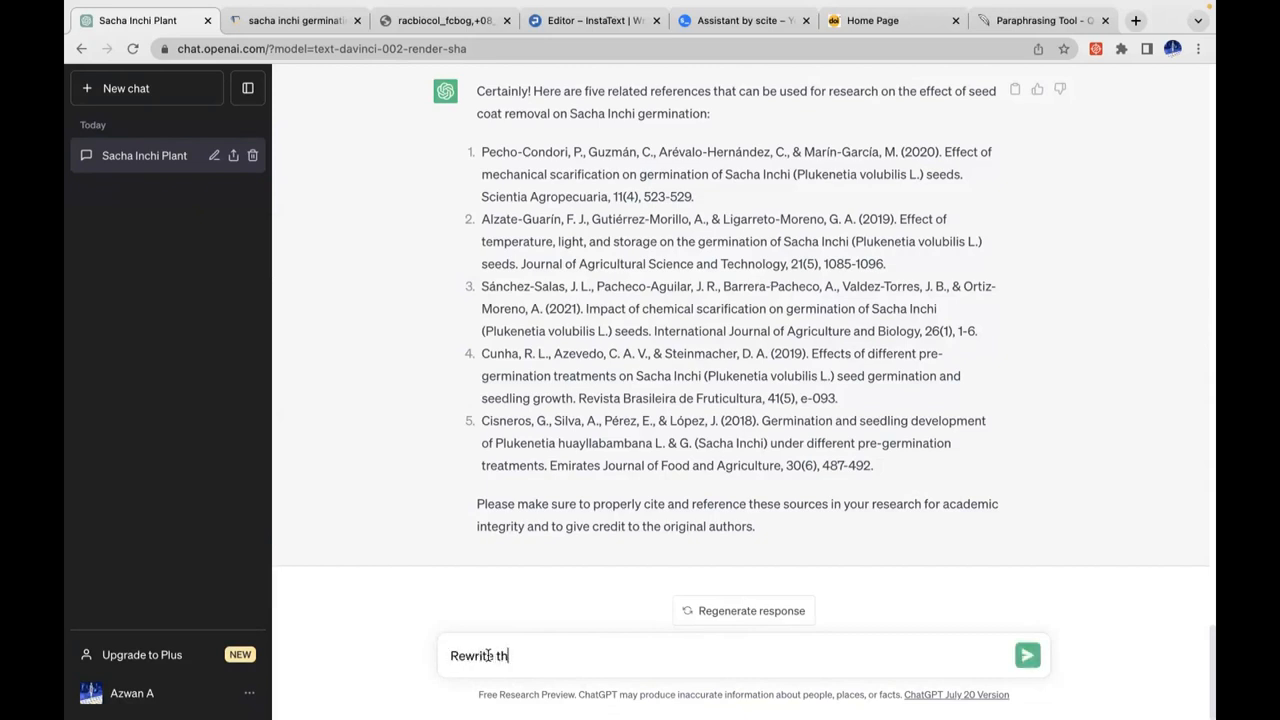
{"action": "type", "text": "e paragraph"}
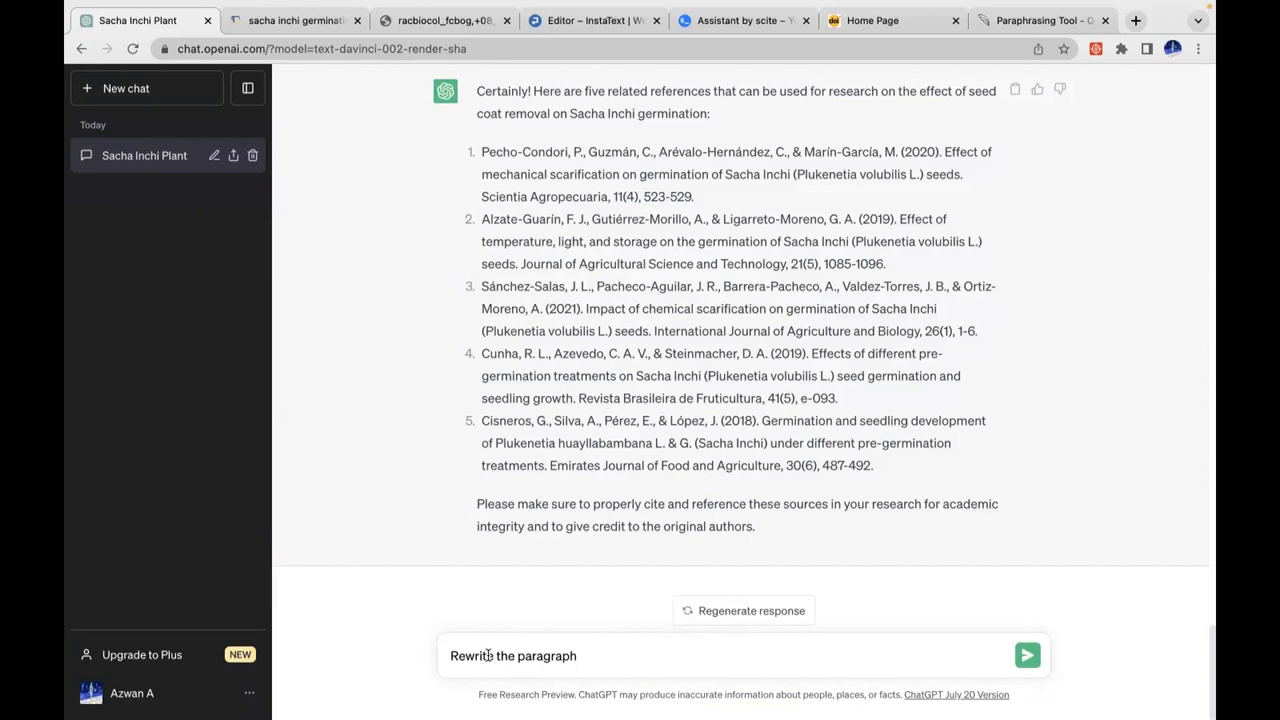
{"action": "type", "text": "concisely"}
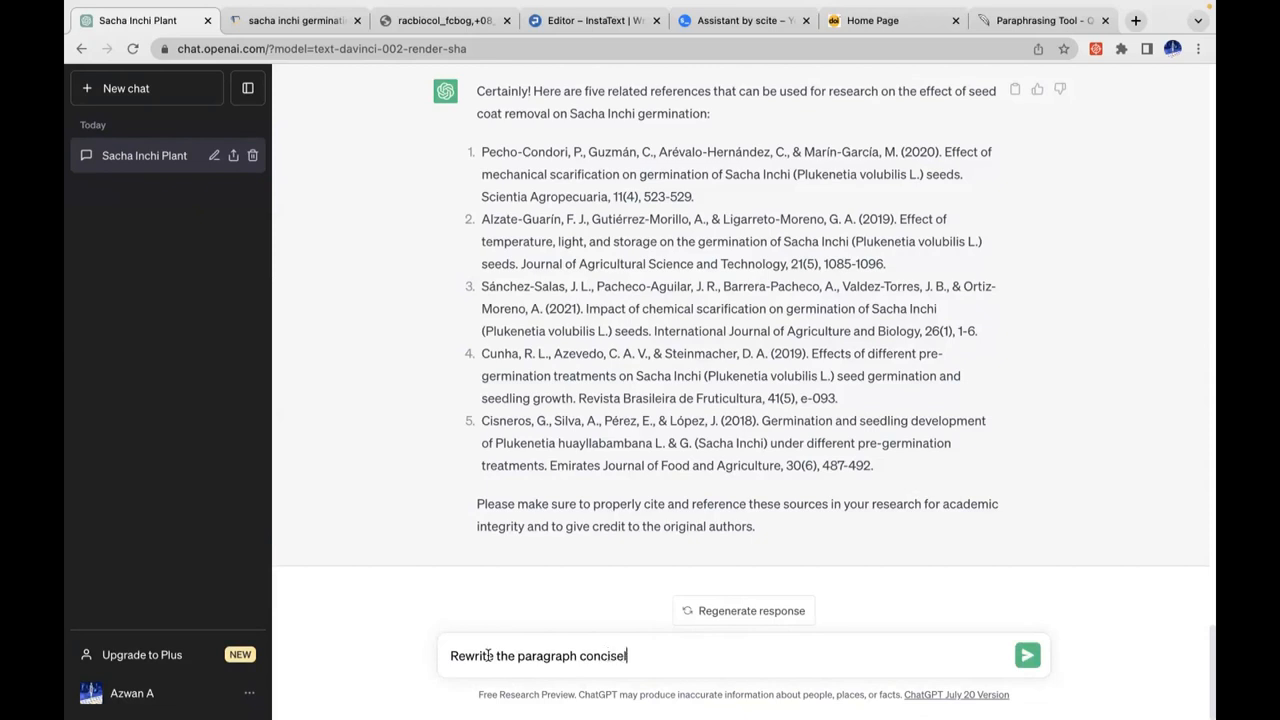
{"action": "key", "text": "Backspace"}
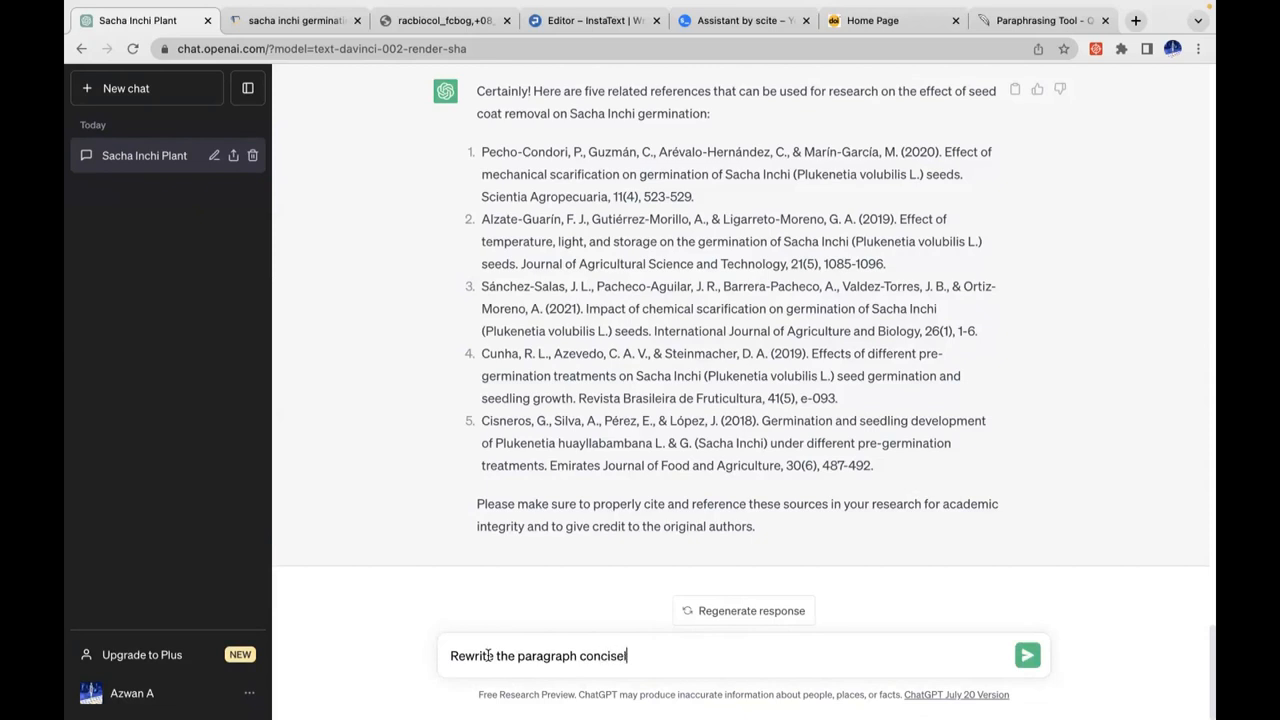
{"action": "type", "text": "ly, logic"}
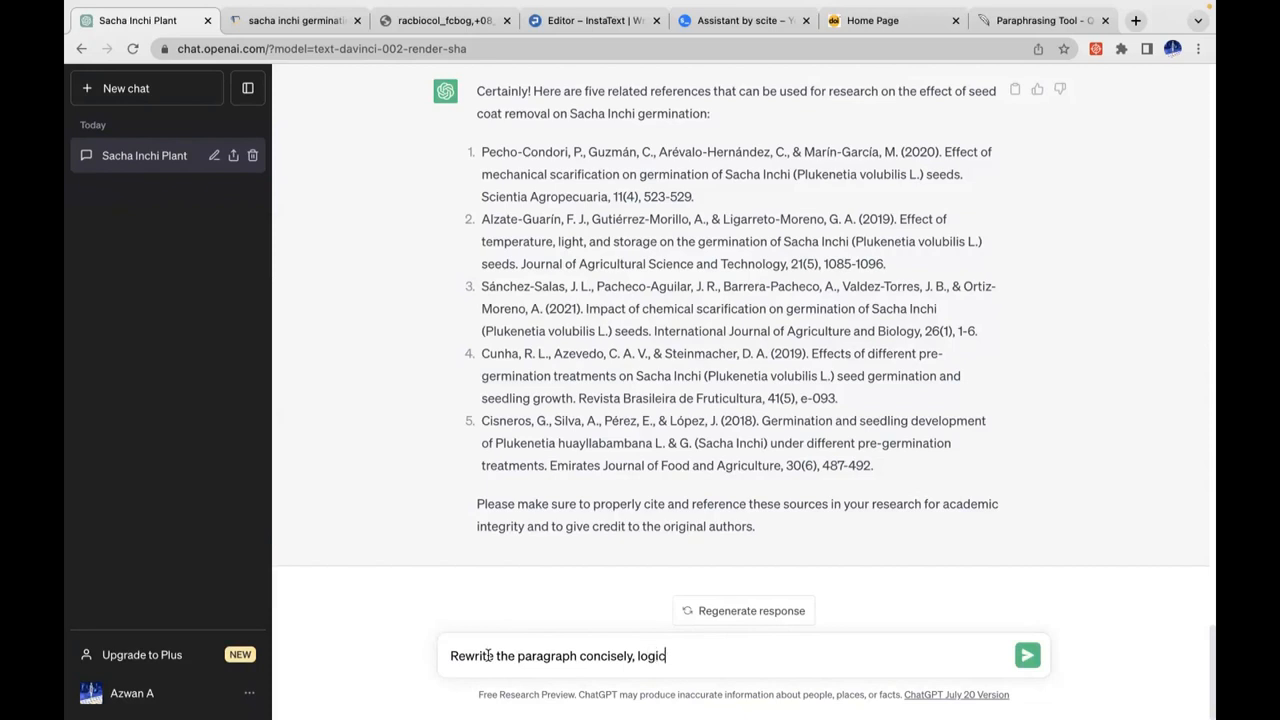
{"action": "type", "text": "ally"}
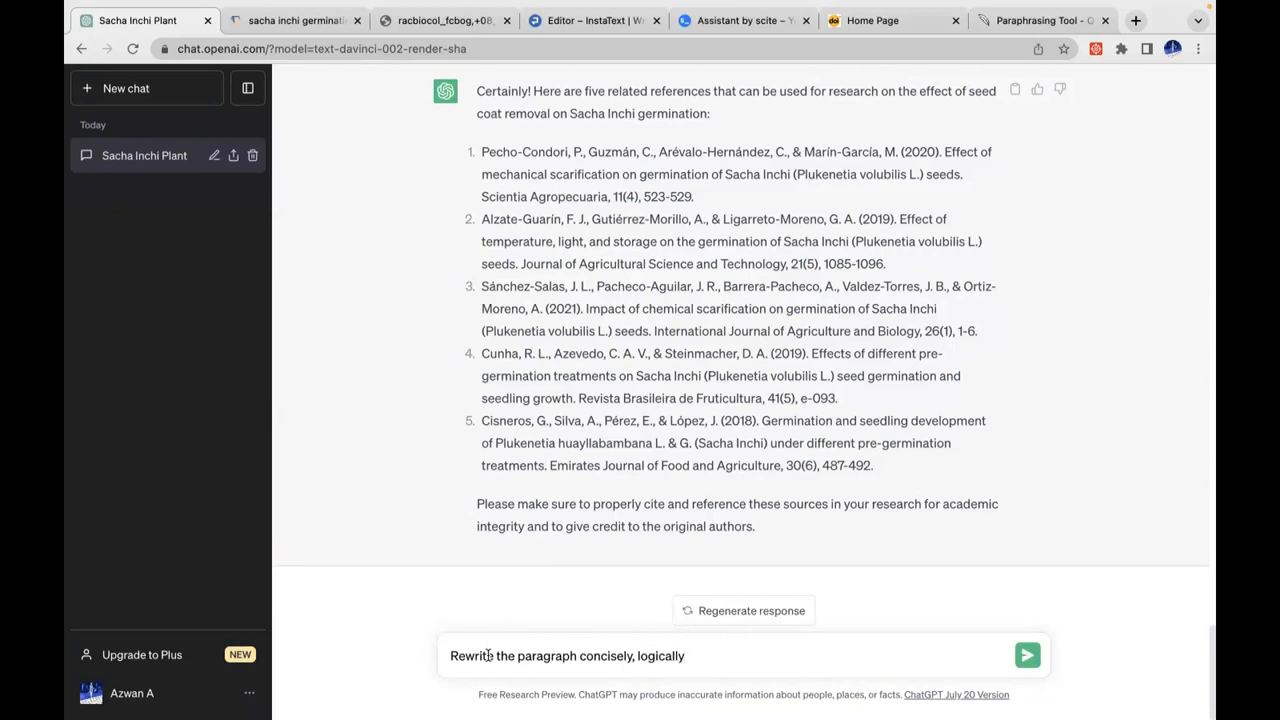
{"action": "left_click", "coordinate": [684, 656]}
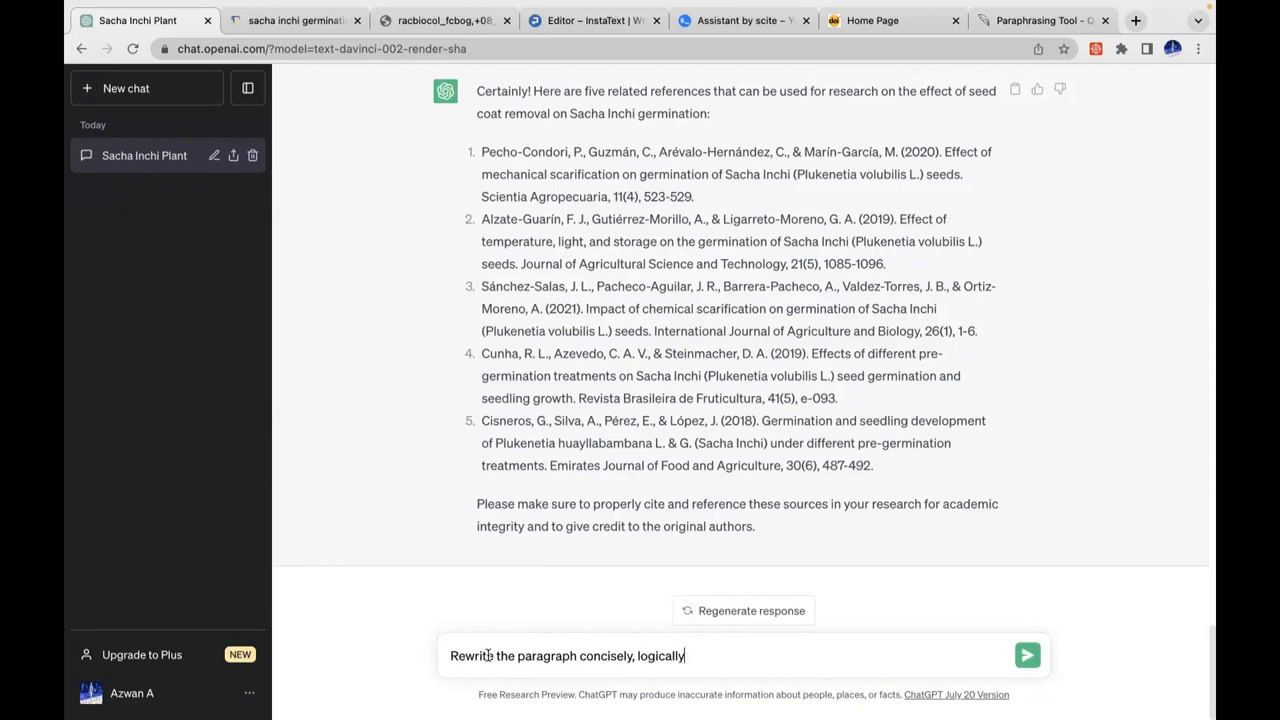
{"action": "type", "text": ","}
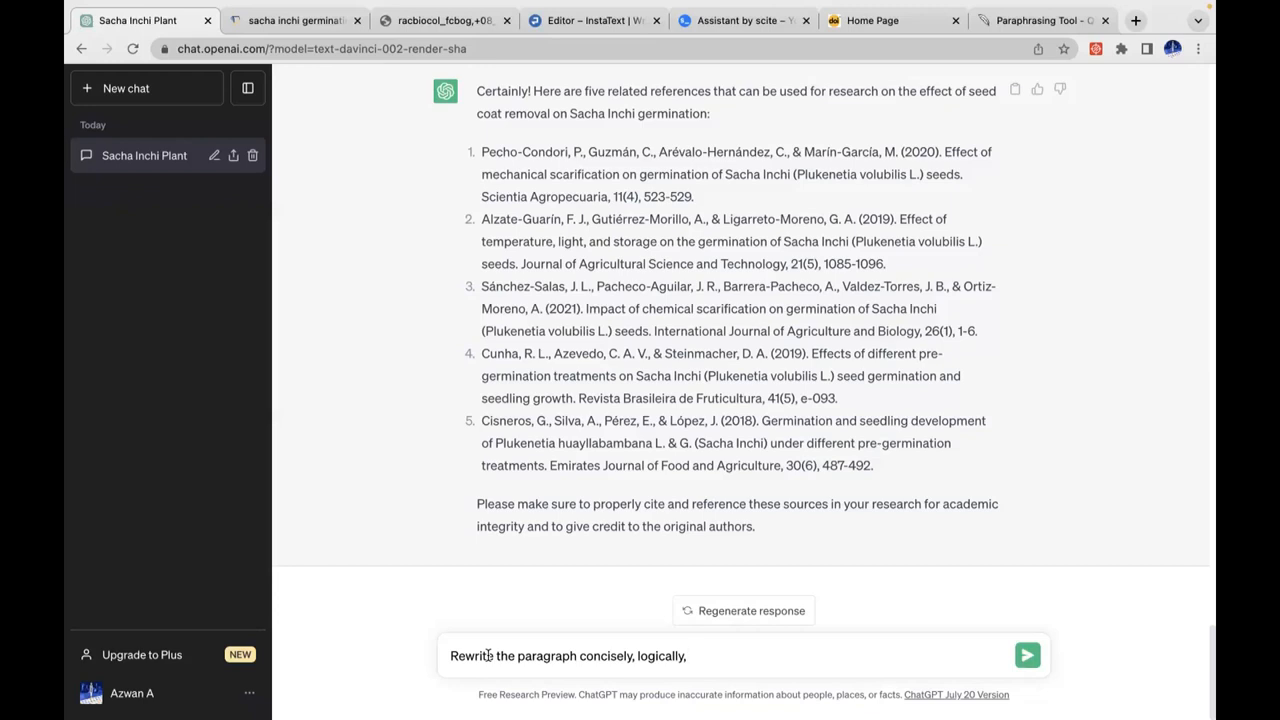
{"action": "type", "text": "precisely."}
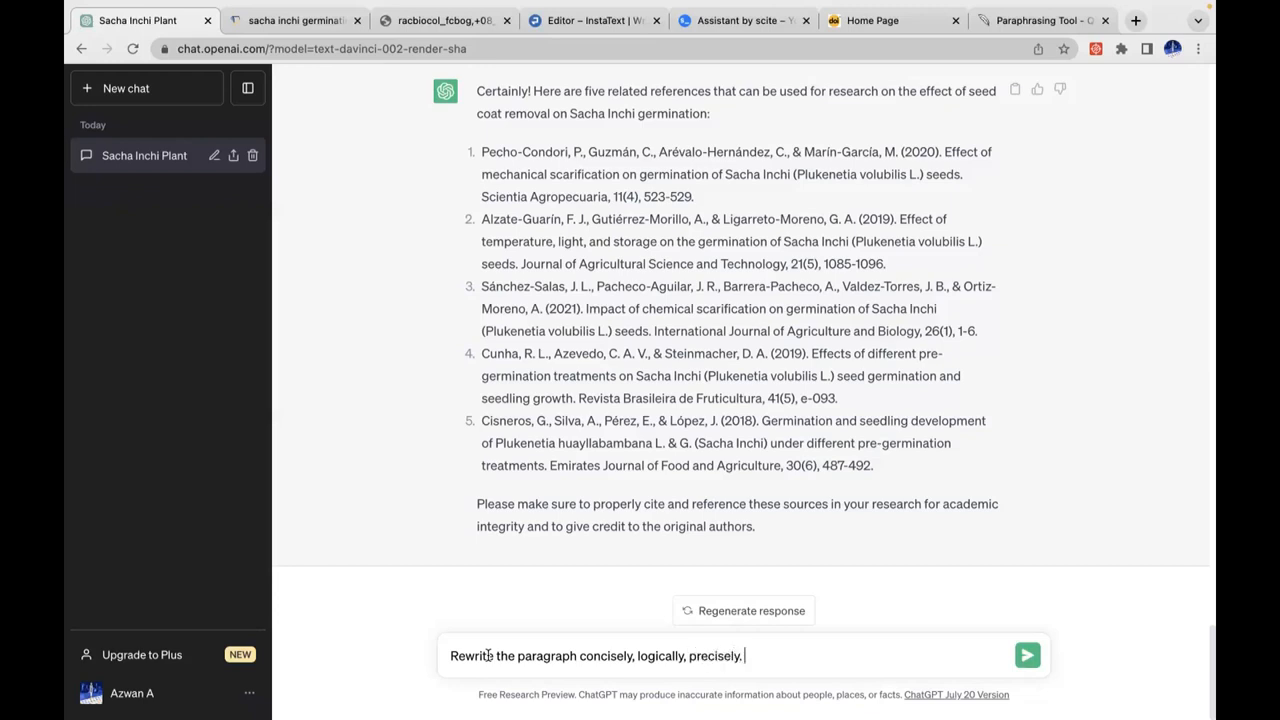
{"action": "left_click", "coordinate": [1028, 656]}
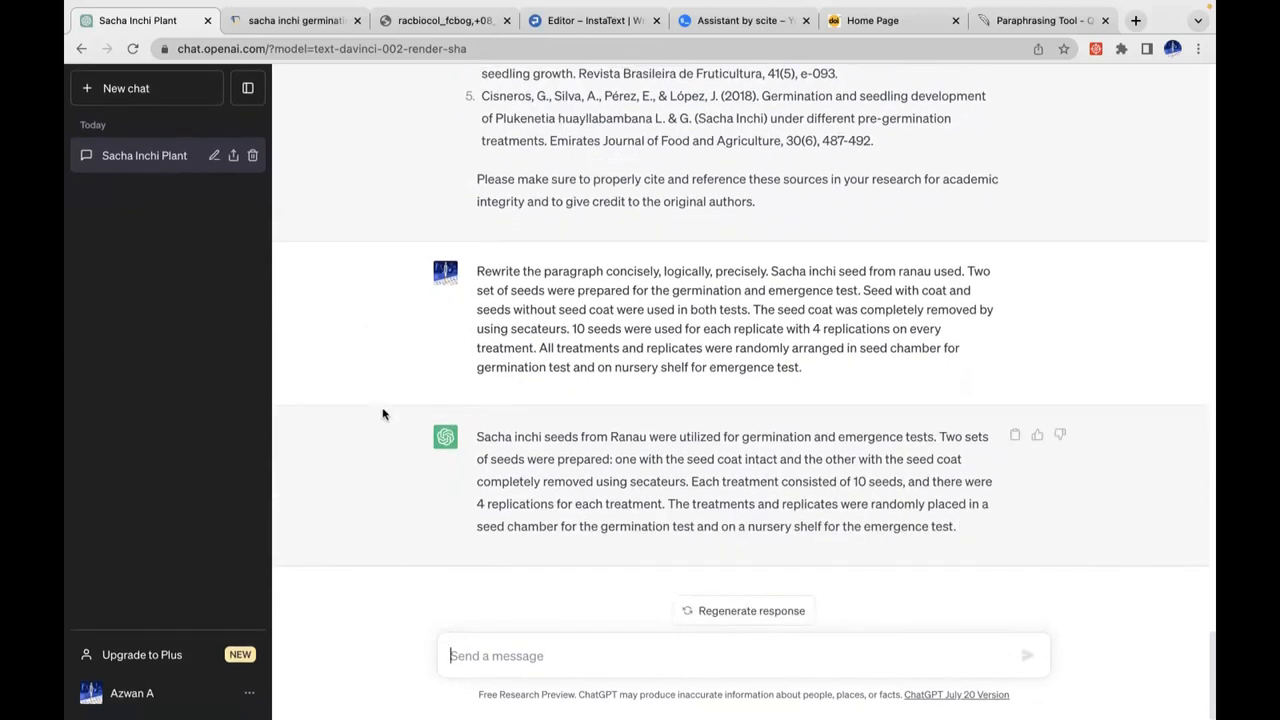
{"action": "mouse_move", "coordinate": [604, 496]}
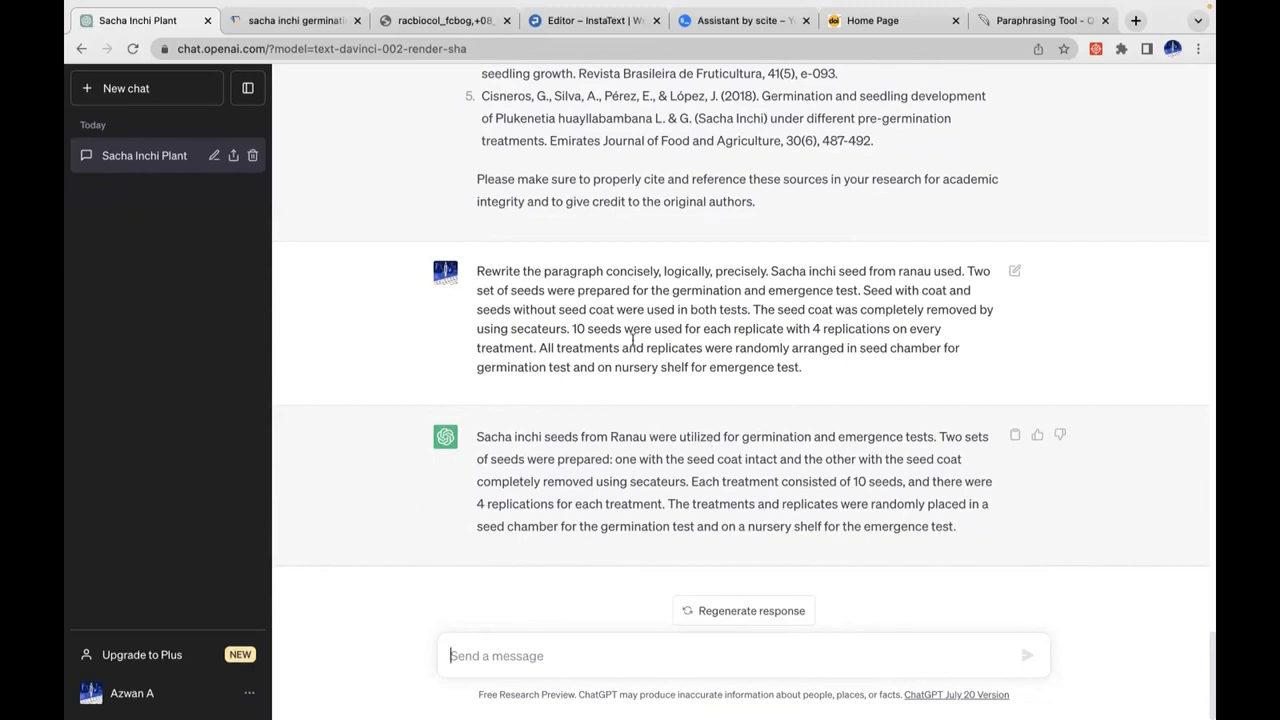
{"action": "mouse_move", "coordinate": [502, 288]}
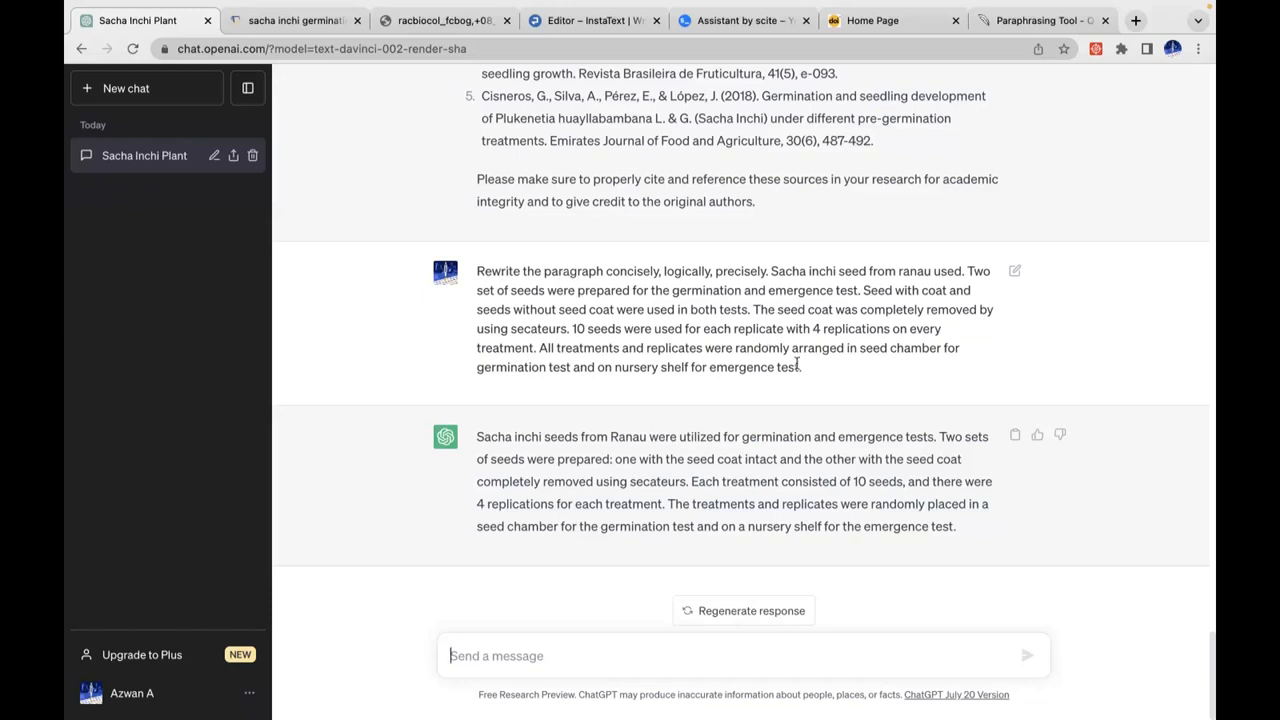
{"action": "mouse_move", "coordinate": [790, 504]}
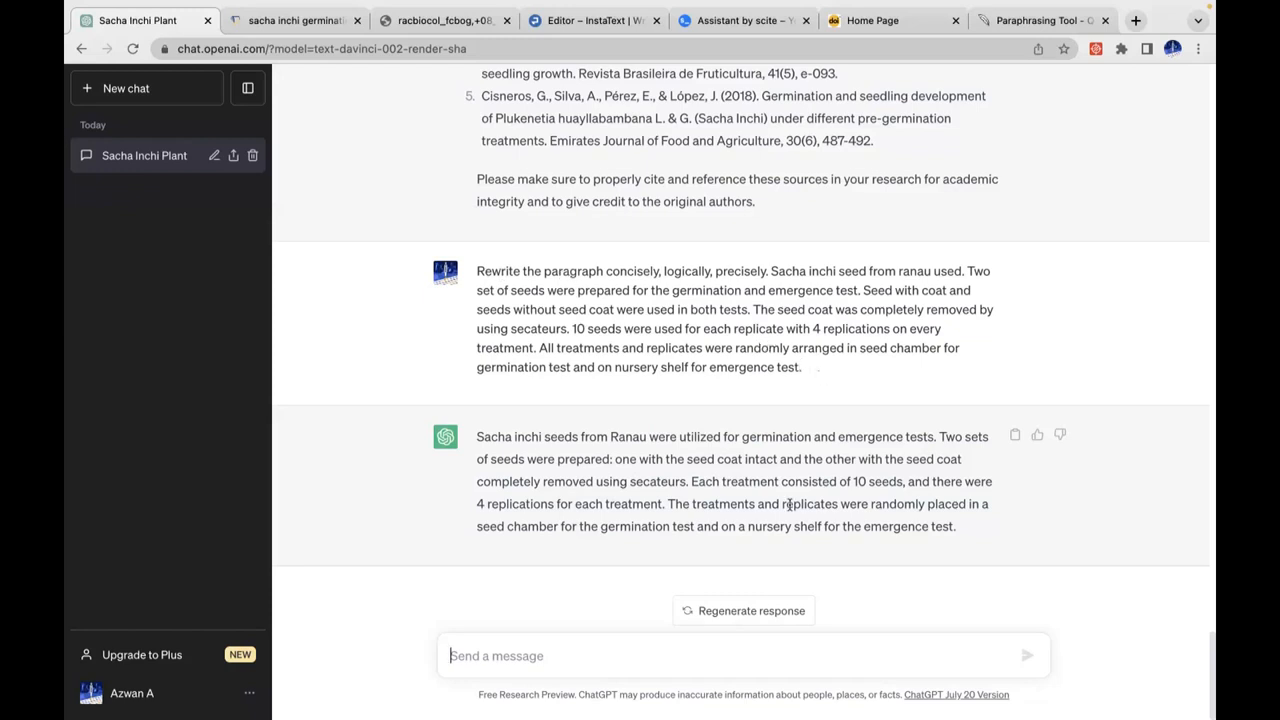
{"action": "mouse_move", "coordinate": [656, 496]}
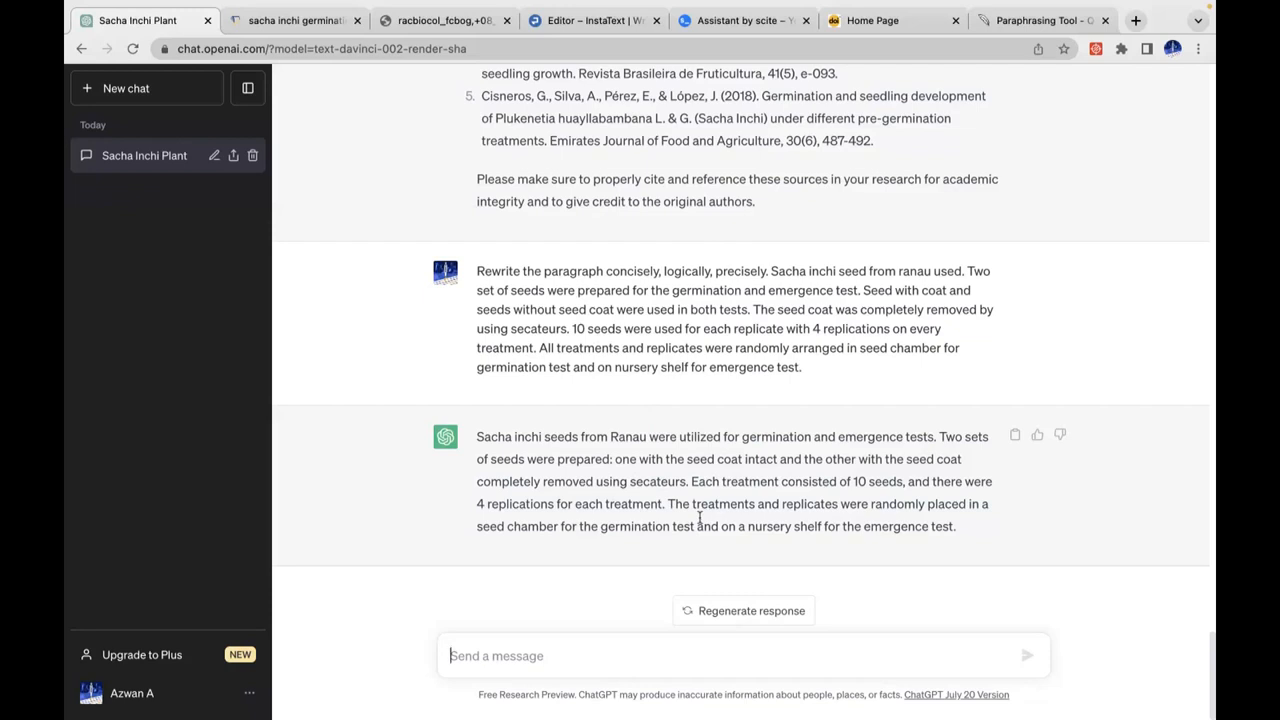
{"action": "mouse_move", "coordinate": [690, 400]}
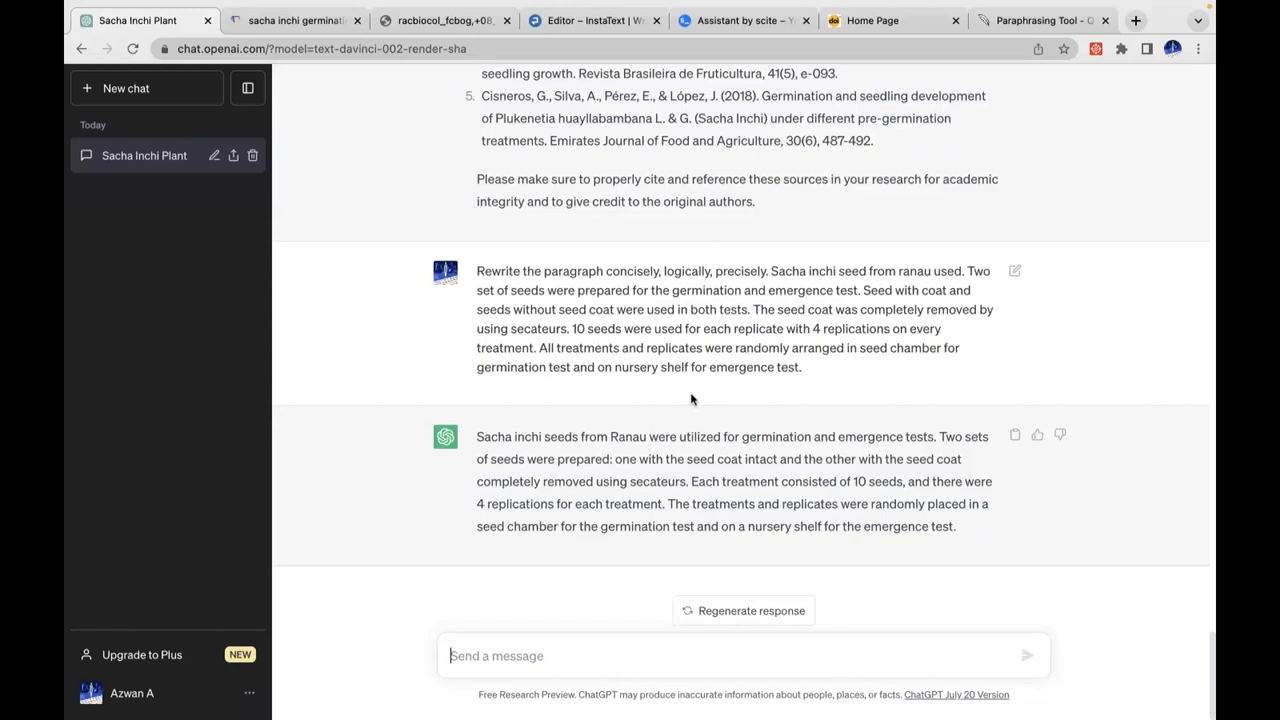
{"action": "mouse_move", "coordinate": [800, 360]}
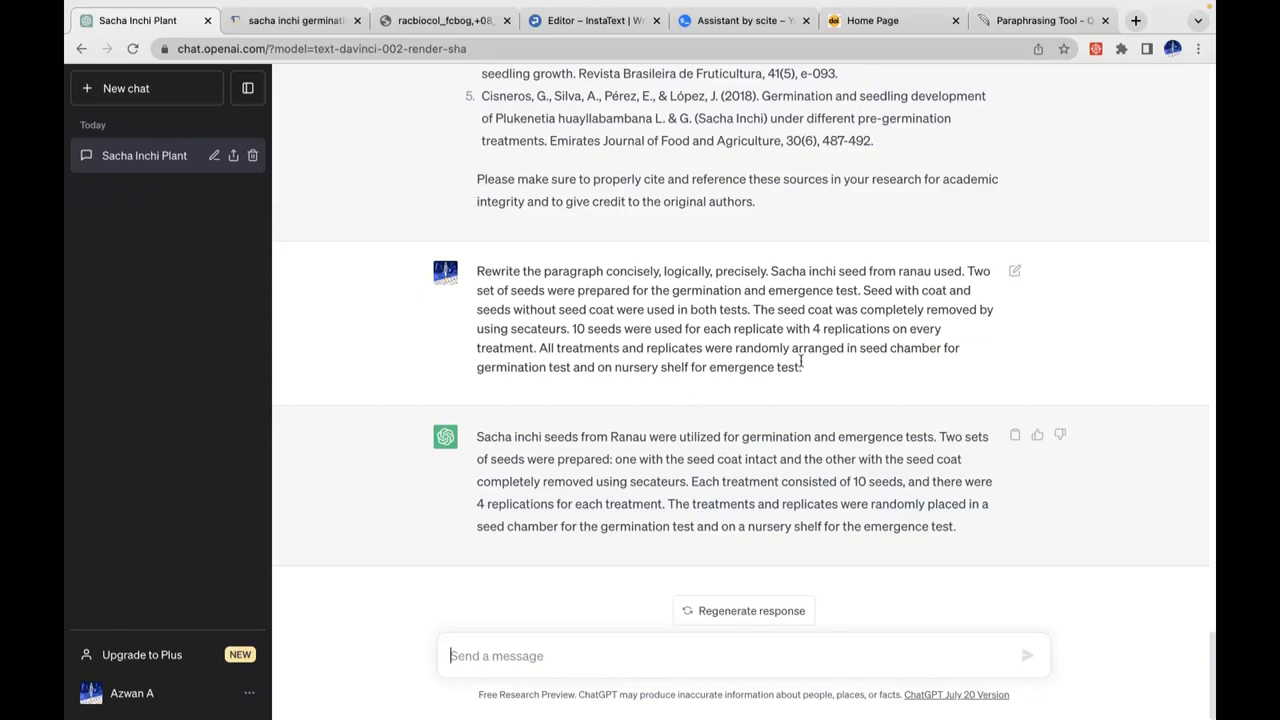
{"action": "left_click_drag", "start_coordinate": [616, 308], "coordinate": [800, 368]}
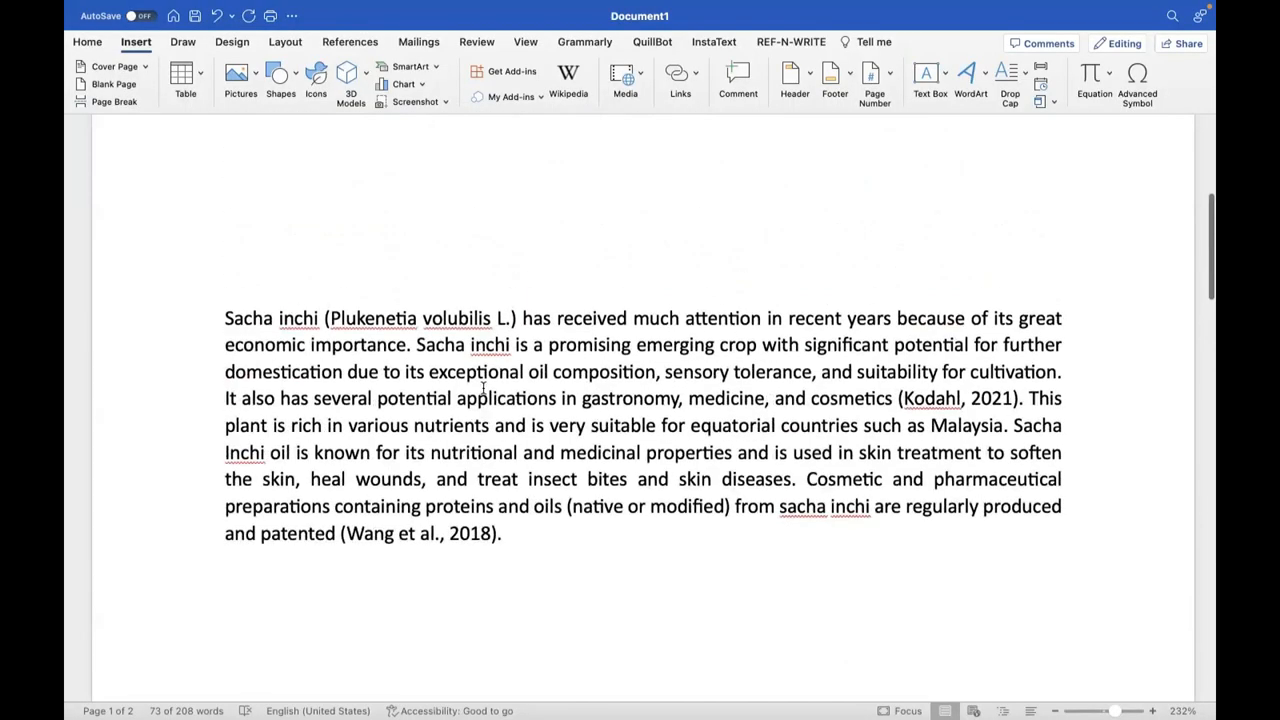
- Select the Word introduction paragraph on Sacha inchi's economic importance and return to the chat
{"action": "left_click_drag", "start_coordinate": [224, 318], "coordinate": [490, 424]}
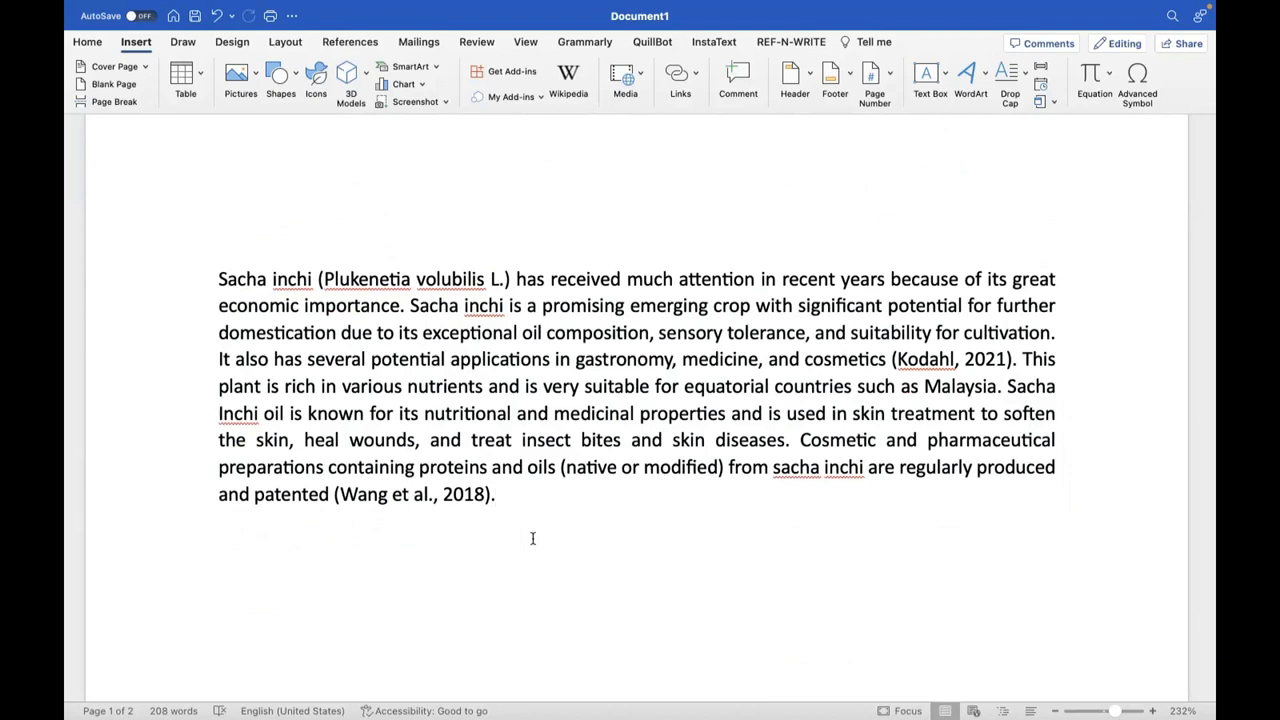
{"action": "left_click", "coordinate": [496, 492]}
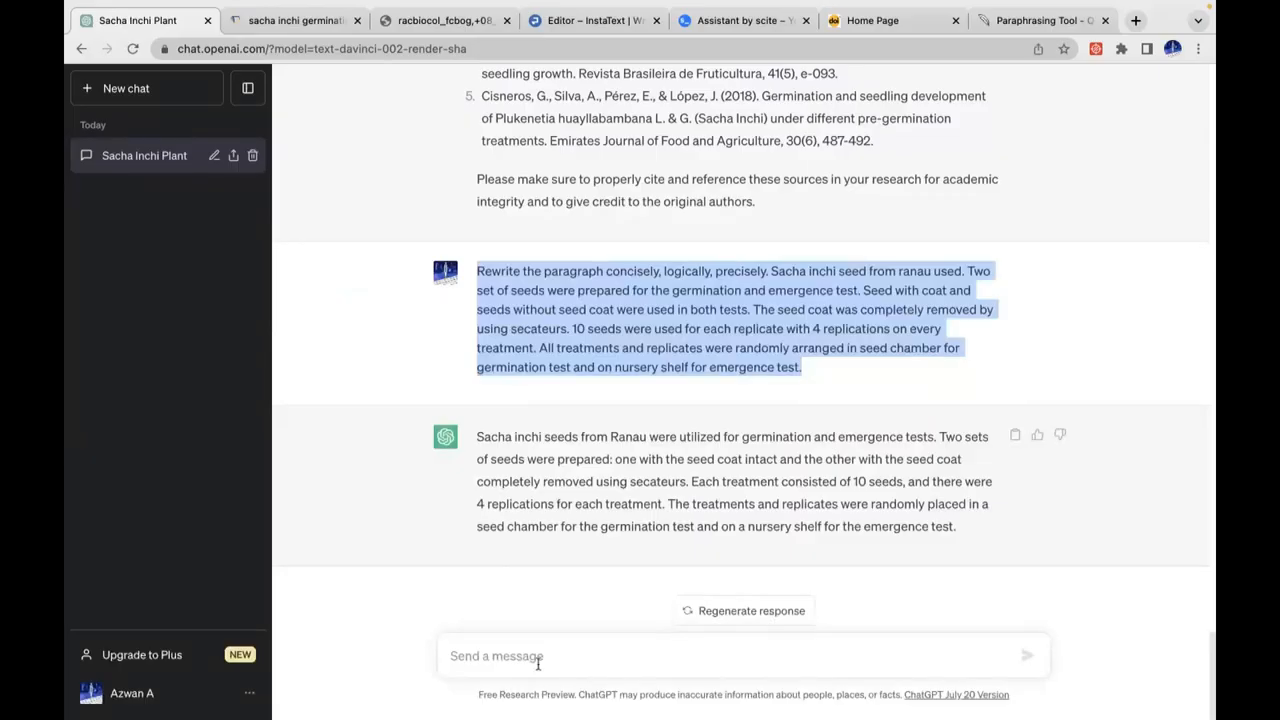
- Send 'Rewrite the paragraph concisely and logically' for the Sacha inchi introduction paragraph
{"action": "type", "text": "Rewri"}
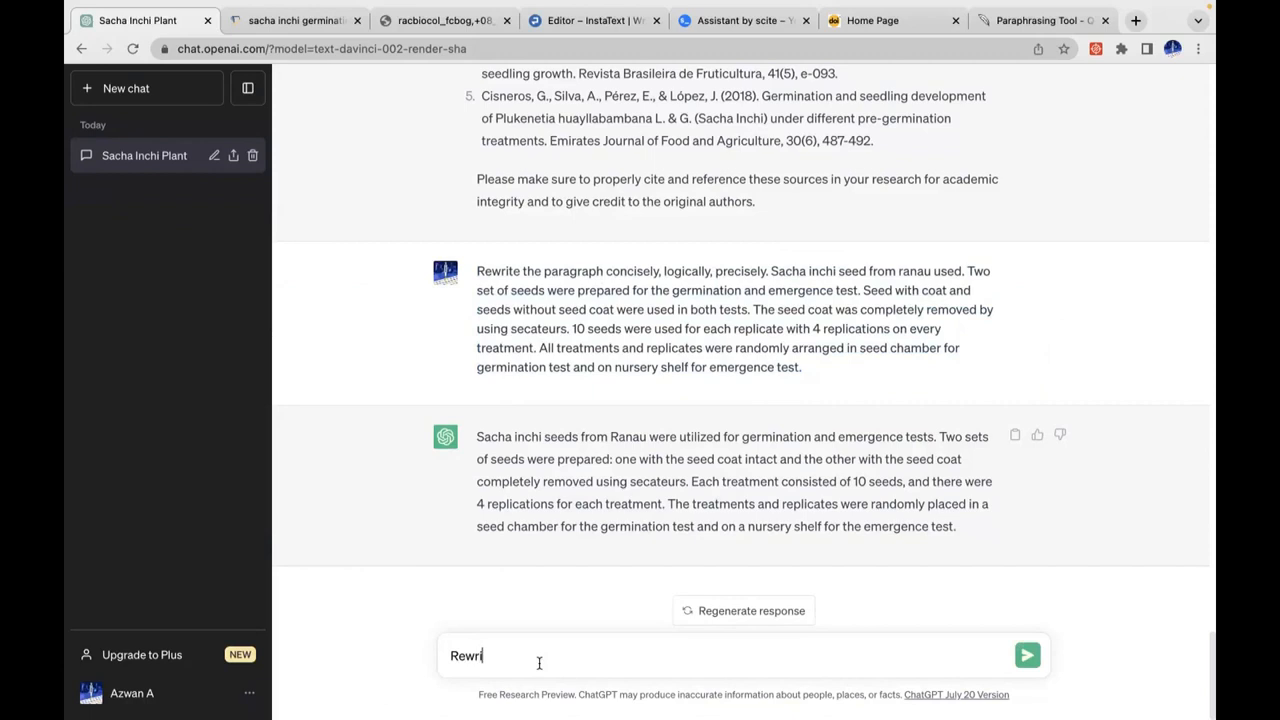
{"action": "type", "text": "ite the par"}
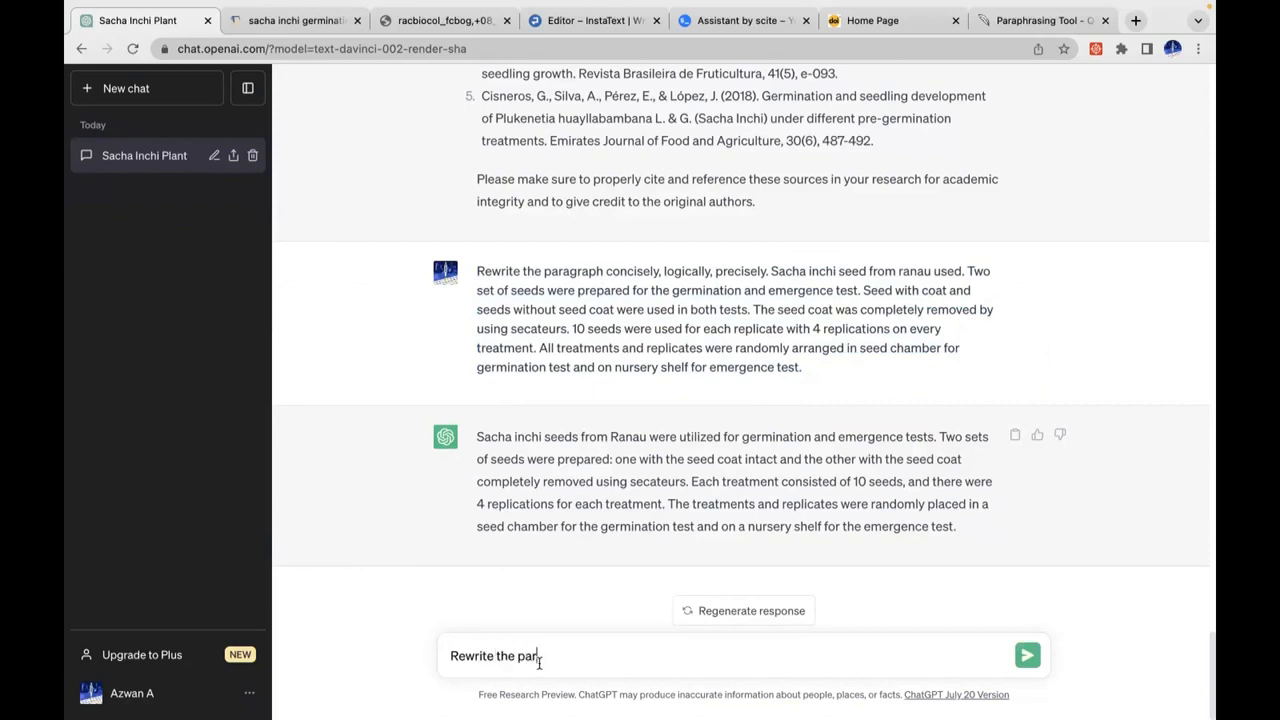
{"action": "type", "text": "agraph co"}
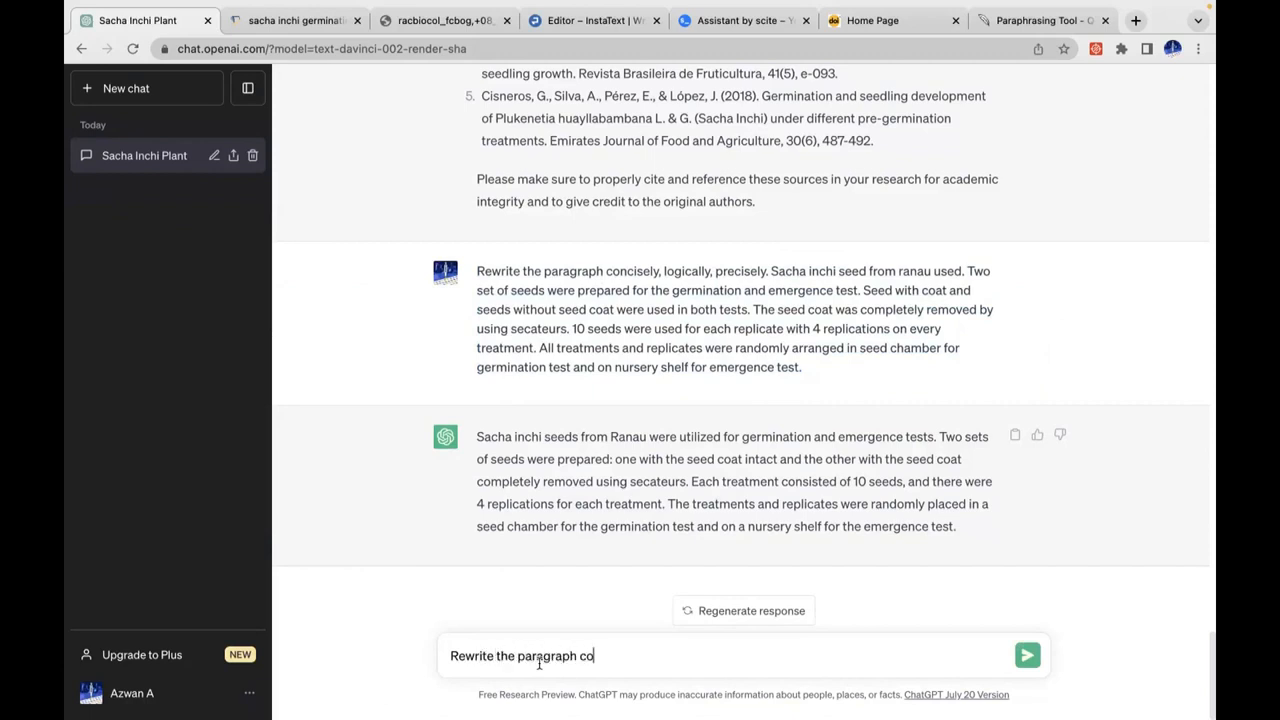
{"action": "type", "text": "ncisely"}
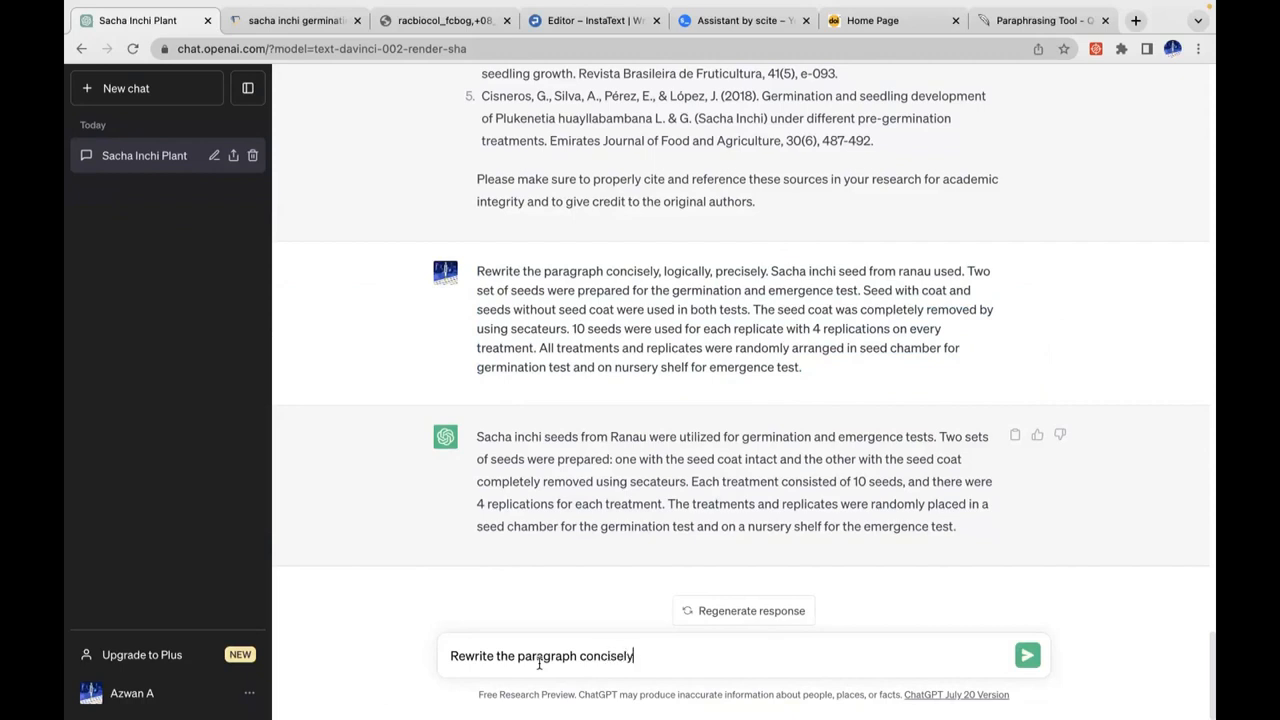
{"action": "type", "text": "and"}
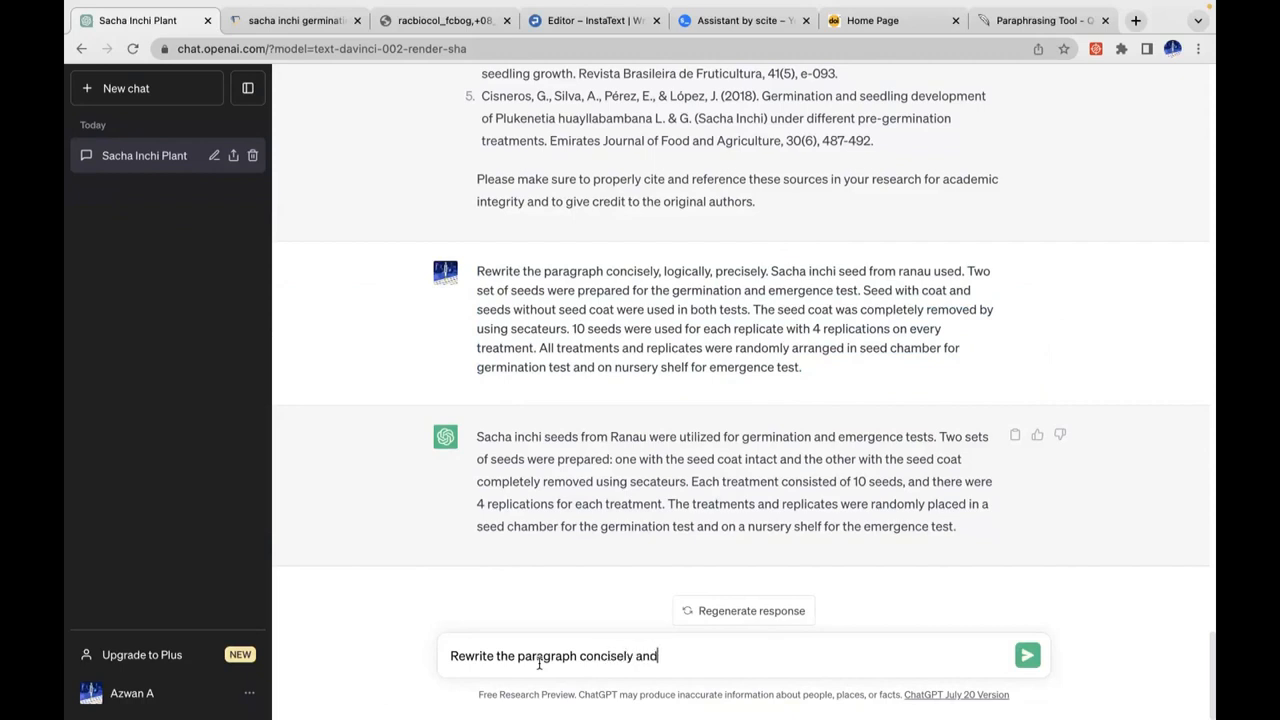
{"action": "type", "text": "logically"}
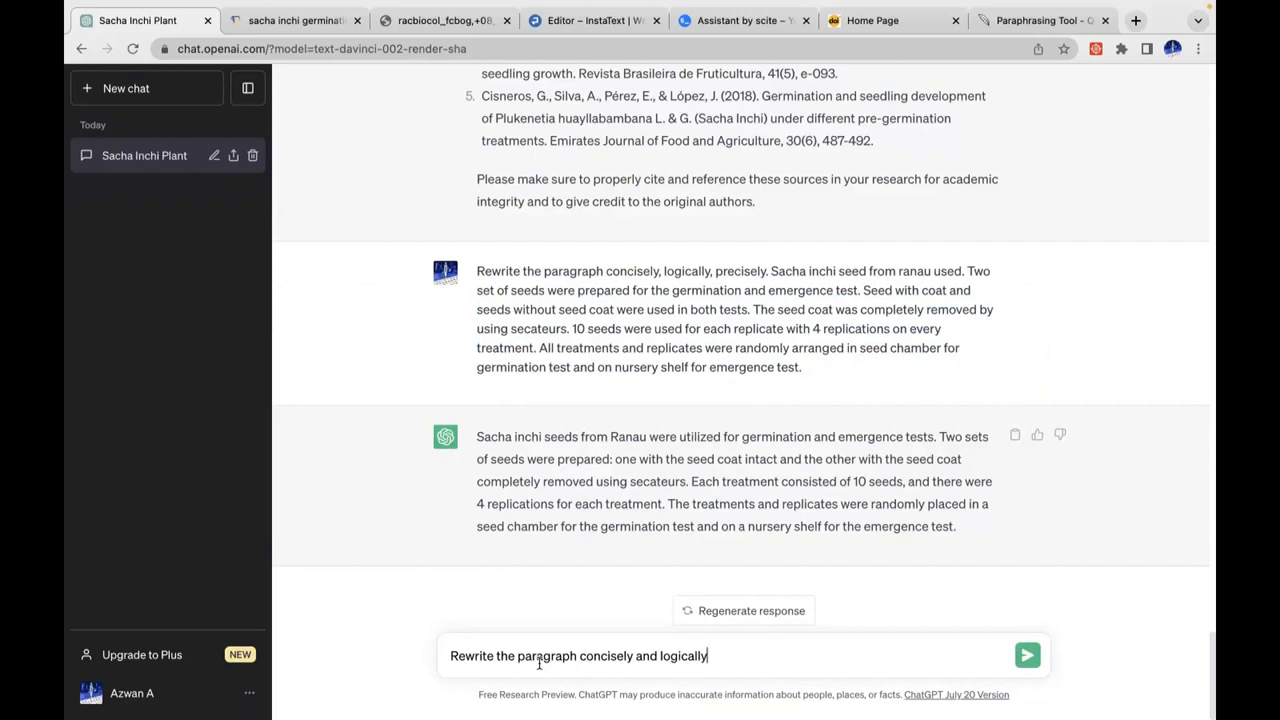
{"action": "left_click", "coordinate": [1028, 656]}
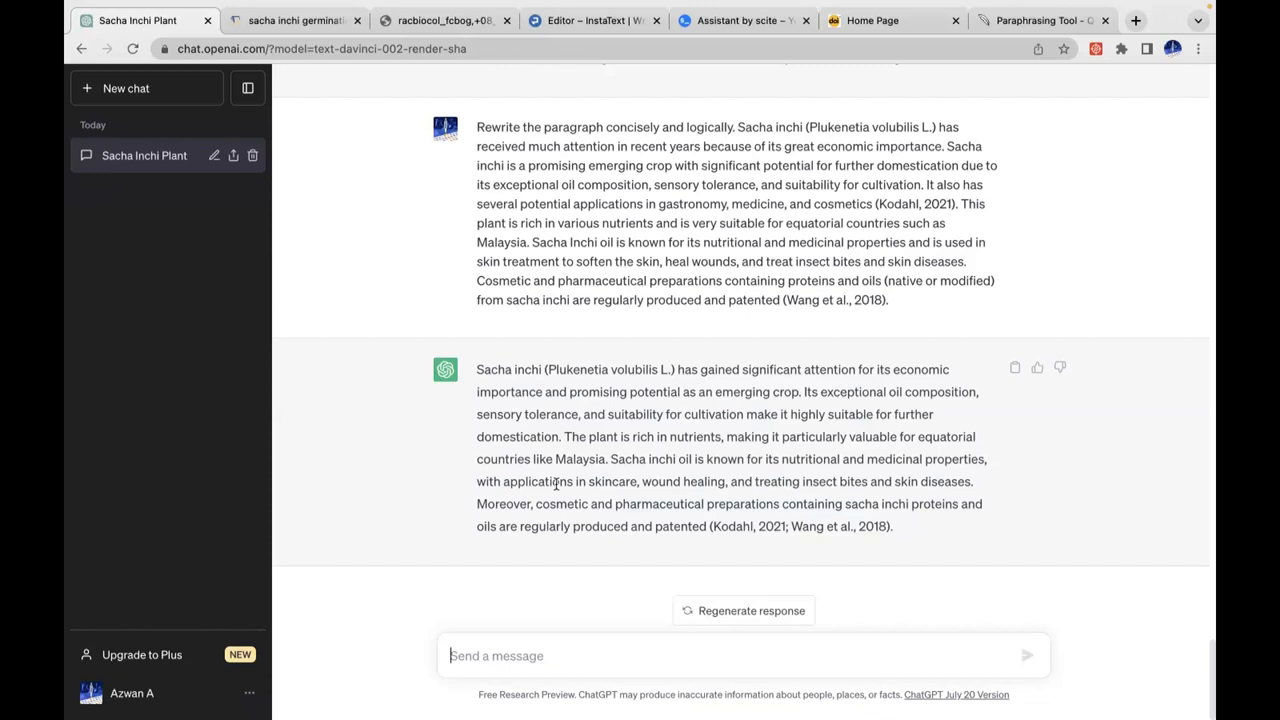
- Send 'Reconstruct the paragraph.' to get a reworded Sacha inchi introduction keeping its citations
{"action": "type", "text": "Reconstruc"}
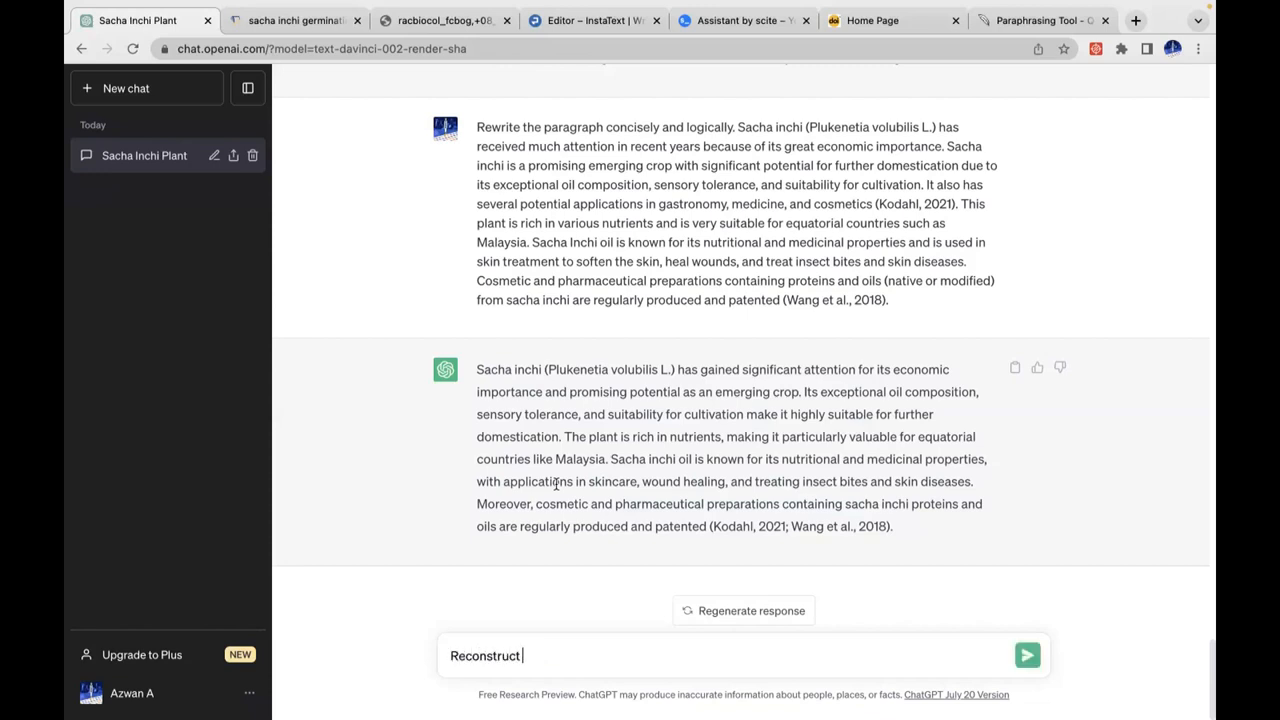
{"action": "type", "text": "the paragr"}
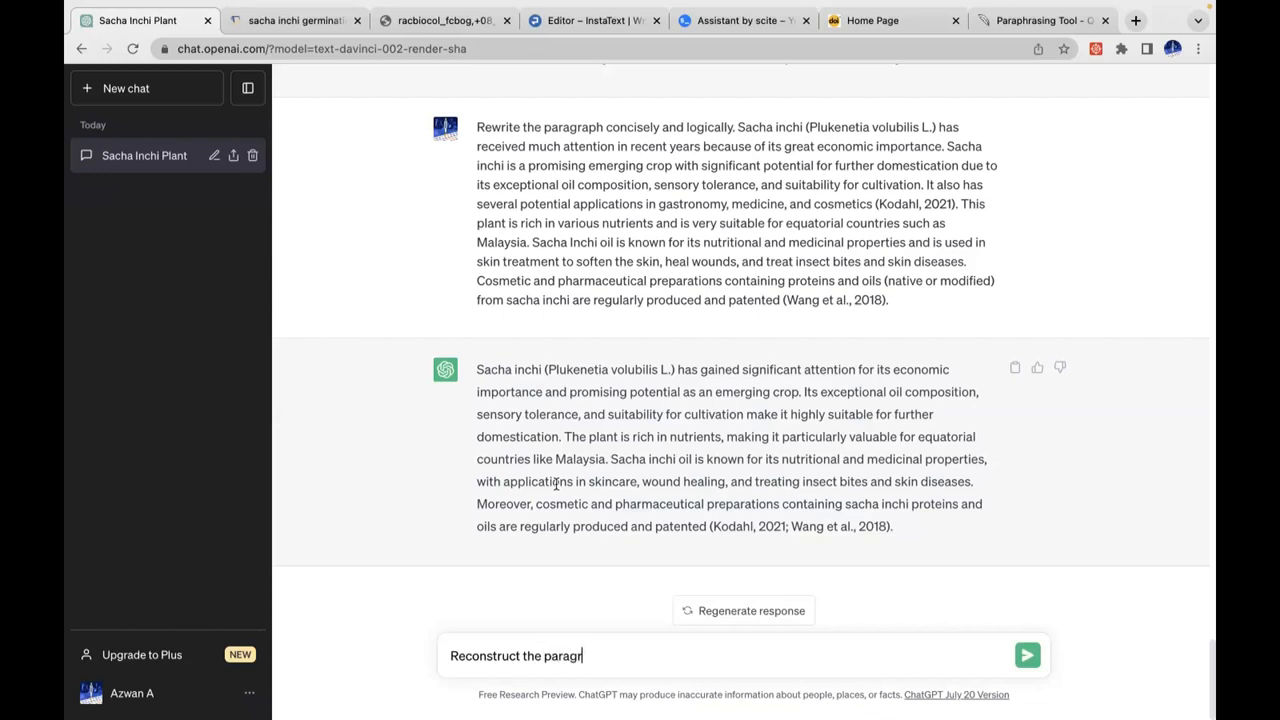
{"action": "type", "text": "aph."}
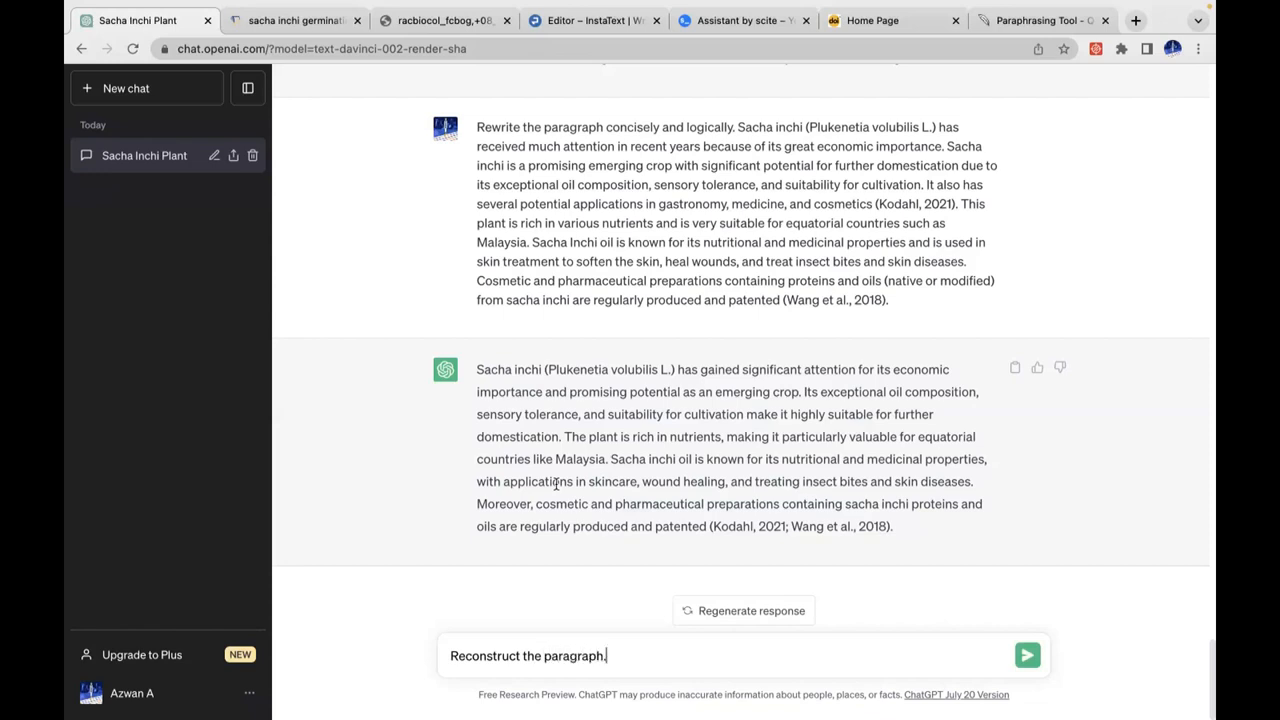
{"action": "left_click", "coordinate": [1028, 656]}
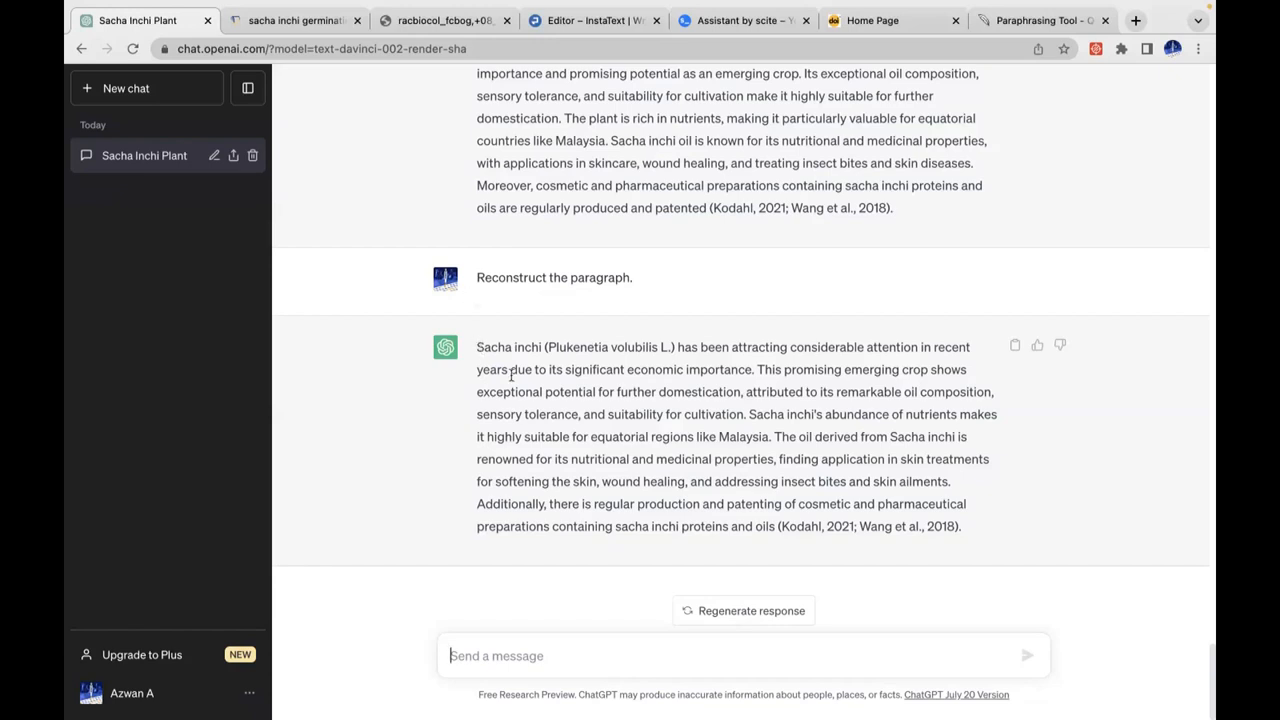
{"action": "mouse_move", "coordinate": [966, 534]}
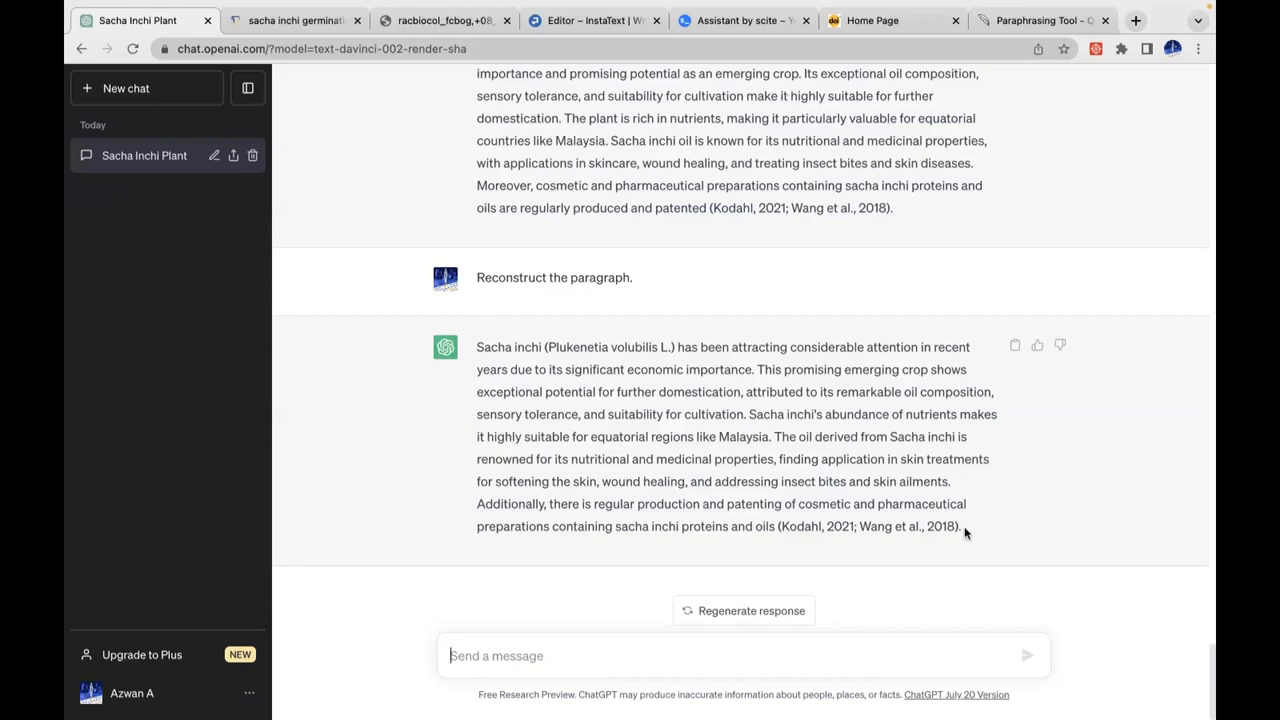
{"action": "mouse_move", "coordinate": [810, 108]}
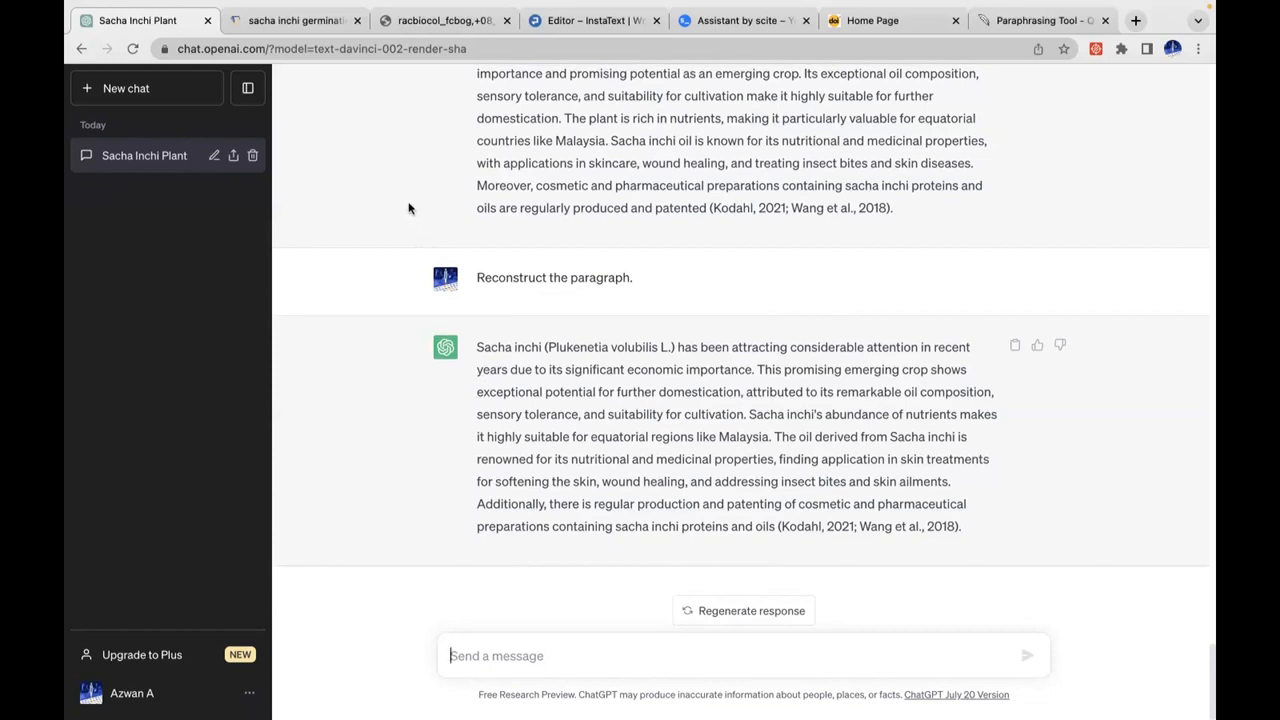
{"action": "mouse_move", "coordinate": [532, 88]}
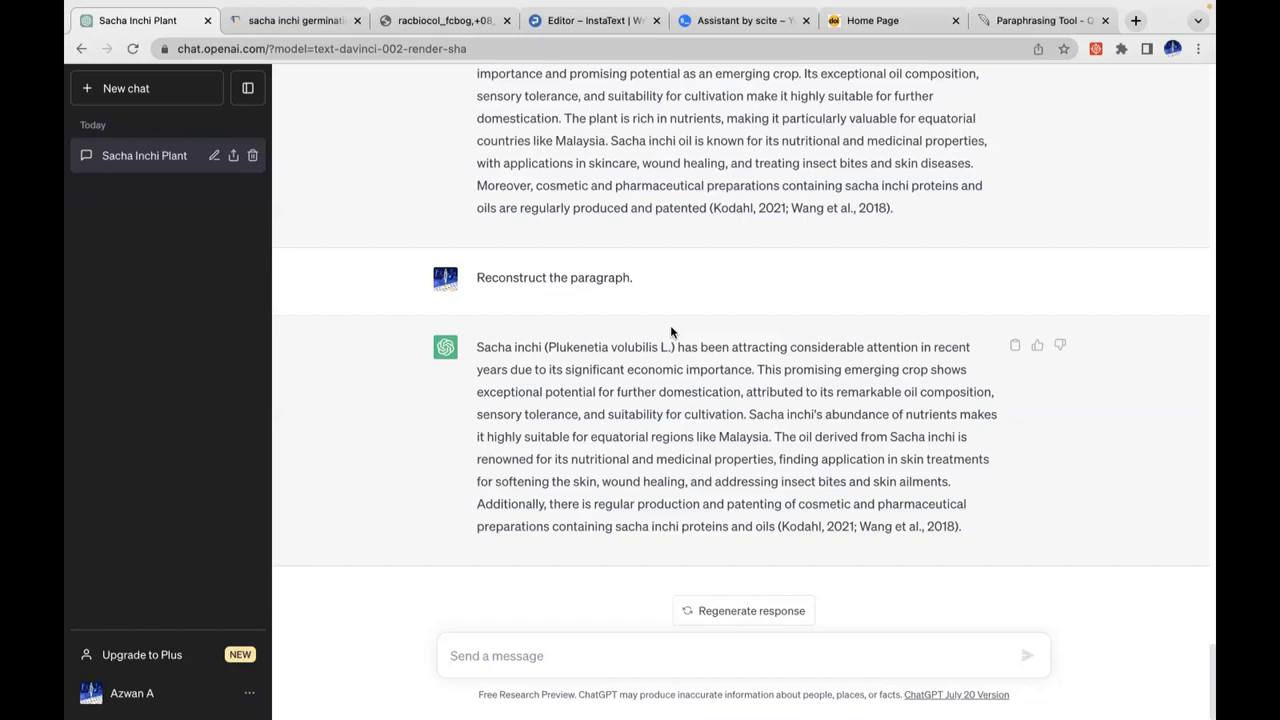
{"action": "mouse_move", "coordinate": [686, 108]}
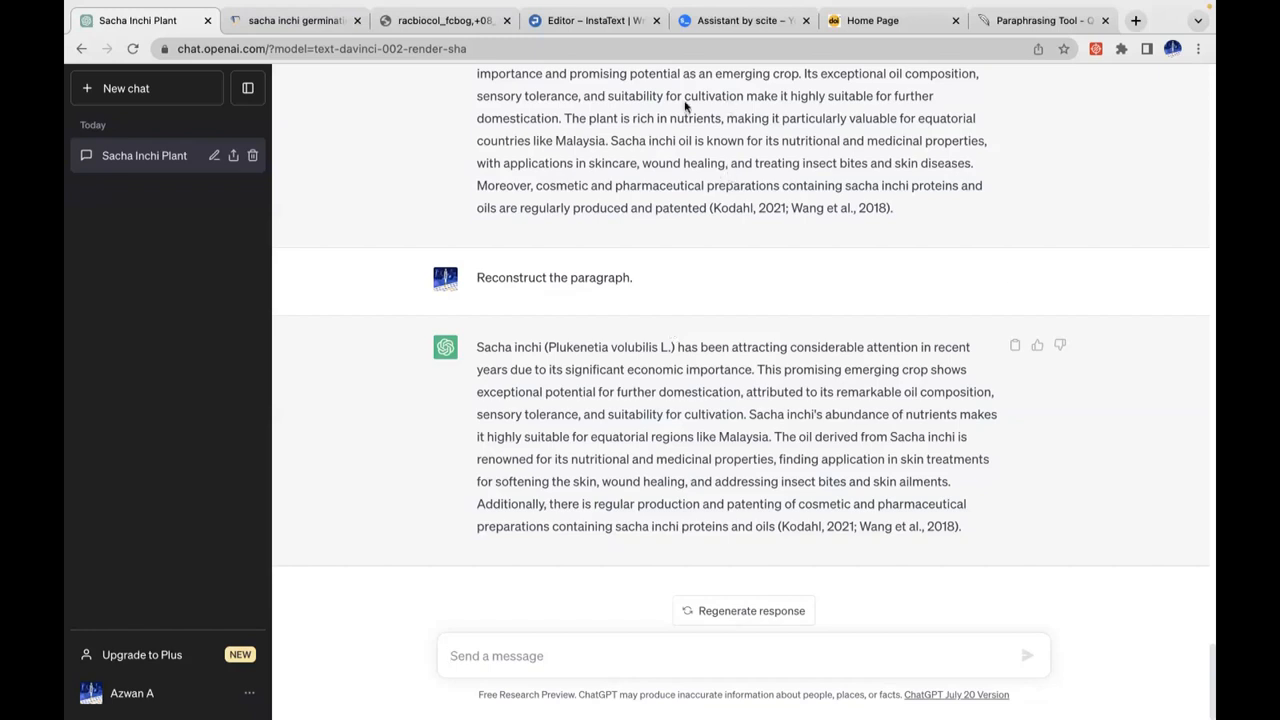
{"action": "mouse_move", "coordinate": [590, 20]}
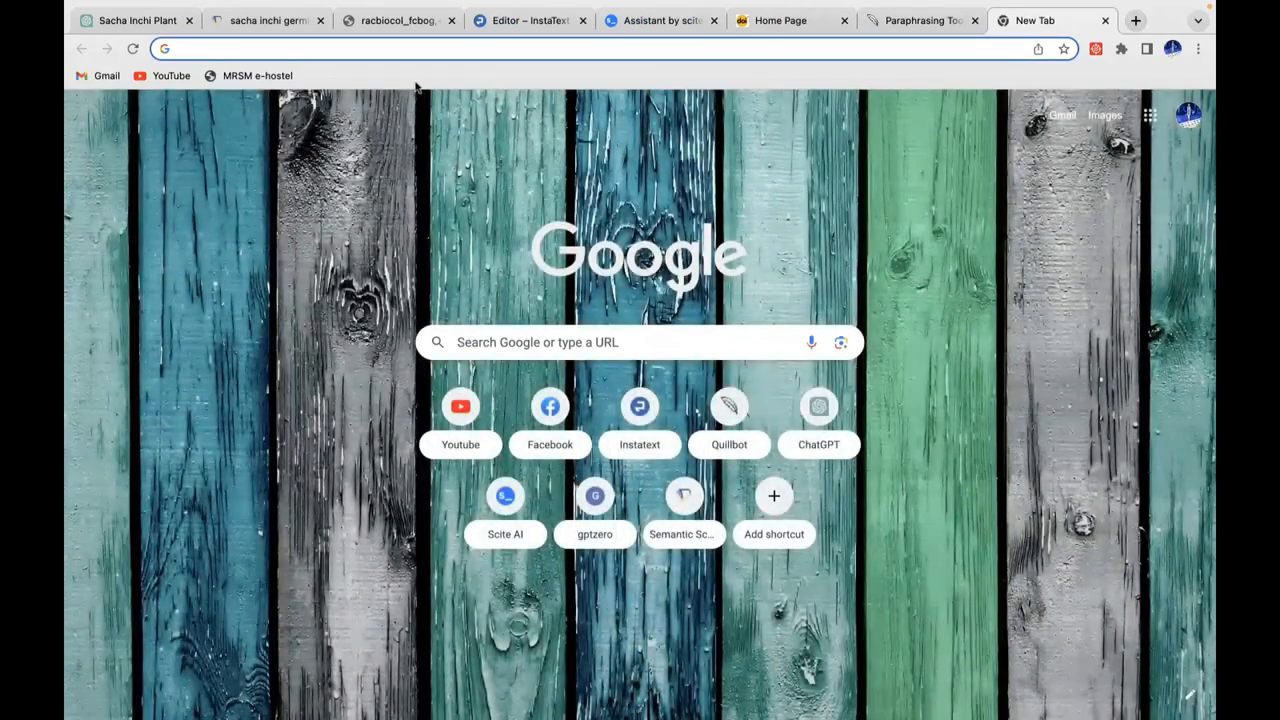
- Bring up the GPTZero detector site and return to the Sacha Inchi Plant chat for the paragraph
{"action": "left_click", "coordinate": [594, 496]}
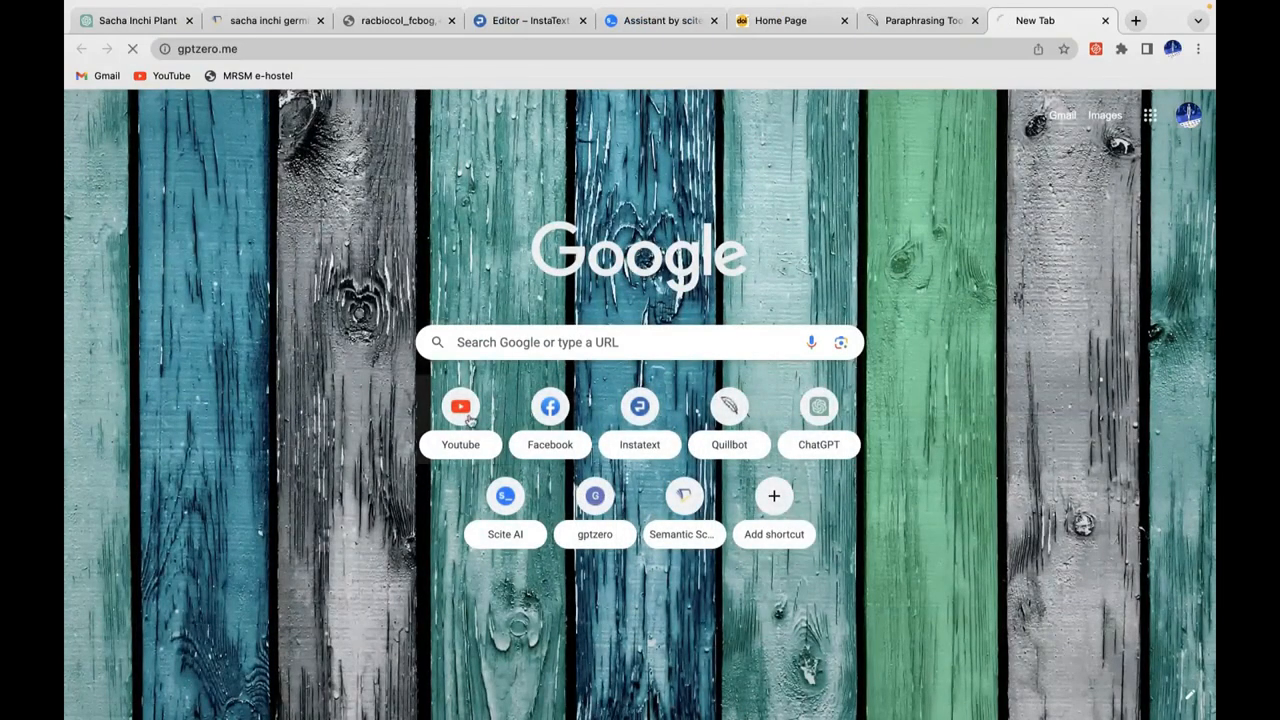
{"action": "left_click", "coordinate": [594, 496]}
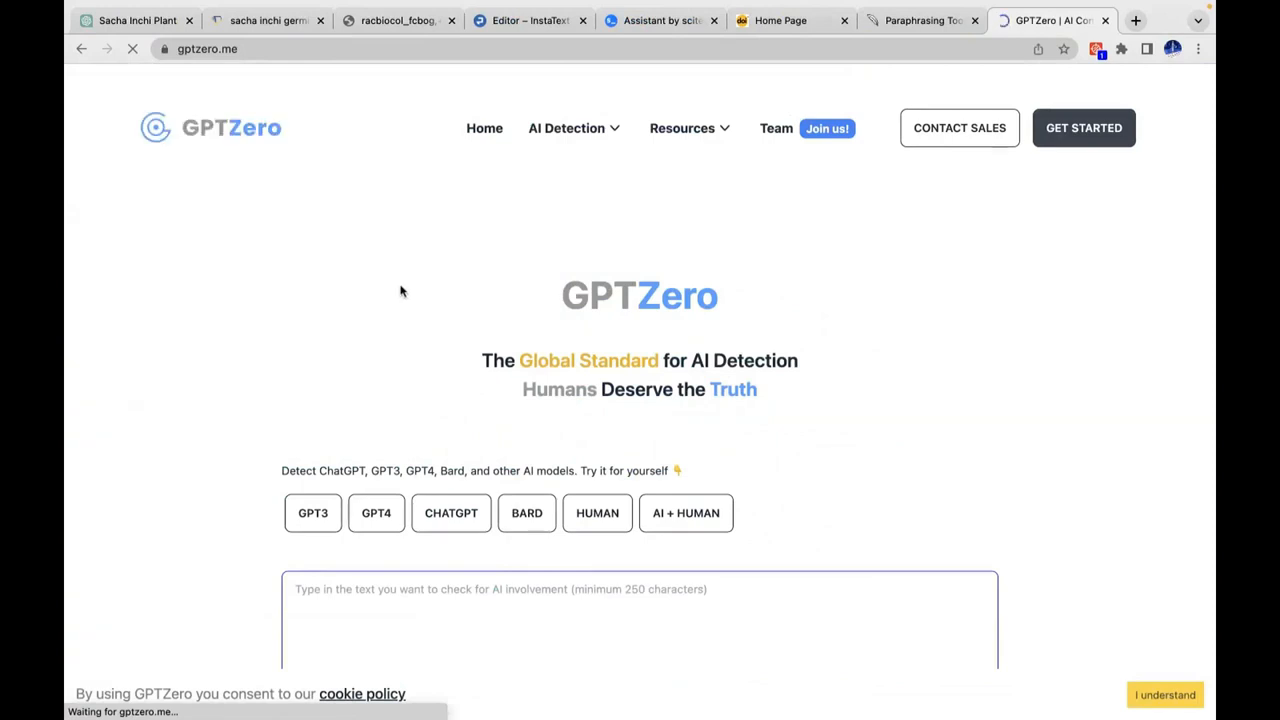
{"action": "scroll", "scroll_direction": "down", "scroll_amount": 3}
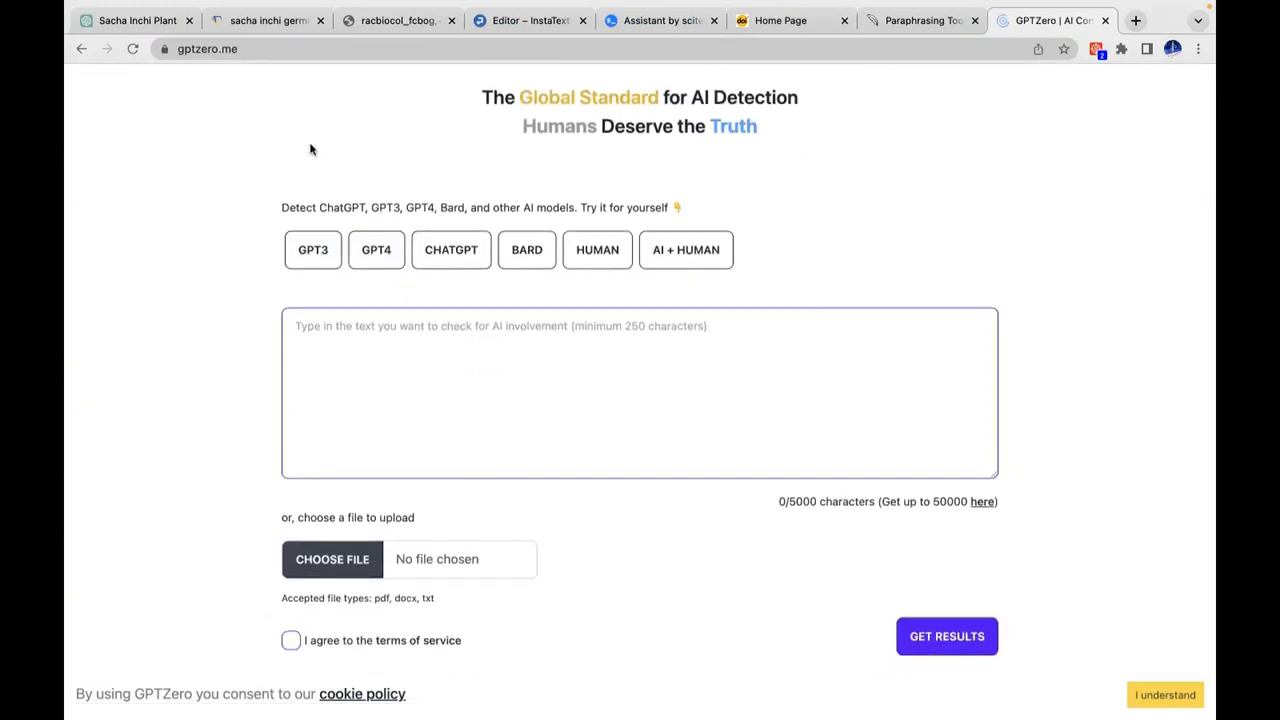
{"action": "left_click", "coordinate": [136, 20]}
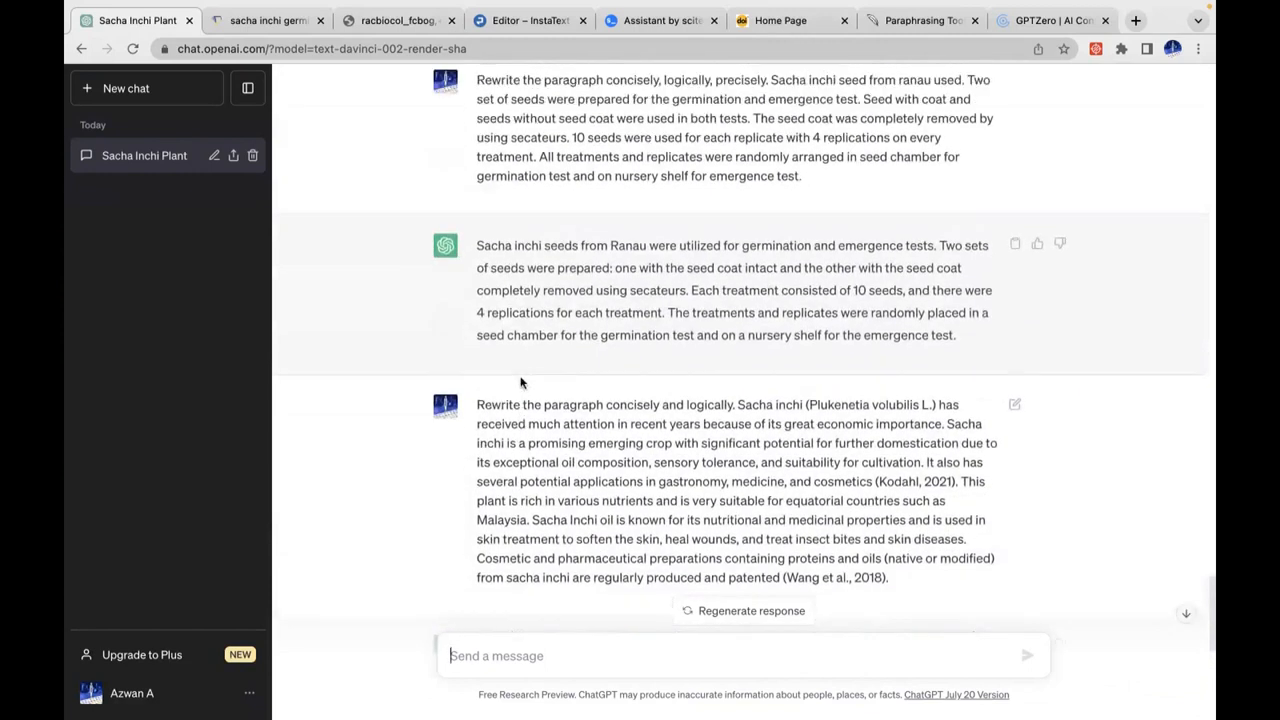
{"action": "scroll", "scroll_direction": "up", "scroll_amount": 3}
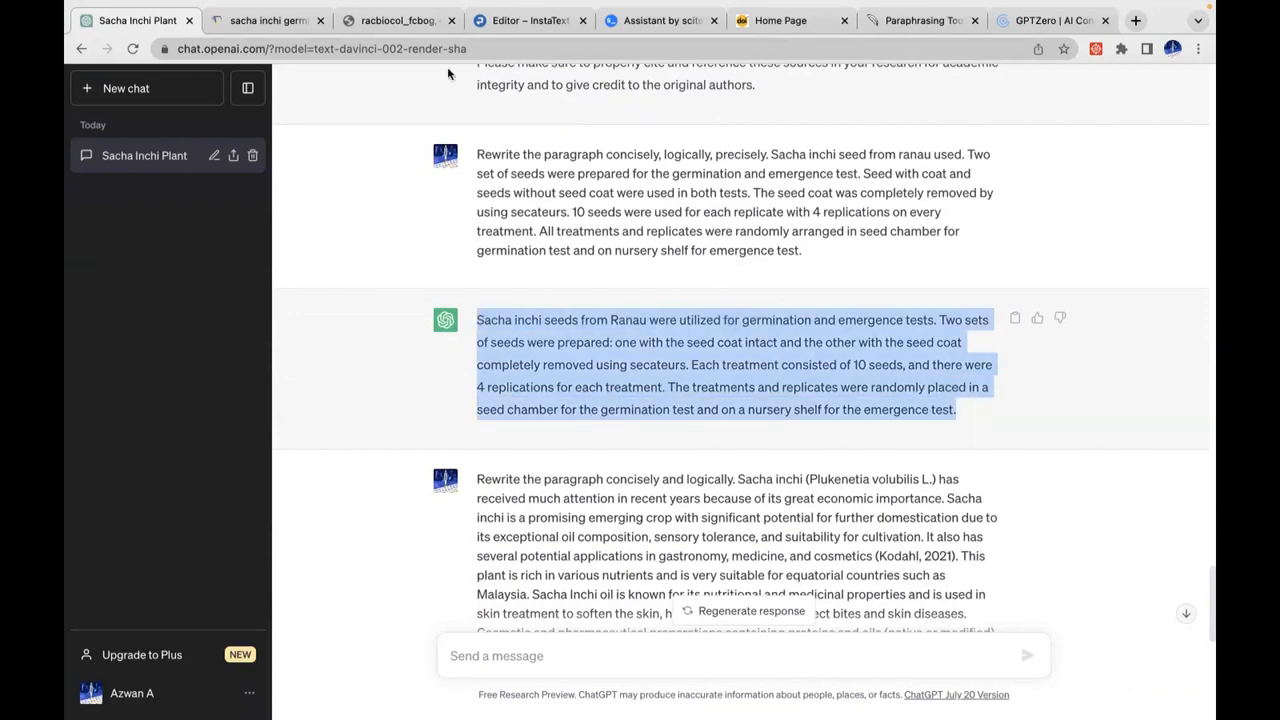
- Check the concise seed-preparation paragraph in GPTZero, accepting the terms, for a most-likely-human verdict
{"action": "left_click", "coordinate": [1052, 20]}
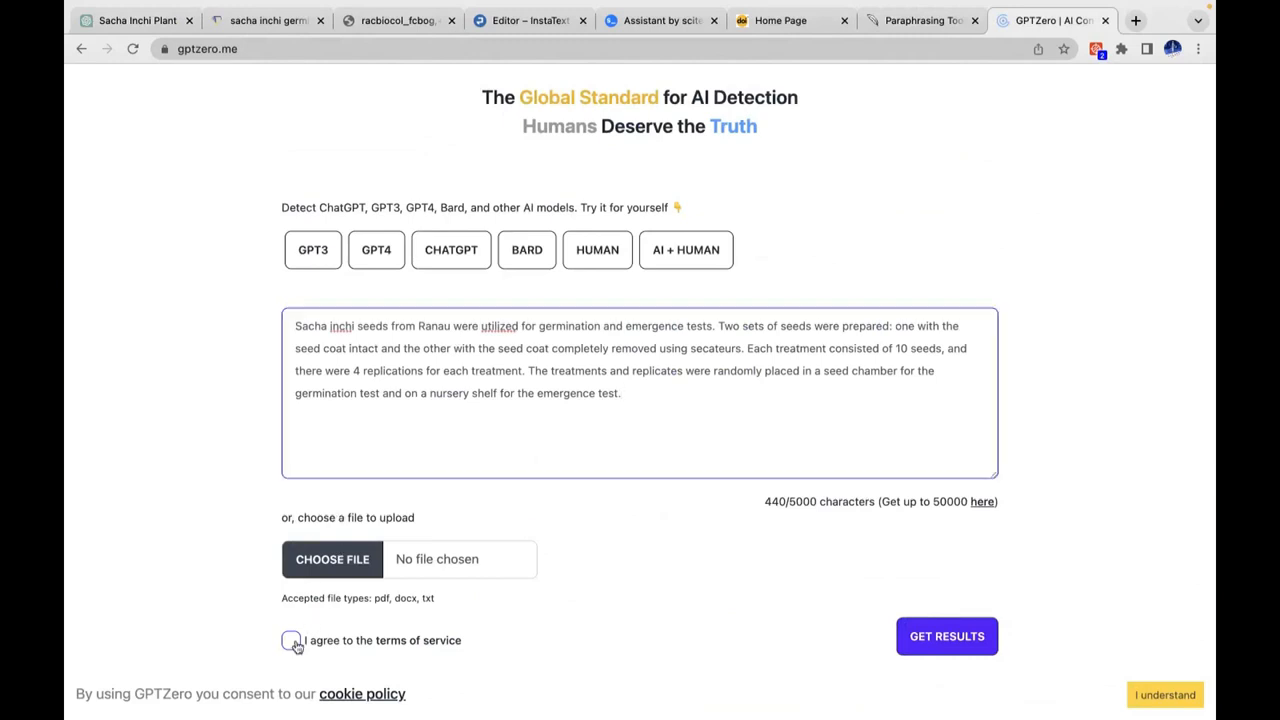
{"action": "left_click", "coordinate": [292, 640]}
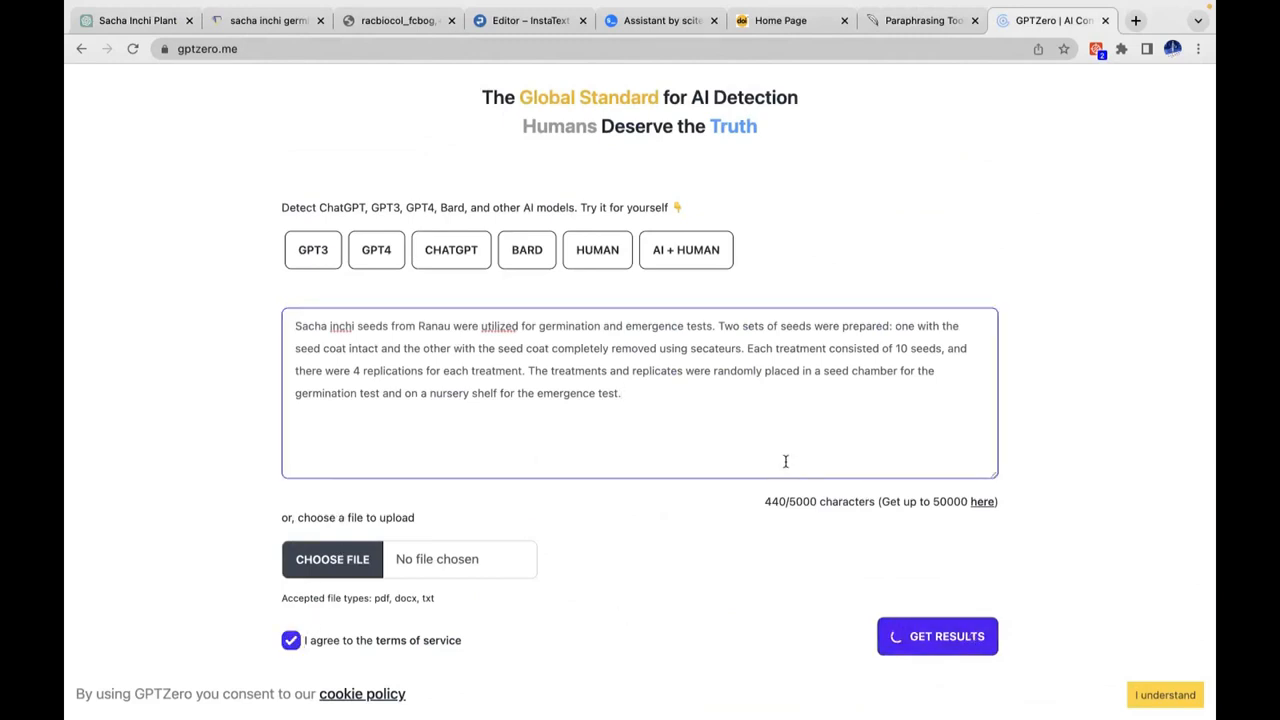
{"action": "left_click", "coordinate": [936, 636]}
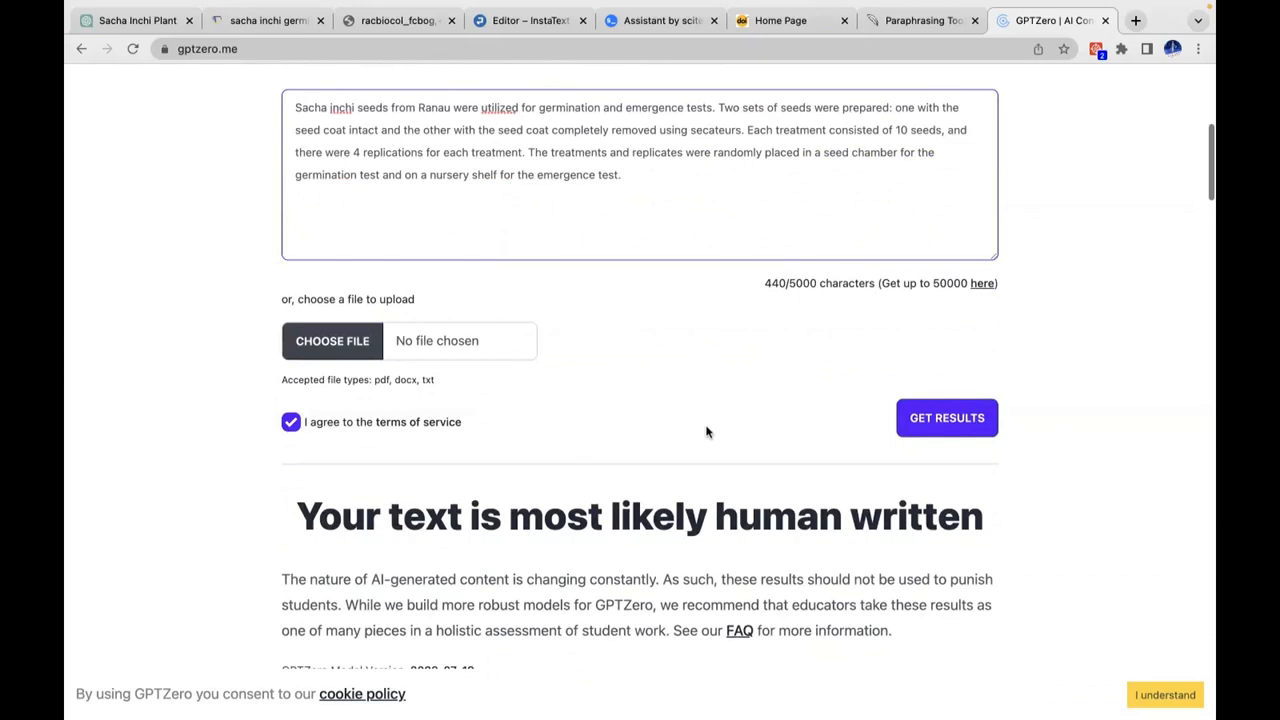
{"action": "scroll", "scroll_direction": "up", "scroll_amount": 3}
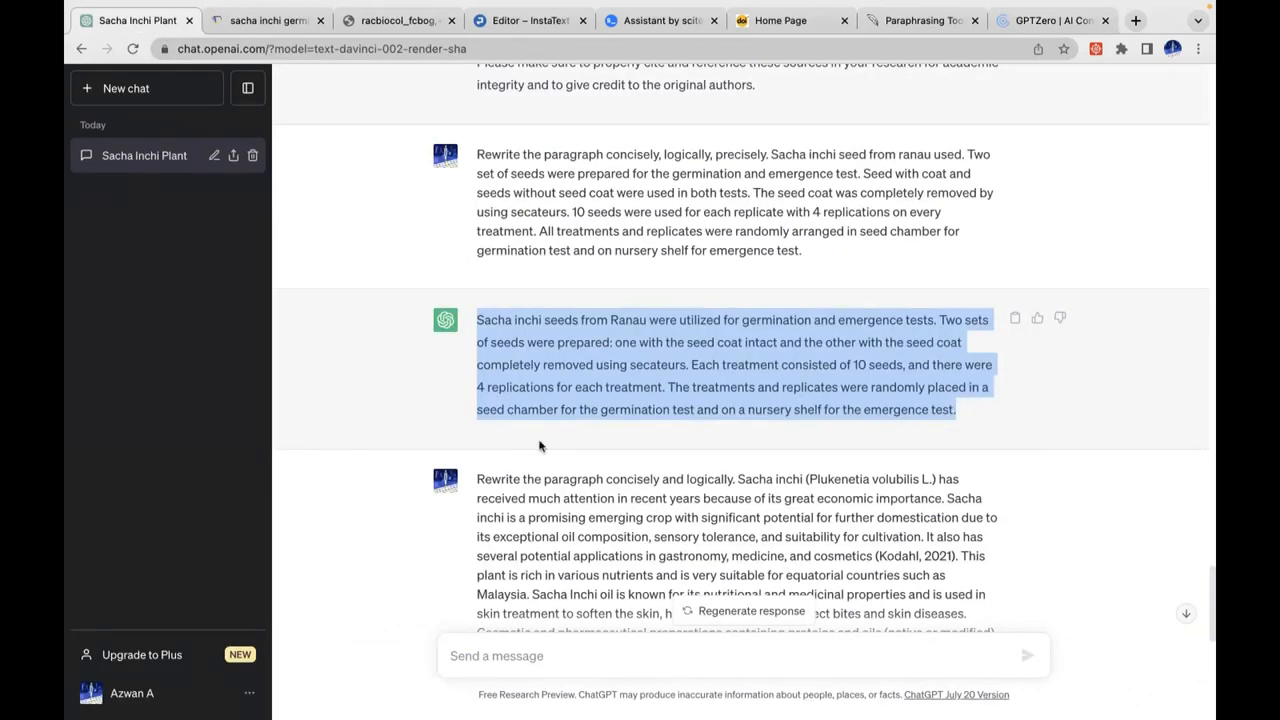
- Copy the rewritten Sacha inchi introduction into GPTZero and get a likely-entirely-human verdict, then back to the chat
{"action": "scroll", "scroll_direction": "down", "scroll_amount": 3}
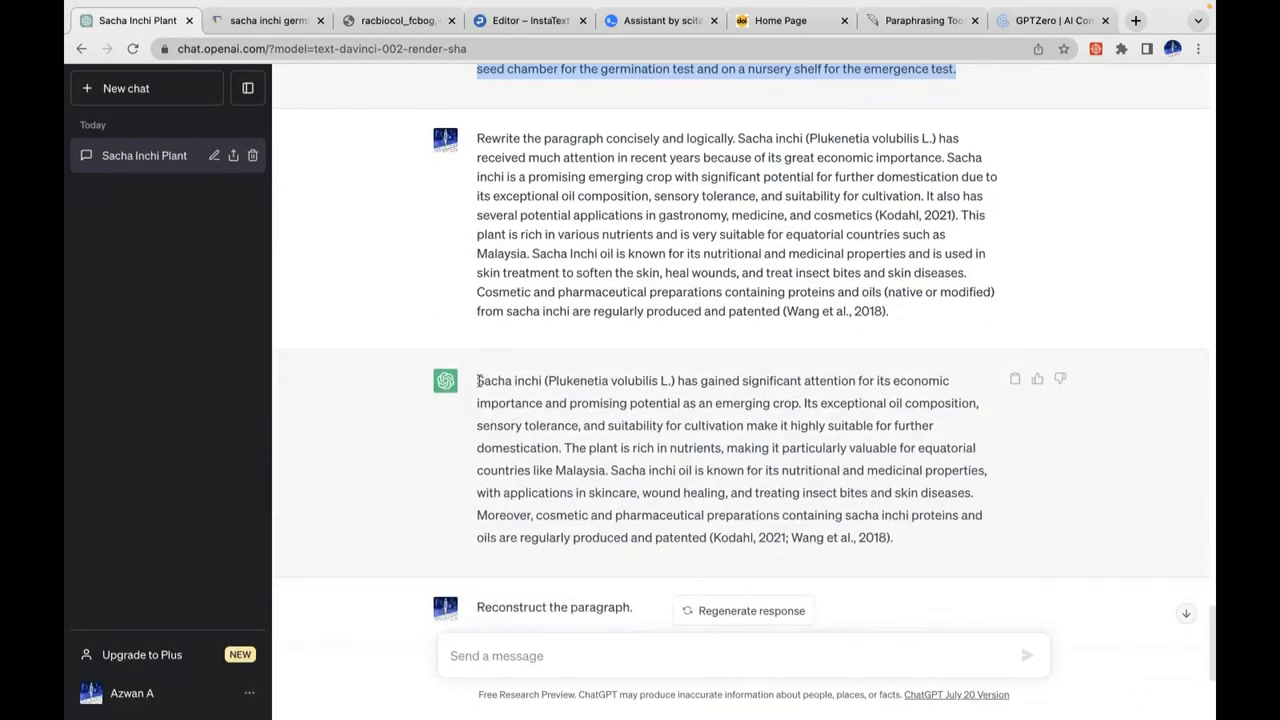
{"action": "left_click_drag", "start_coordinate": [476, 380], "coordinate": [892, 536]}
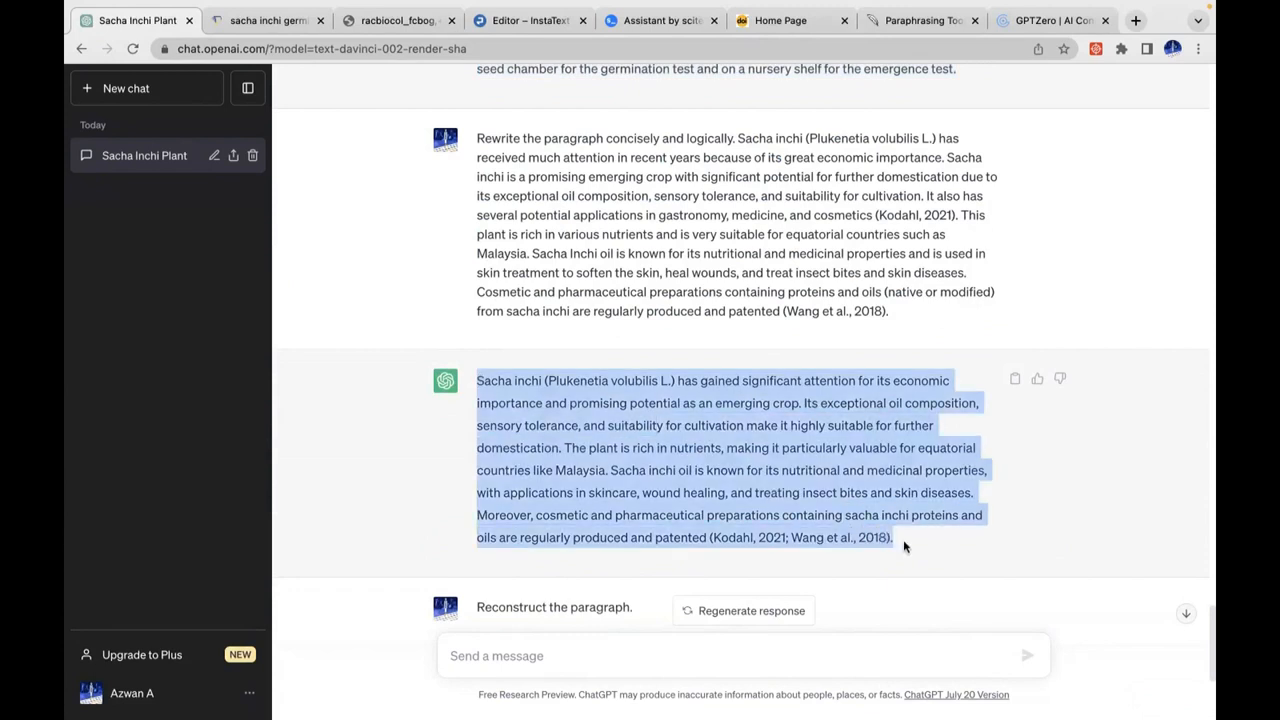
{"action": "mouse_move", "coordinate": [512, 72]}
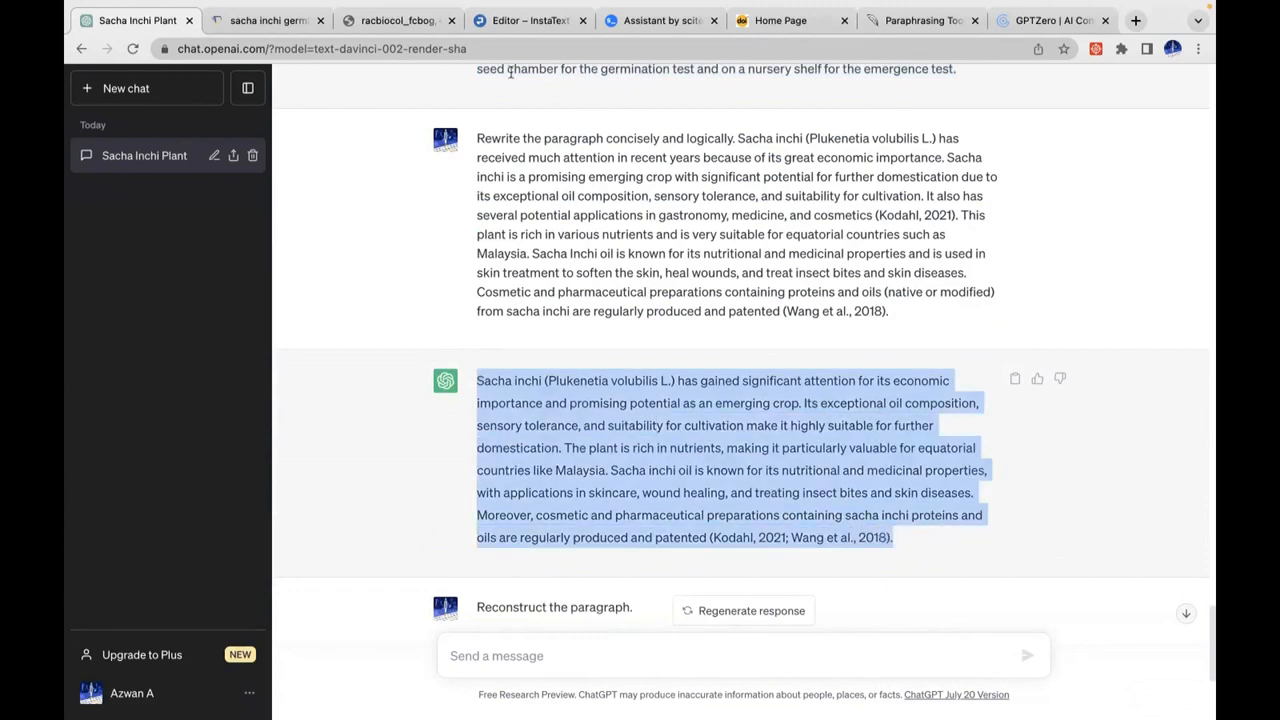
{"action": "left_click", "coordinate": [1050, 20]}
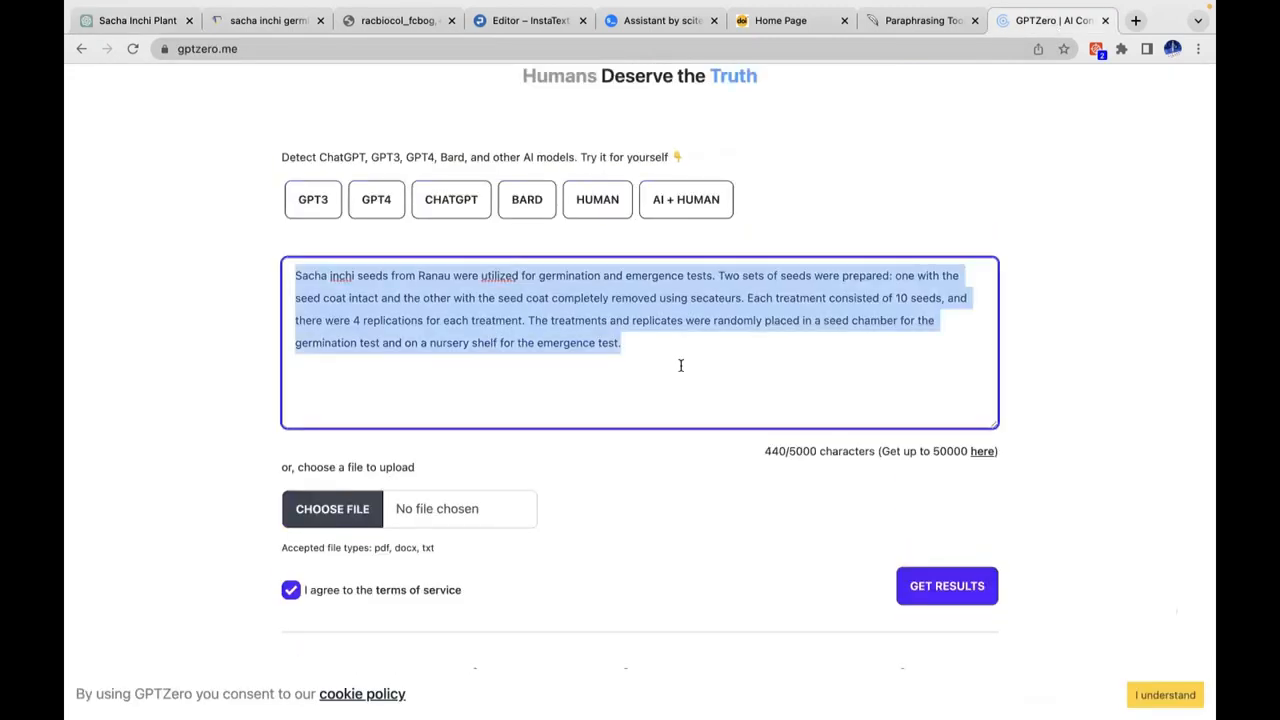
{"action": "left_click", "coordinate": [936, 584]}
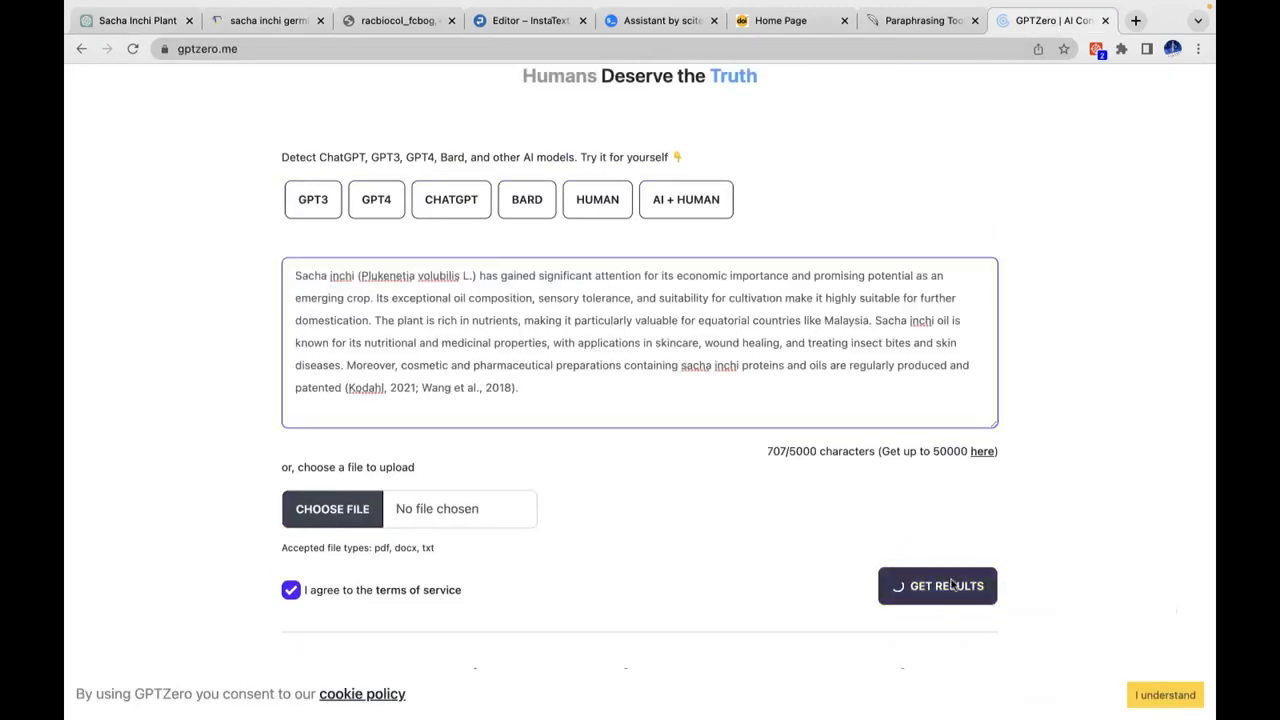
{"action": "left_click", "coordinate": [936, 584]}
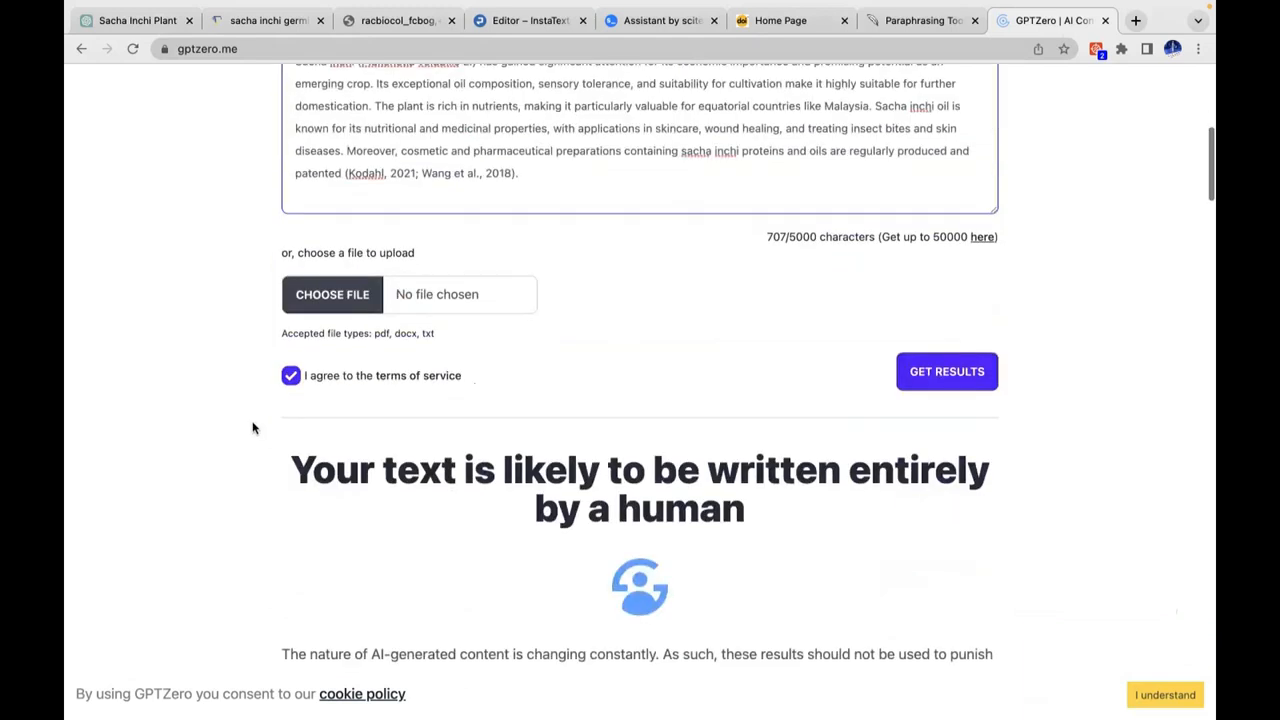
{"action": "scroll", "scroll_direction": "up", "scroll_amount": 3}
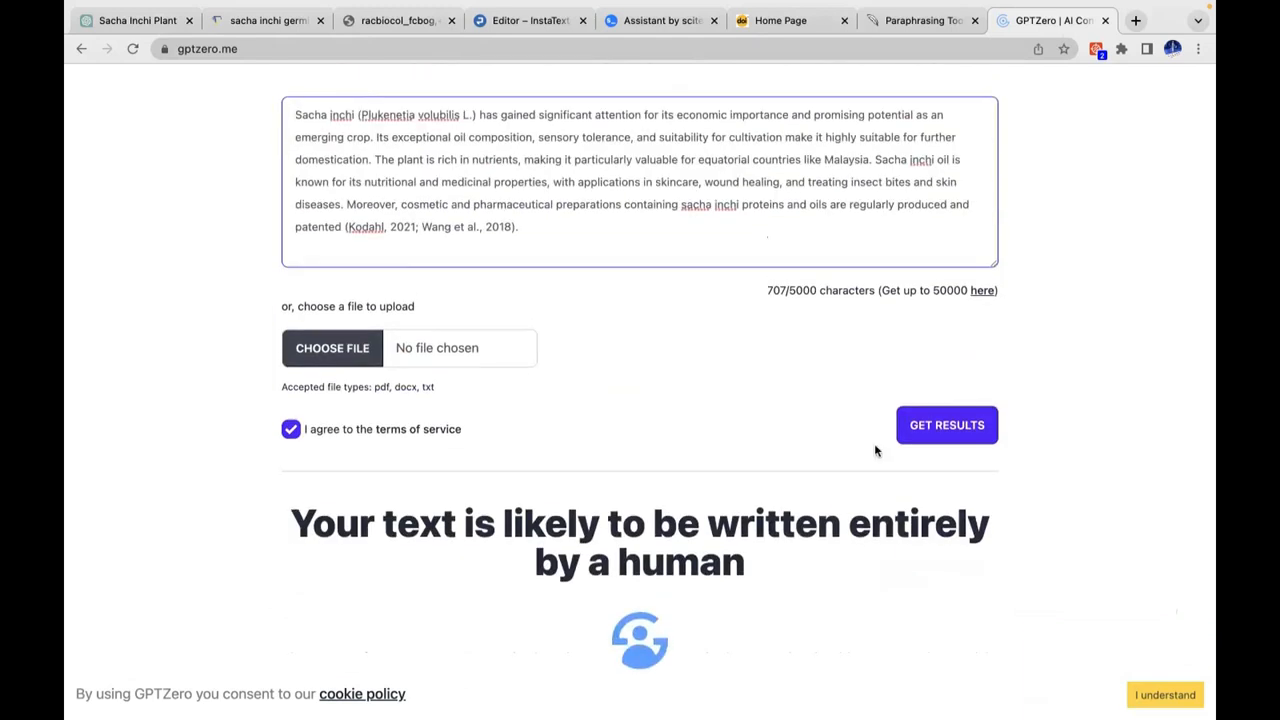
{"action": "mouse_move", "coordinate": [770, 398]}
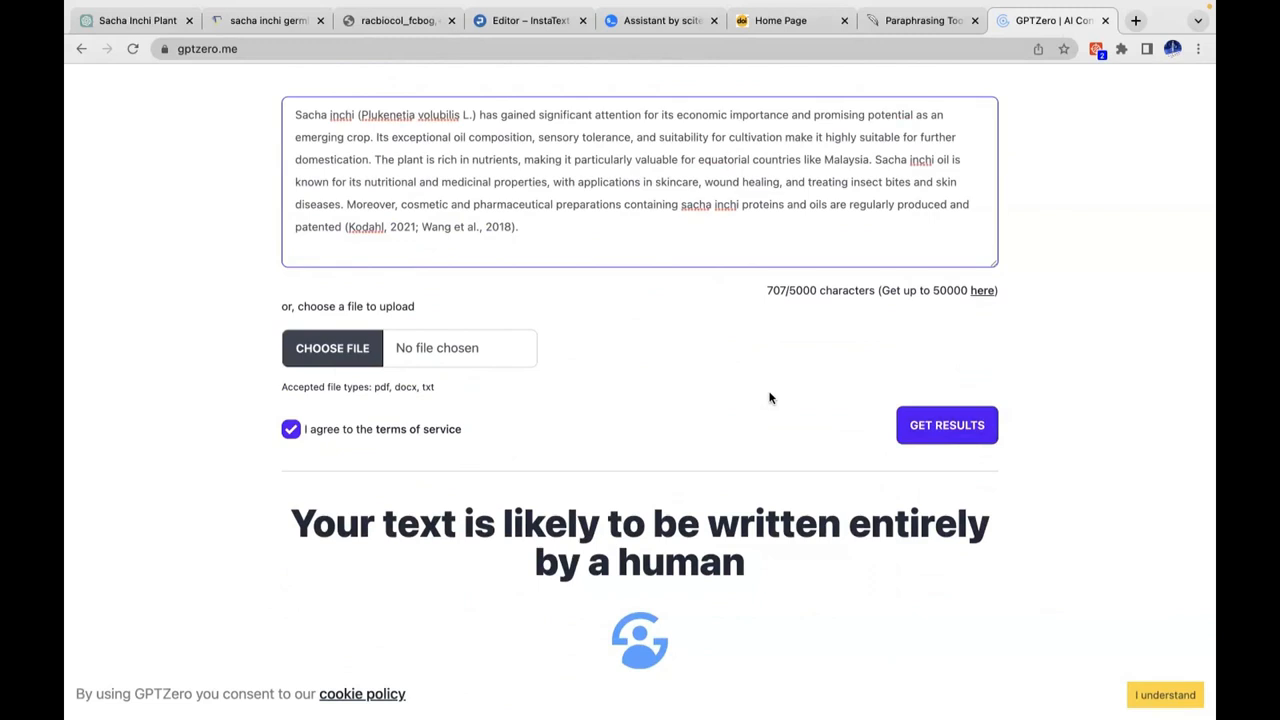
{"action": "mouse_move", "coordinate": [414, 162]}
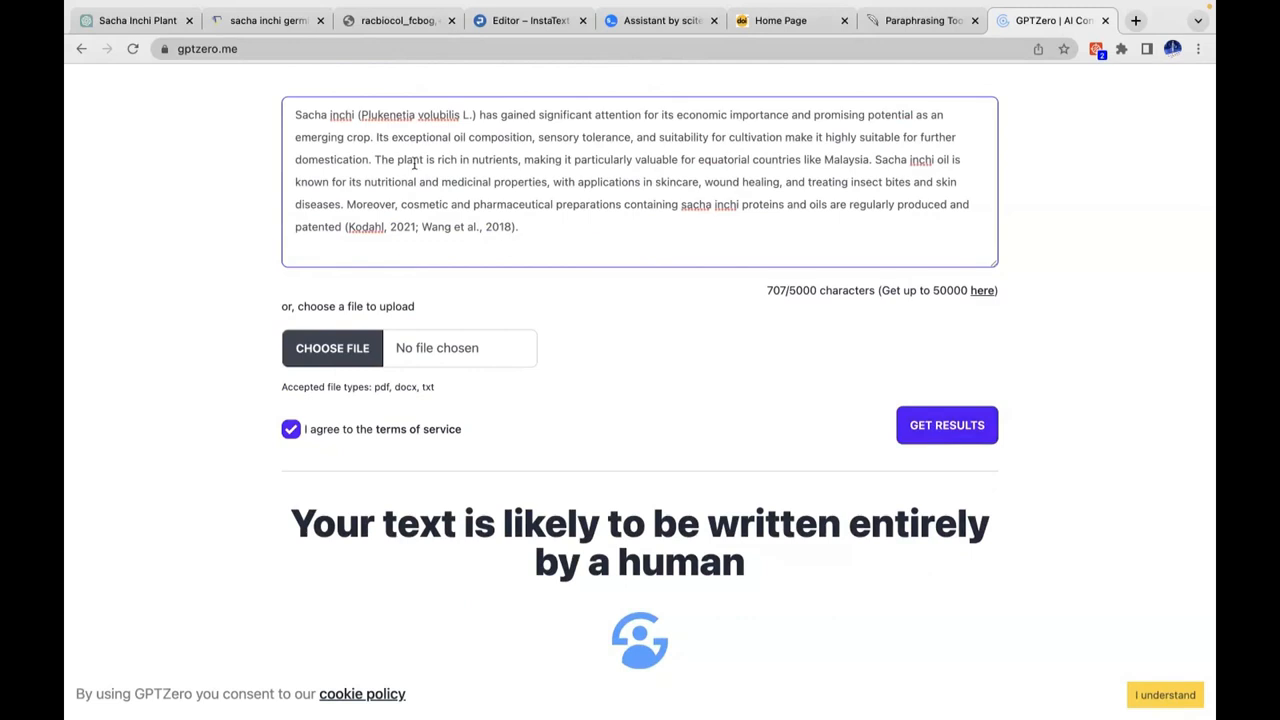
{"action": "left_click", "coordinate": [136, 20]}
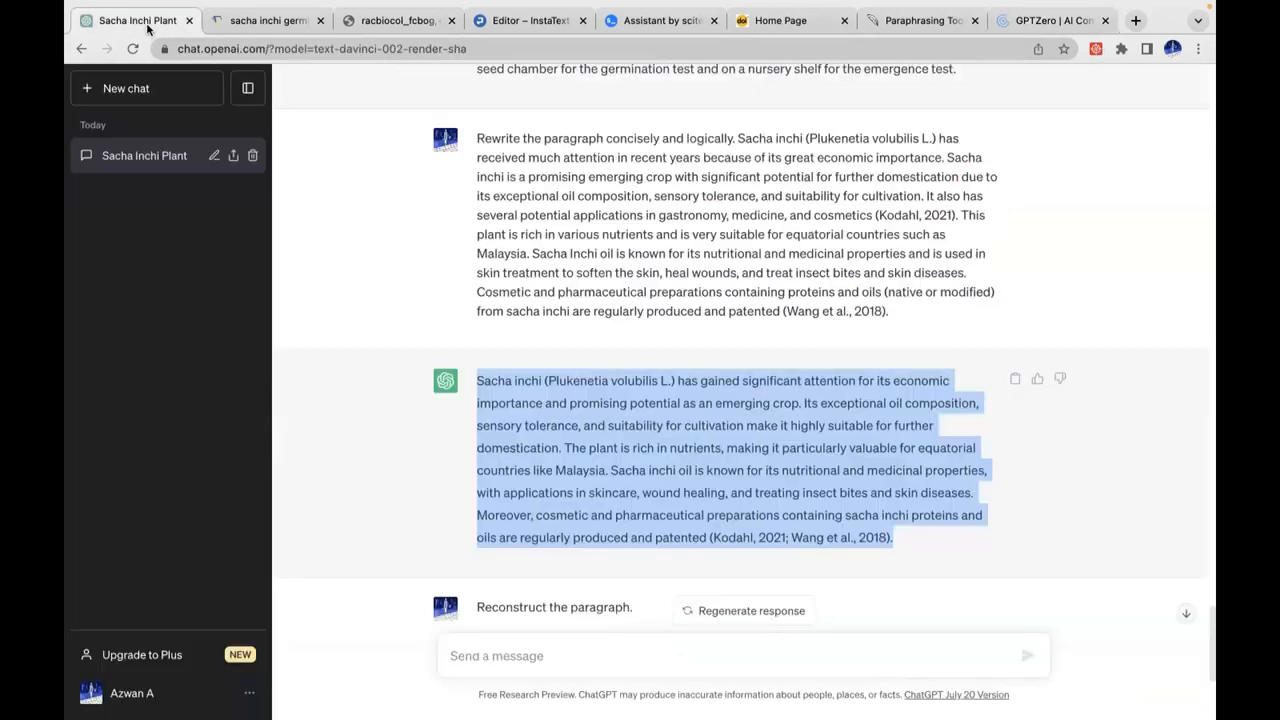
- Ask ChatGPT 'Explain some factors influencing seed germination'
{"action": "scroll", "scroll_direction": "down", "scroll_amount": 3}
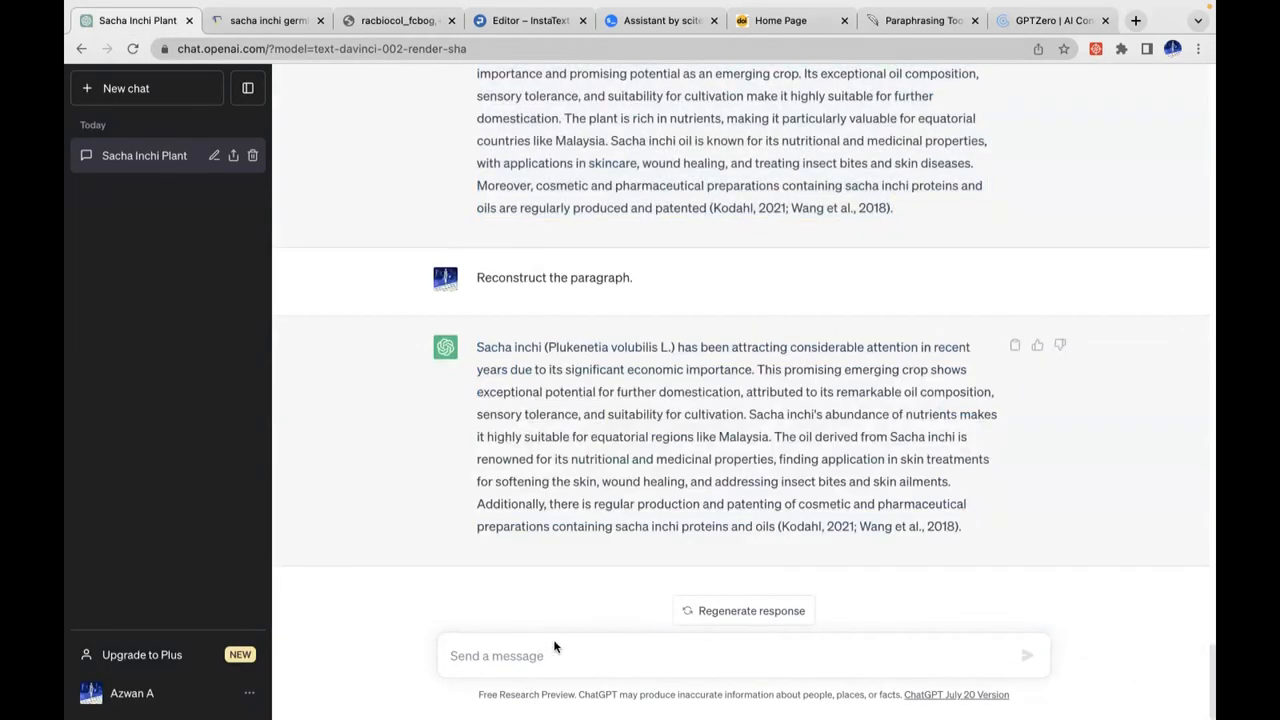
{"action": "type", "text": "Ex"}
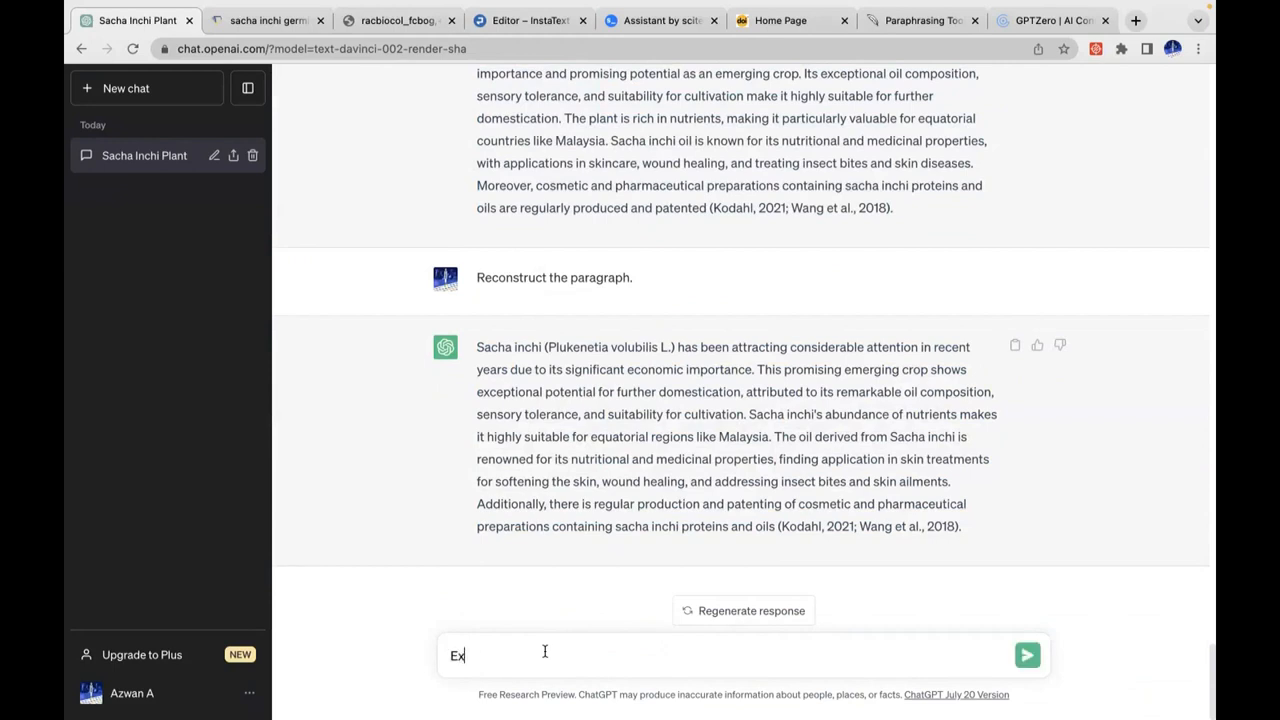
{"action": "type", "text": "plain t"}
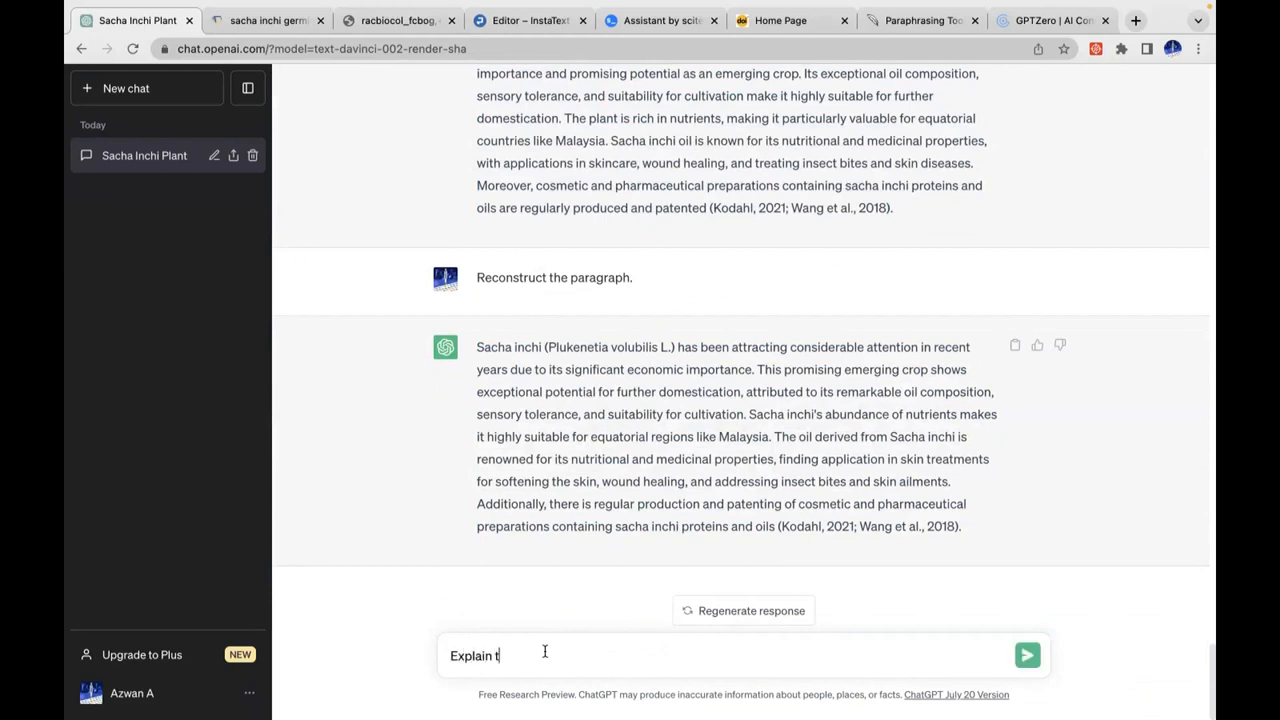
{"action": "type", "text": "so"}
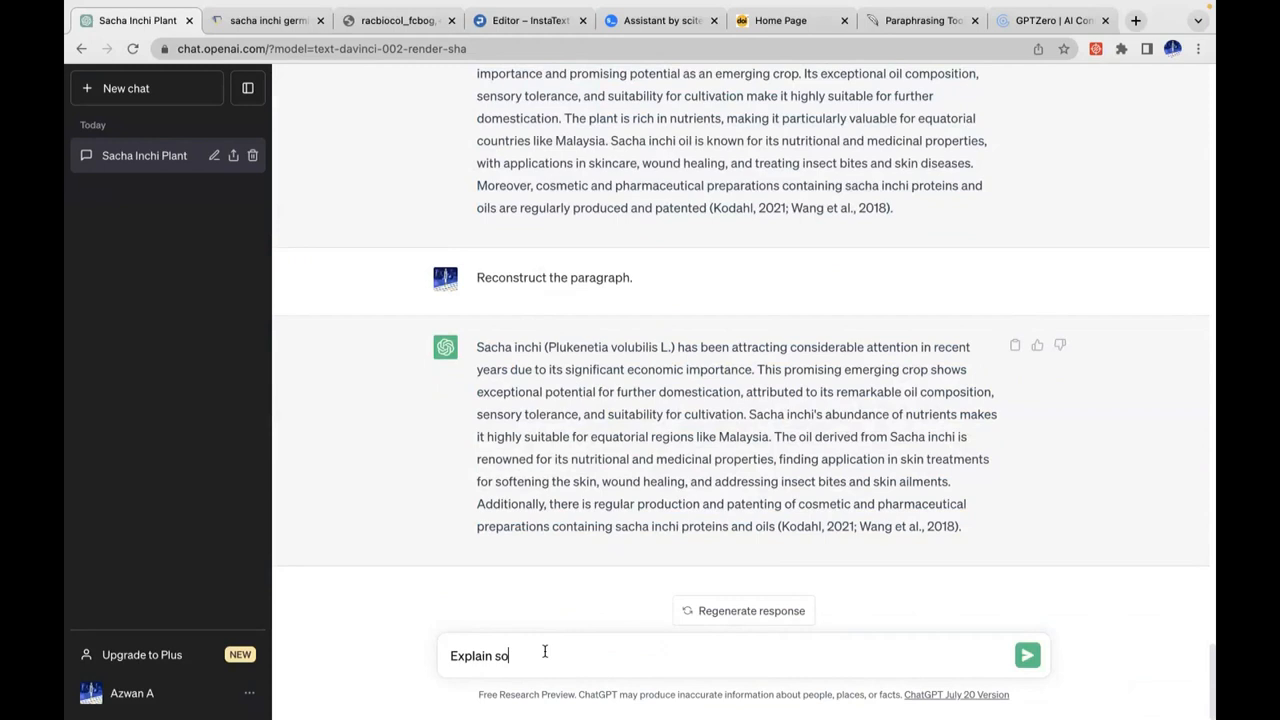
{"action": "type", "text": "me factors"}
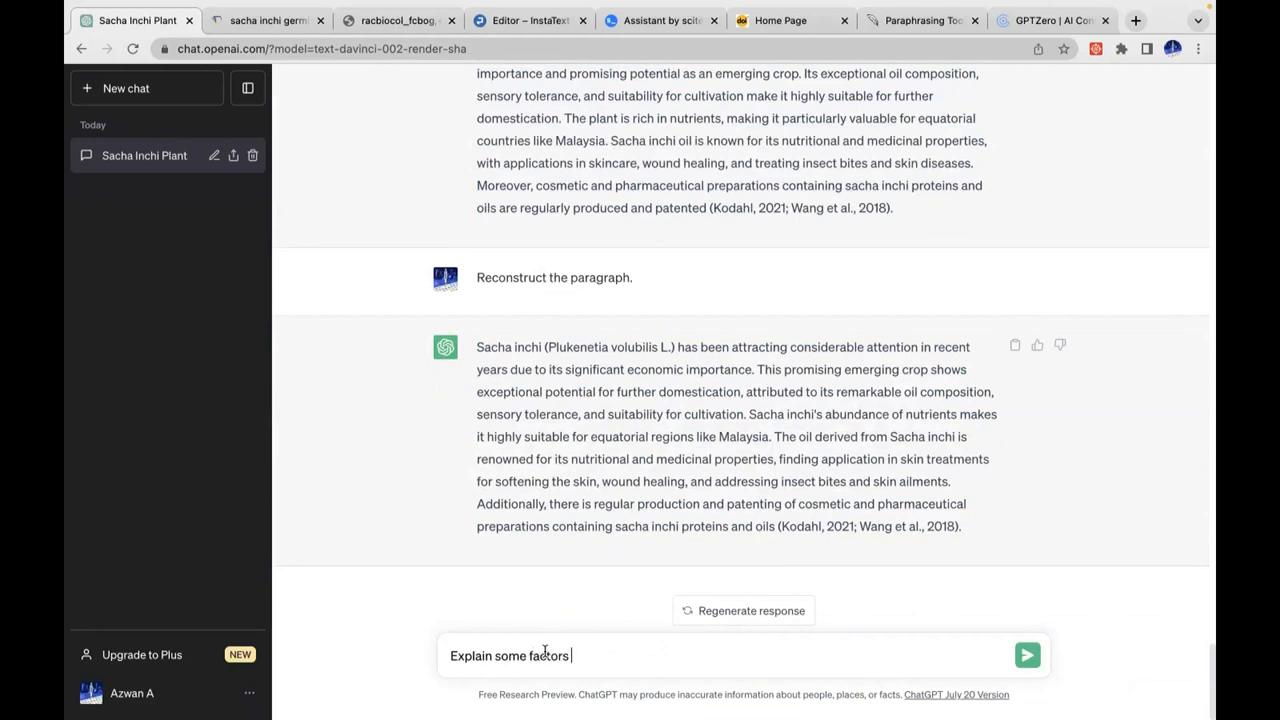
{"action": "type", "text": "influeci"}
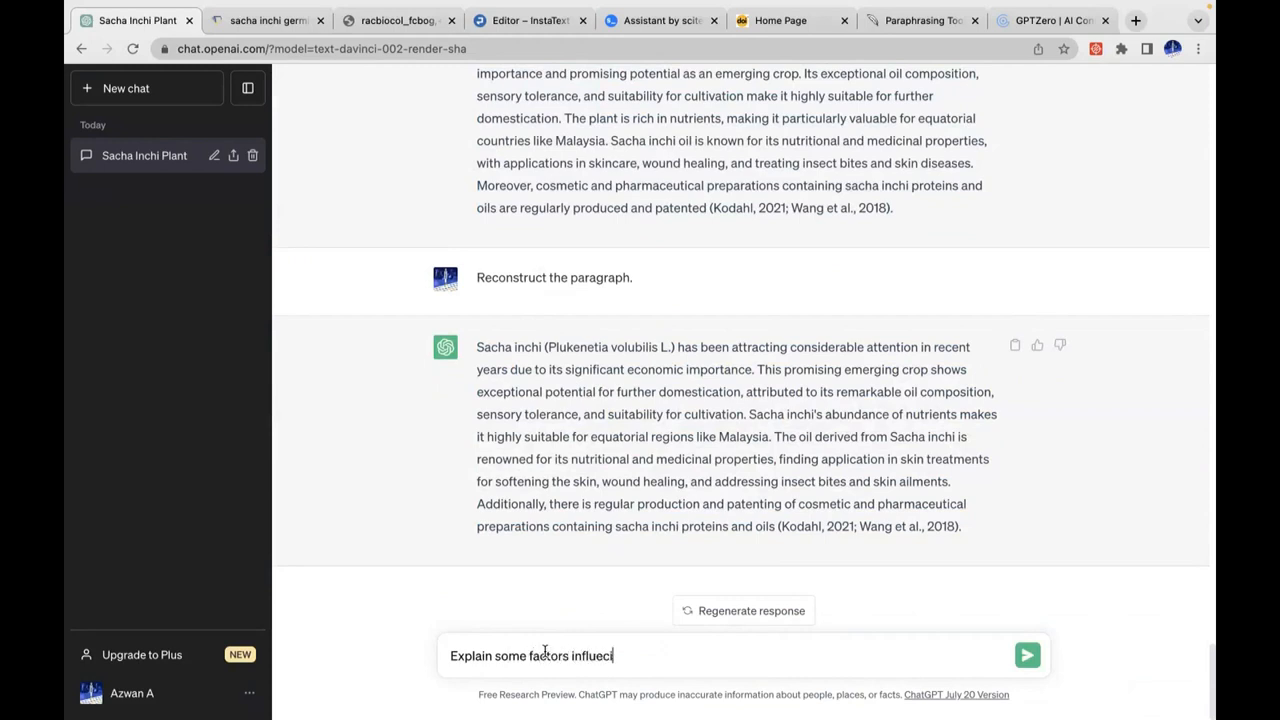
{"action": "type", "text": "n"}
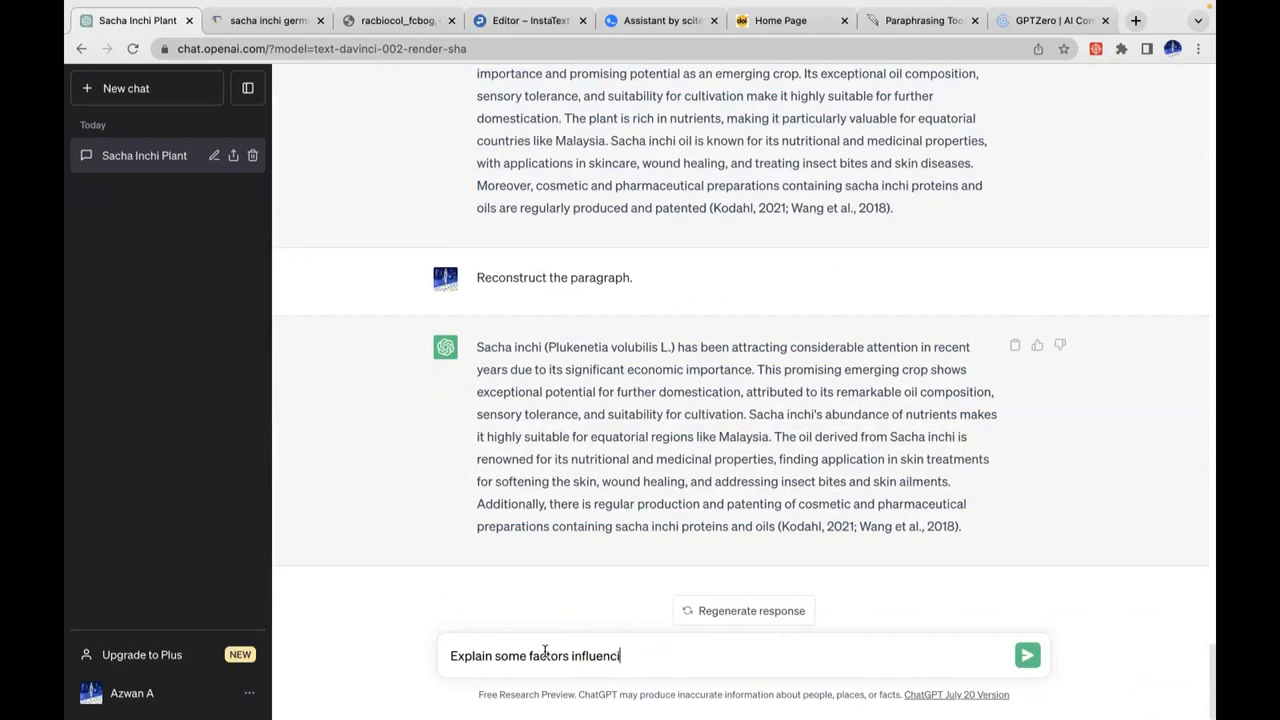
{"action": "type", "text": "ng seed germi"}
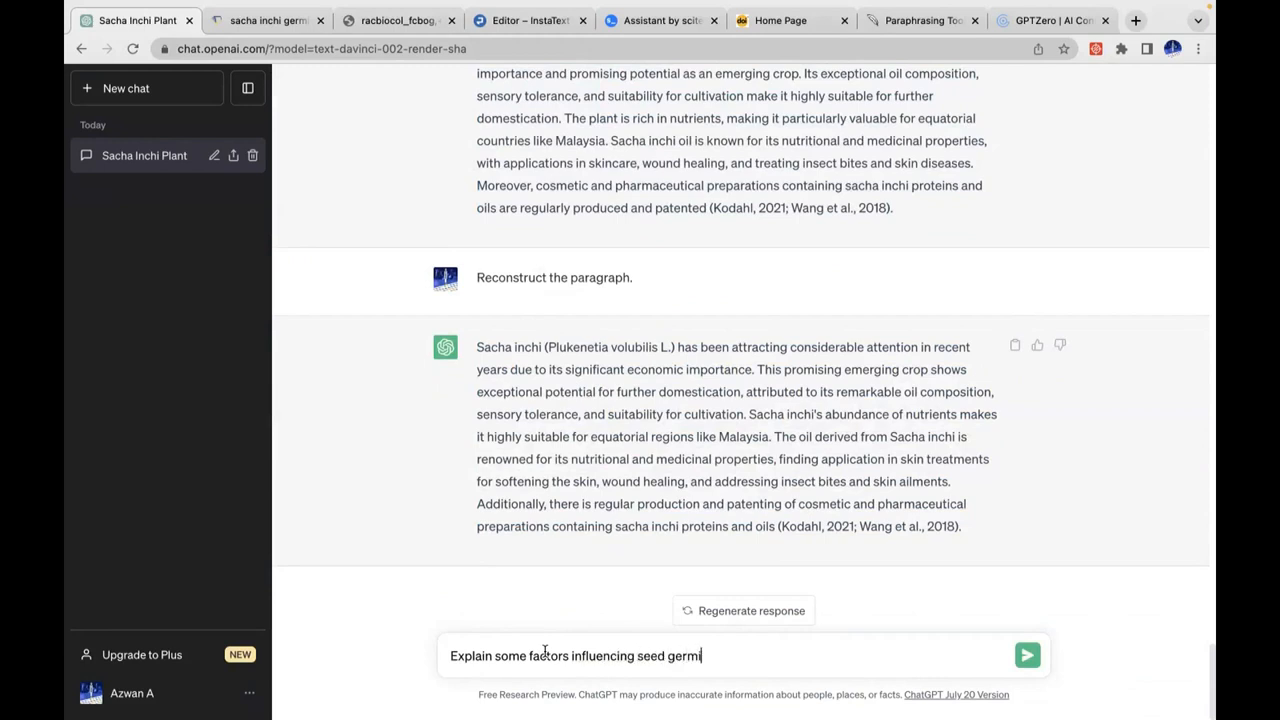
{"action": "left_click", "coordinate": [1026, 656]}
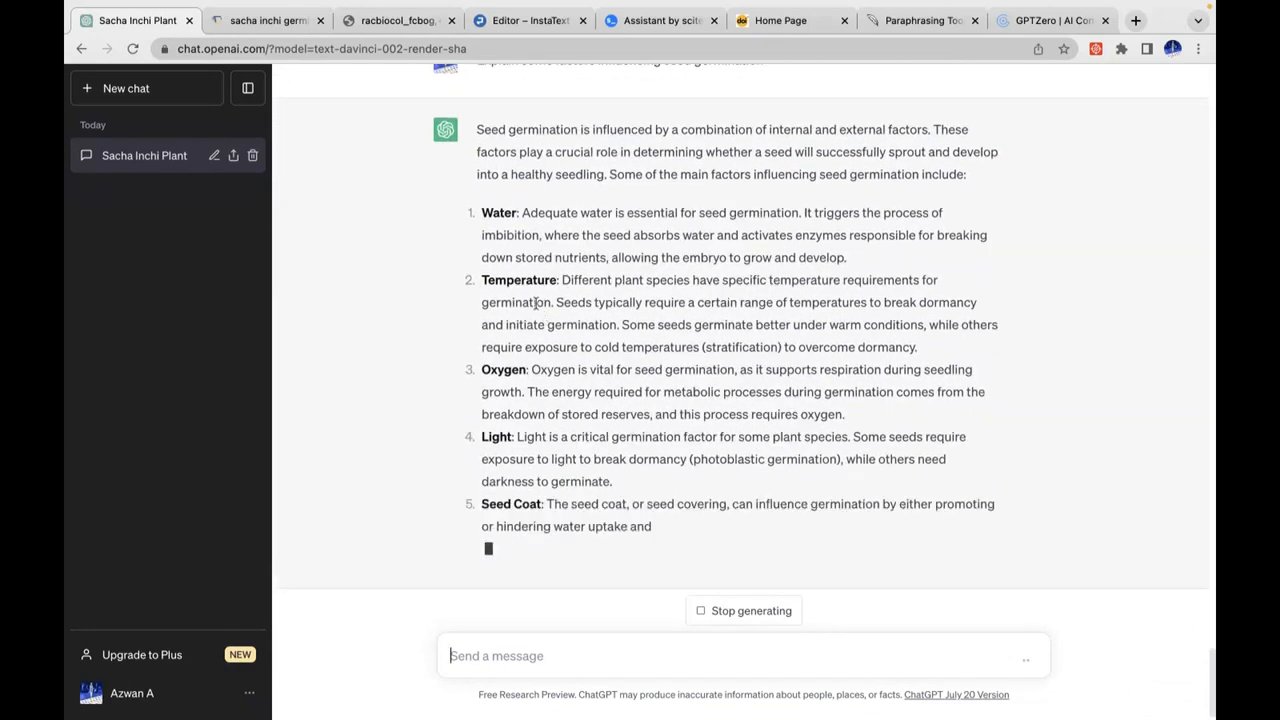
- Scroll through the numbered list of germination factors in the reply
{"action": "scroll", "scroll_direction": "down", "scroll_amount": 3}
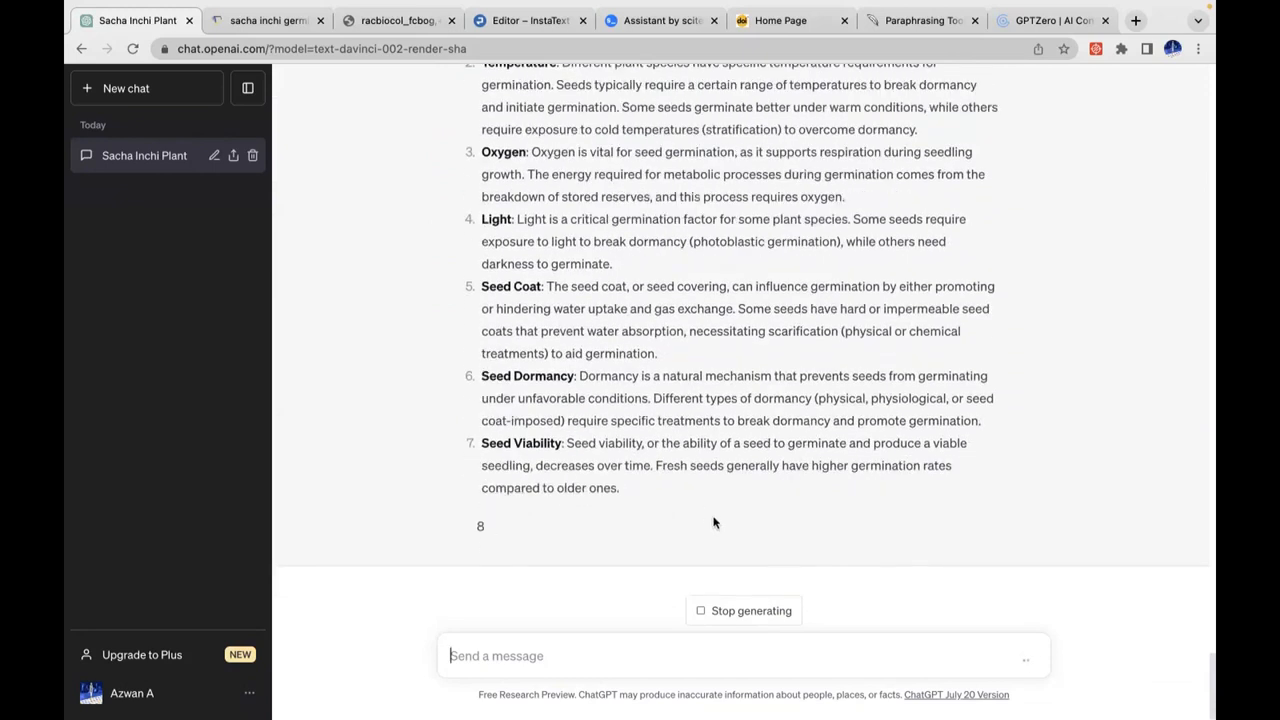
{"action": "scroll", "scroll_direction": "down", "scroll_amount": 3}
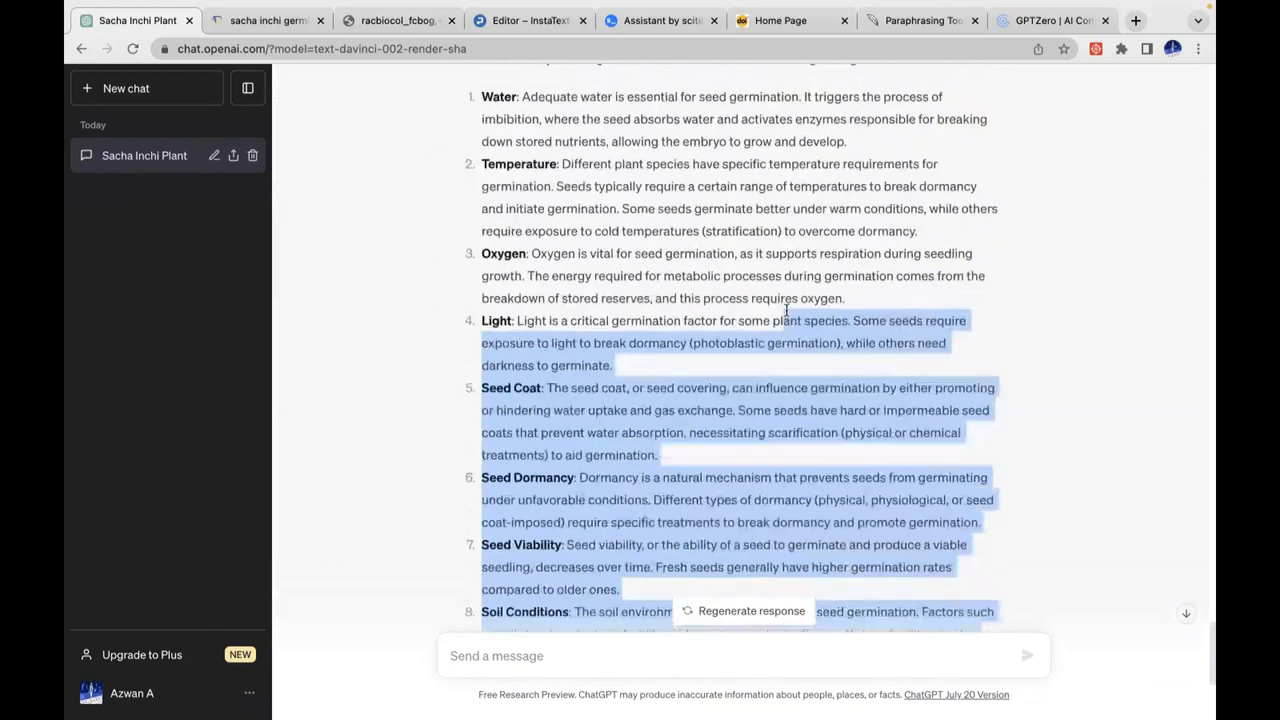
- Run GPTZero on the pasted seed germination answer and view its mixed-results prediction
{"action": "scroll", "scroll_direction": "up", "scroll_amount": 3}
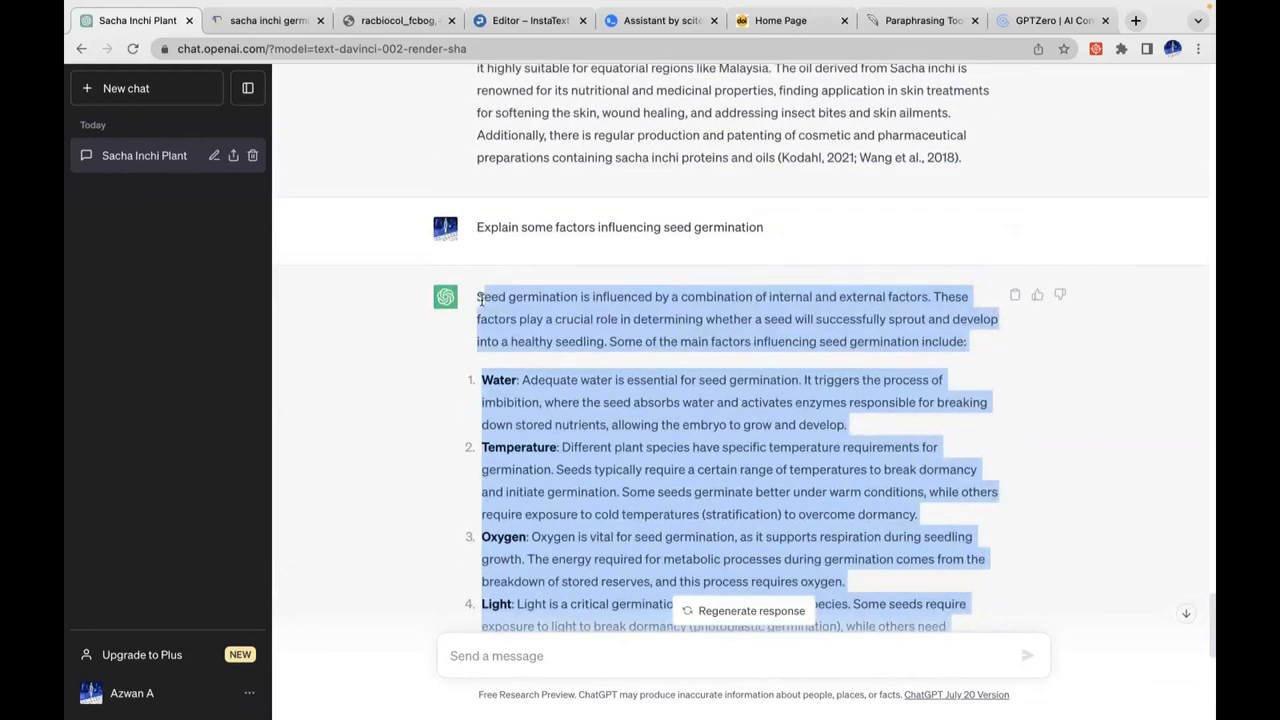
{"action": "mouse_move", "coordinate": [500, 290]}
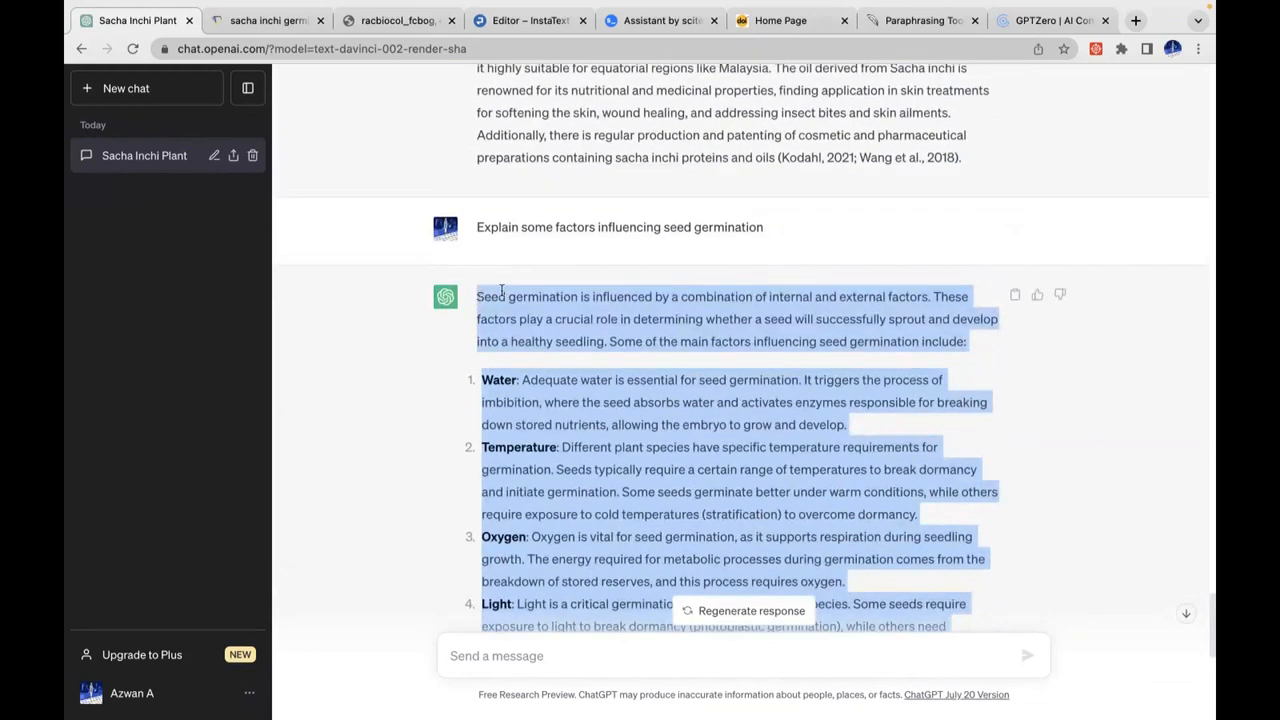
{"action": "left_click", "coordinate": [1050, 20]}
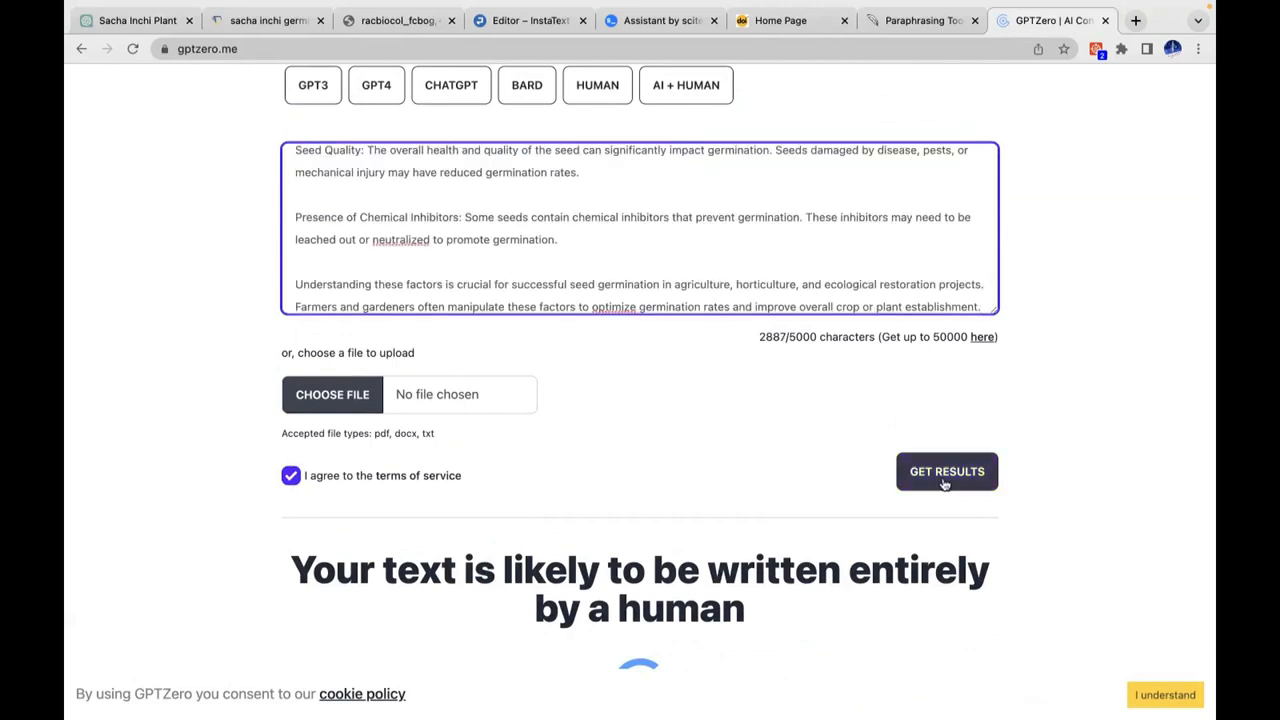
{"action": "left_click", "coordinate": [946, 472]}
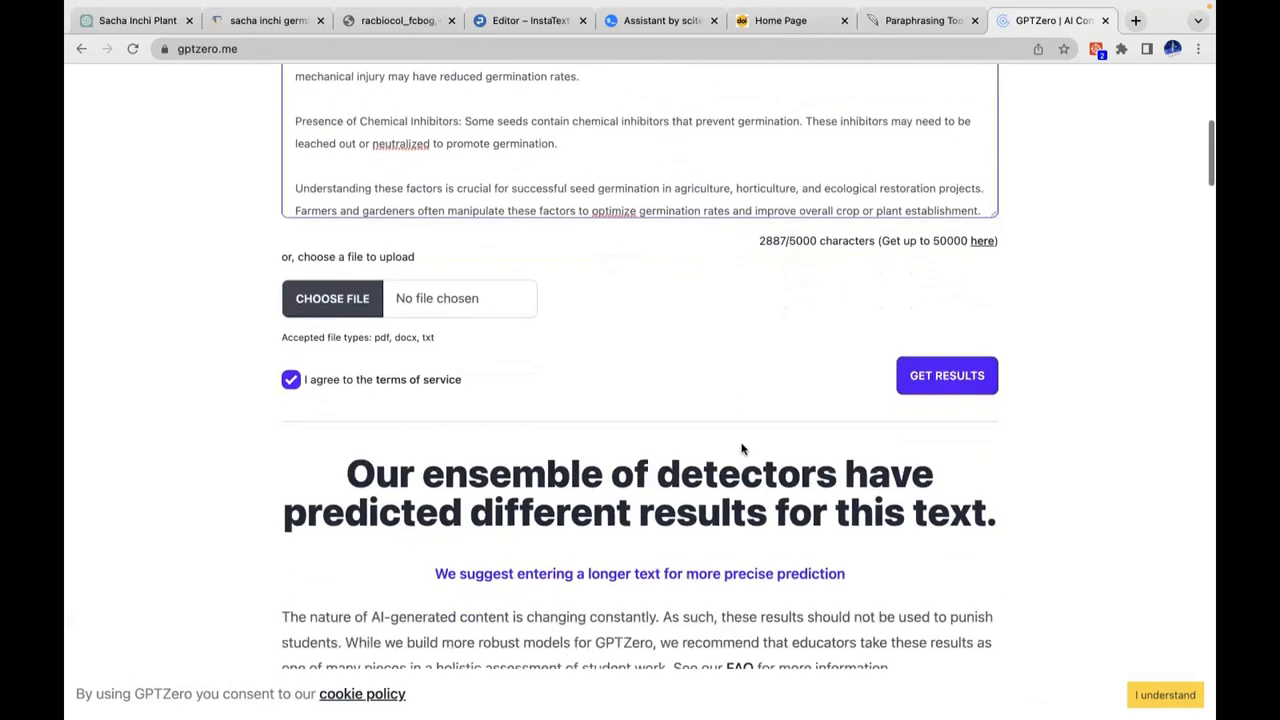
{"action": "scroll", "scroll_direction": "down", "scroll_amount": 3}
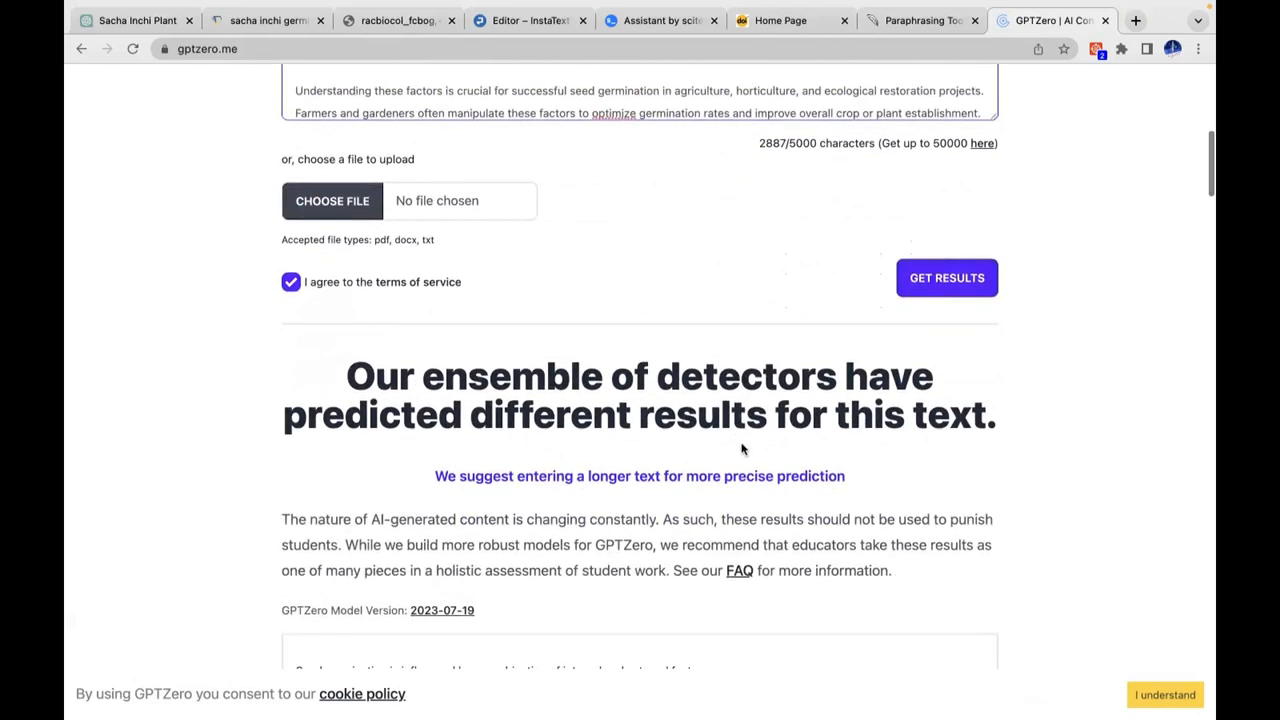
{"action": "mouse_move", "coordinate": [678, 312]}
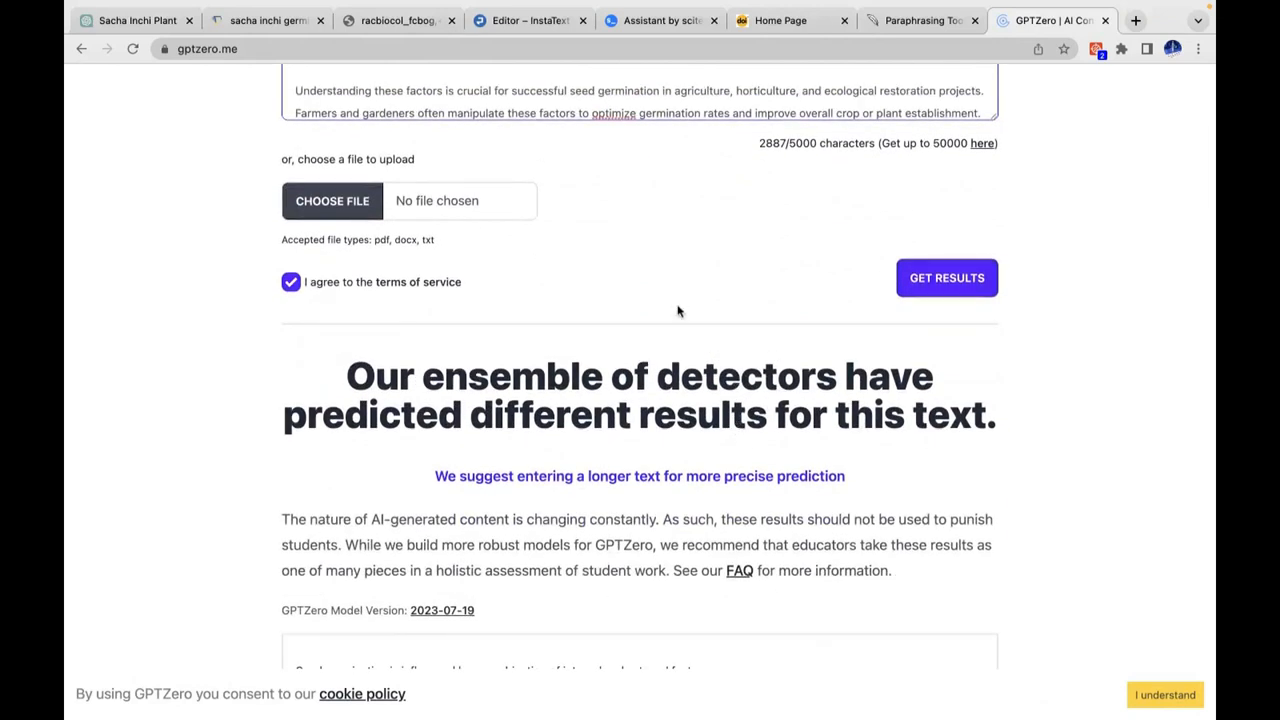
{"action": "mouse_move", "coordinate": [136, 20]}
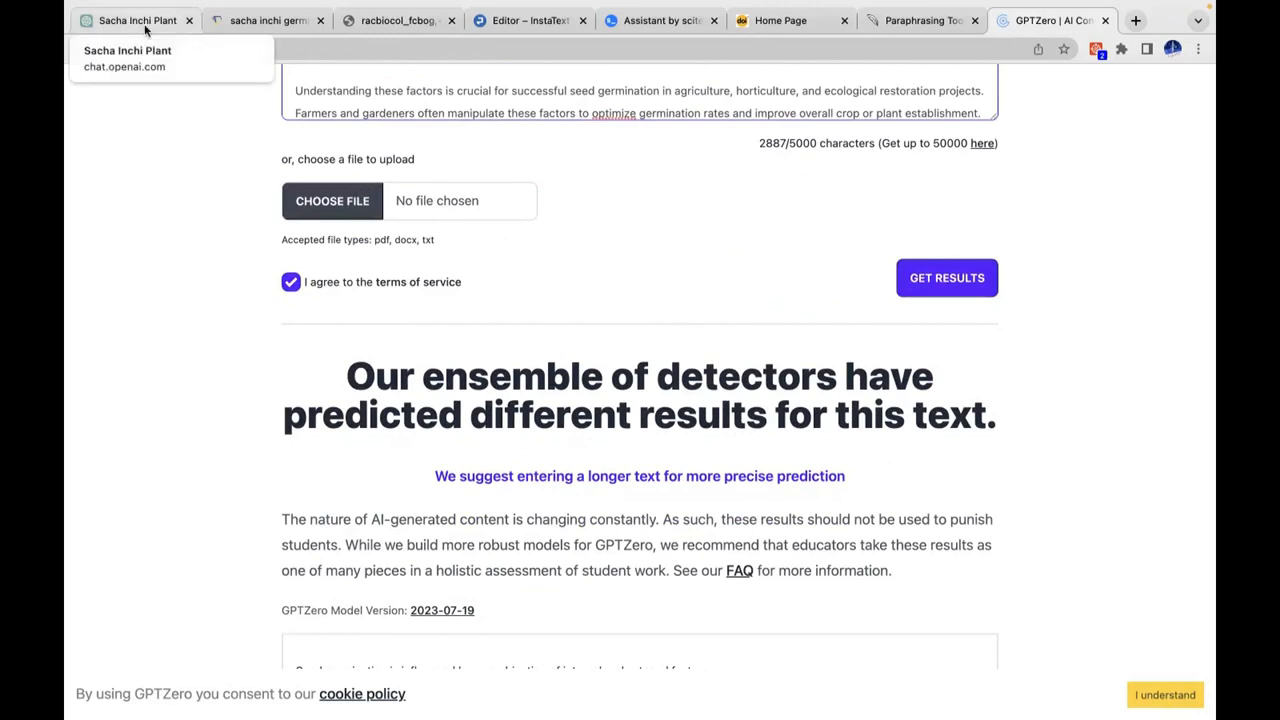
- Compare the ChatGPT answer with GPTZero's mixed verdict suggesting longer text for precision
{"action": "left_click", "coordinate": [136, 20]}
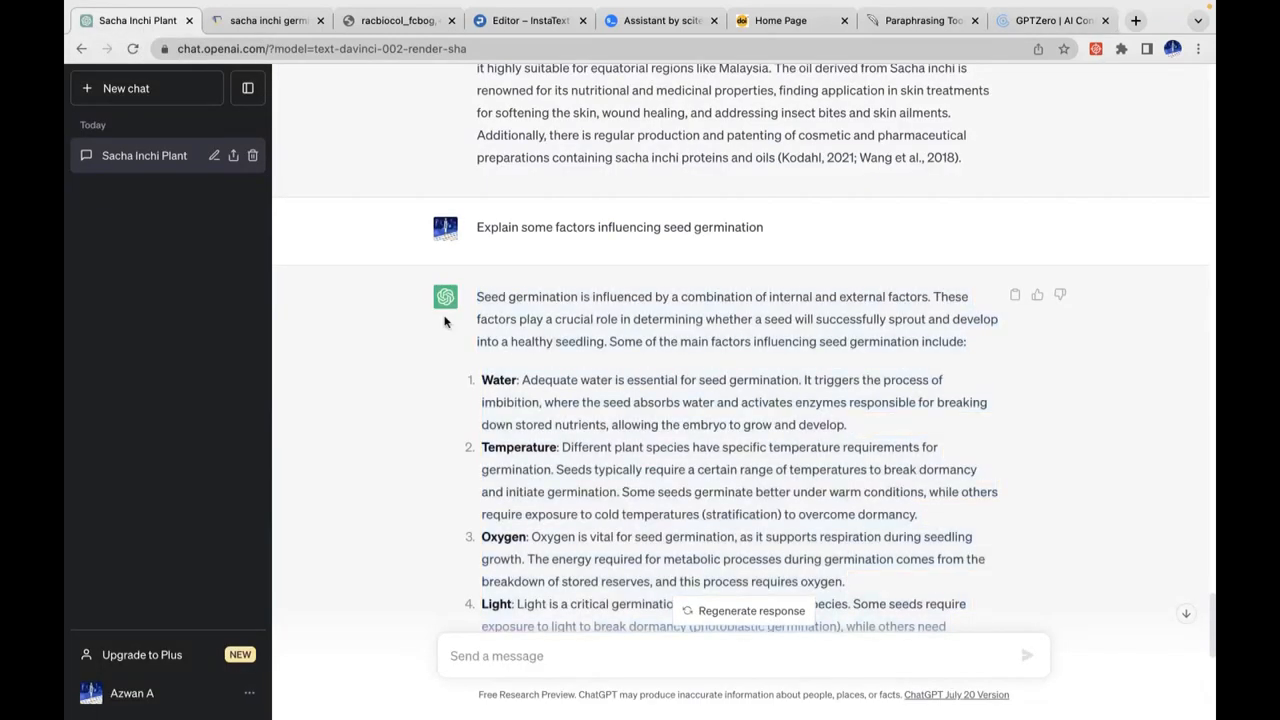
{"action": "scroll", "scroll_direction": "down", "scroll_amount": 3}
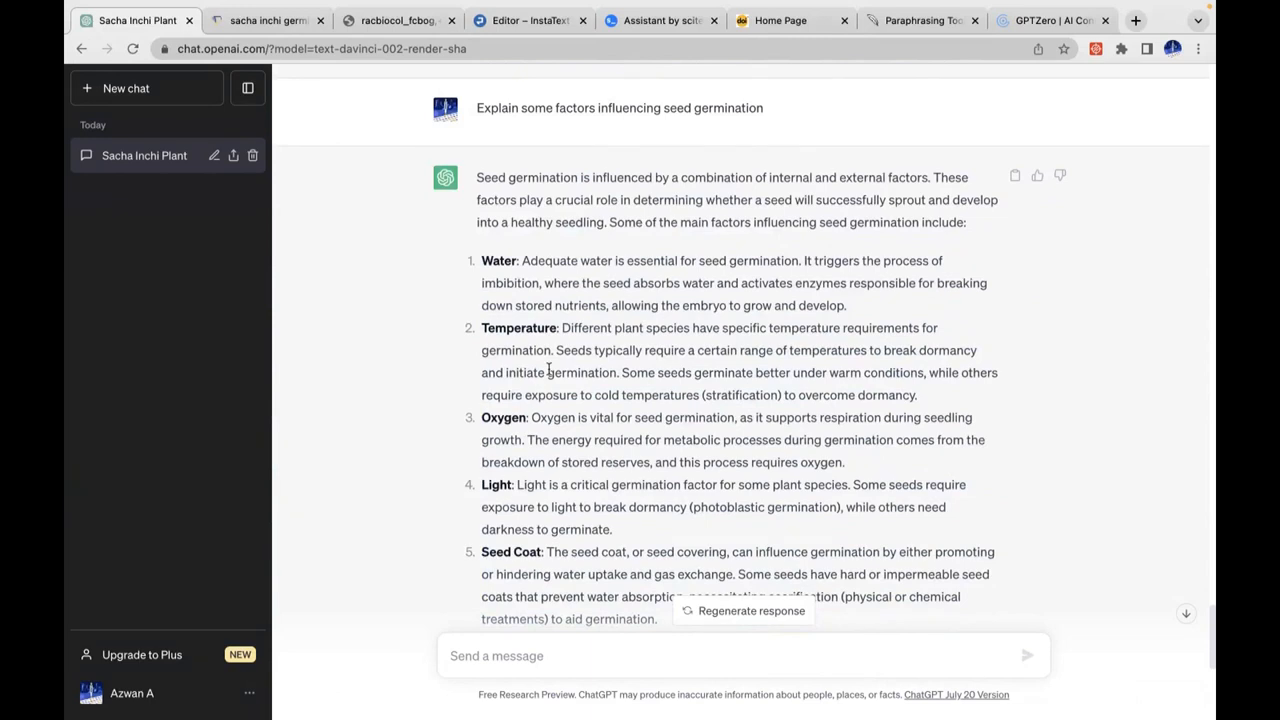
{"action": "mouse_move", "coordinate": [826, 160]}
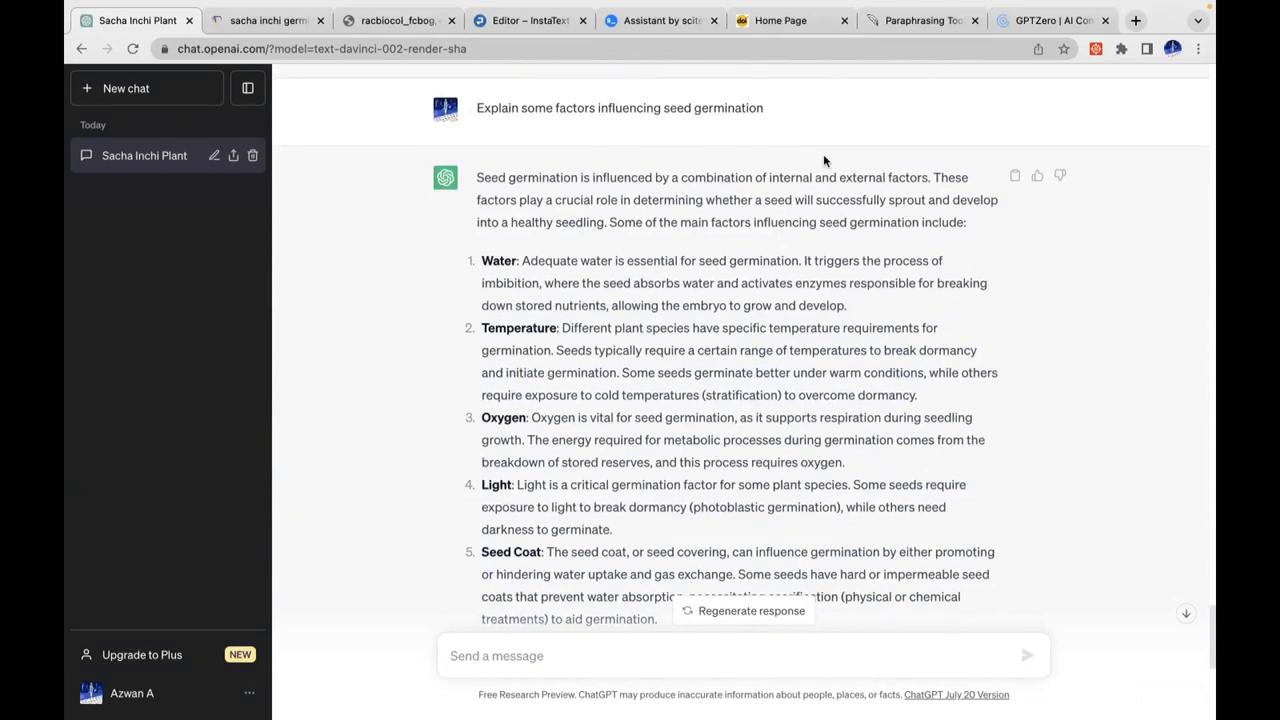
{"action": "left_click", "coordinate": [1052, 20]}
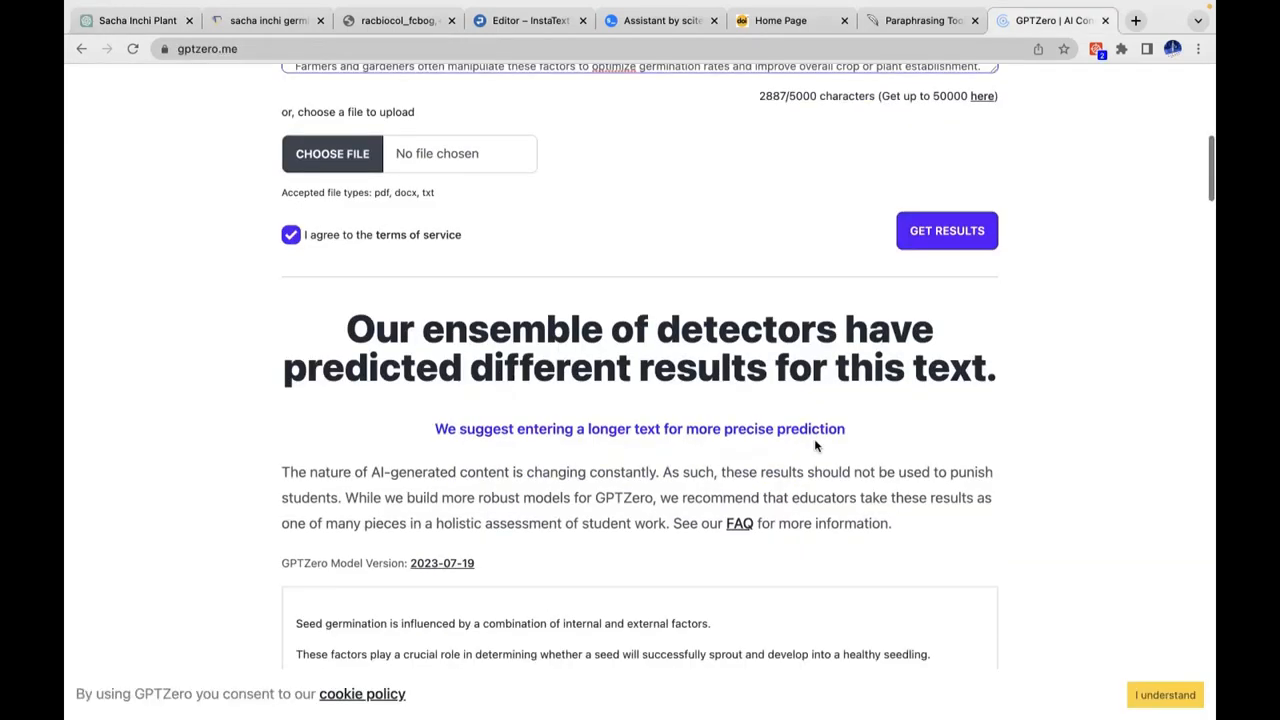
{"action": "scroll", "scroll_direction": "down", "scroll_amount": 3}
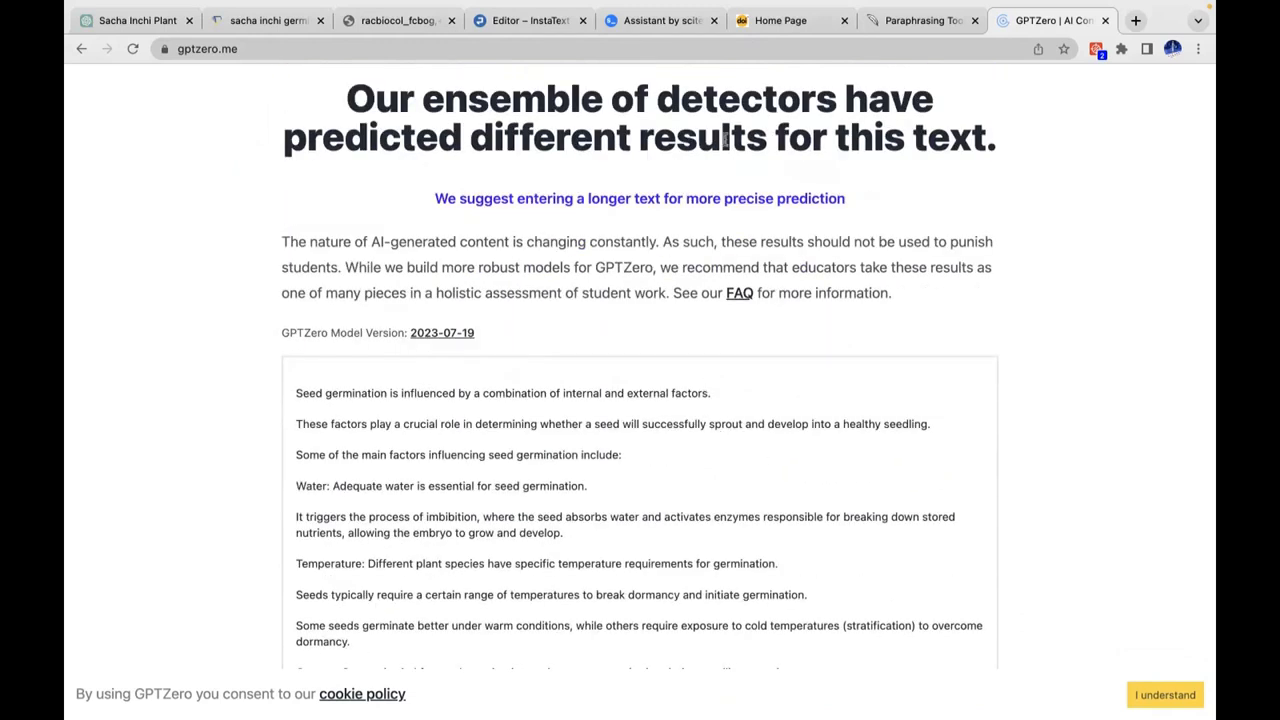
{"action": "mouse_move", "coordinate": [596, 168]}
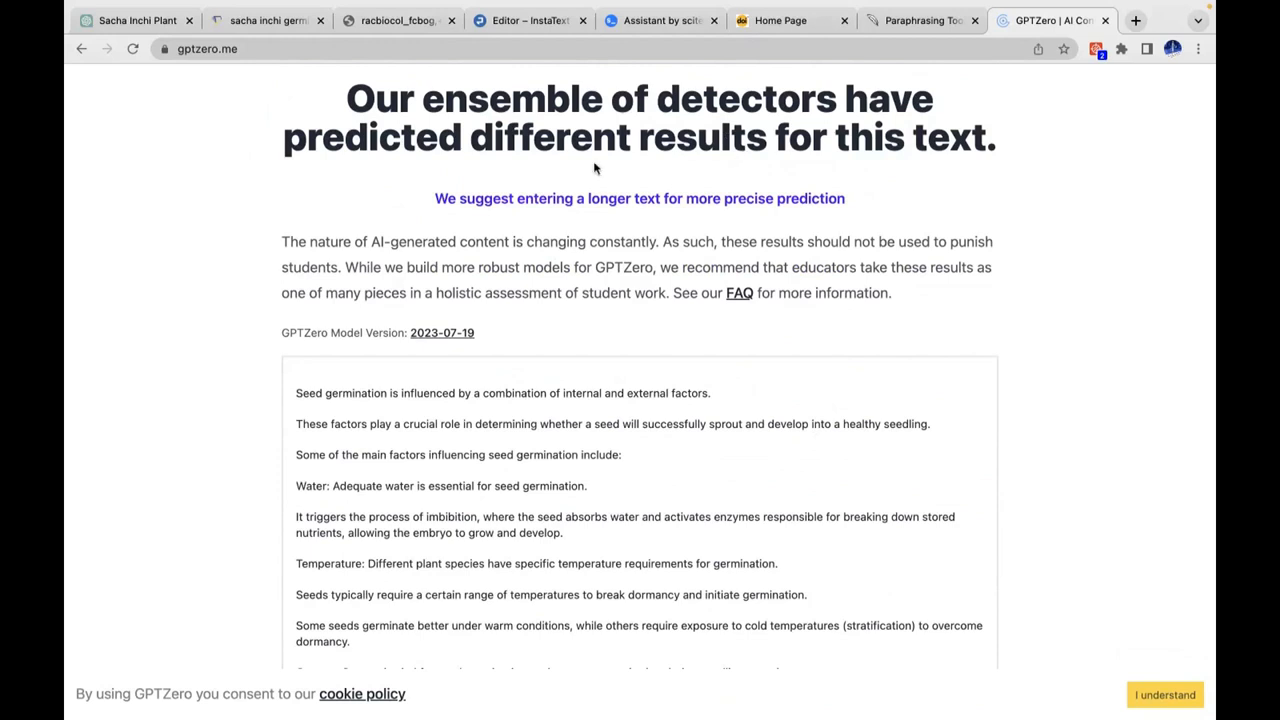
{"action": "mouse_move", "coordinate": [1100, 436]}
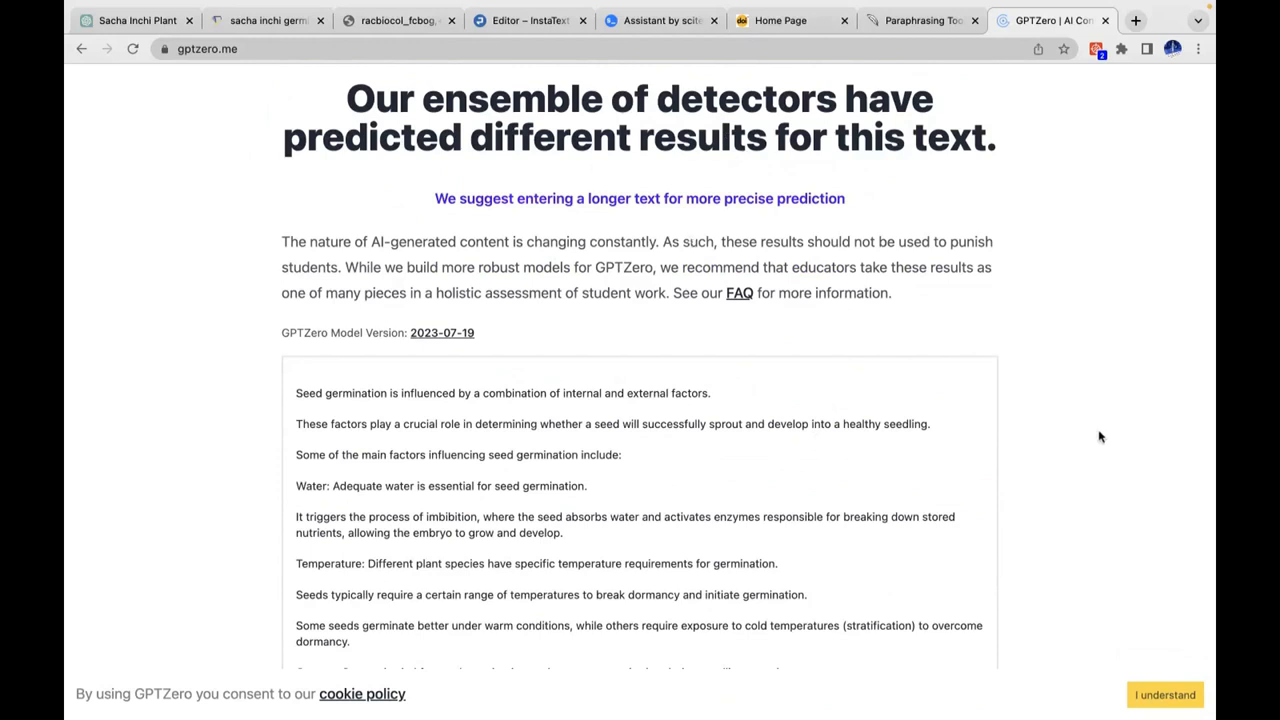
{"action": "mouse_move", "coordinate": [252, 214]}
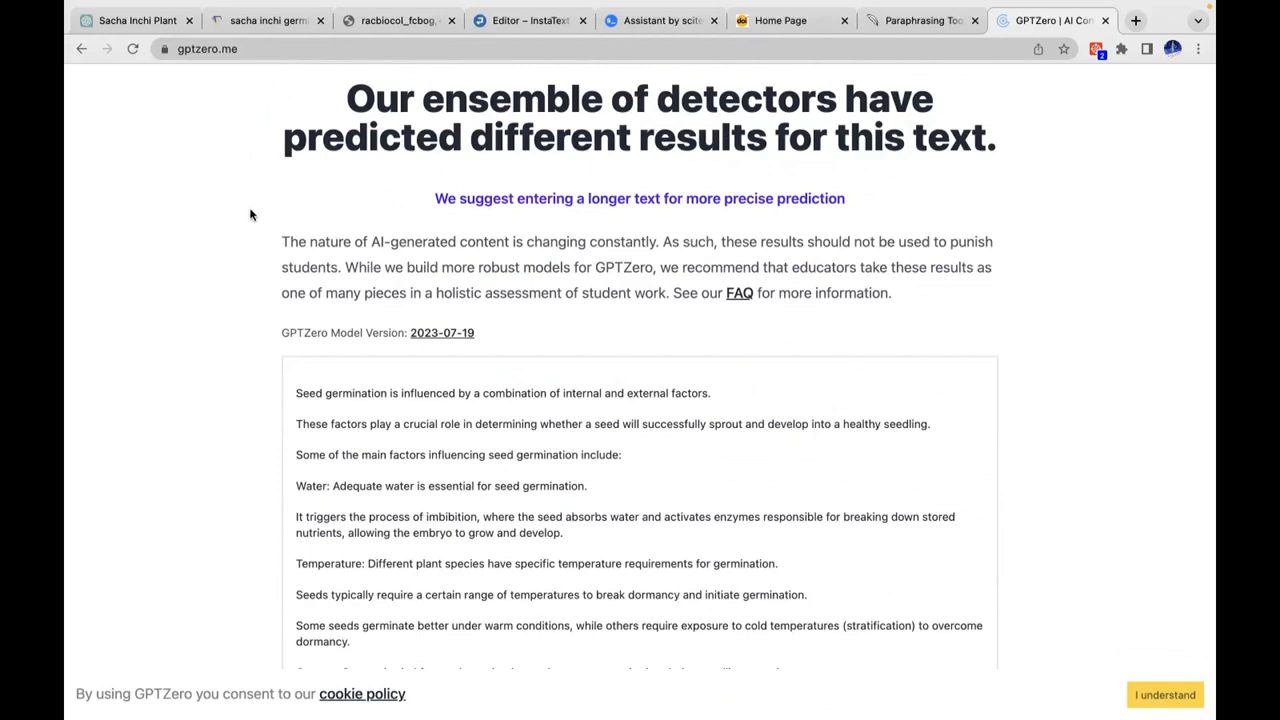
{"action": "mouse_move", "coordinate": [136, 20]}
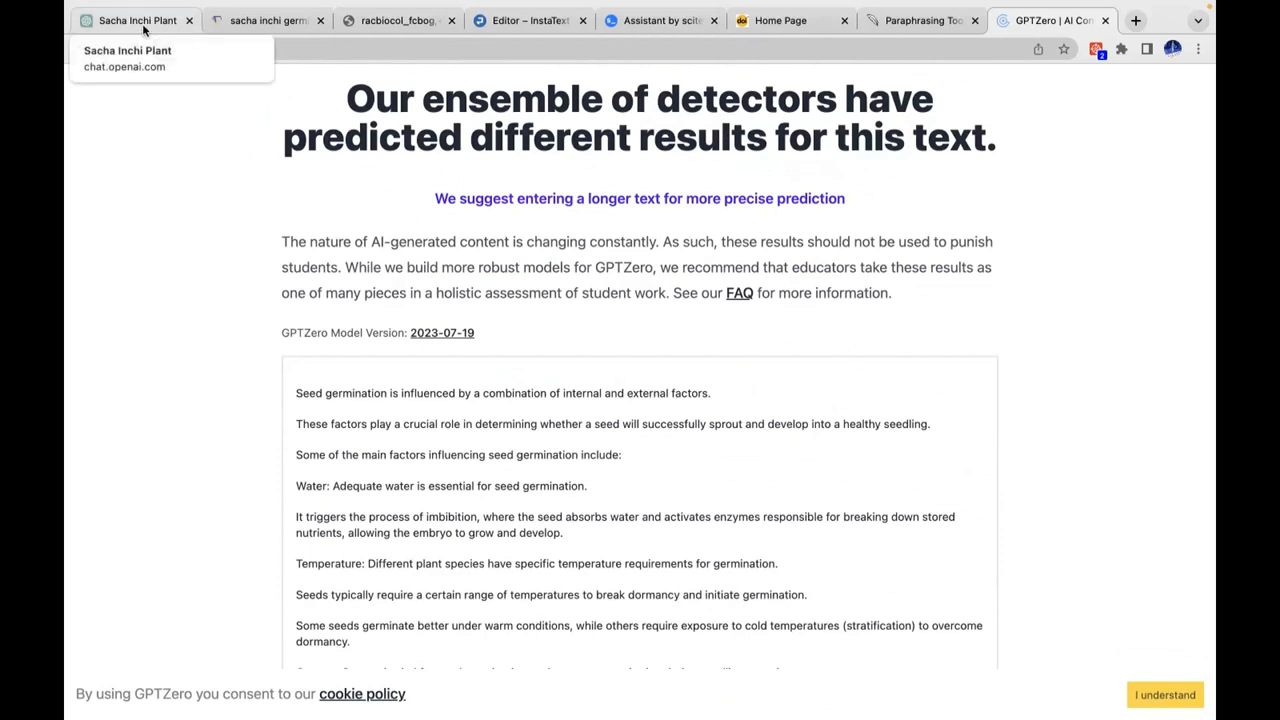